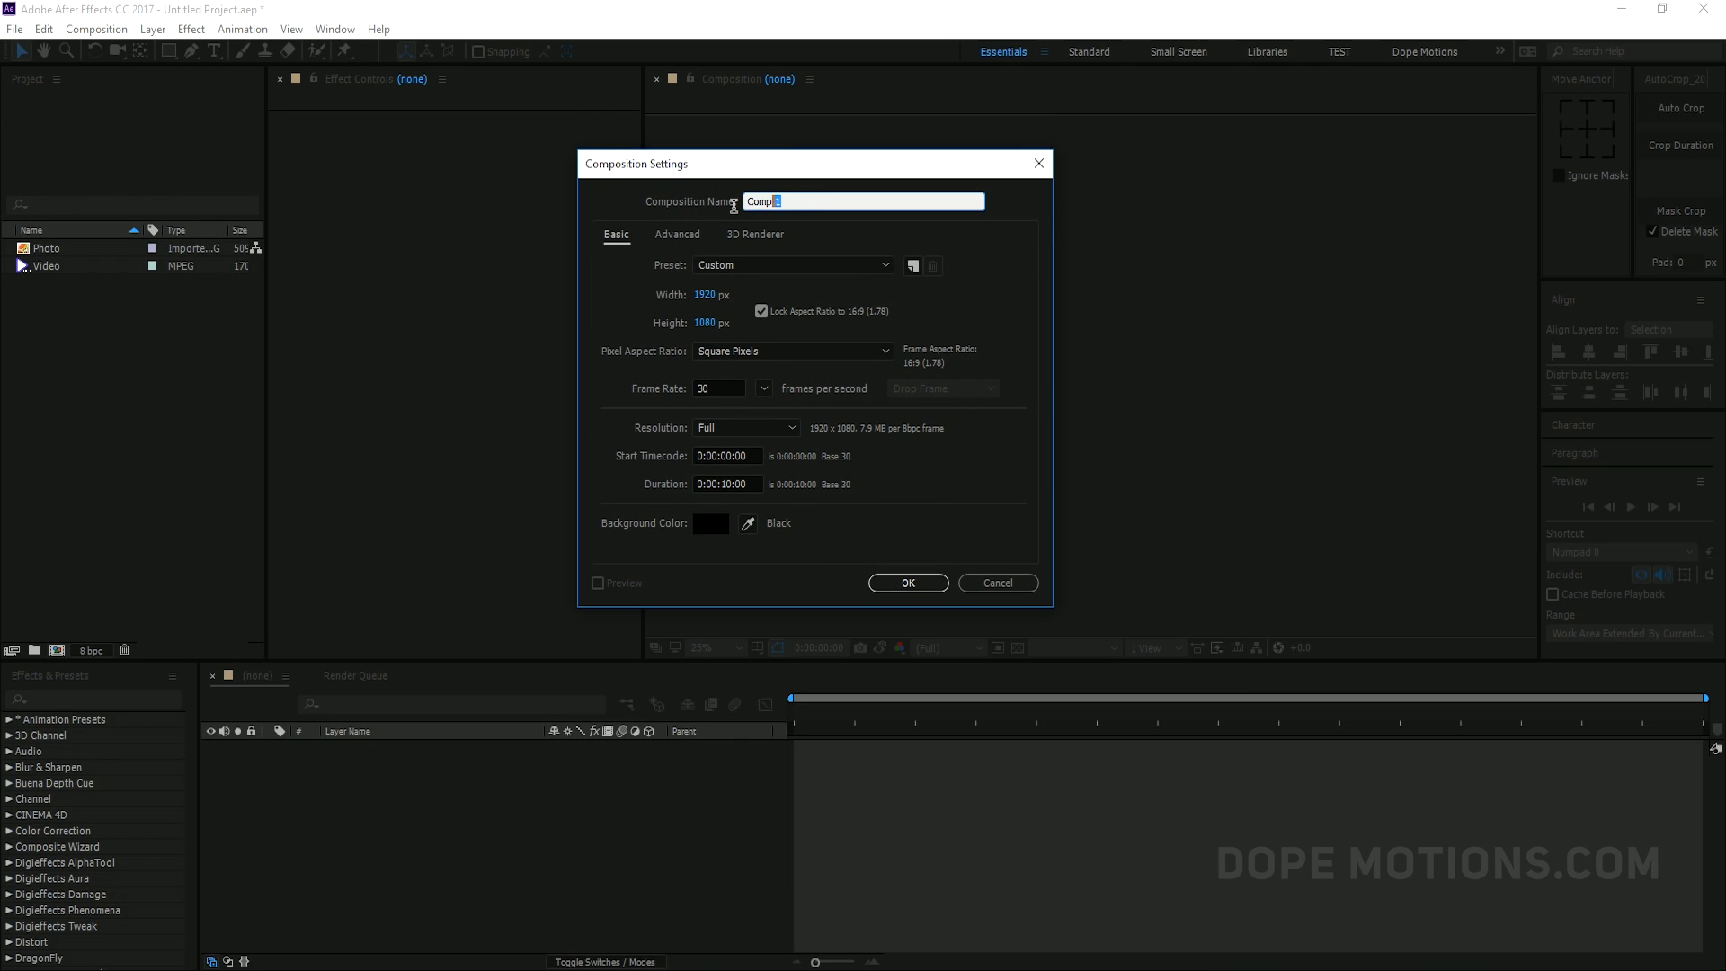
Name the new composition 'Main' at 1920×1080, 30 fps, 10 seconds
text(M)
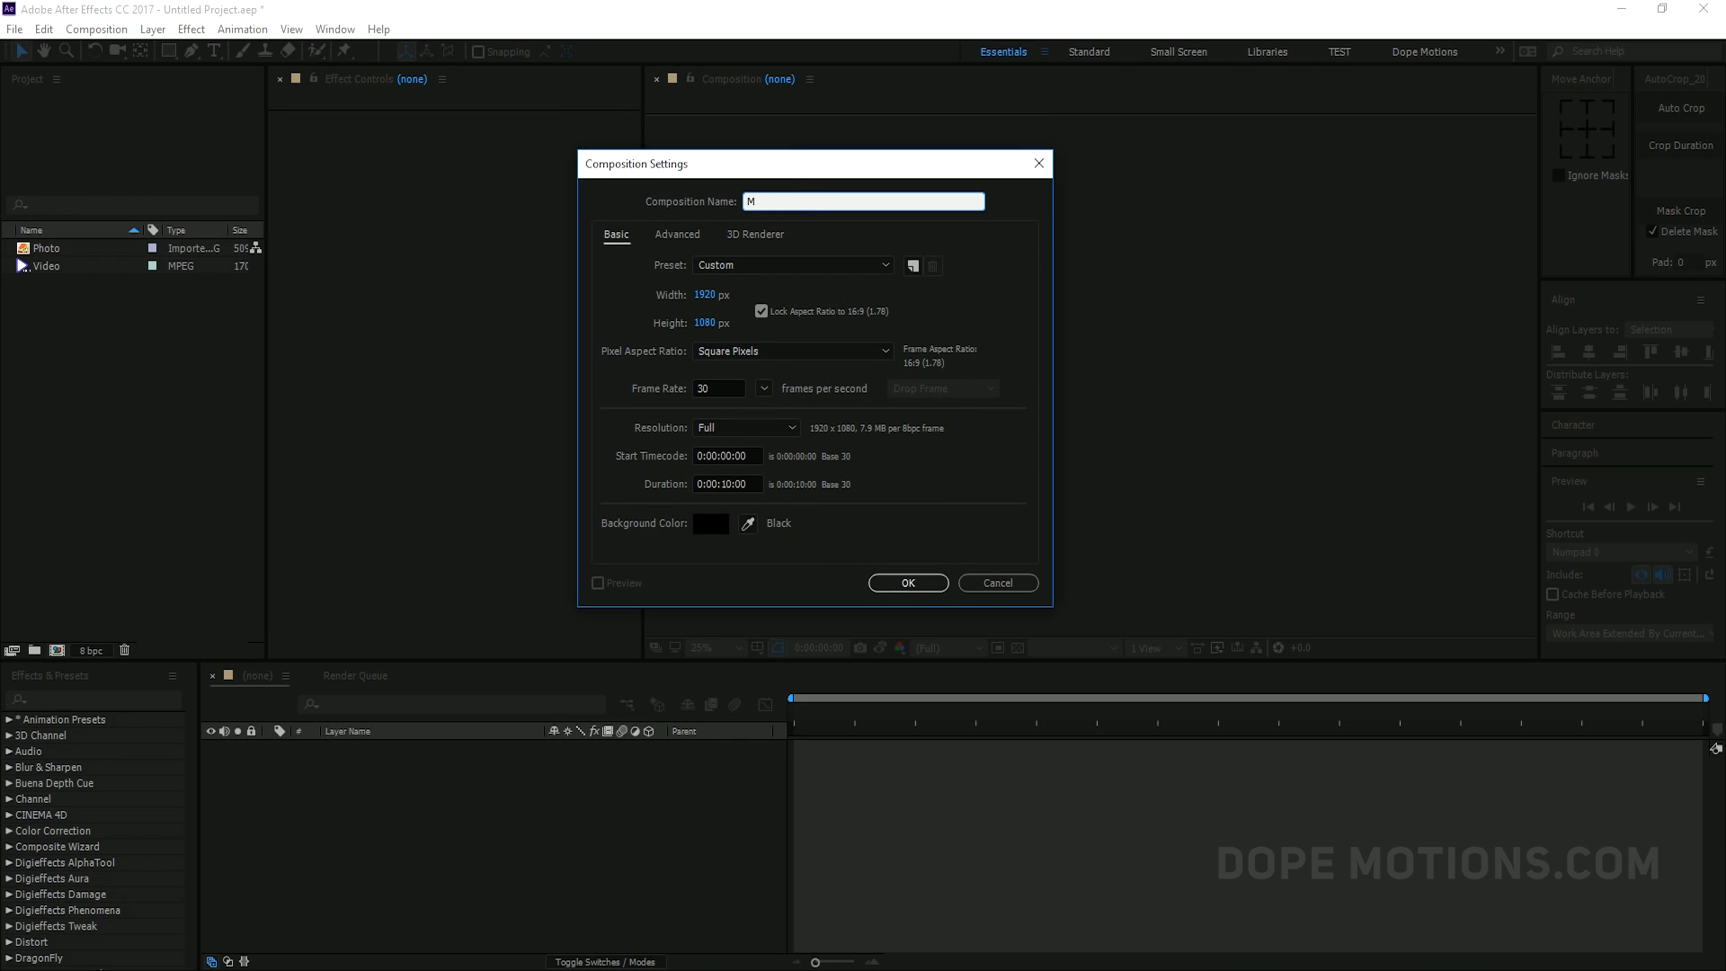
text(ain)
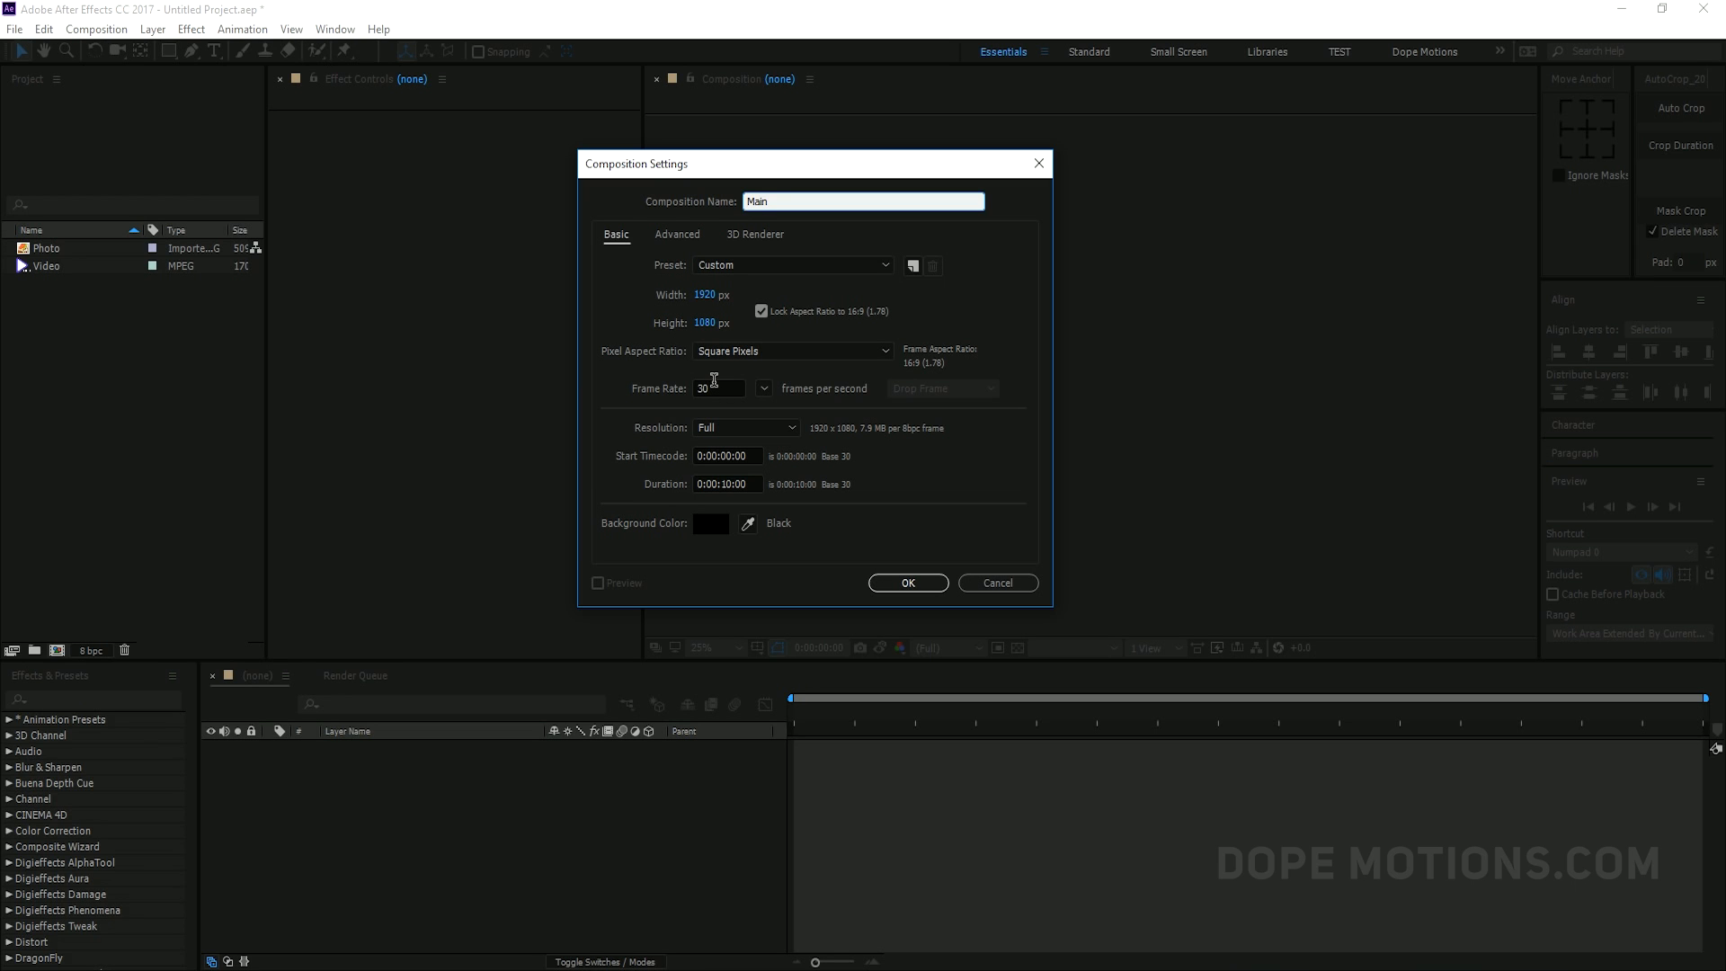
mouse_move(761, 504)
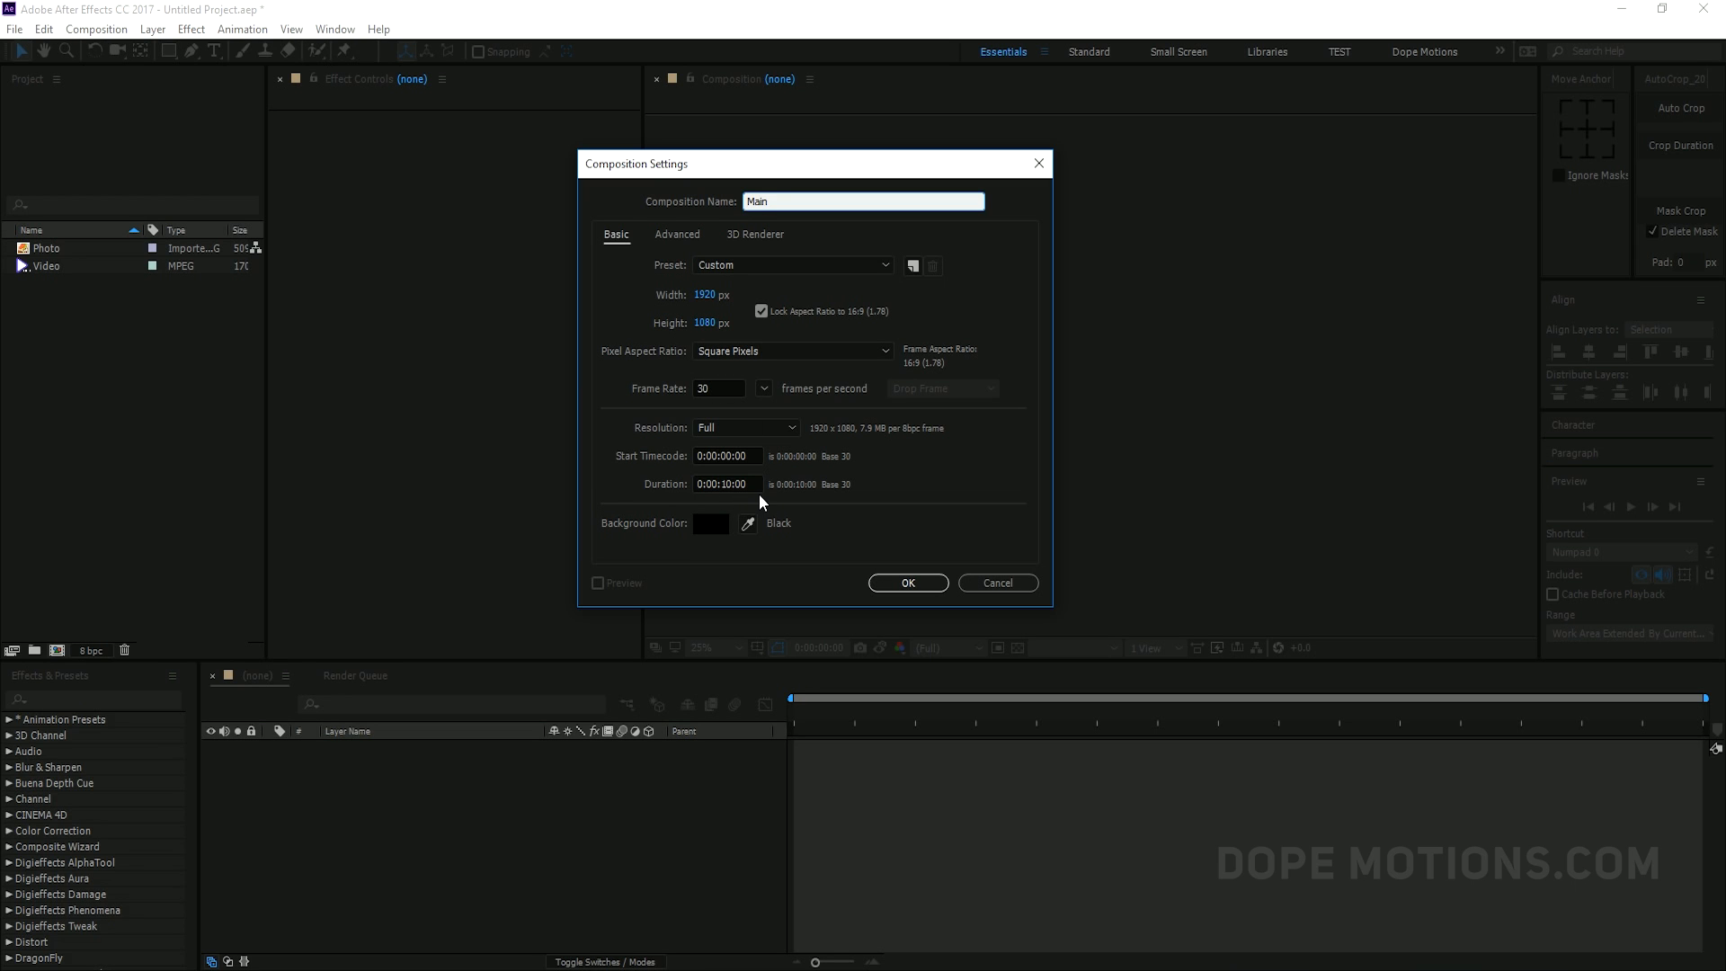
click(908, 583)
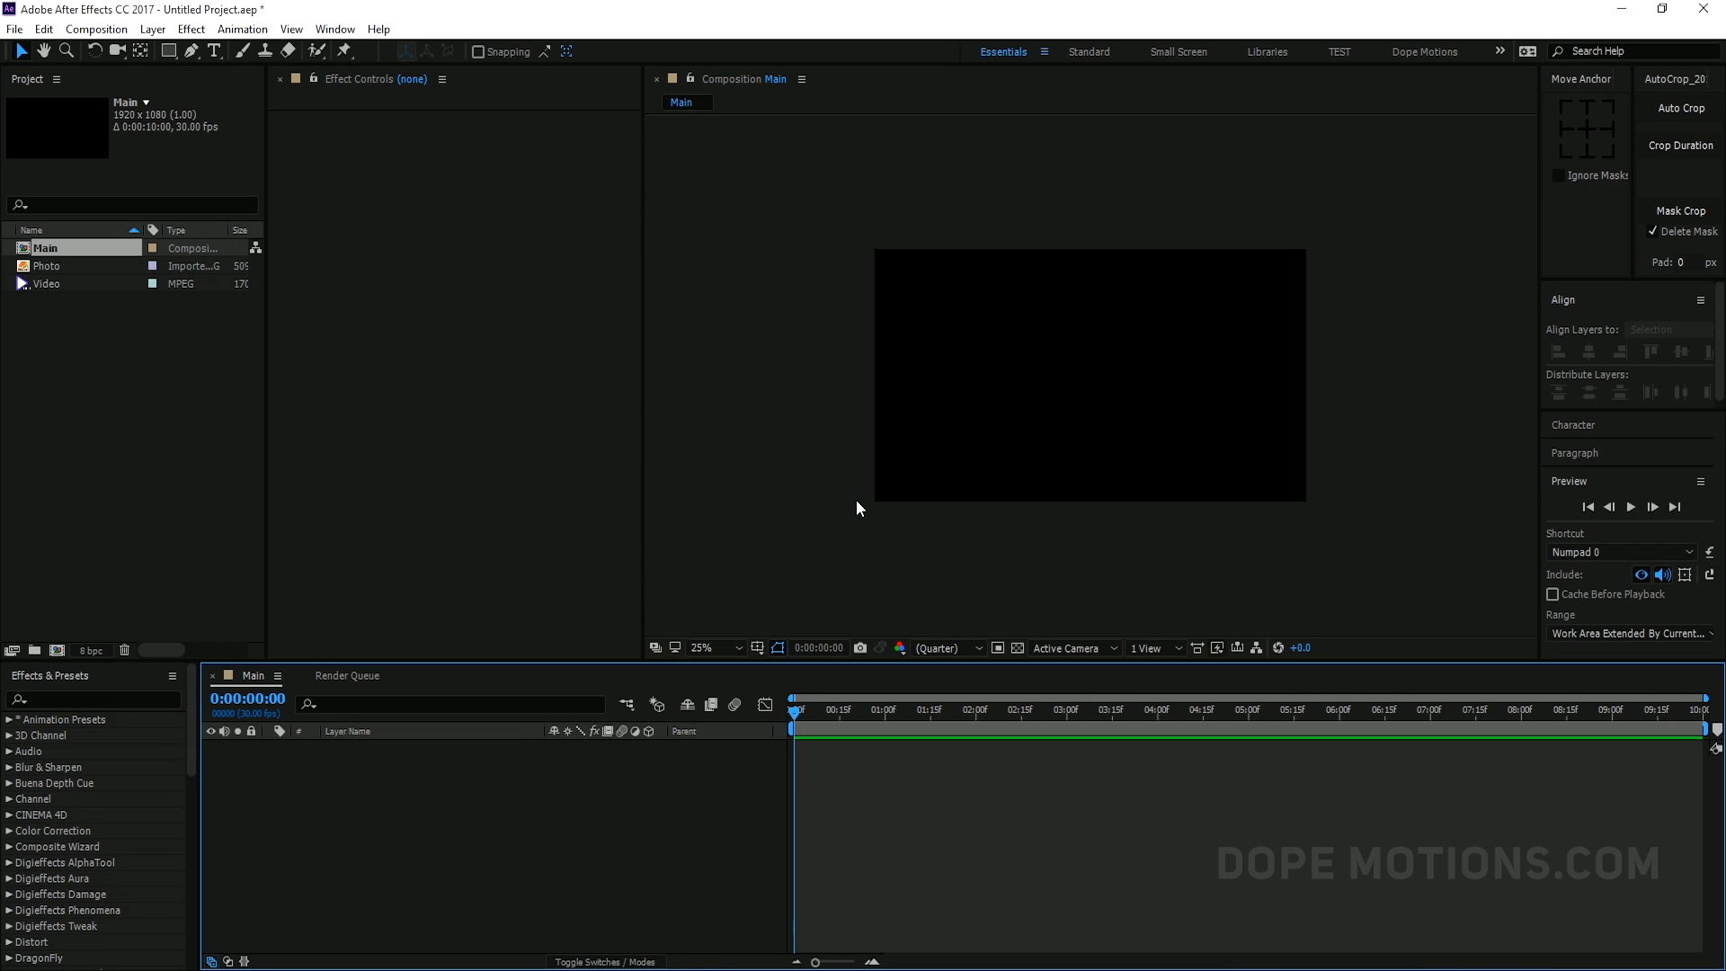
Zoom the view to half size and draw rectangle layer 01 with path size 600×800
click(707, 648)
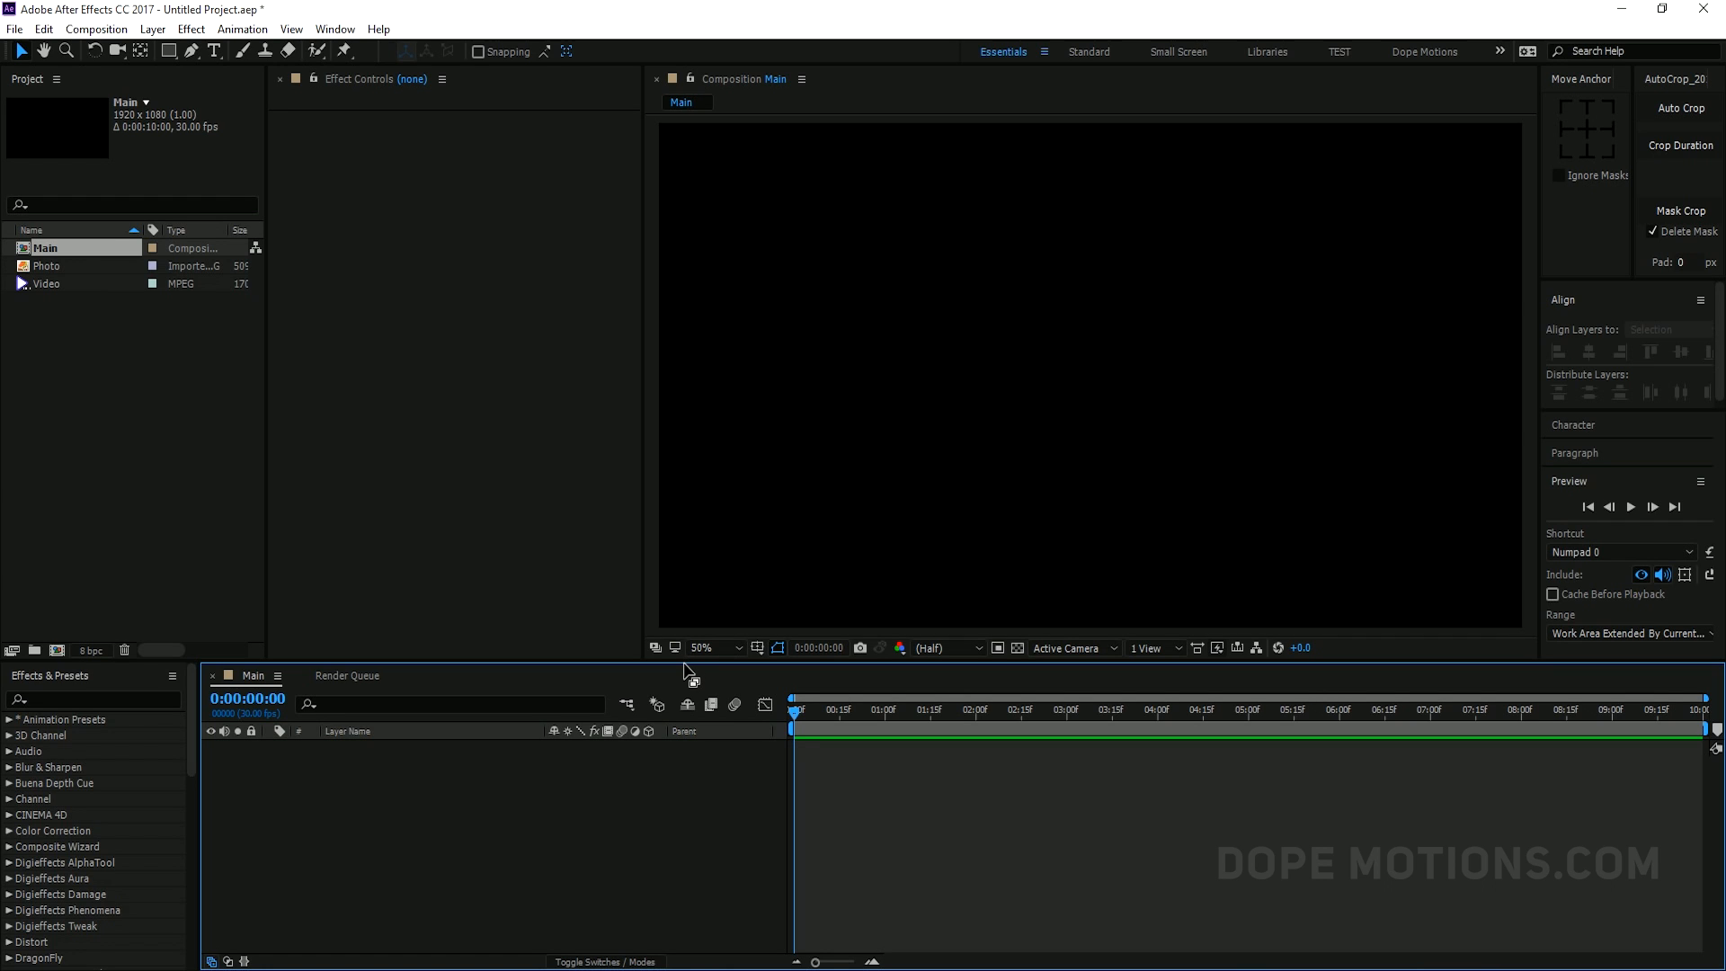
mouse_move(658, 674)
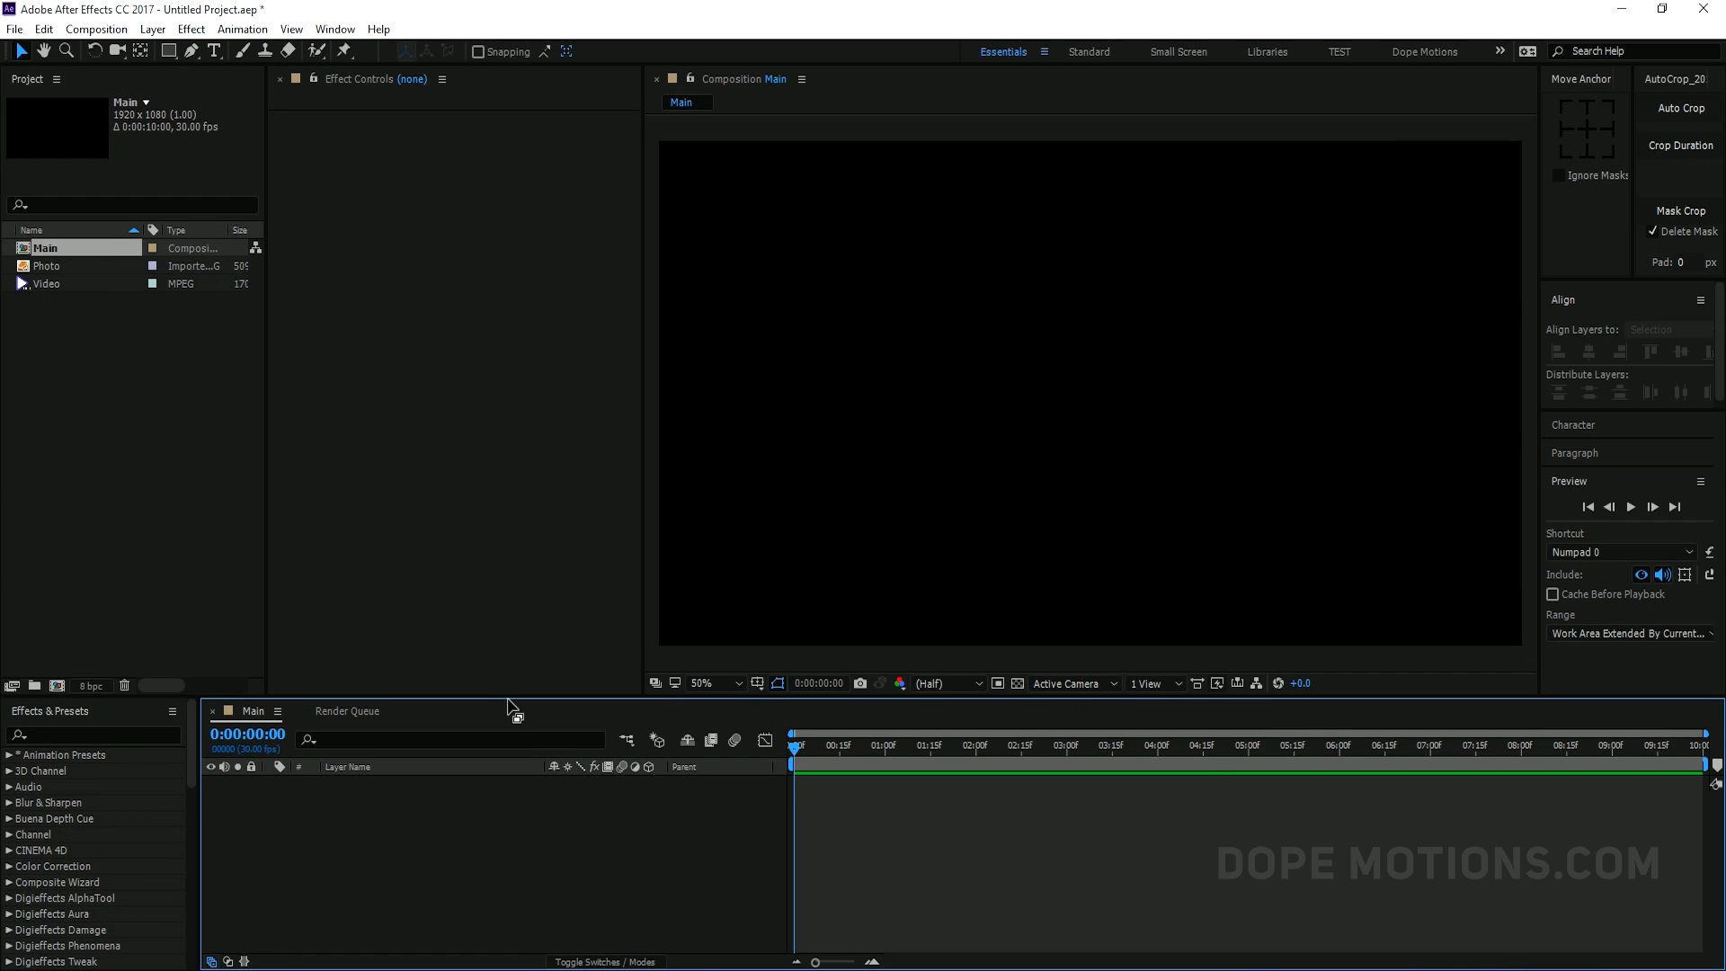
mouse_move(380, 227)
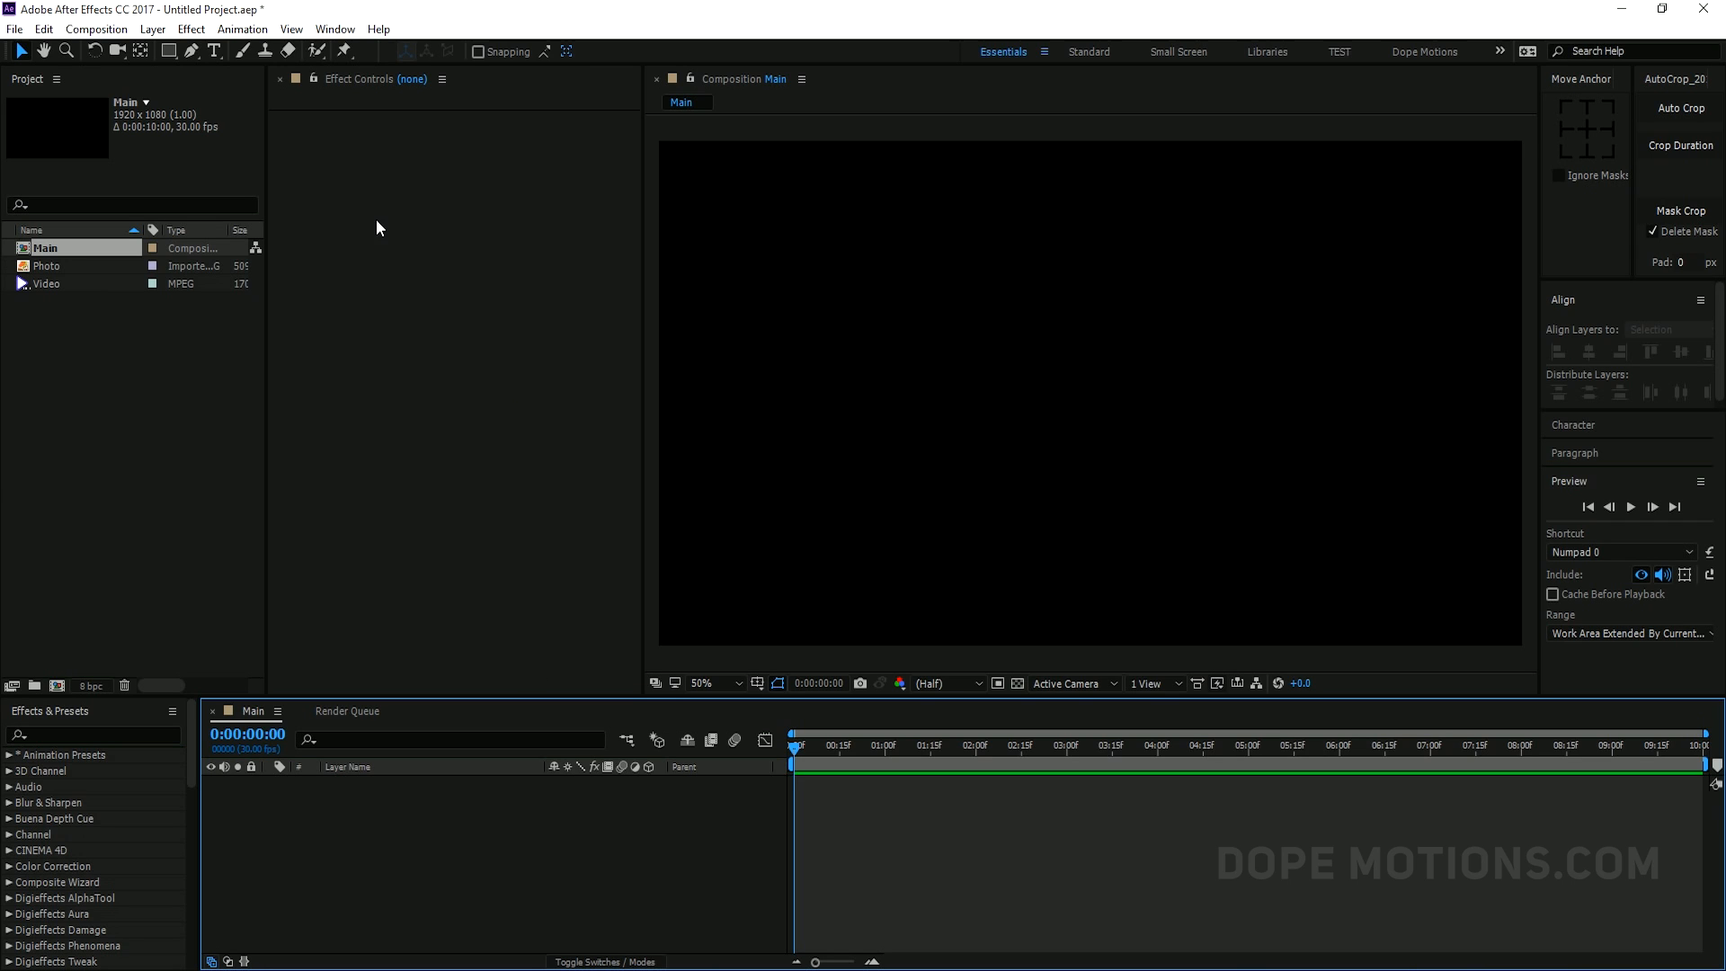
drag(661, 141, 1521, 648)
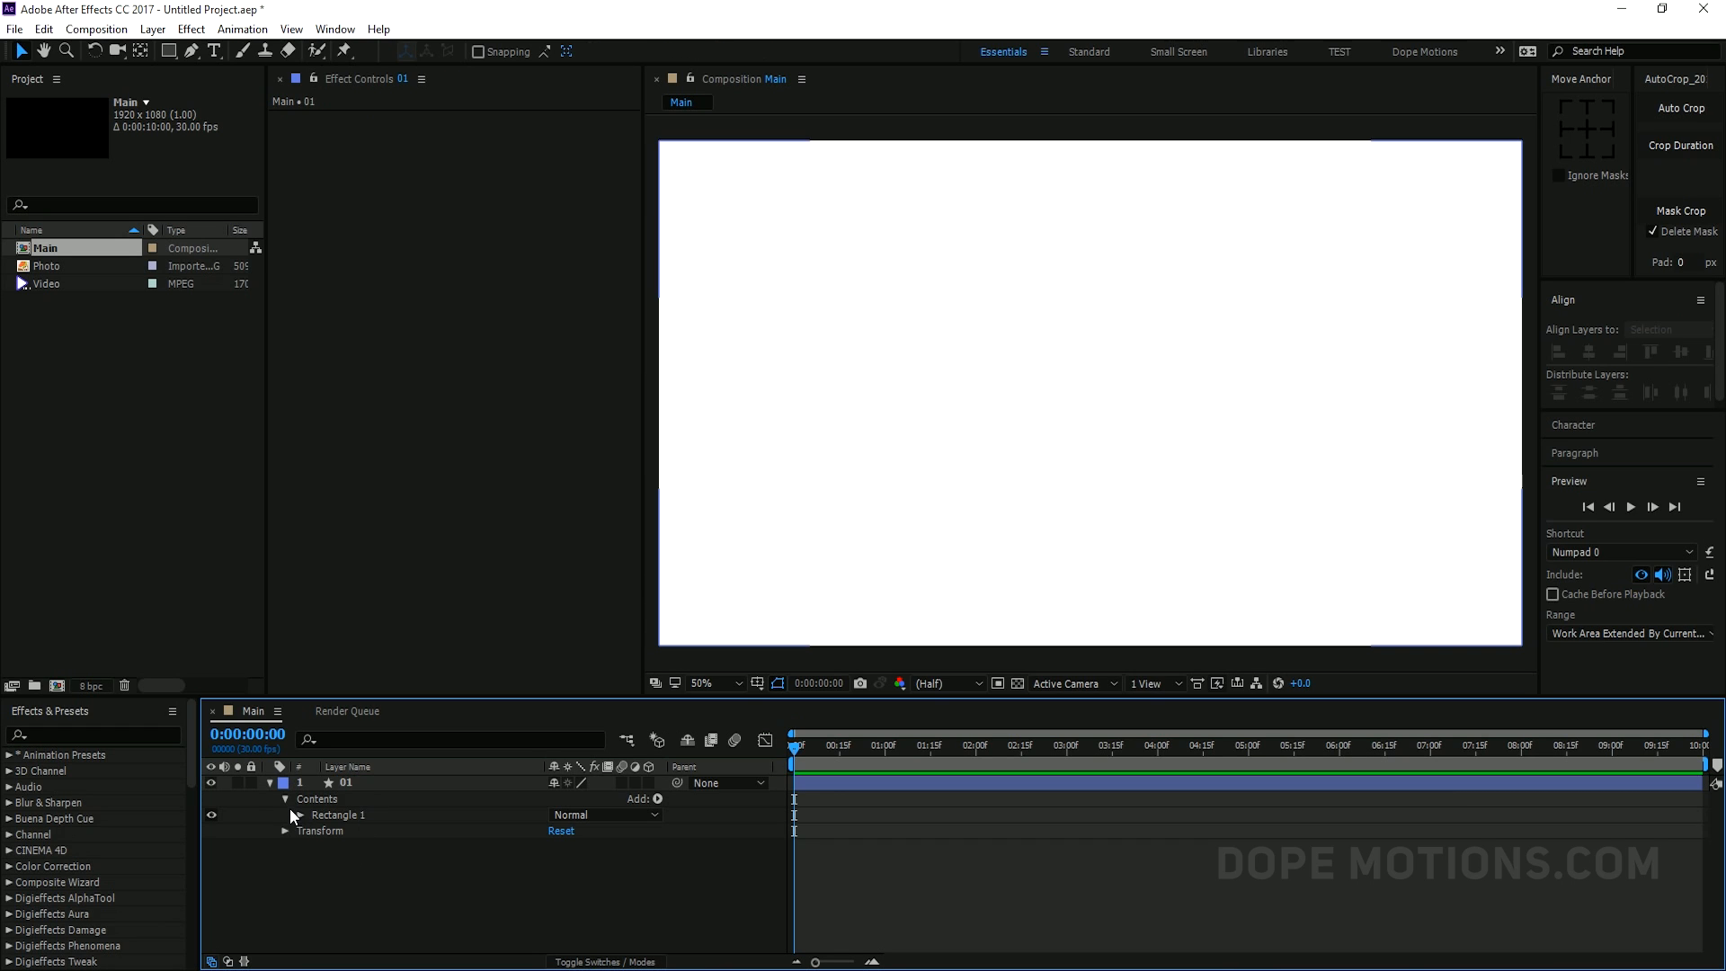
click(286, 815)
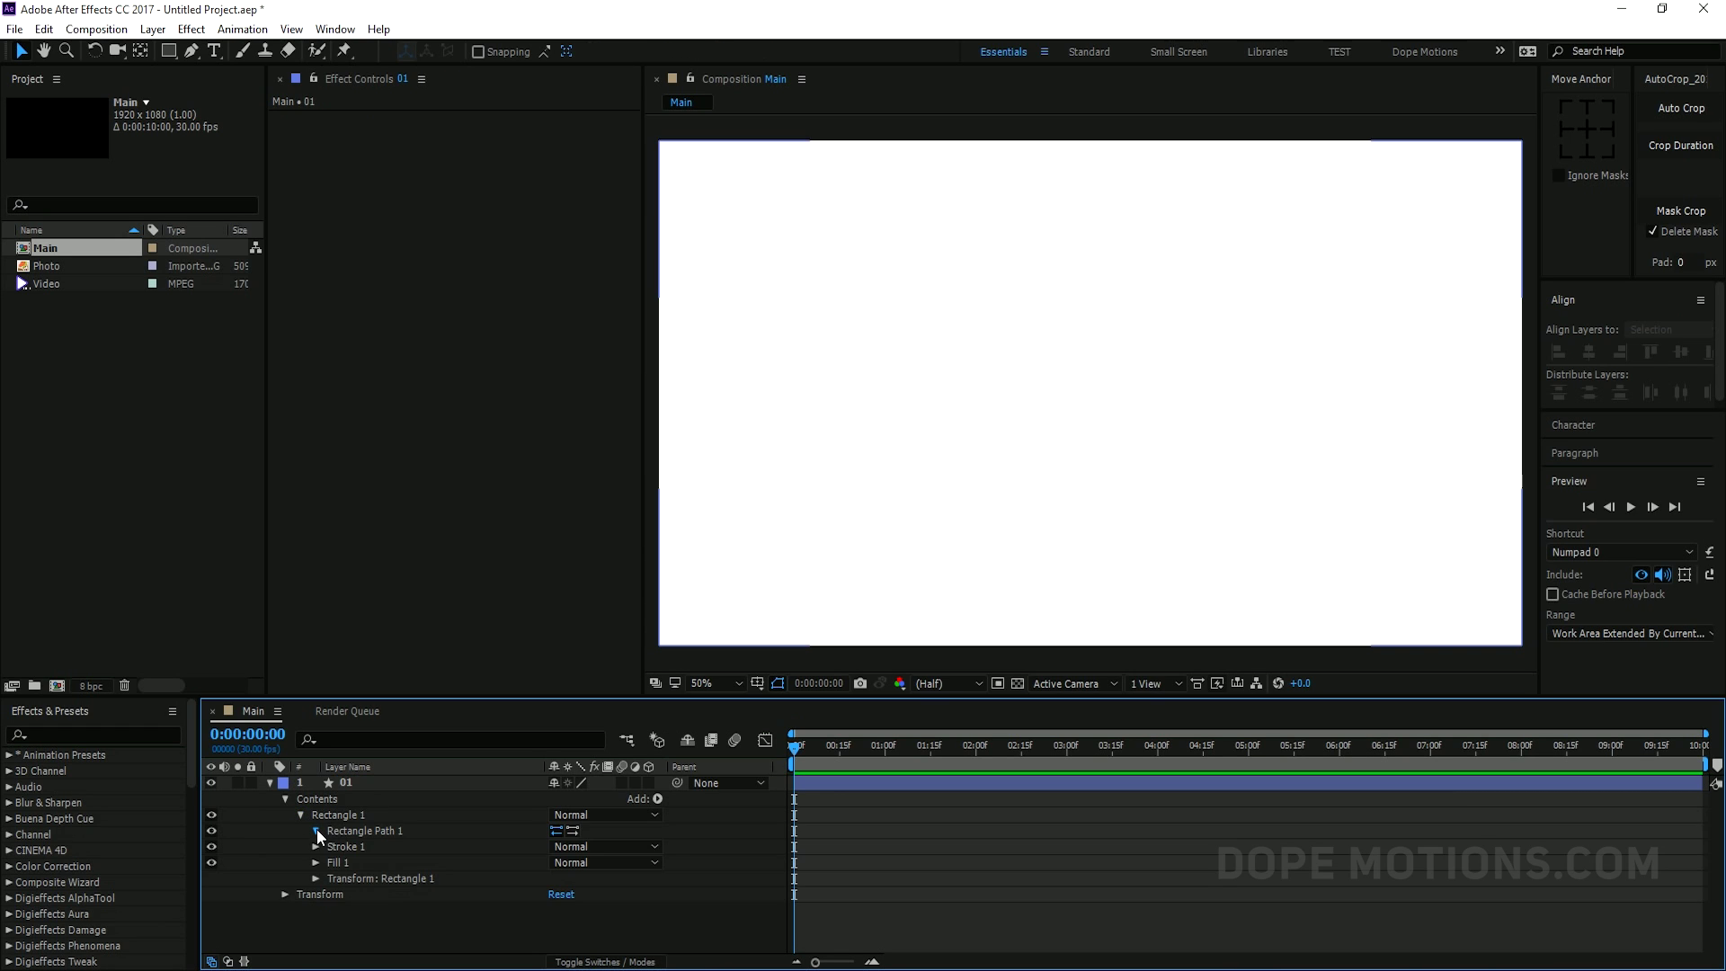
click(316, 830)
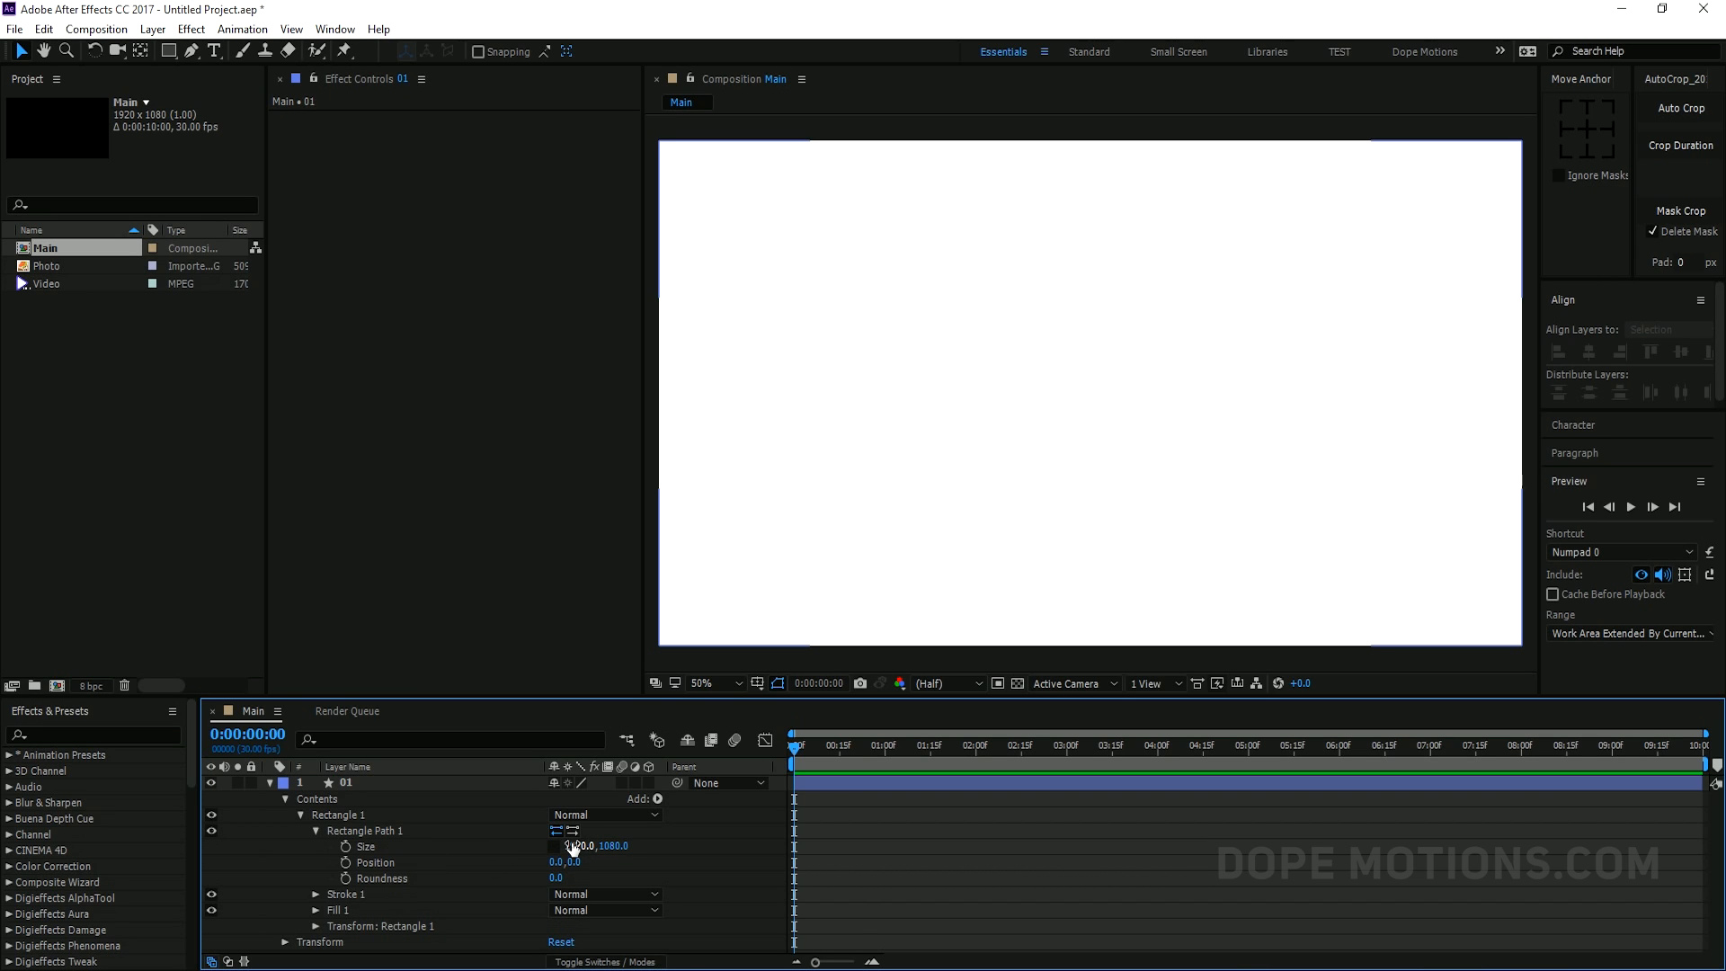
double_click(575, 846)
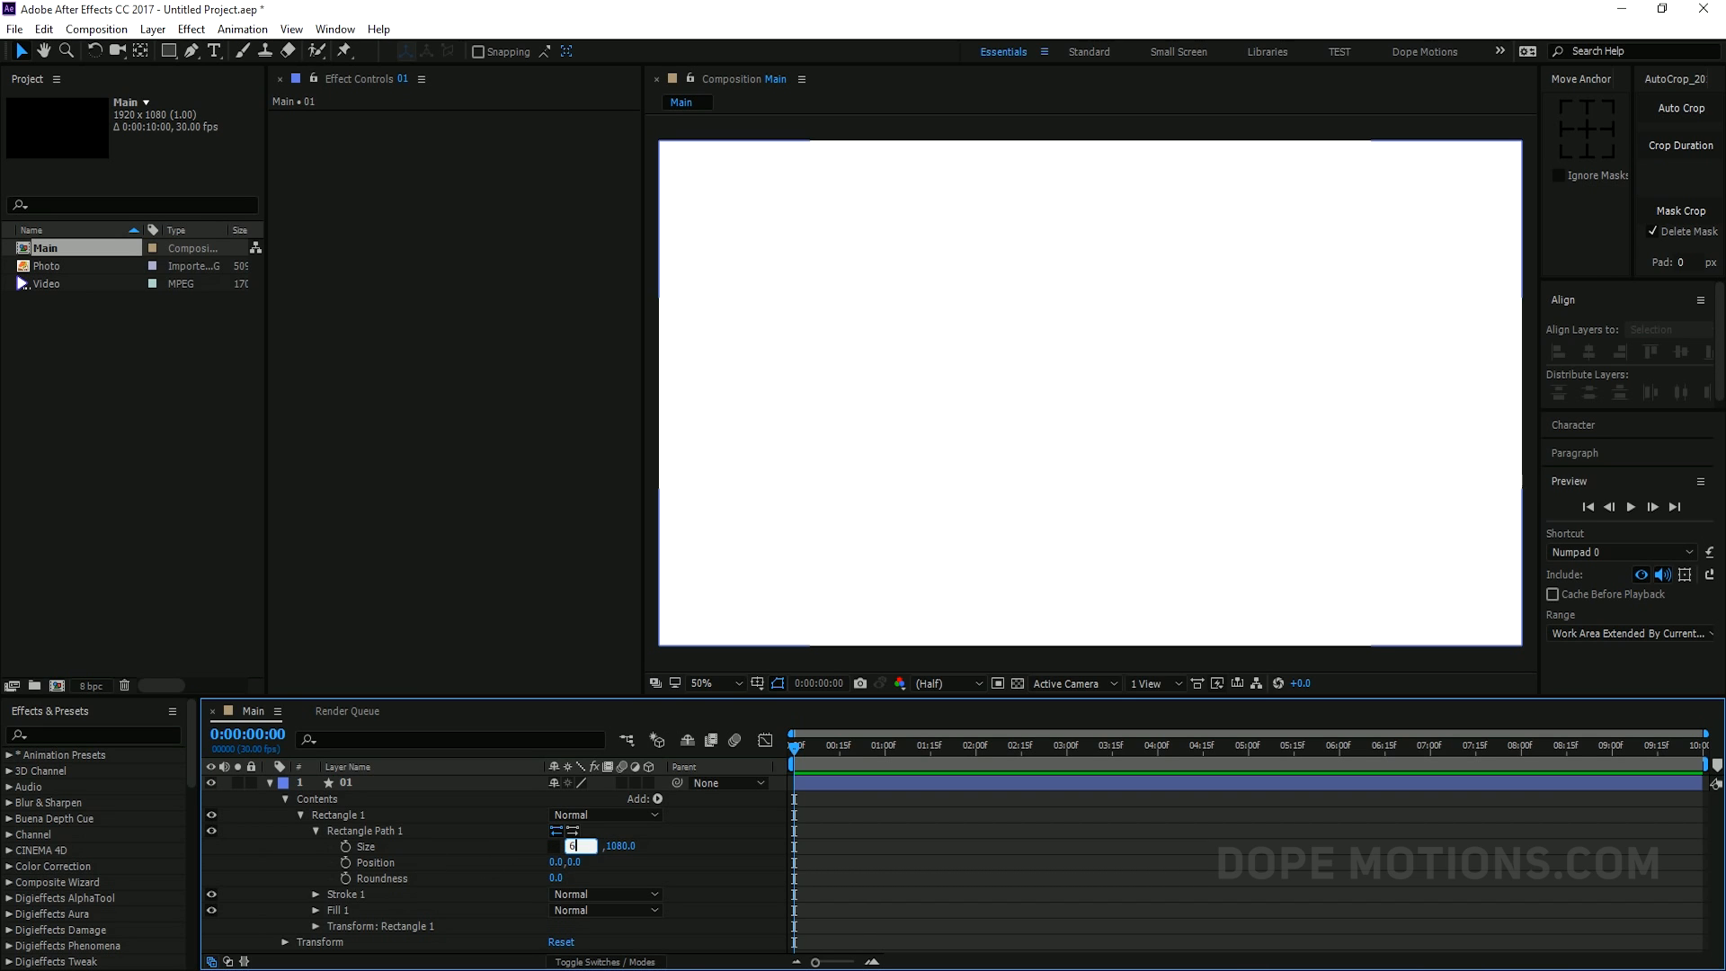
text(600.0)
click(620, 845)
text(800)
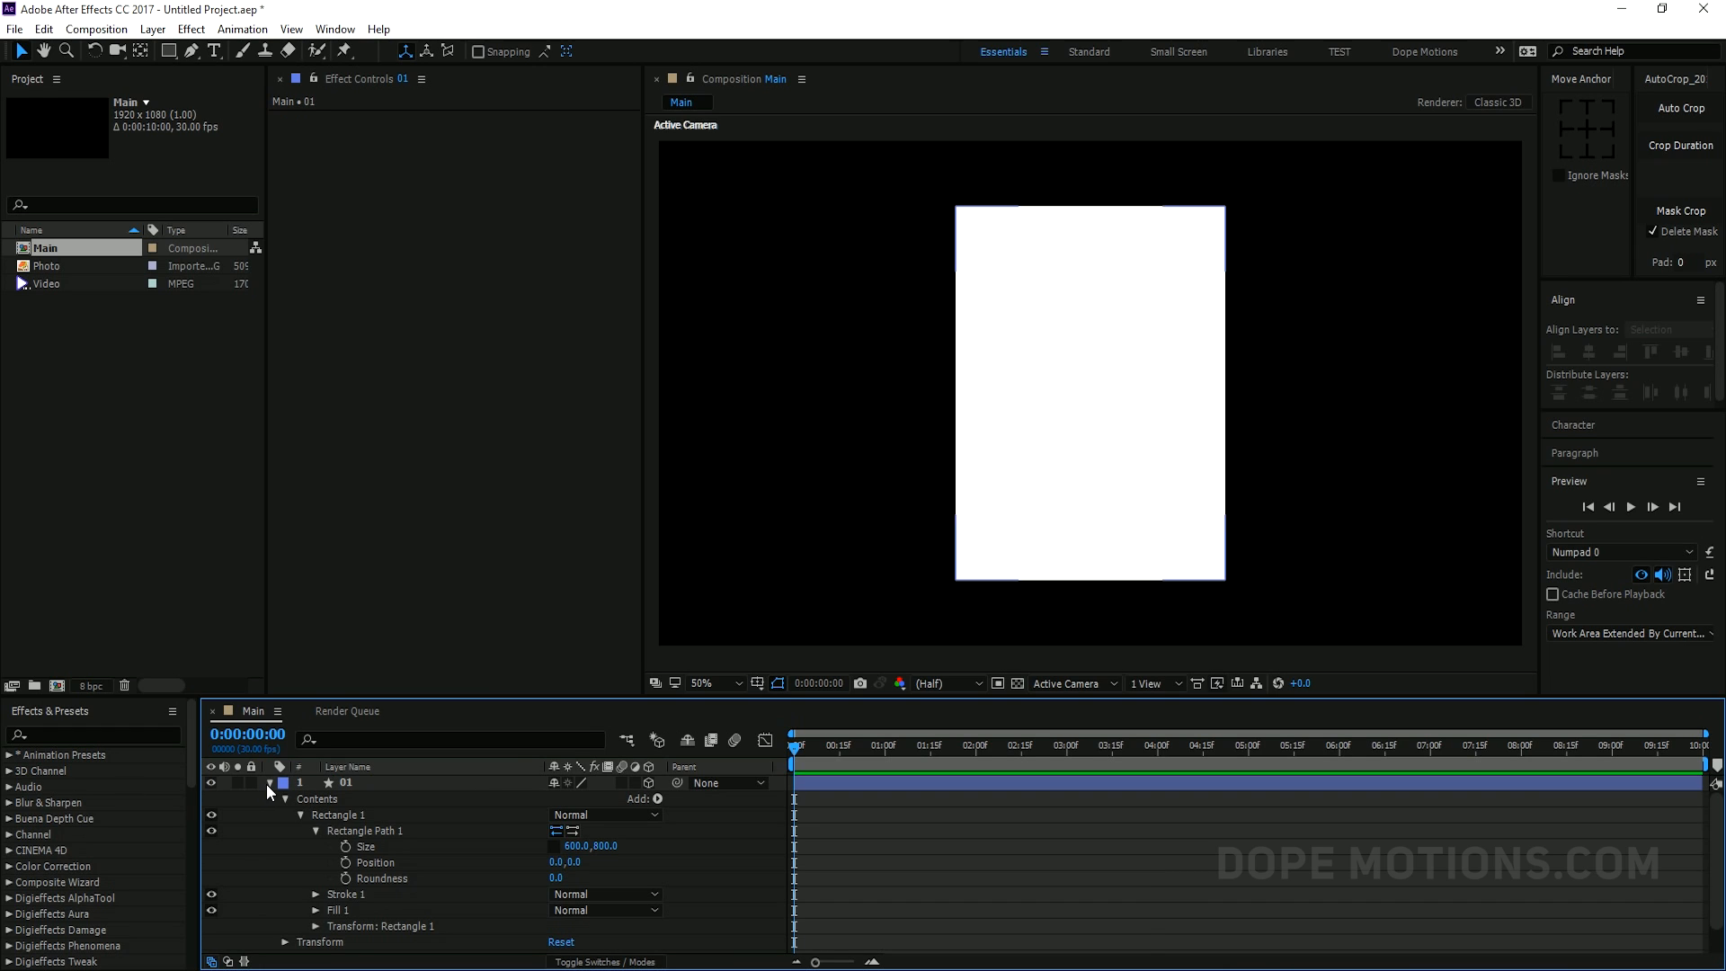
Set layer 01's Orientation to 330°, 0°, 30° and collapse its properties
click(270, 782)
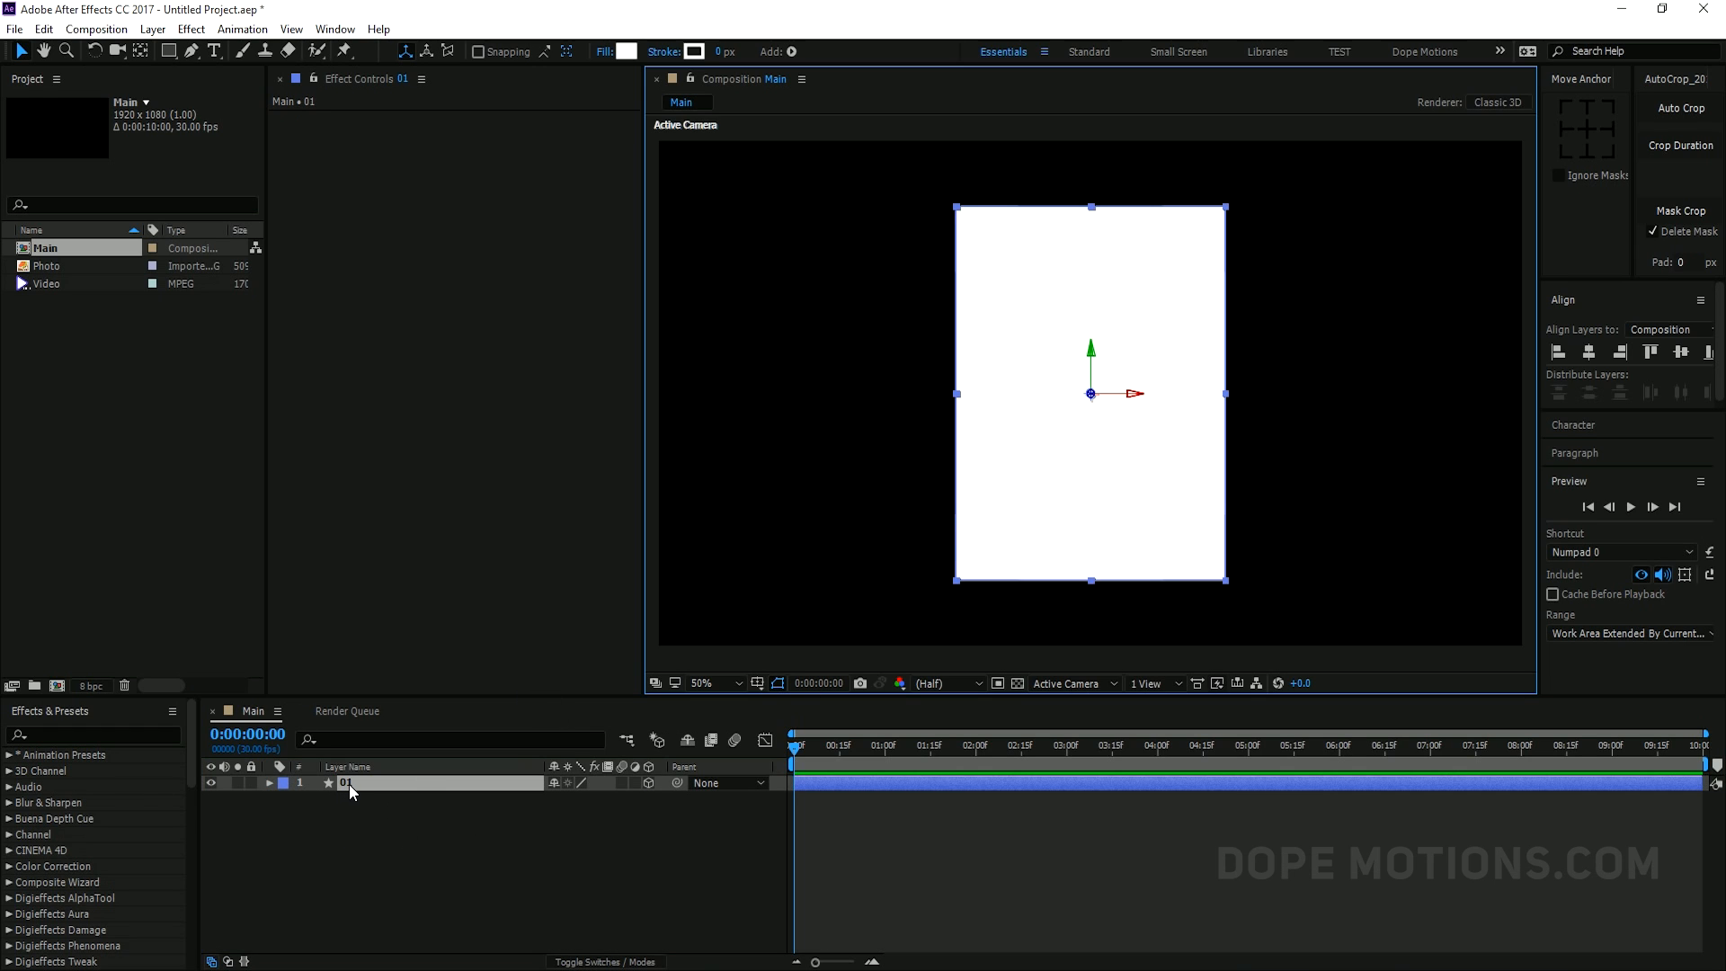
click(268, 782)
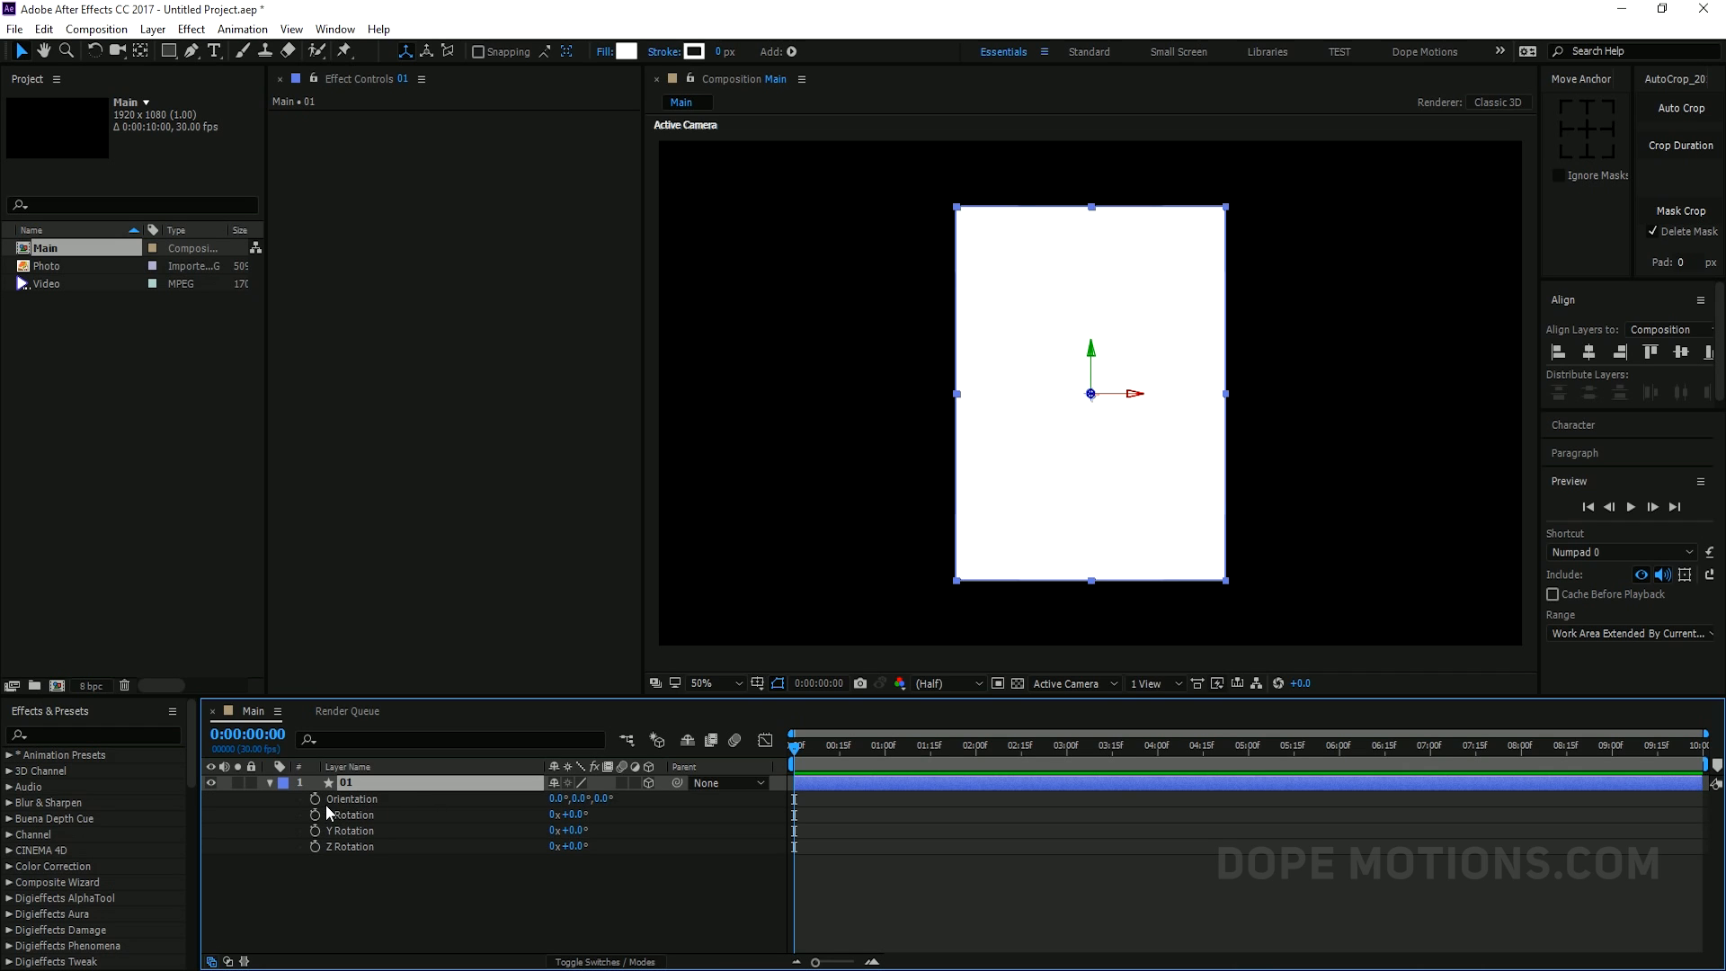
mouse_move(654, 823)
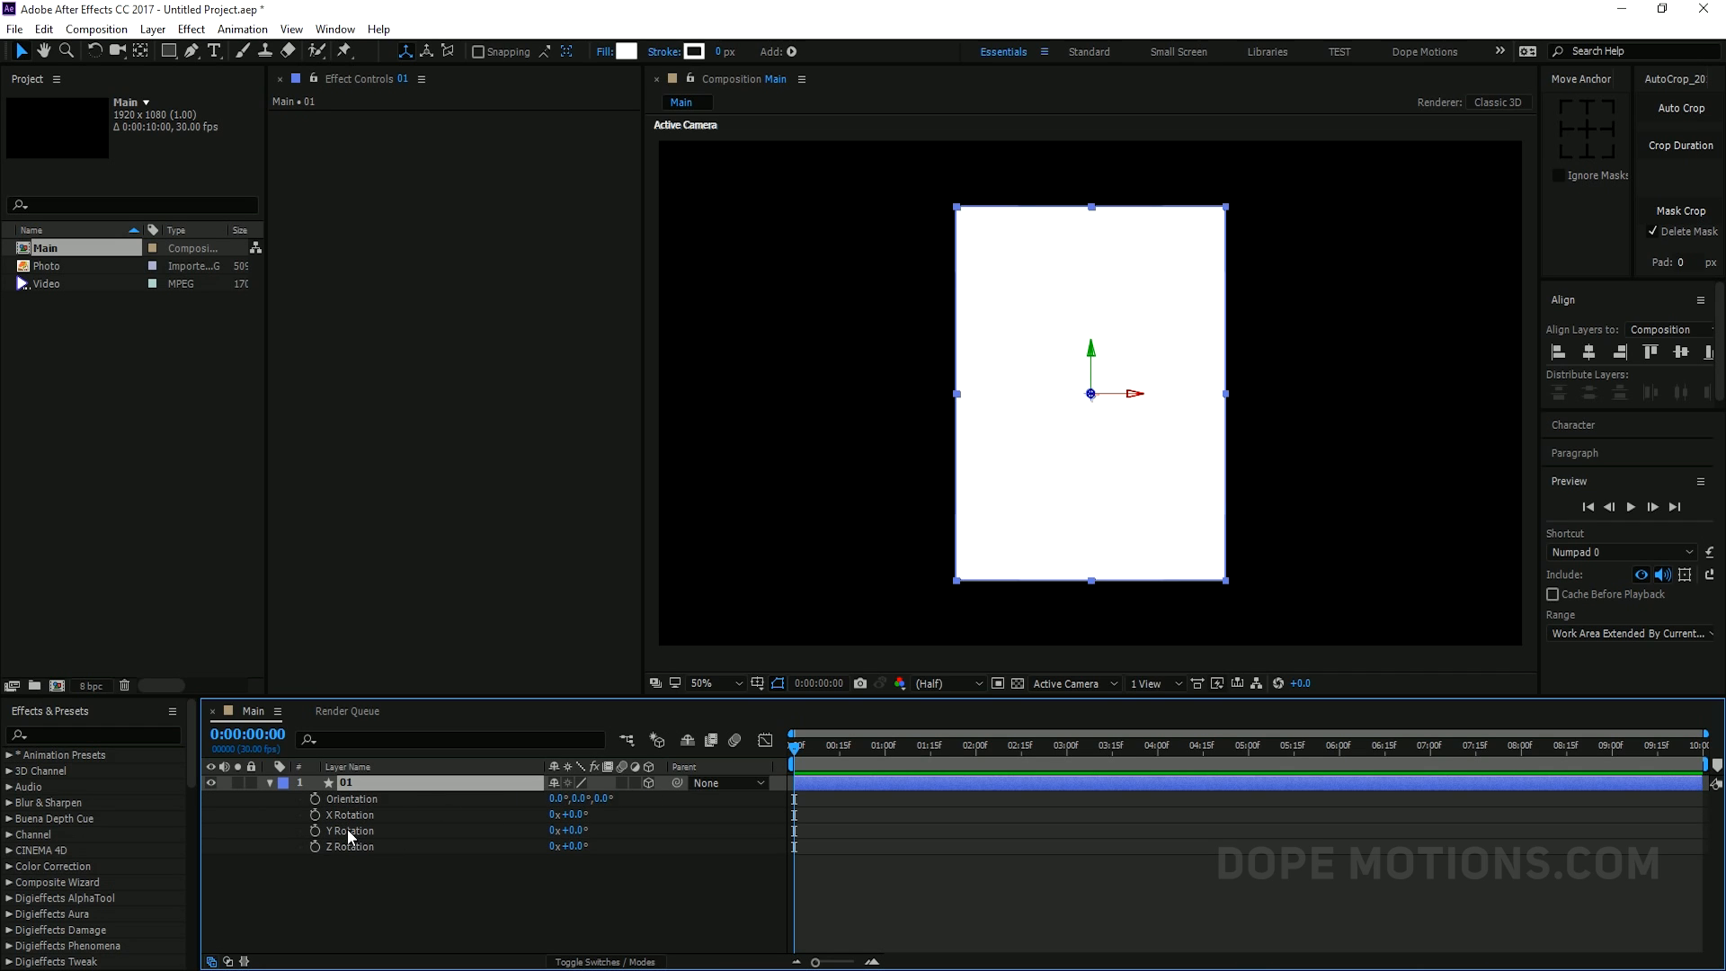
double_click(556, 798)
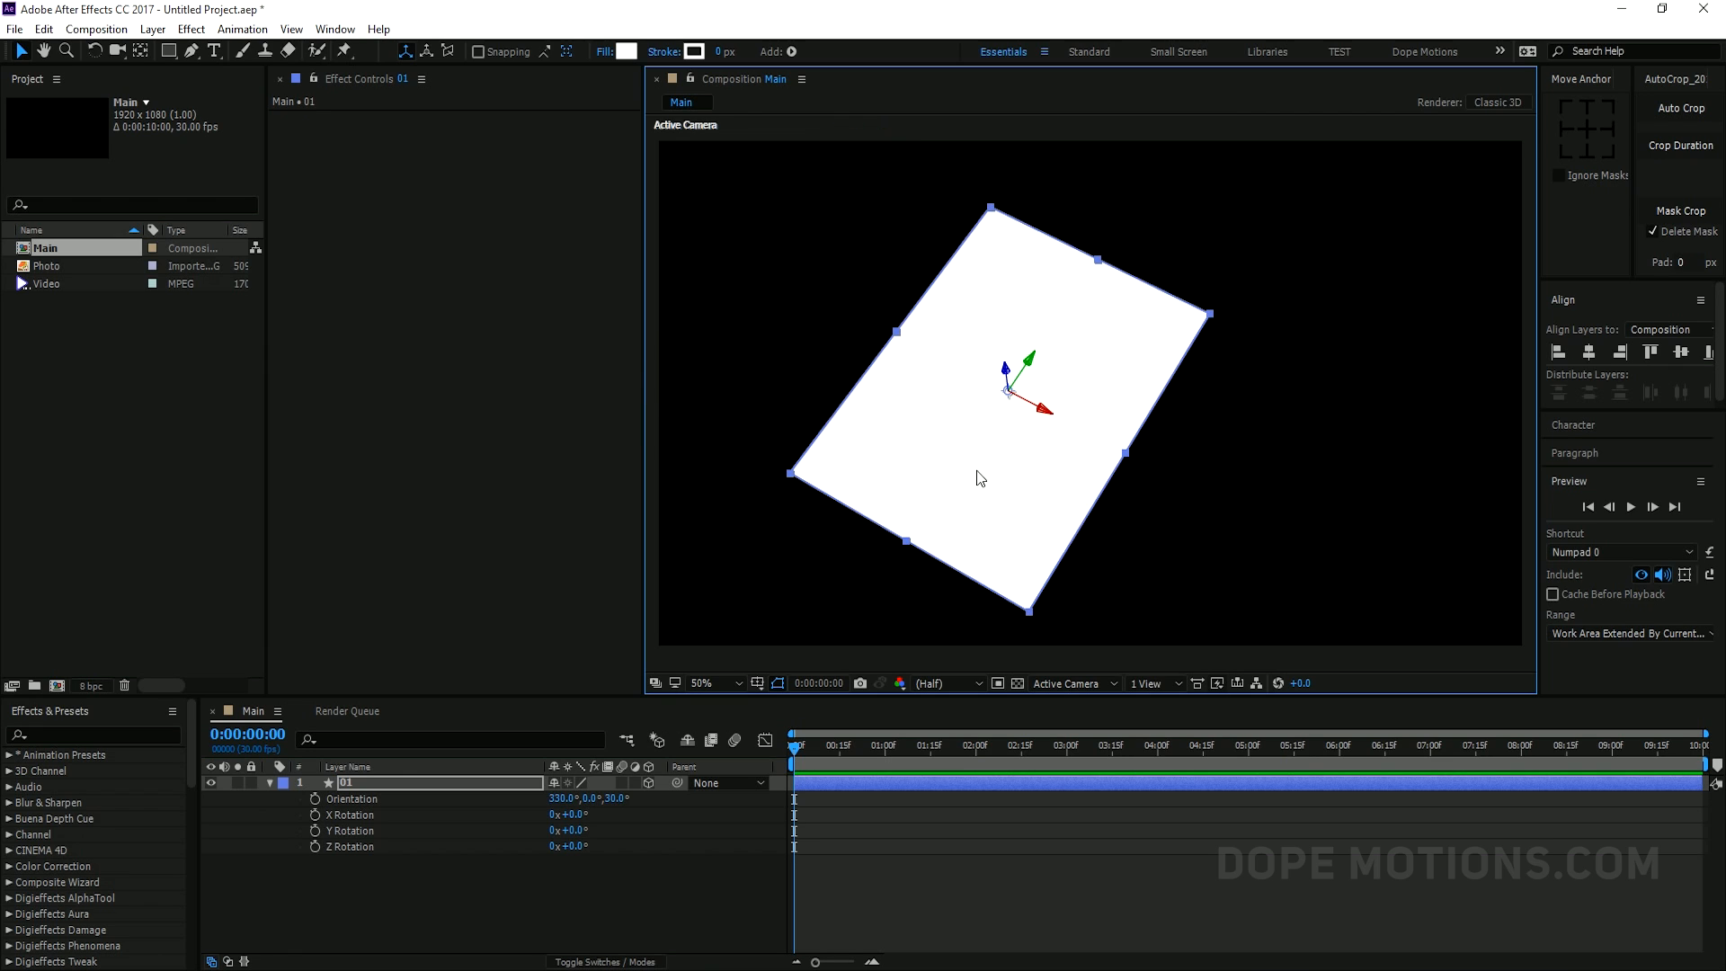
click(283, 782)
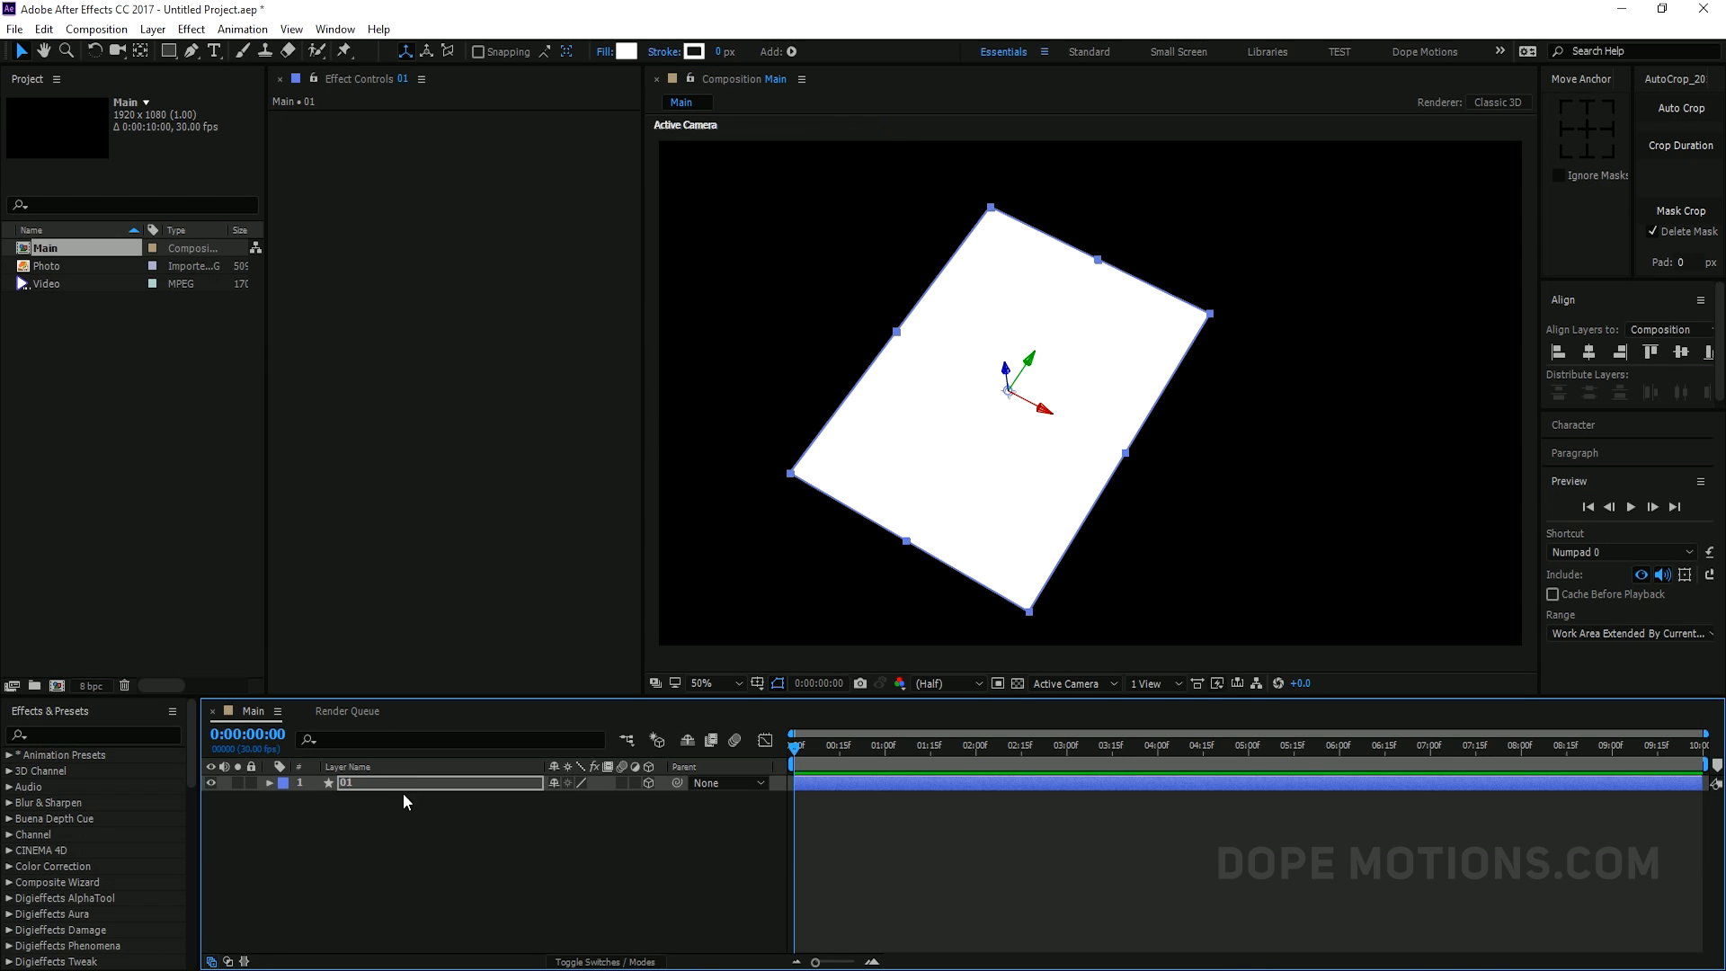
mouse_move(529, 715)
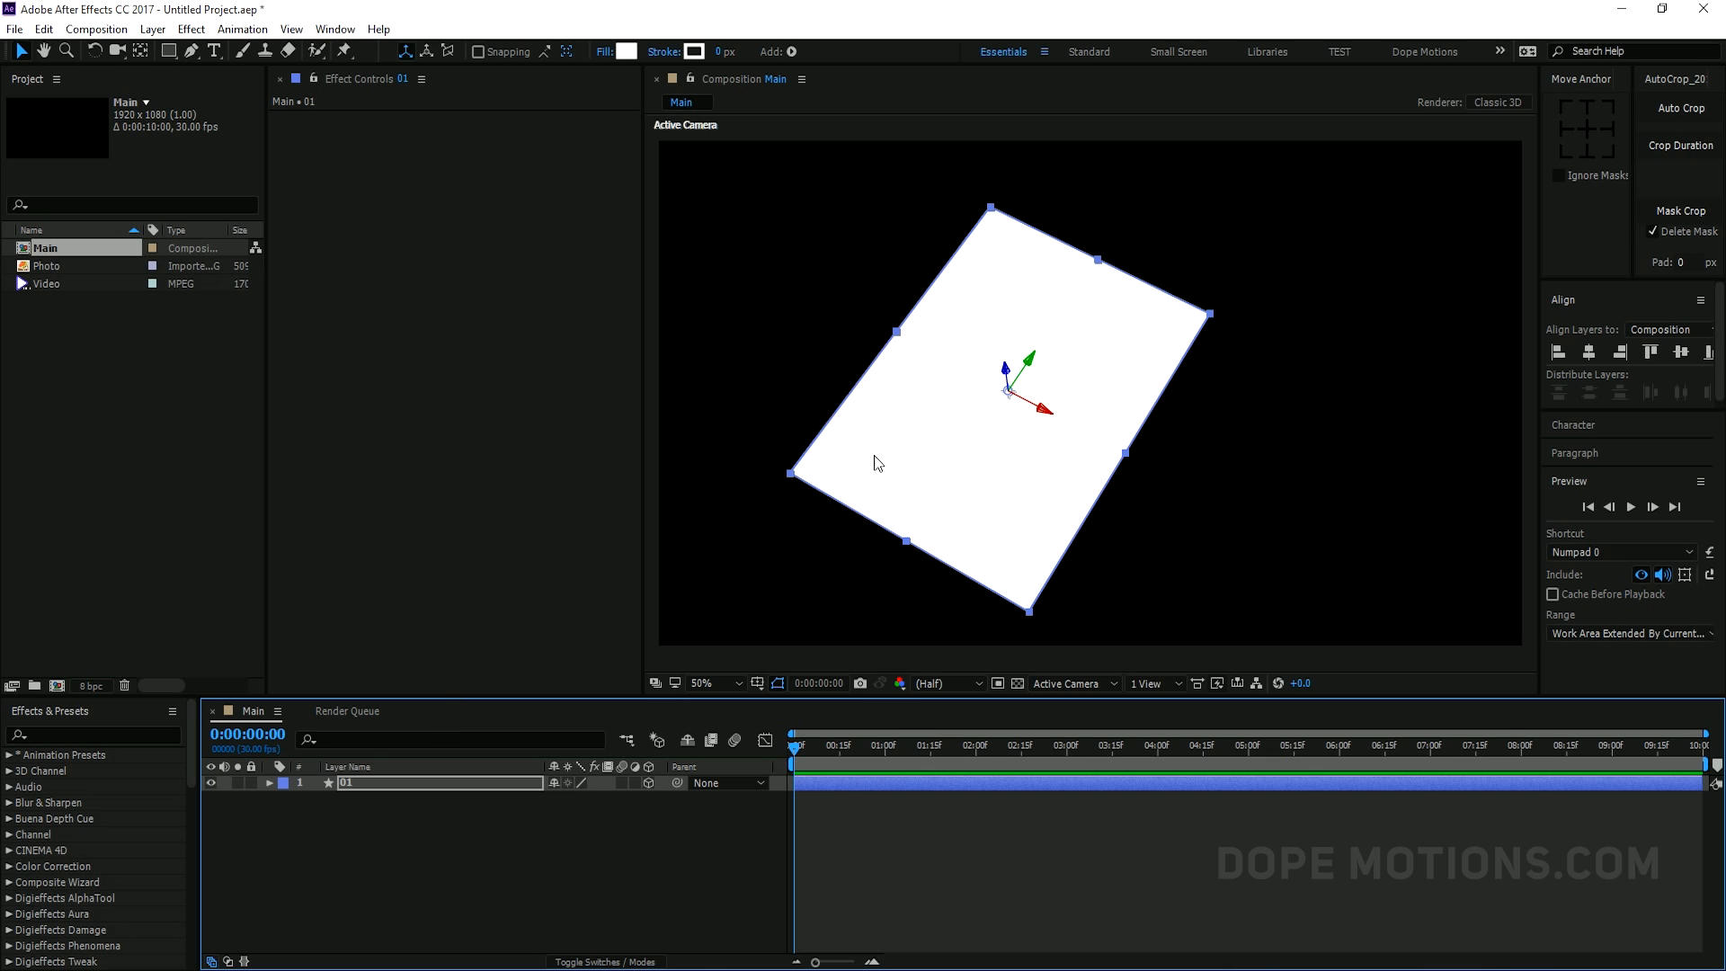
mouse_move(418, 829)
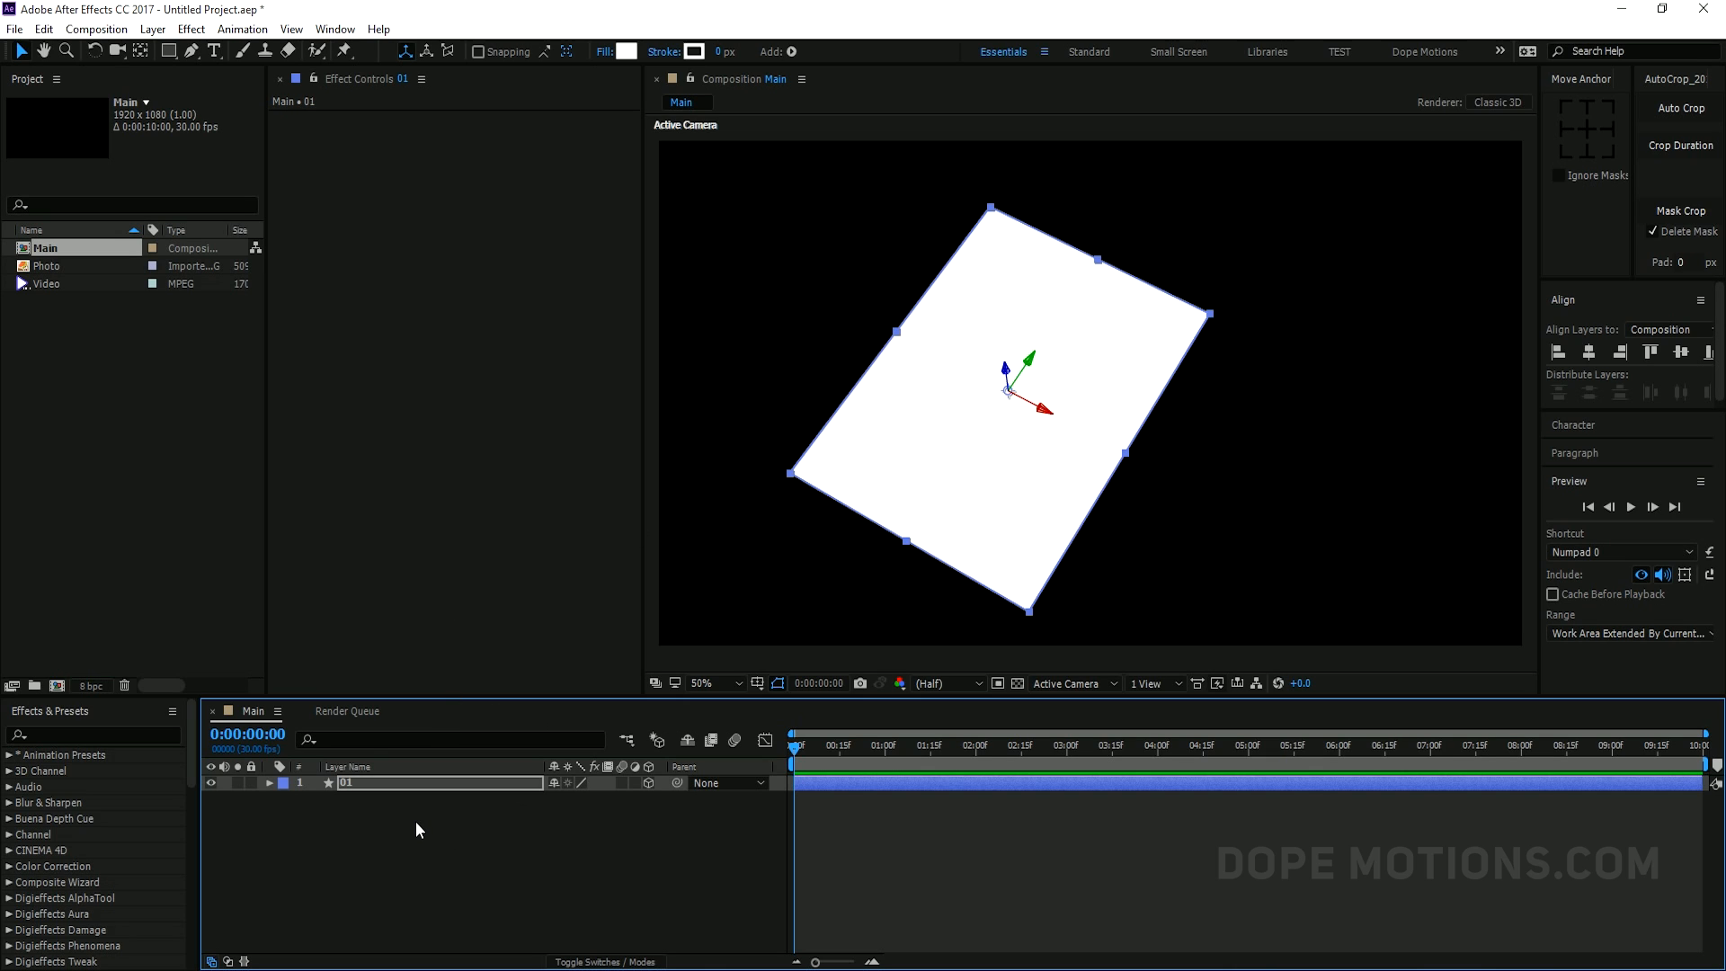
double_click(349, 782)
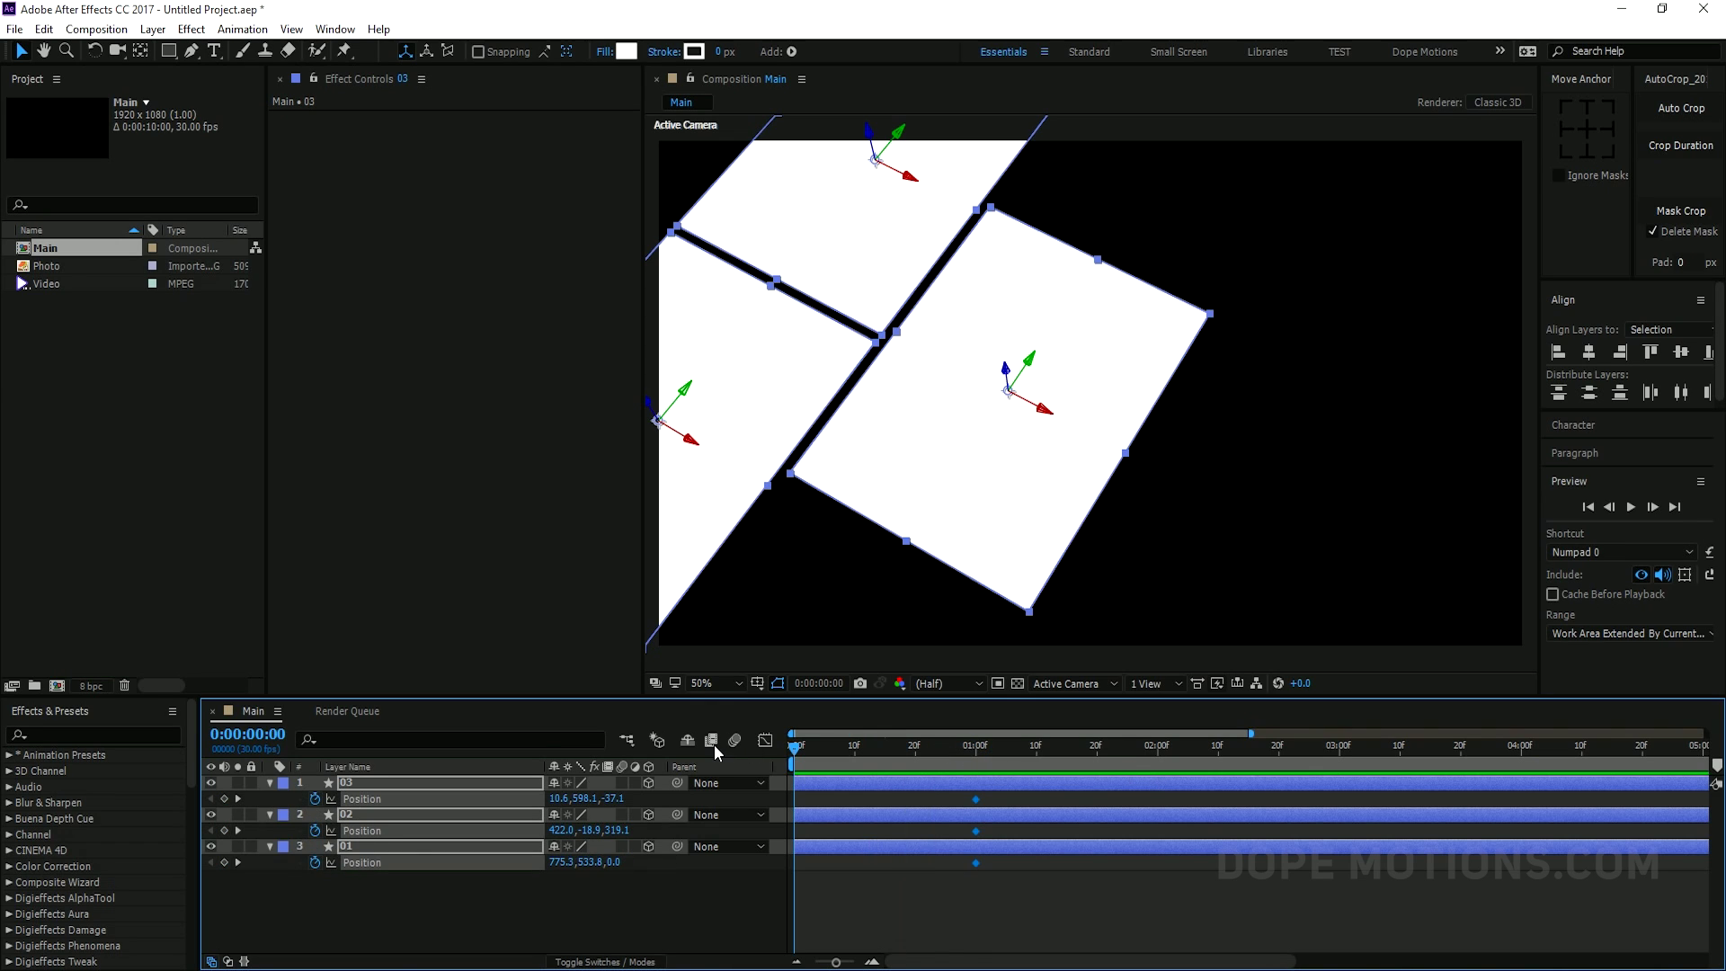
mouse_move(792, 748)
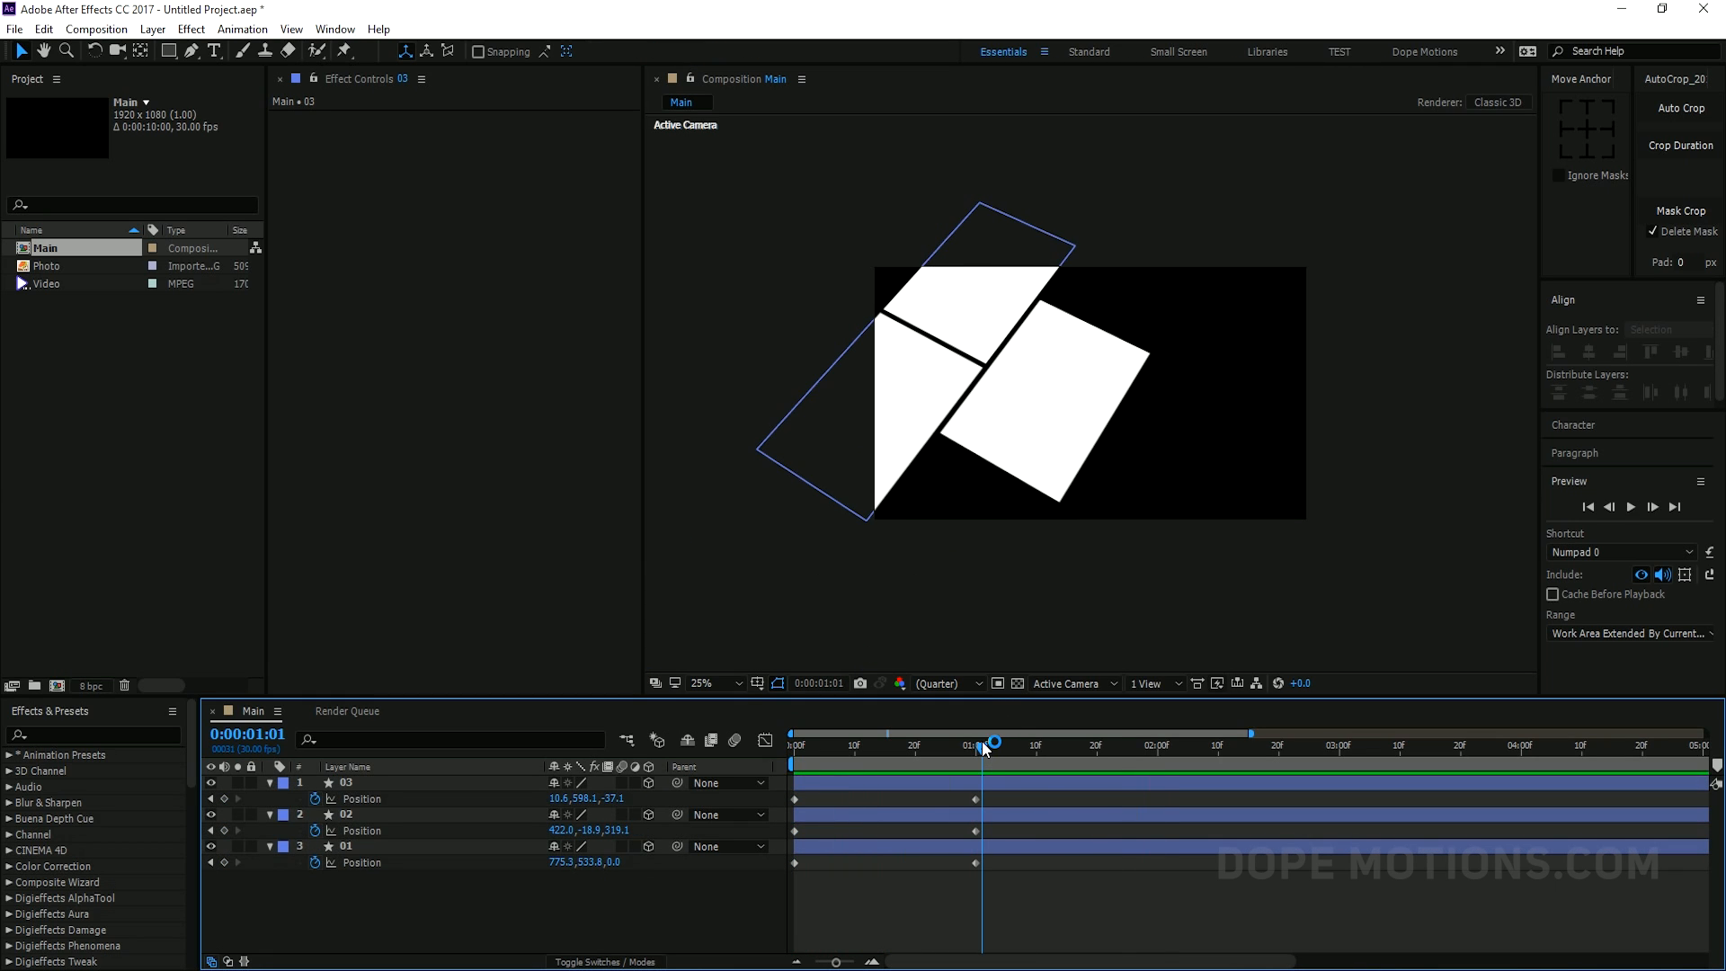
Add the panels' holding position keyframes at four seconds, then deselect the panels
drag(980, 744, 1203, 745)
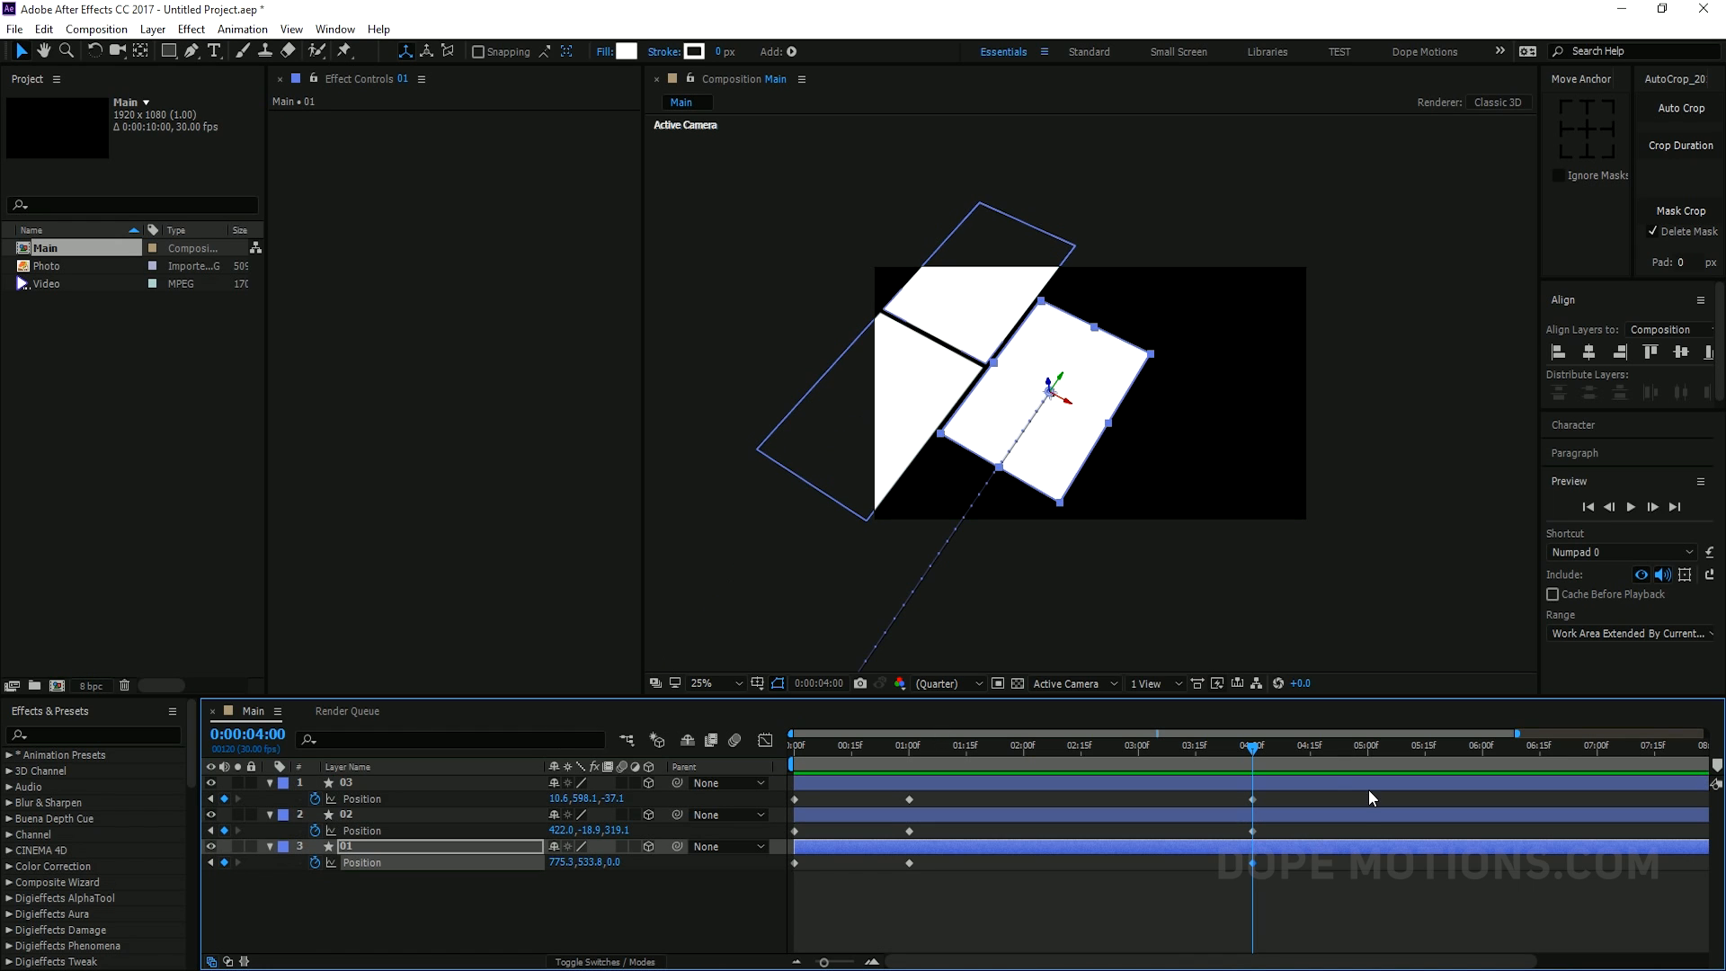
click(1365, 746)
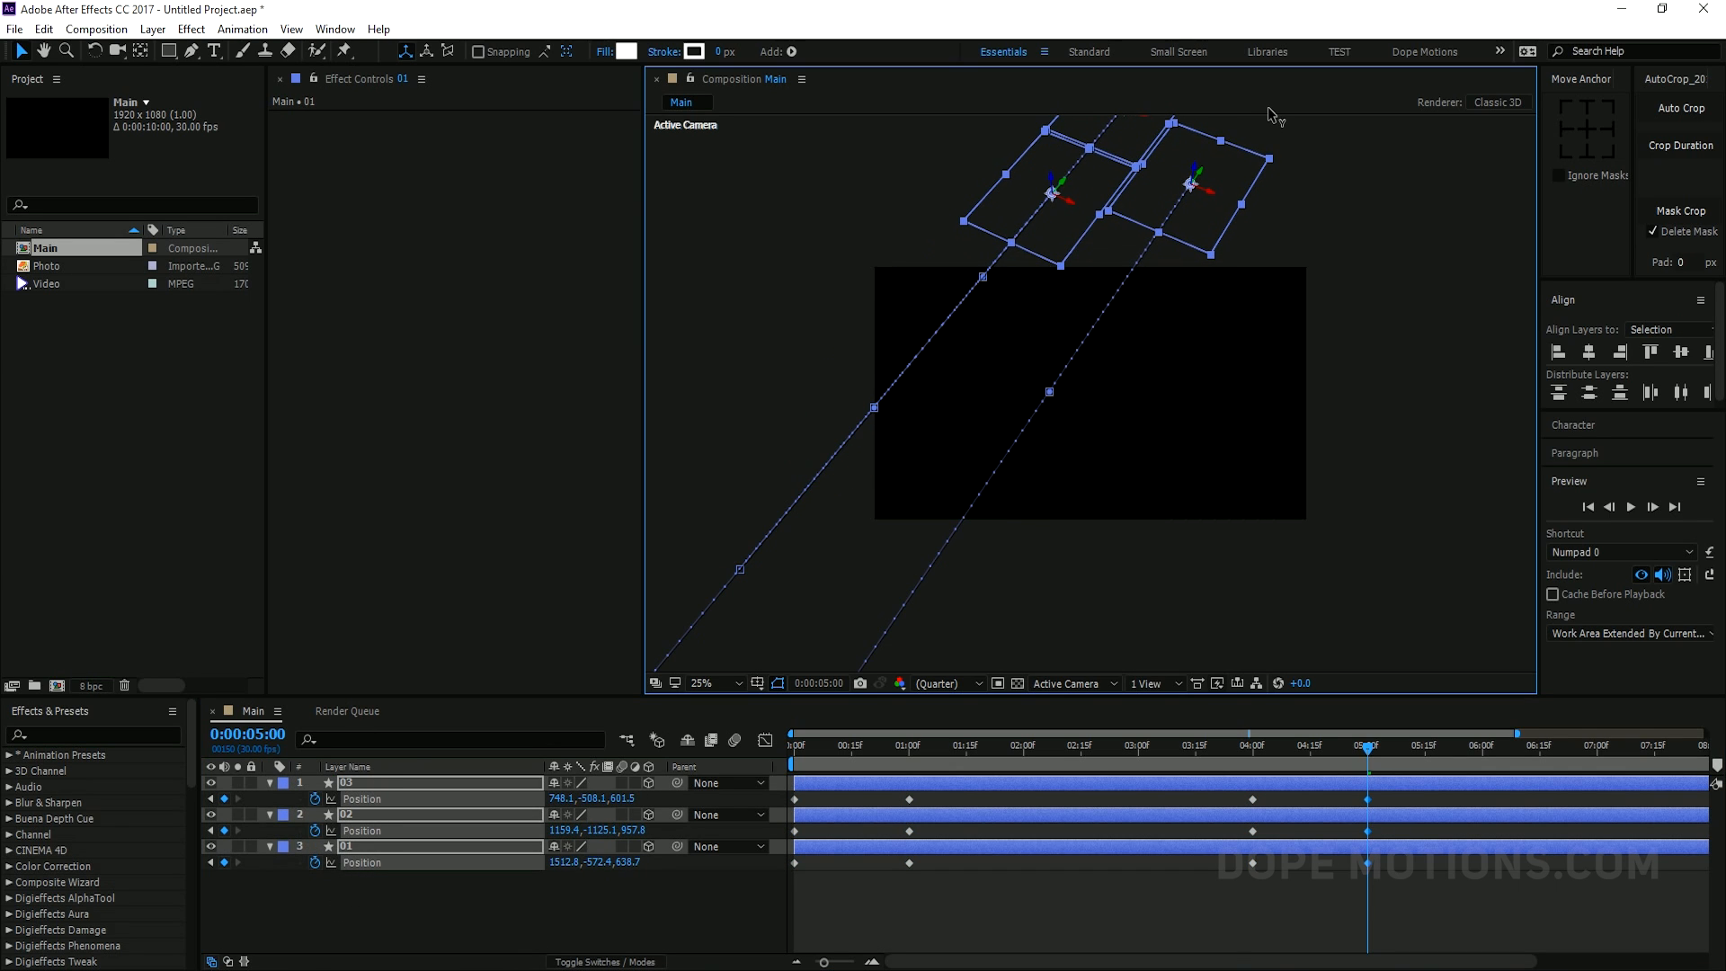
click(1112, 768)
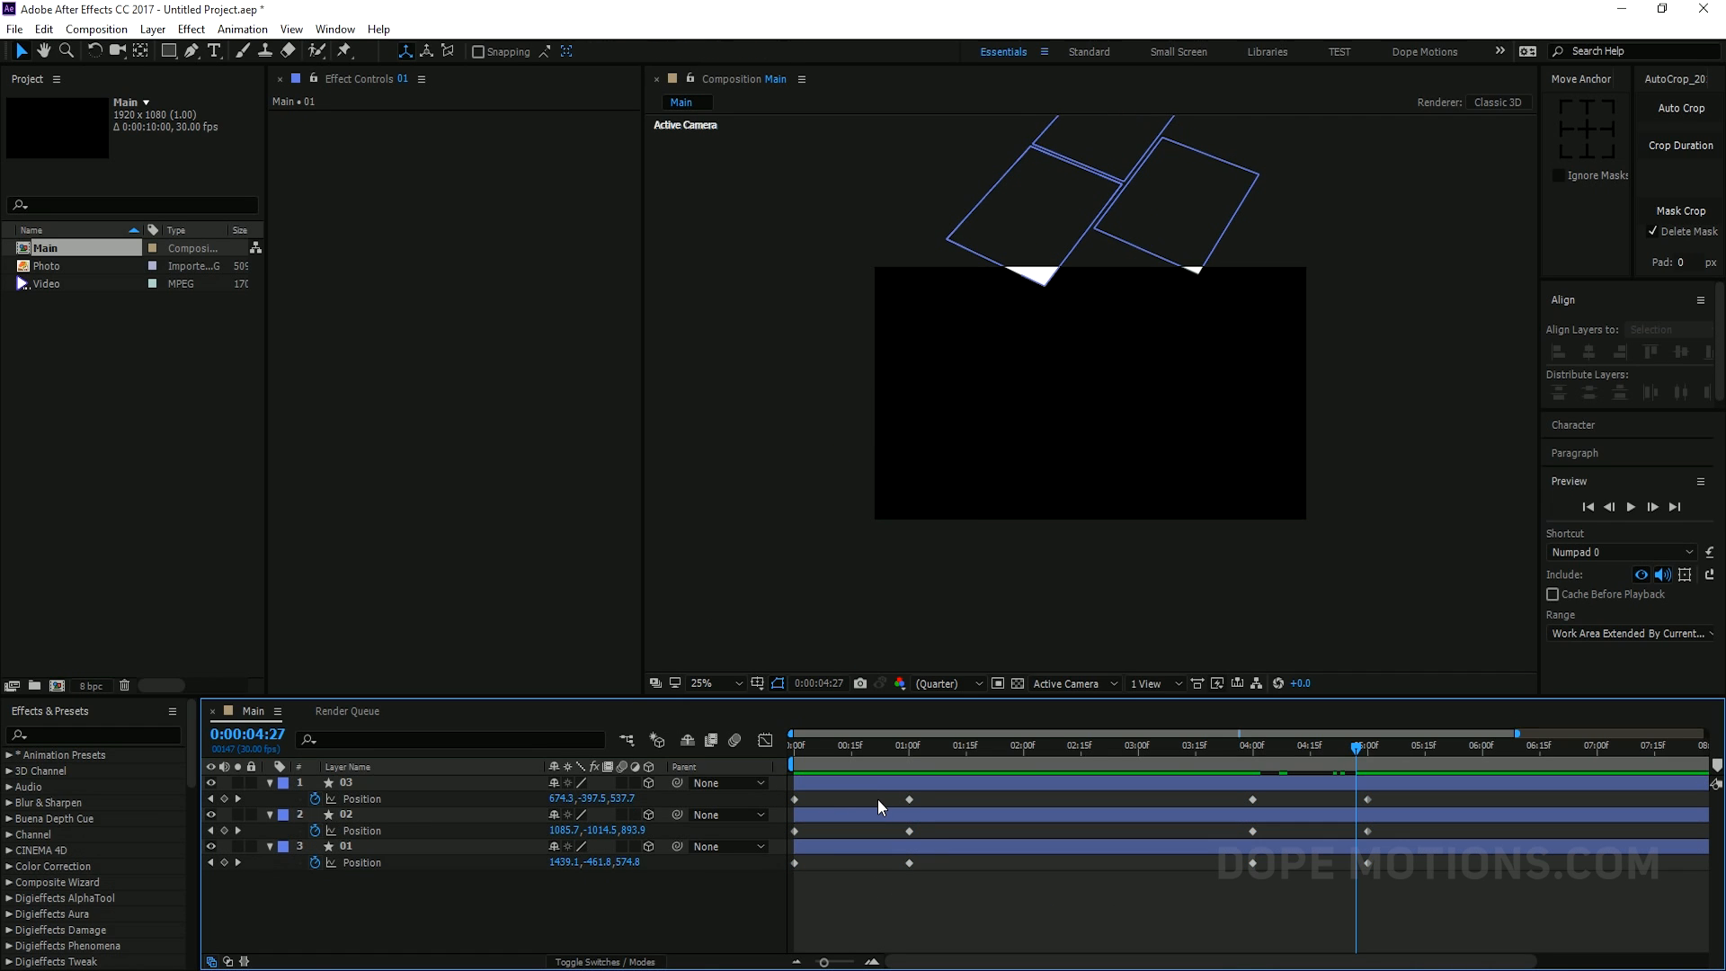
Apply Easy Ease to the panels' one-second and four-second position keyframes
right_click(909, 799)
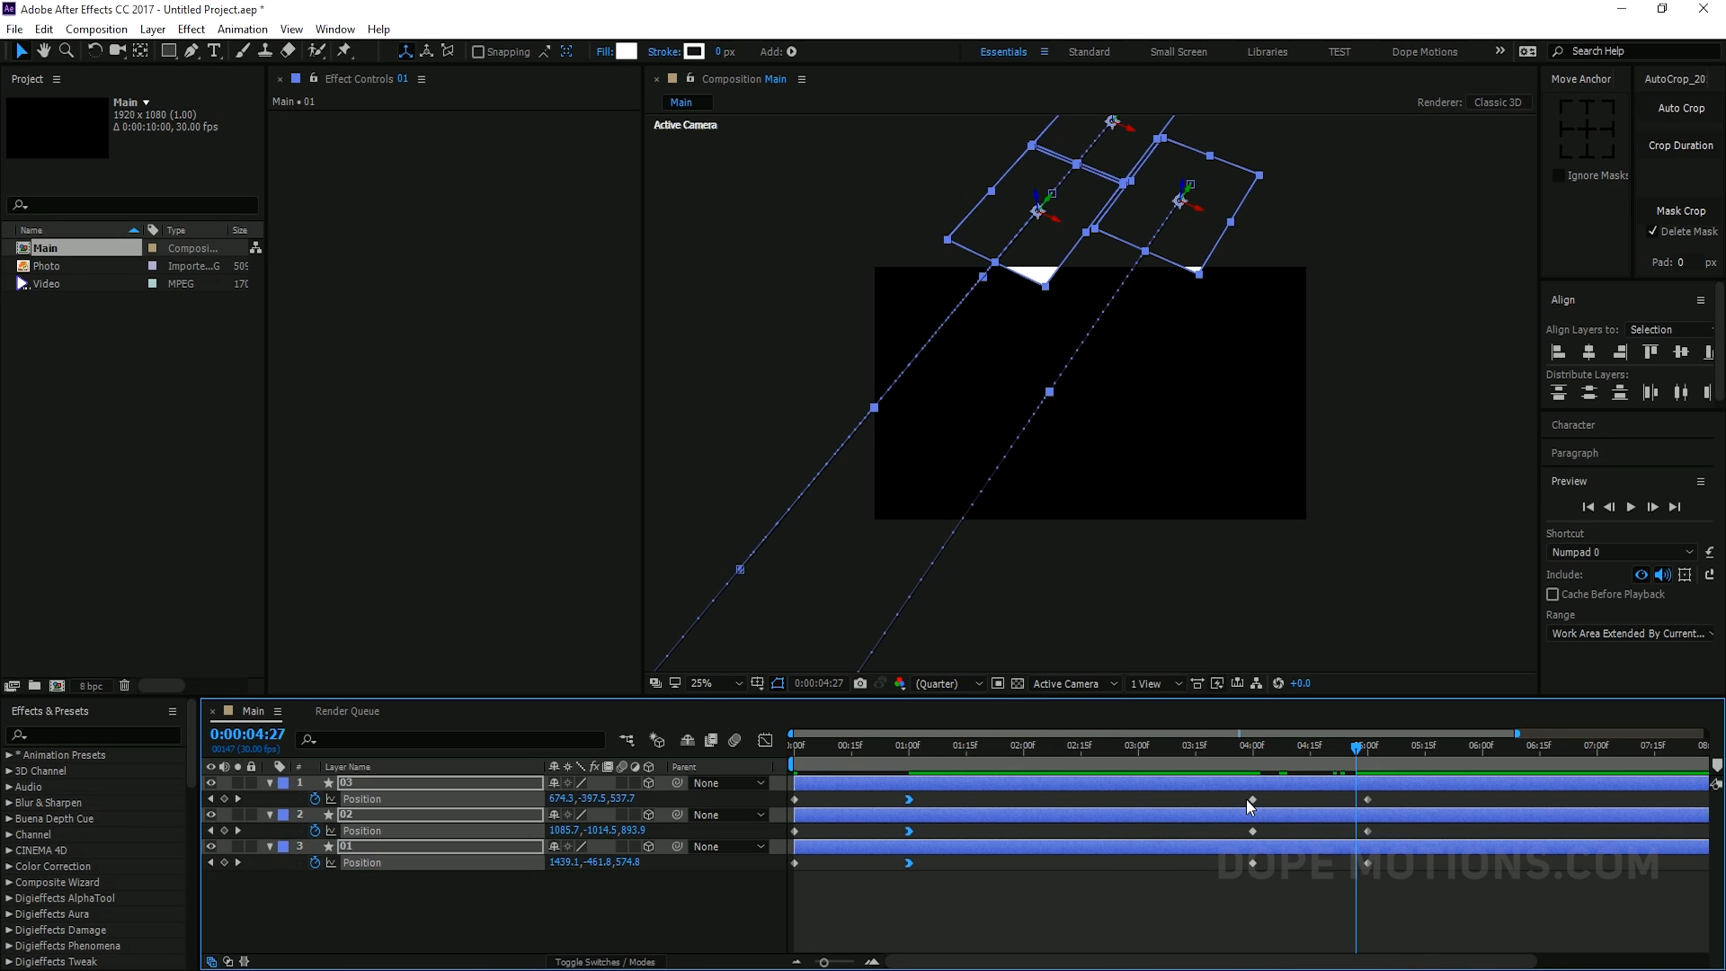
right_click(1252, 800)
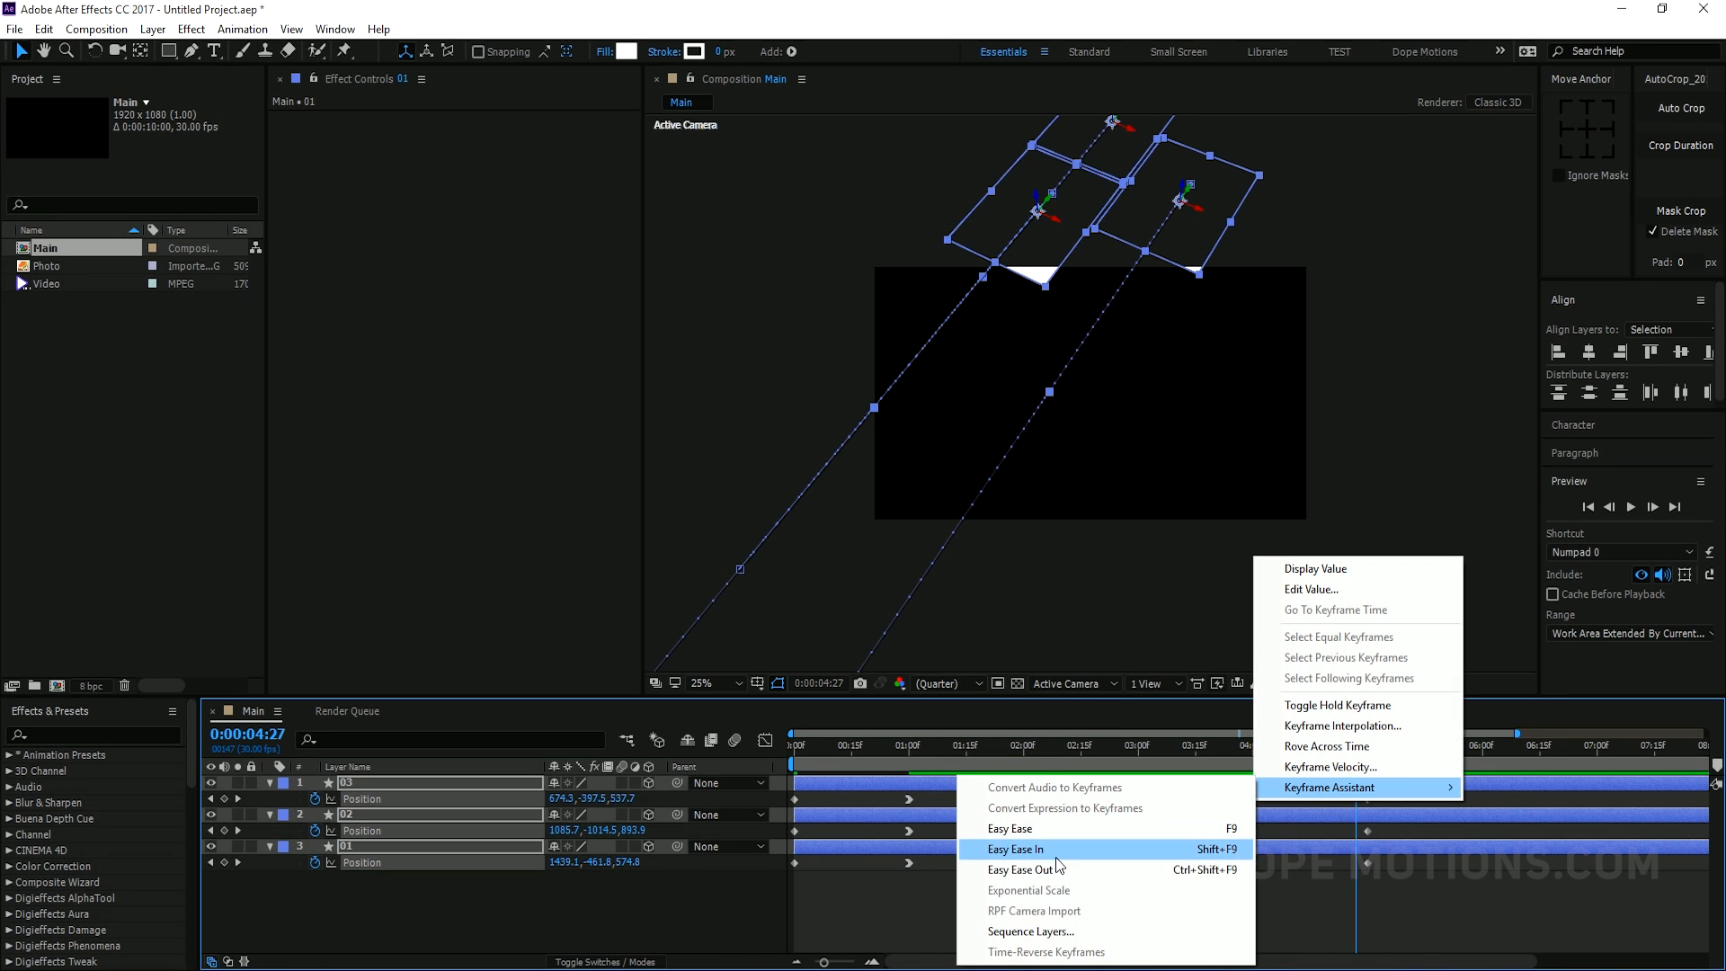
click(1015, 849)
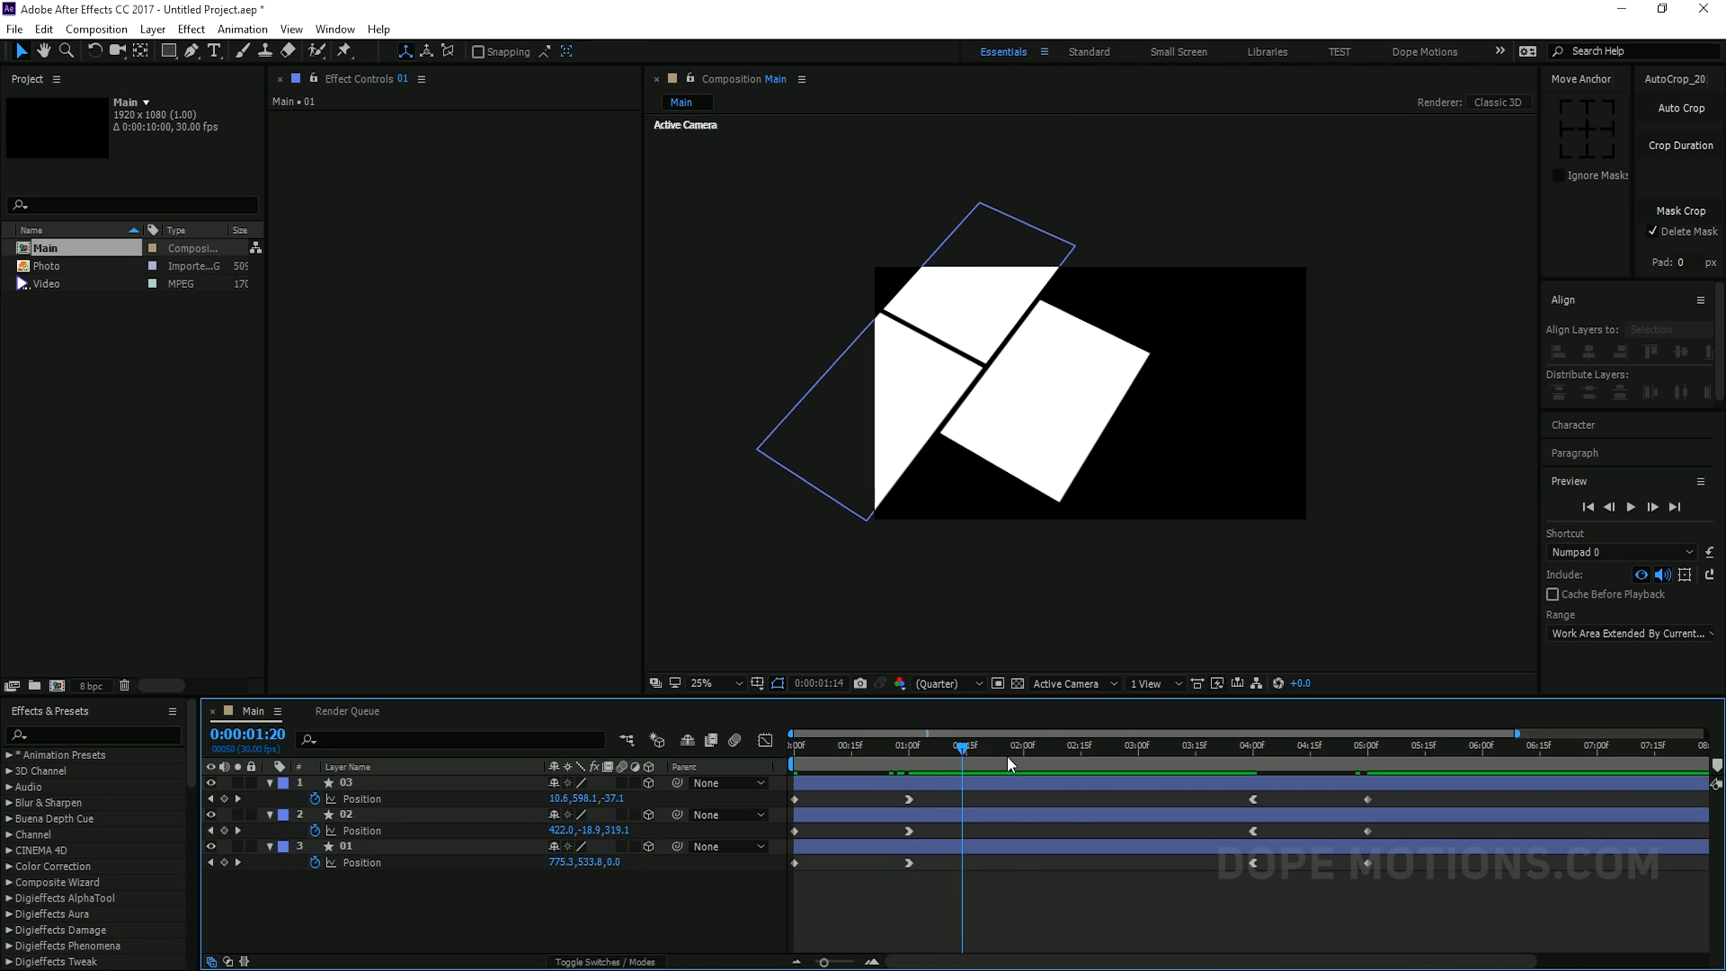
click(1266, 746)
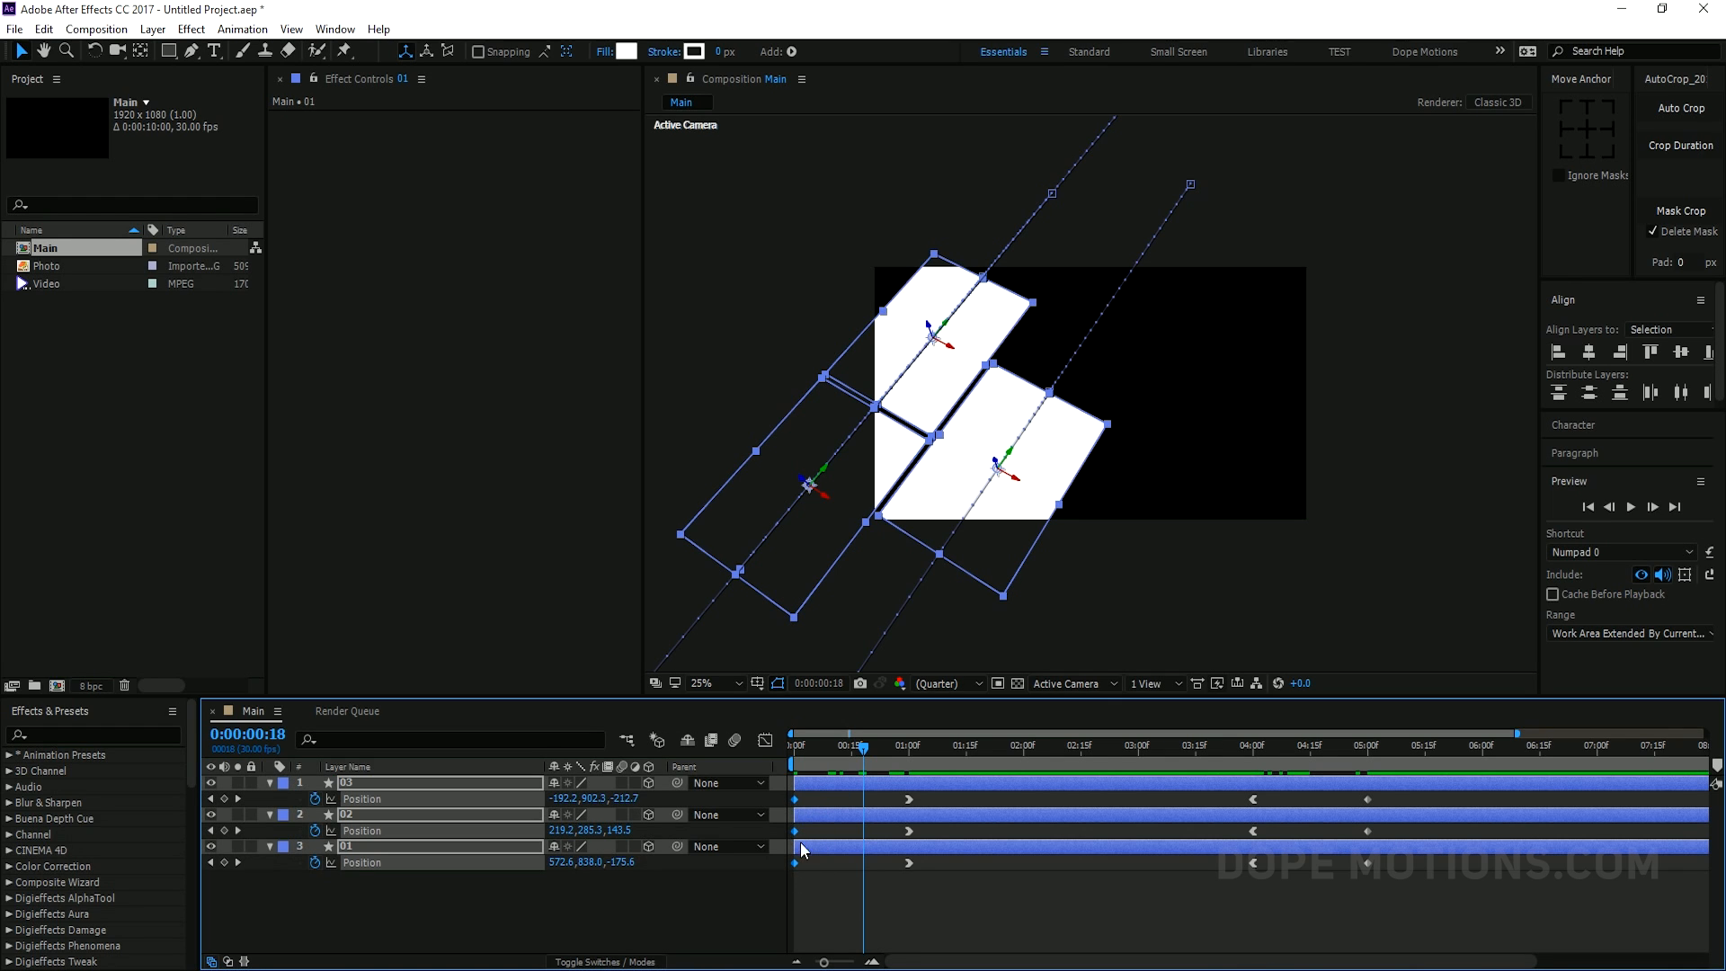
mouse_move(808, 816)
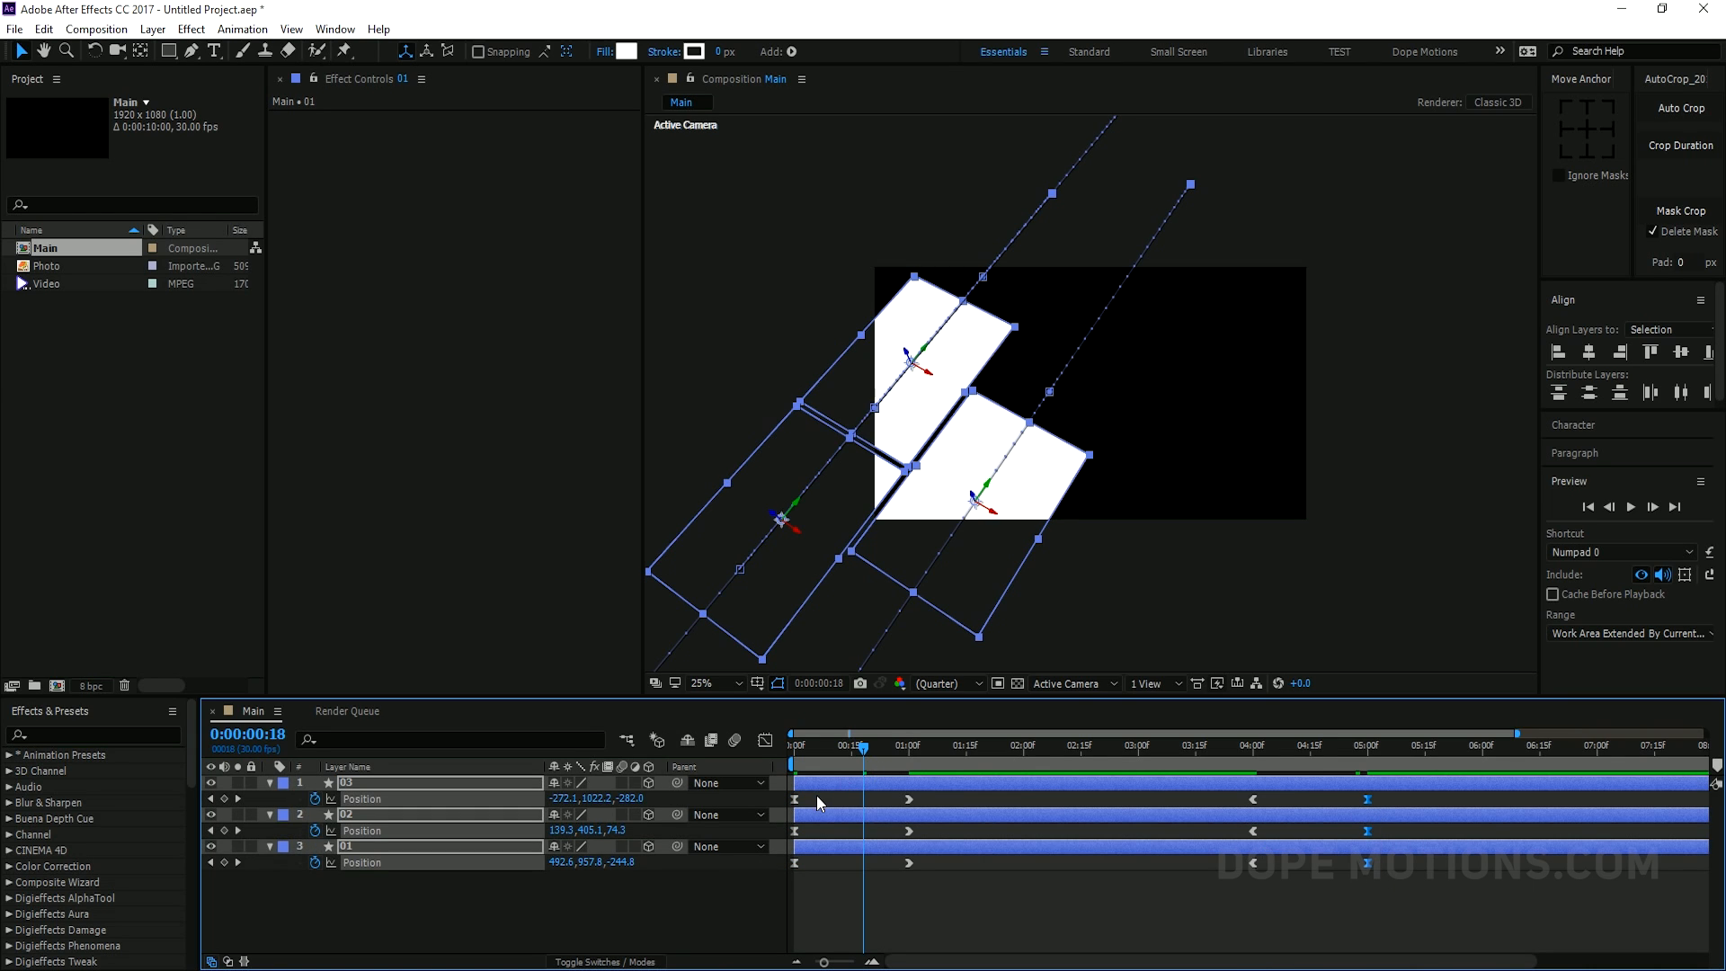
Select the panels' Position keyframes and show their speed graph in the Graph Editor
click(764, 740)
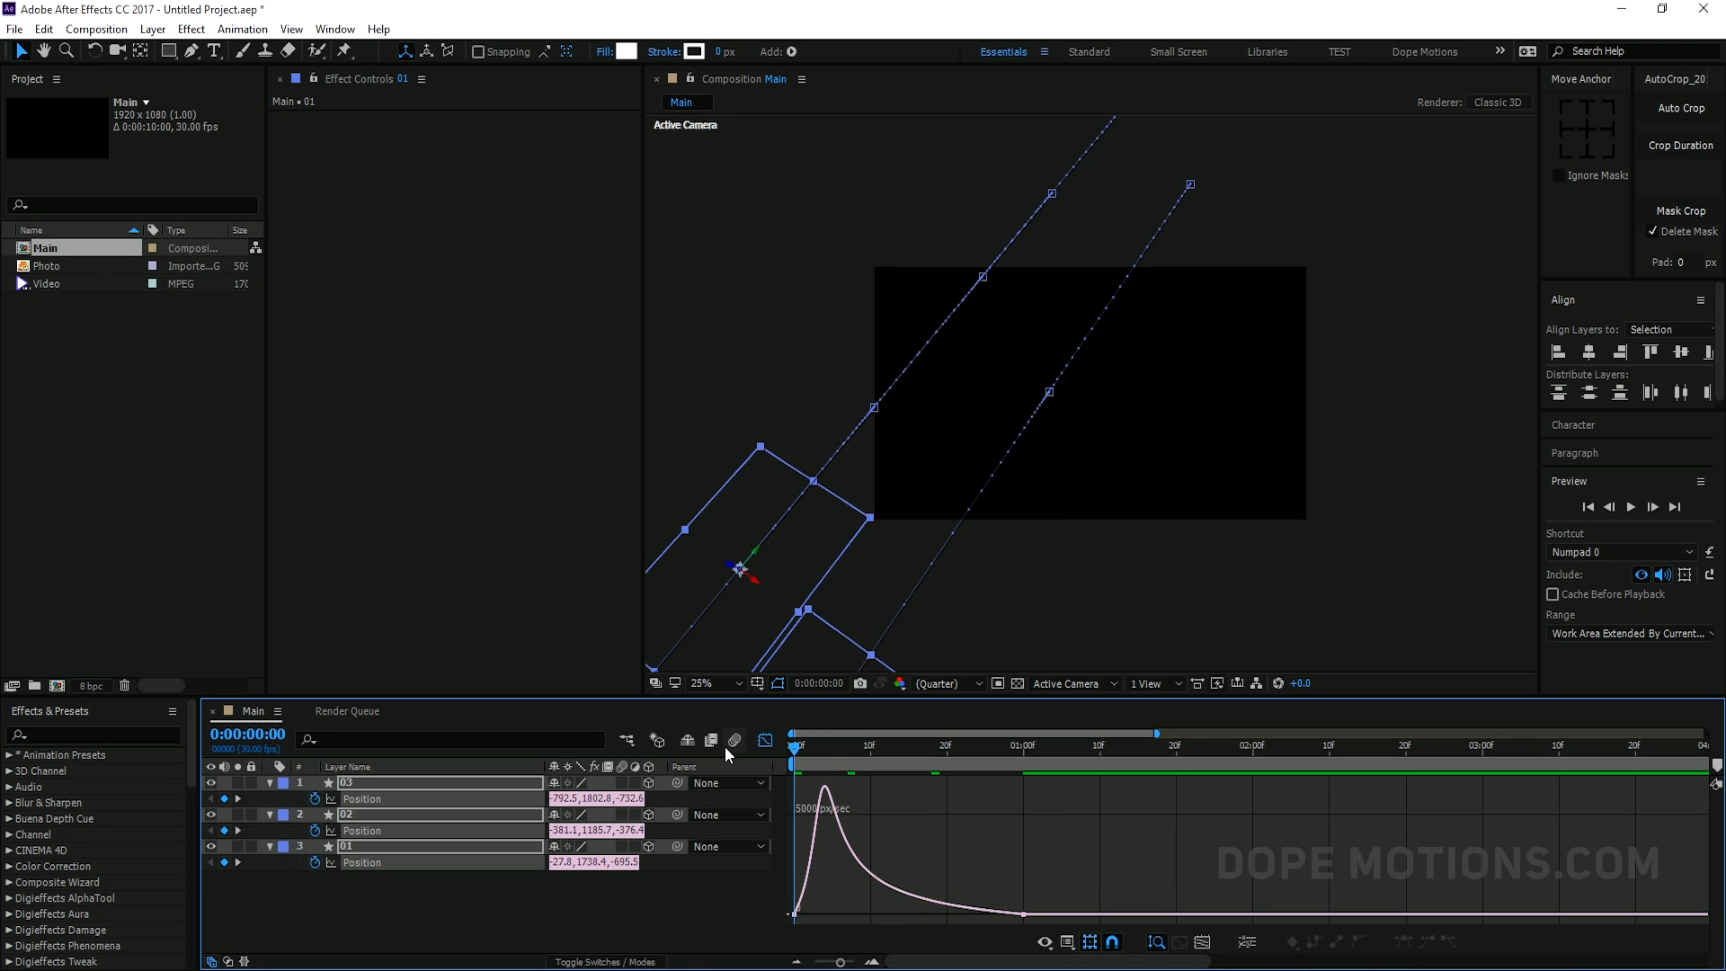
click(1636, 506)
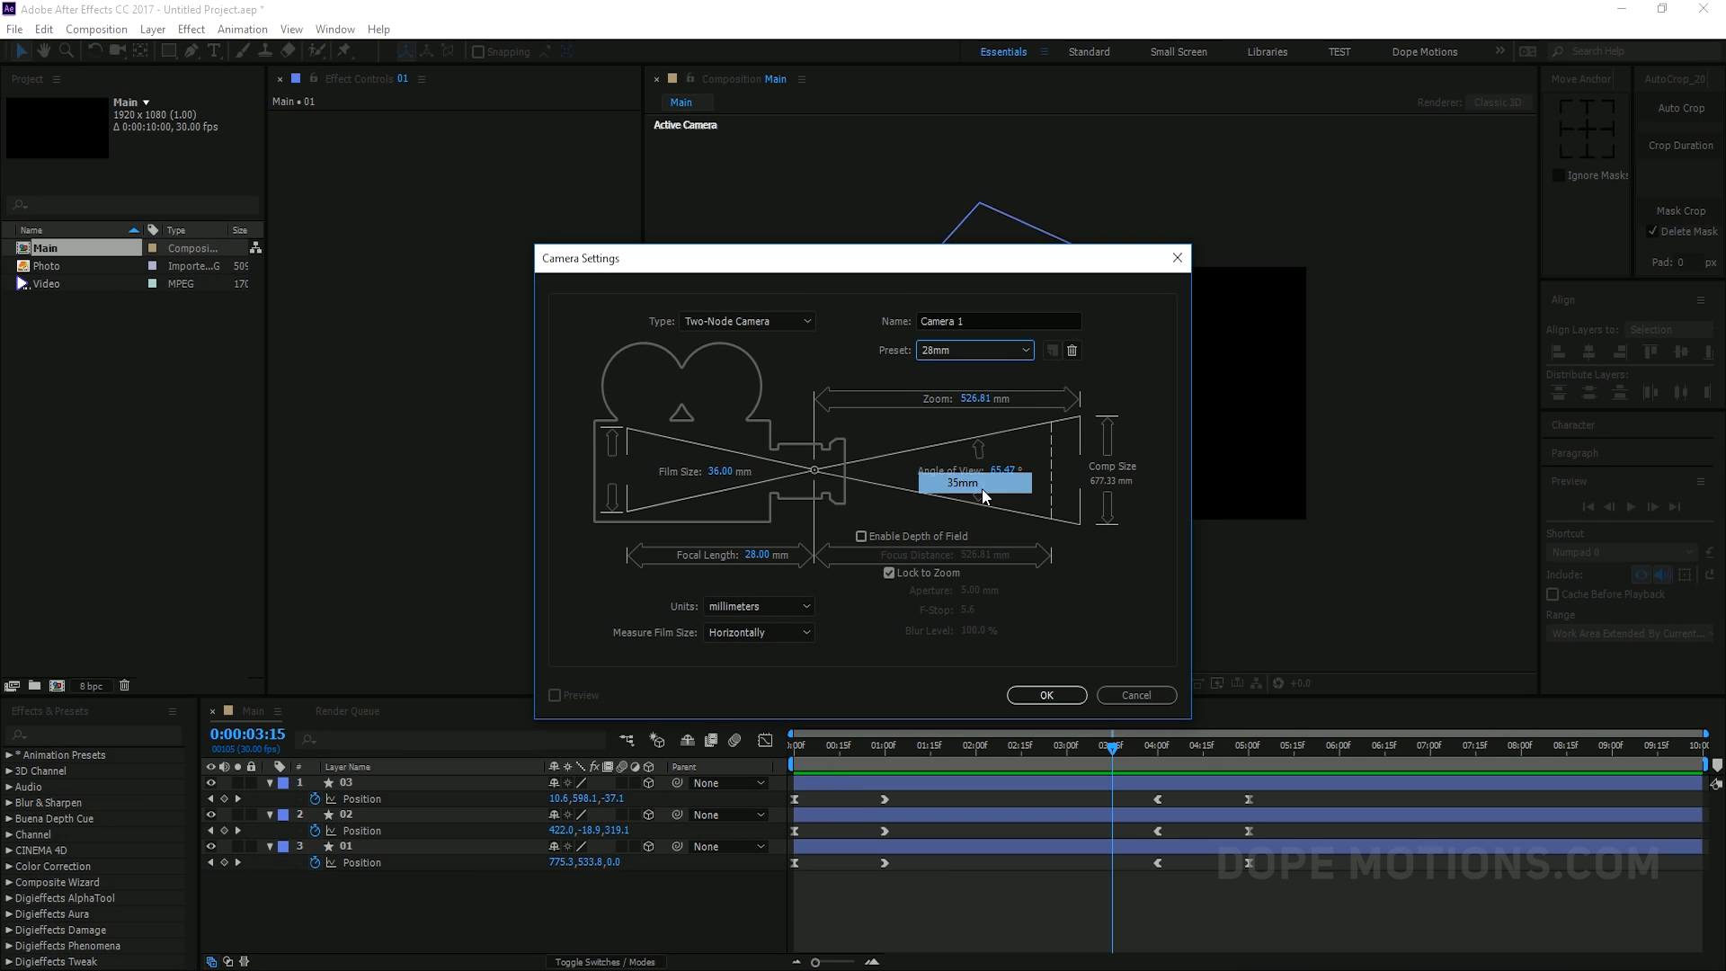
Create a 35mm camera and add a Null Object layer to Main
click(1047, 695)
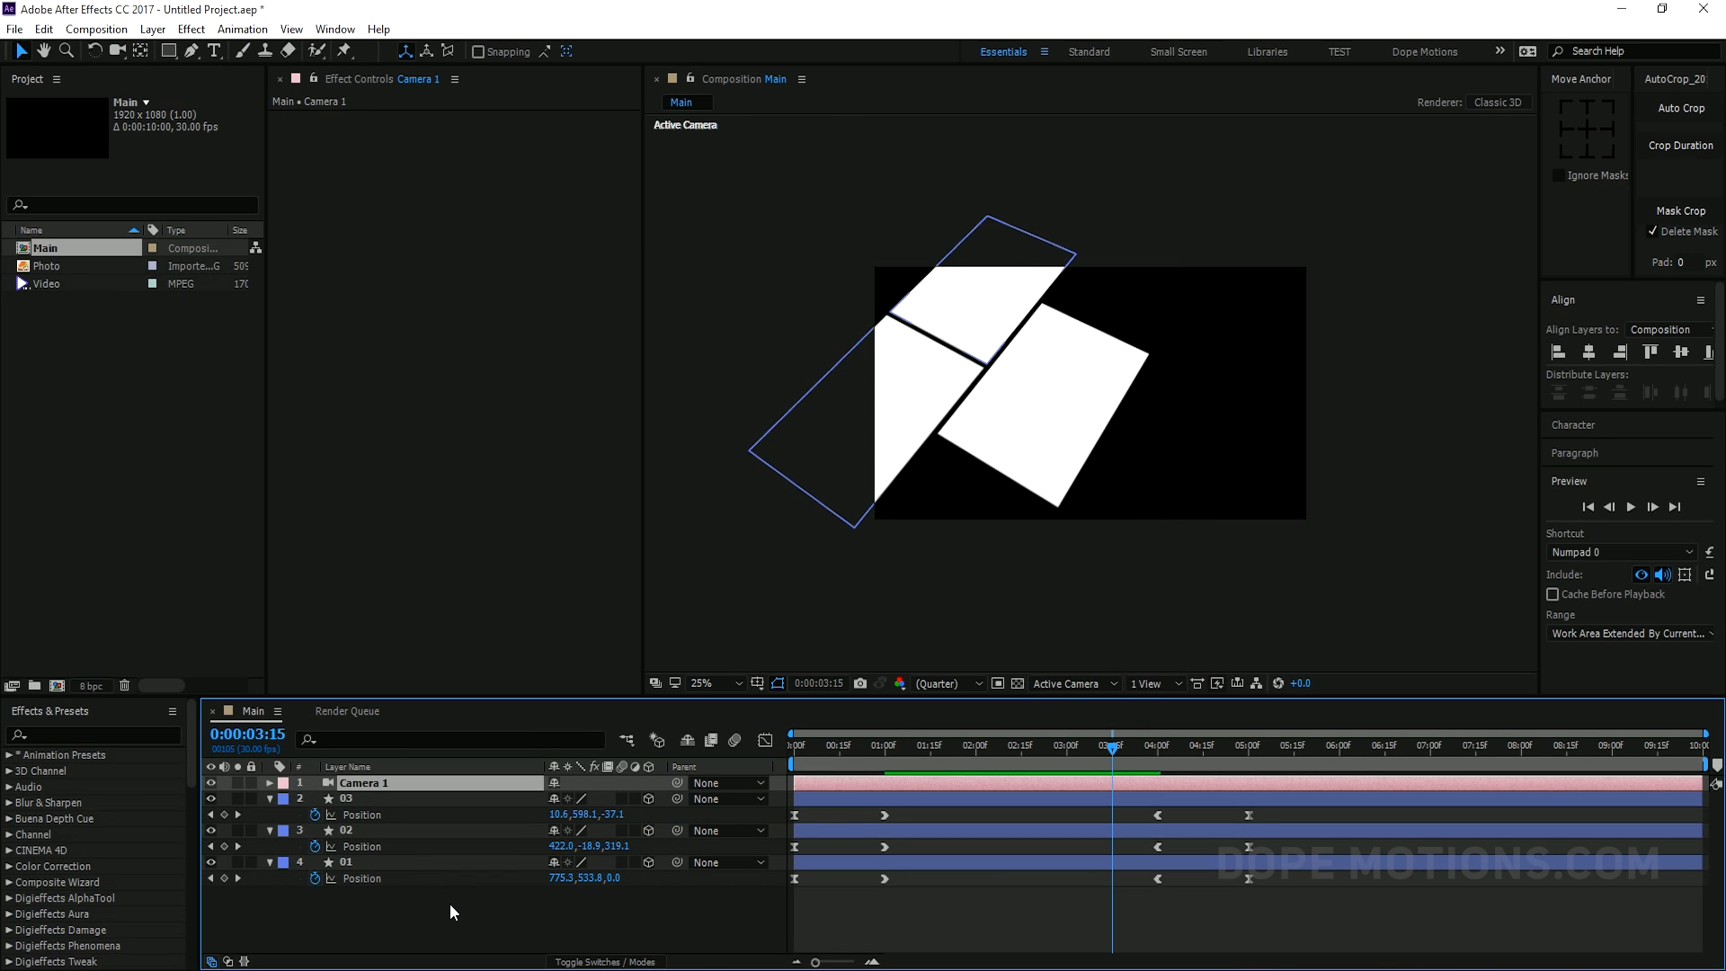
right_click(450, 913)
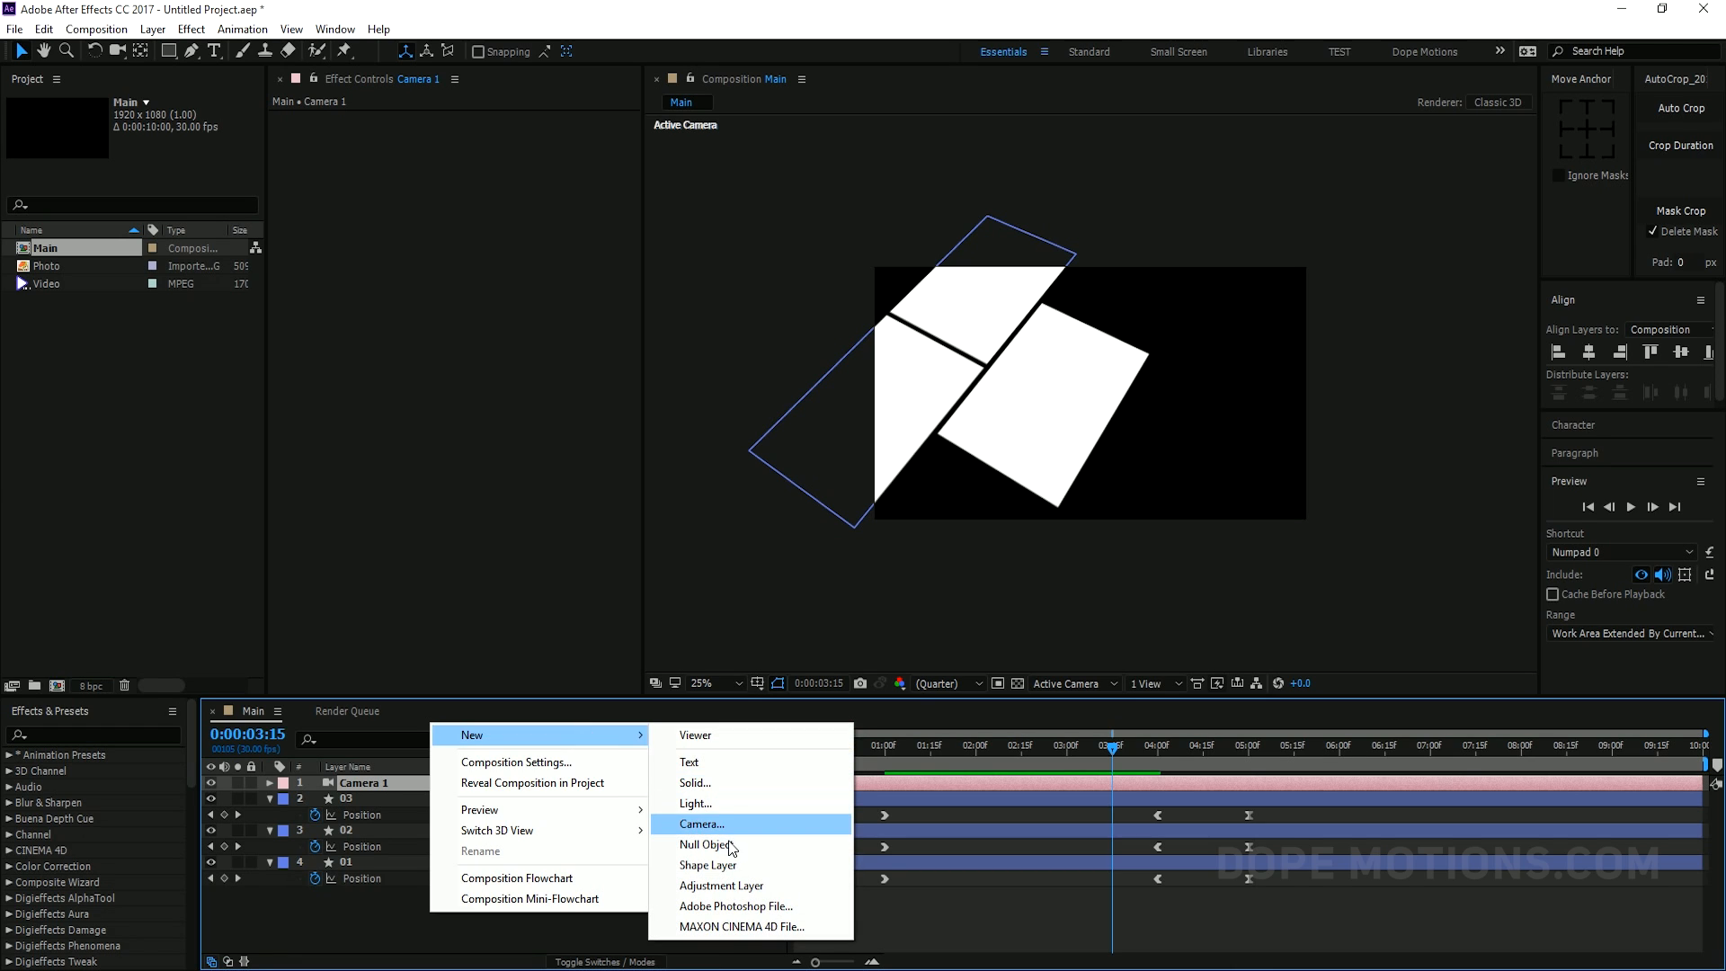
click(704, 845)
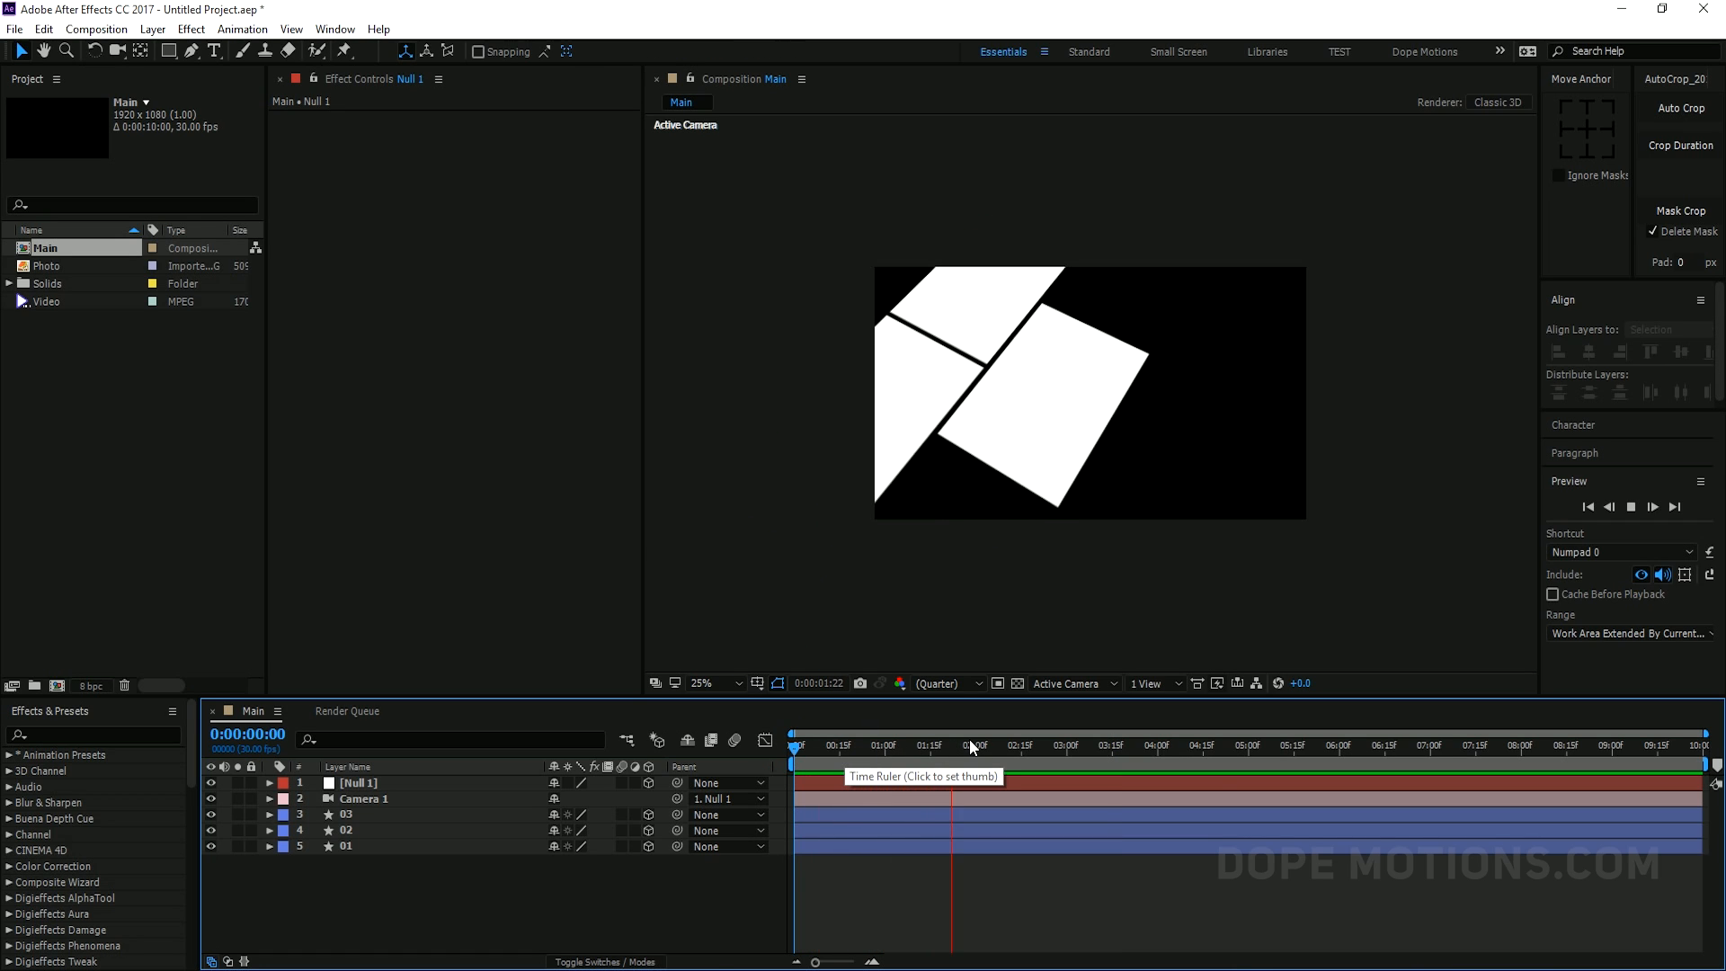
Scrub through the panel animation and select the Null 1 layer
click(994, 746)
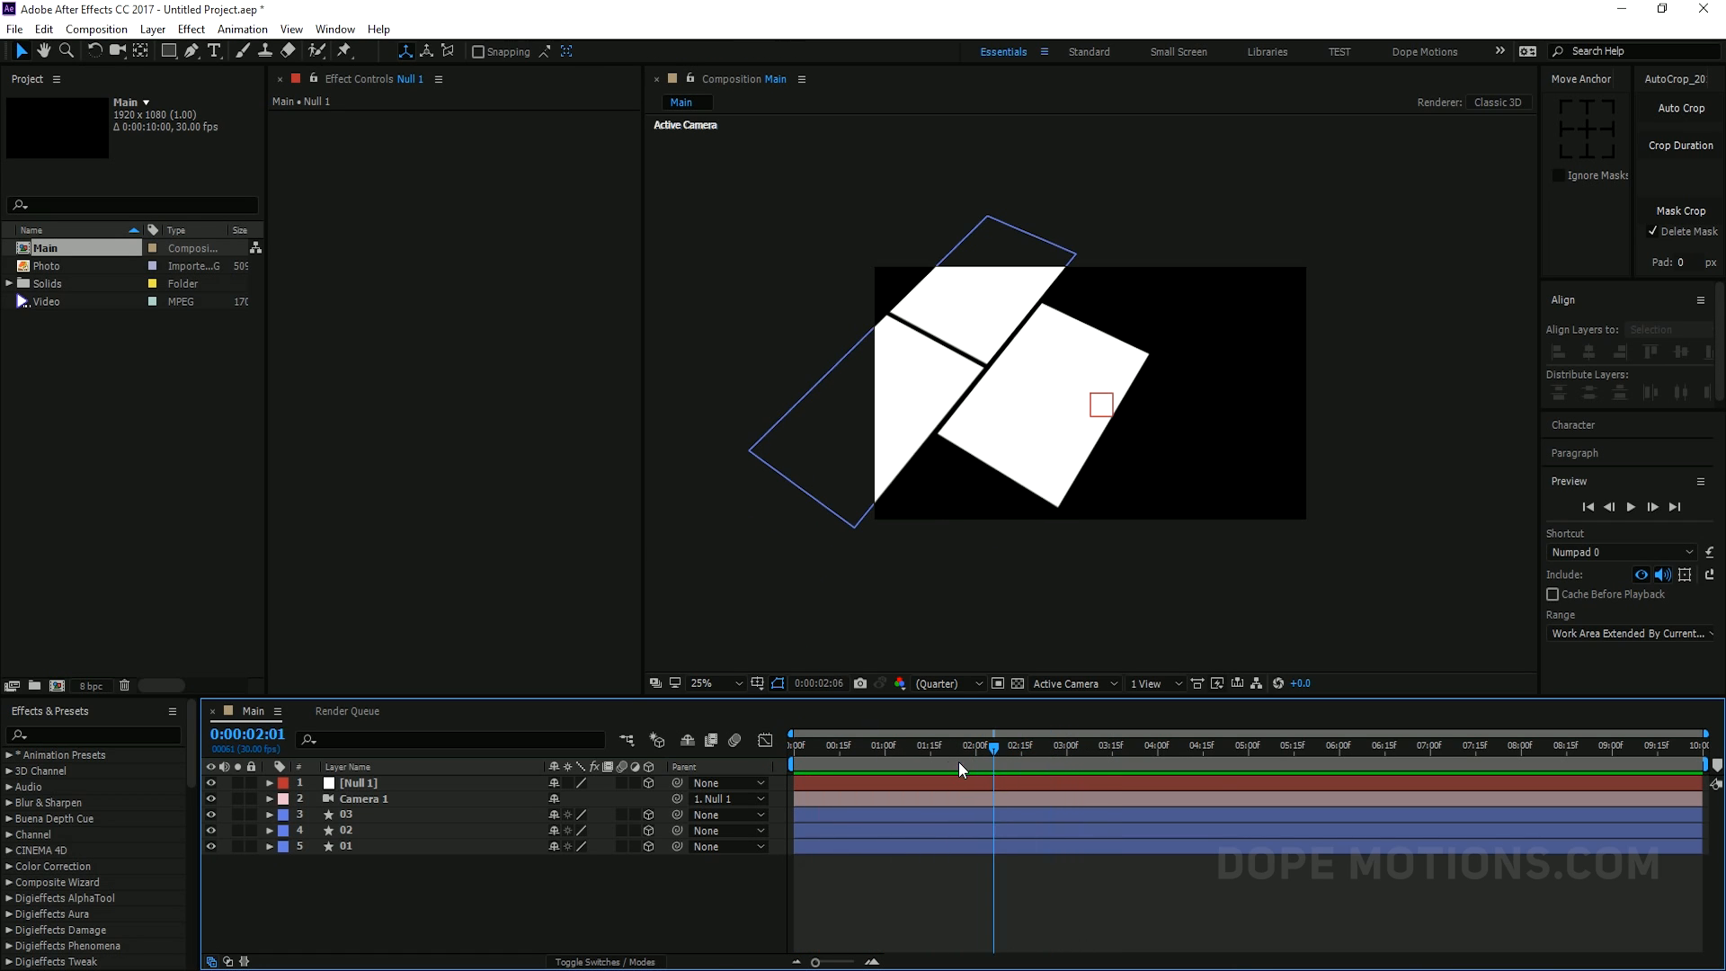
drag(995, 767, 1029, 767)
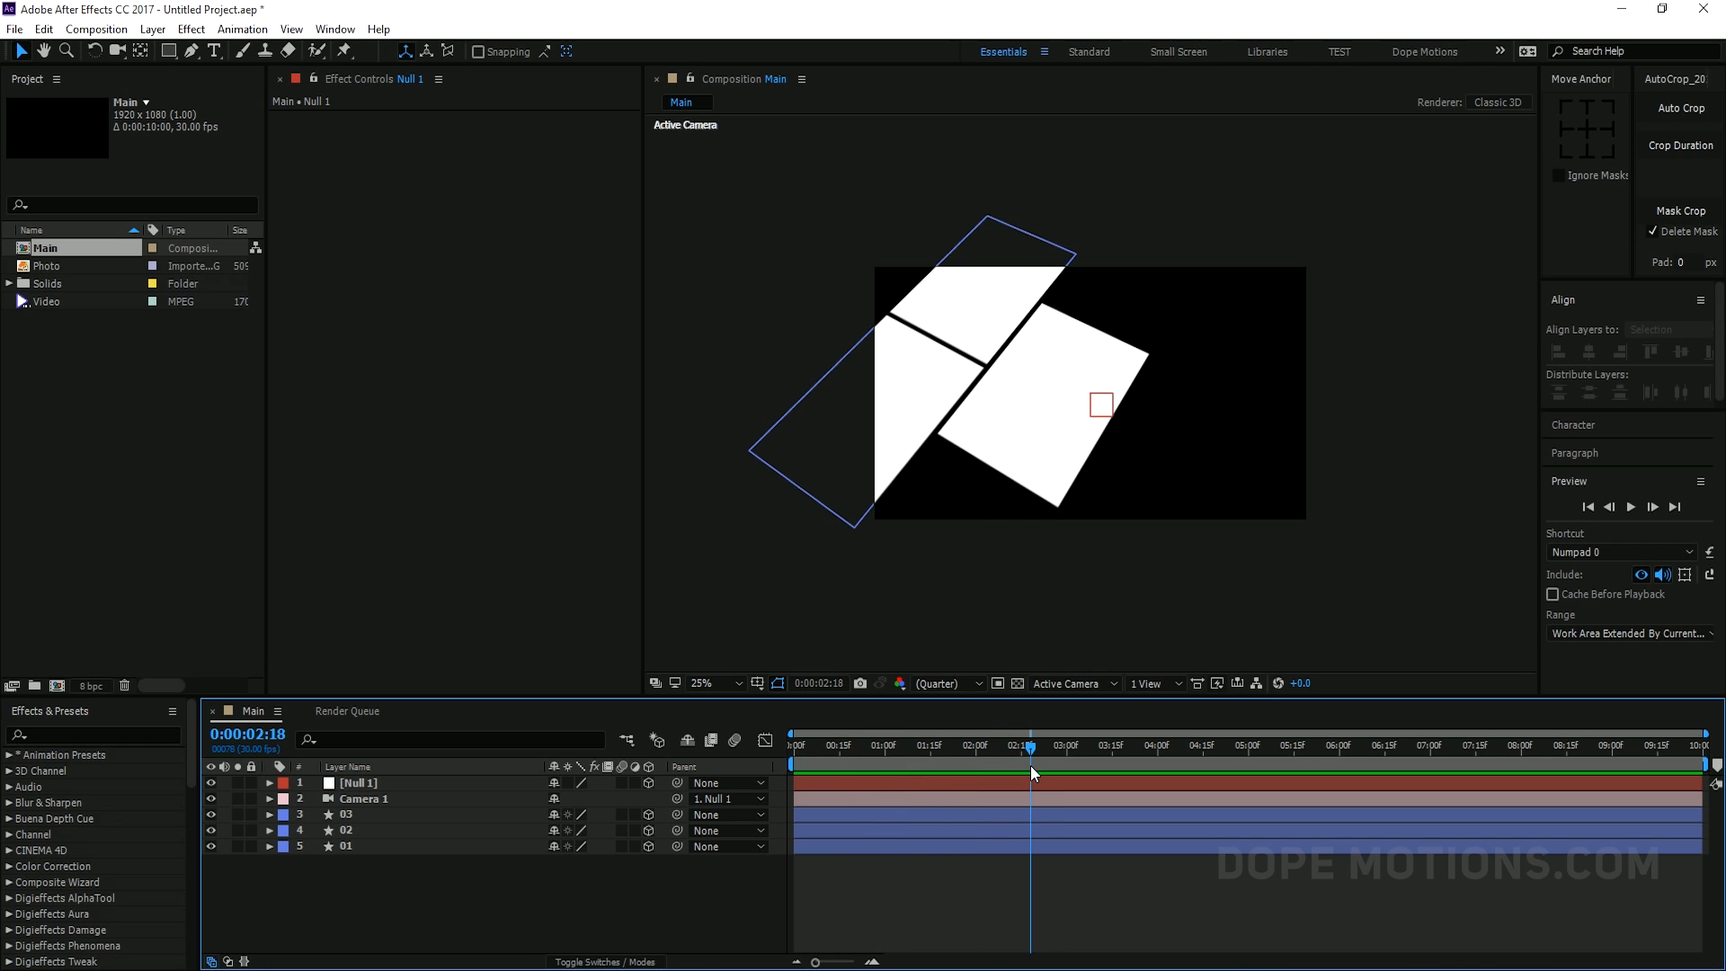
click(1012, 767)
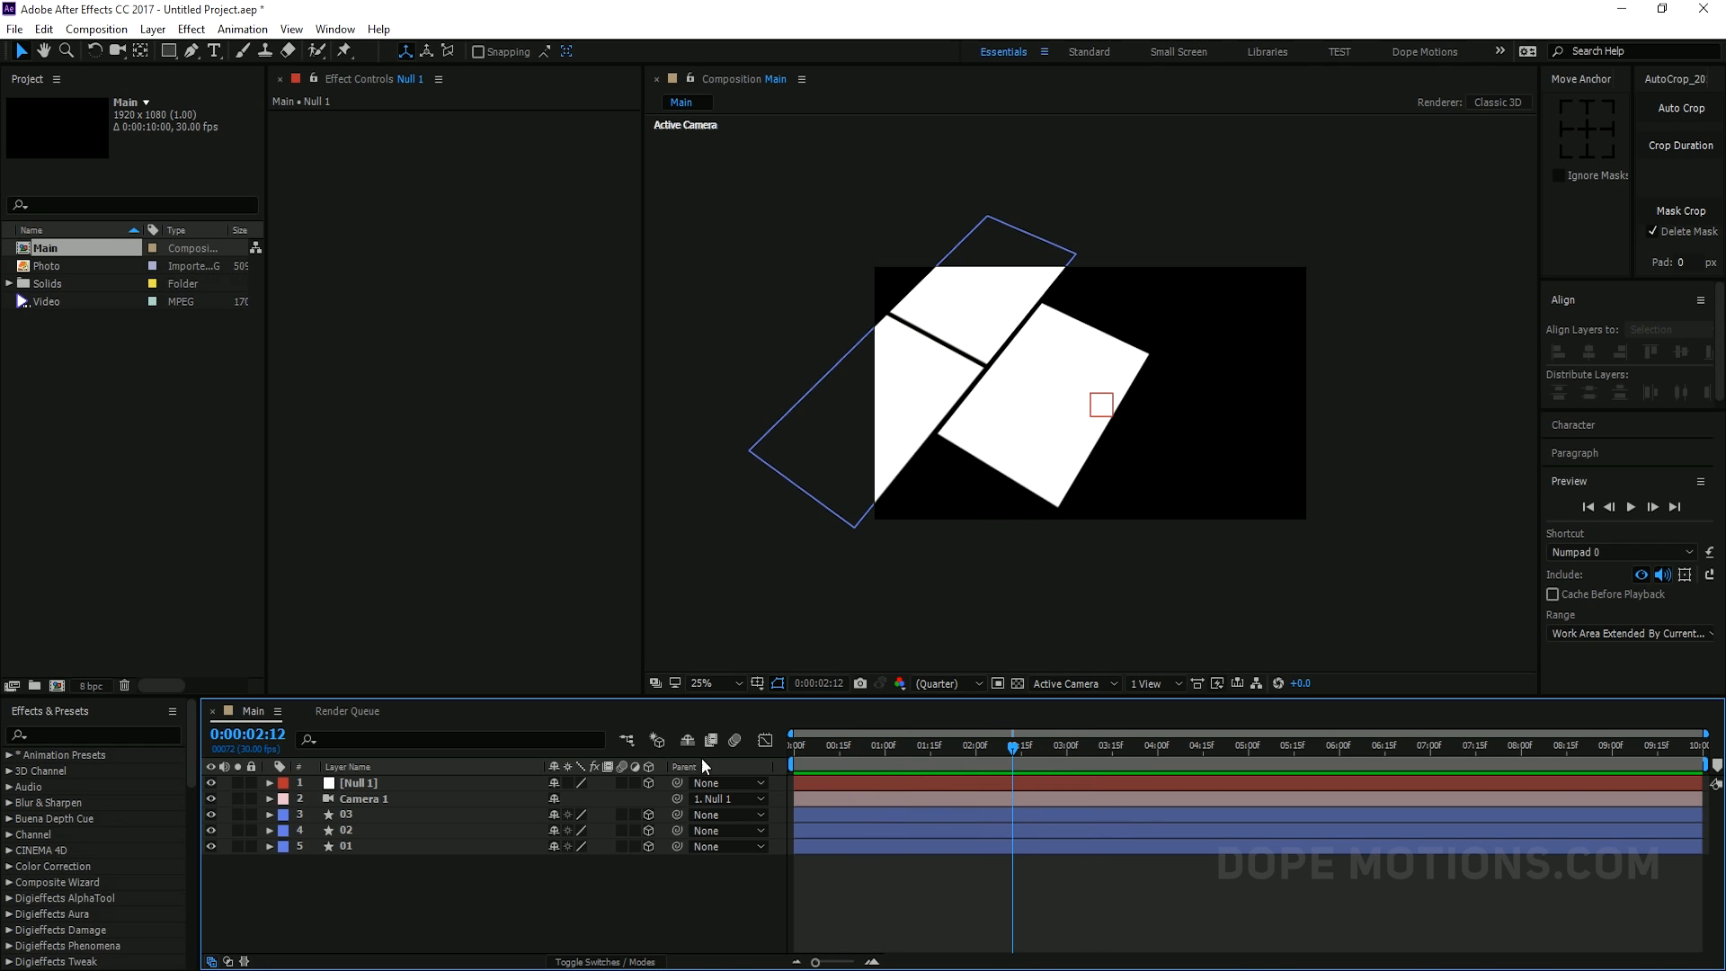
click(375, 783)
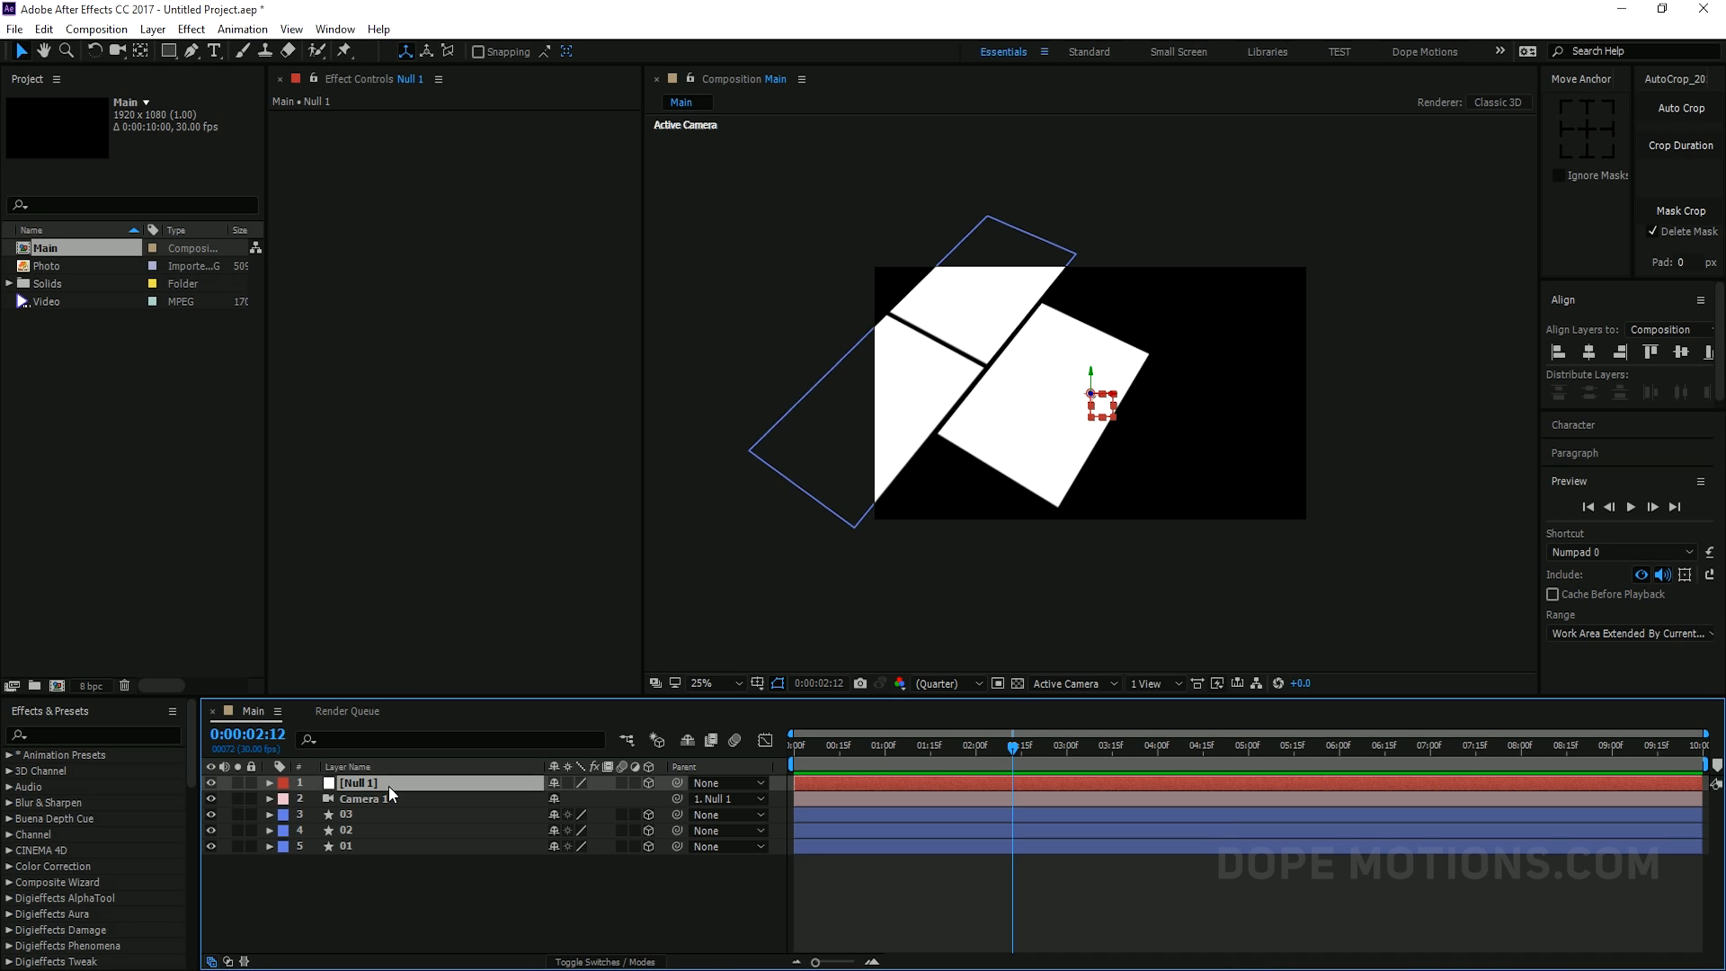
Keyframe Null 1's X Rotation from 0 s to about five seconds
click(270, 783)
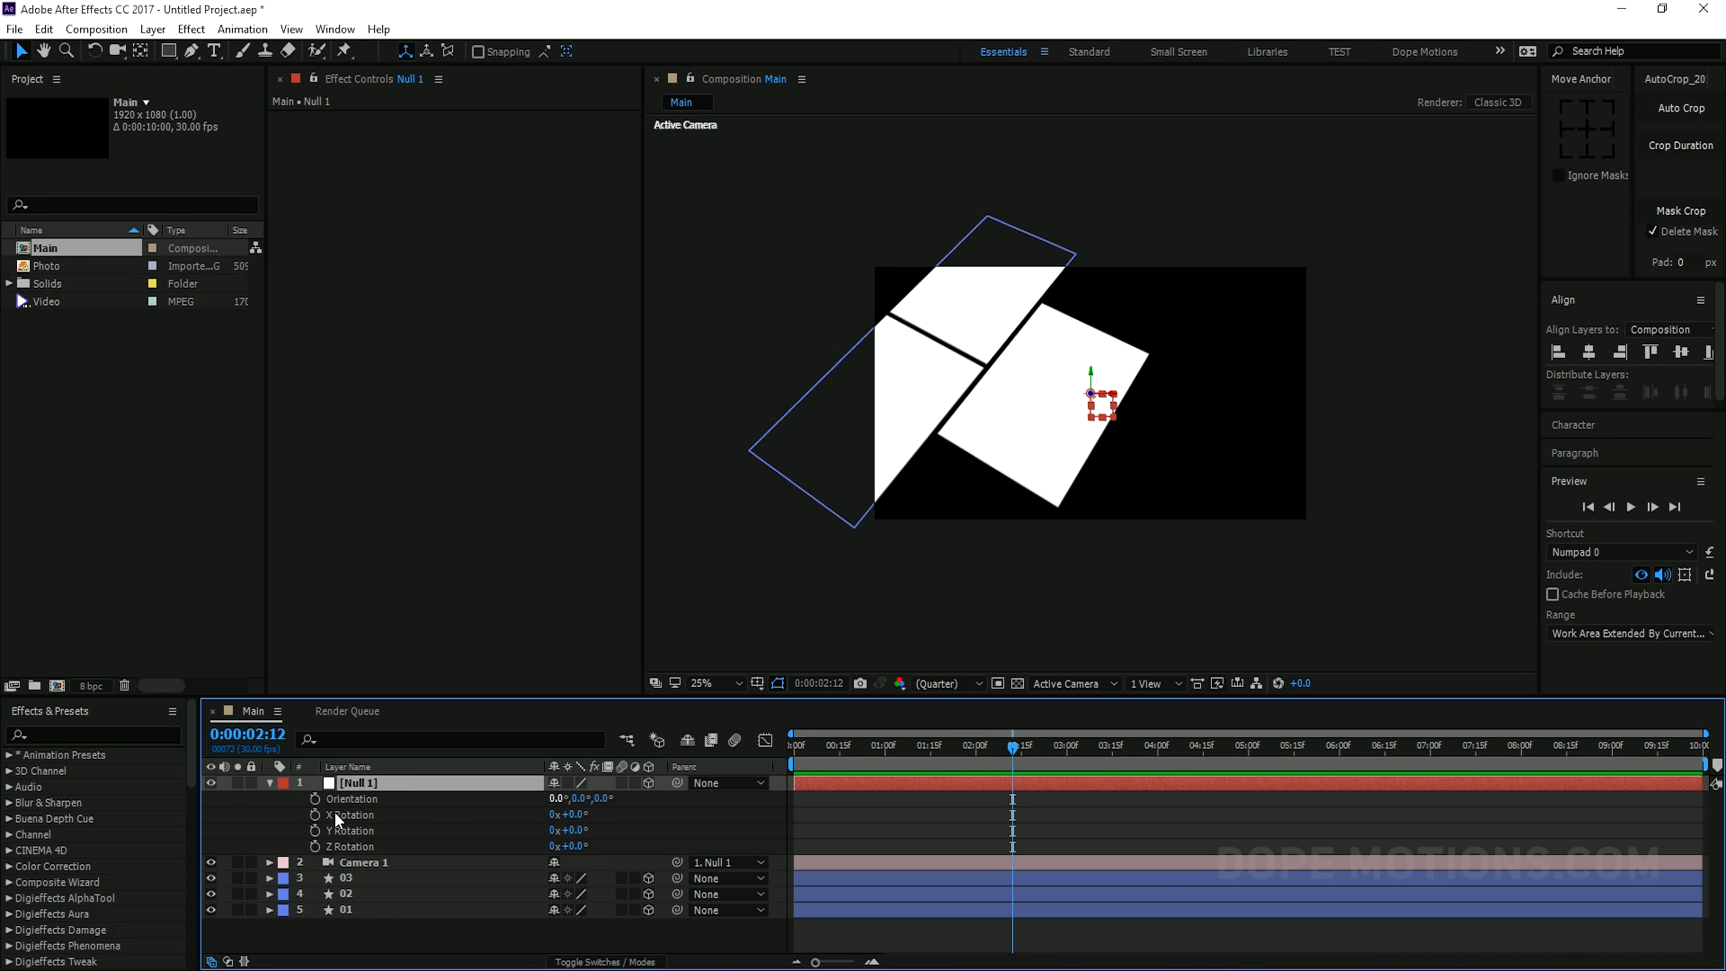
mouse_move(336, 830)
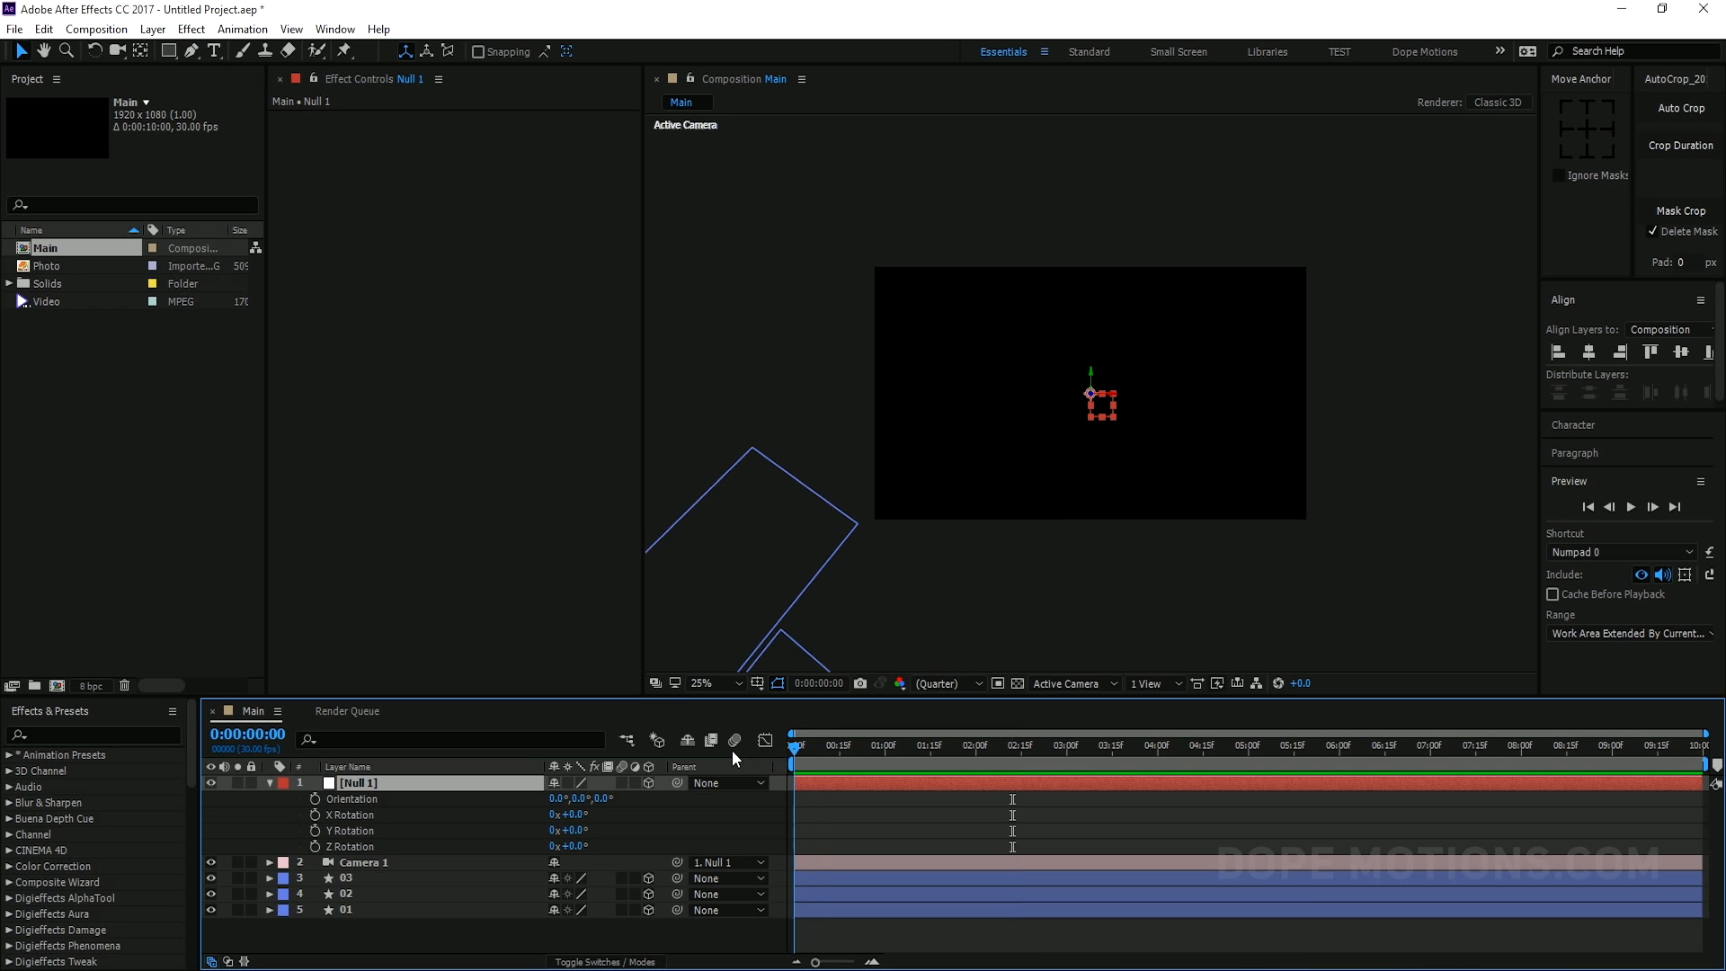
click(314, 815)
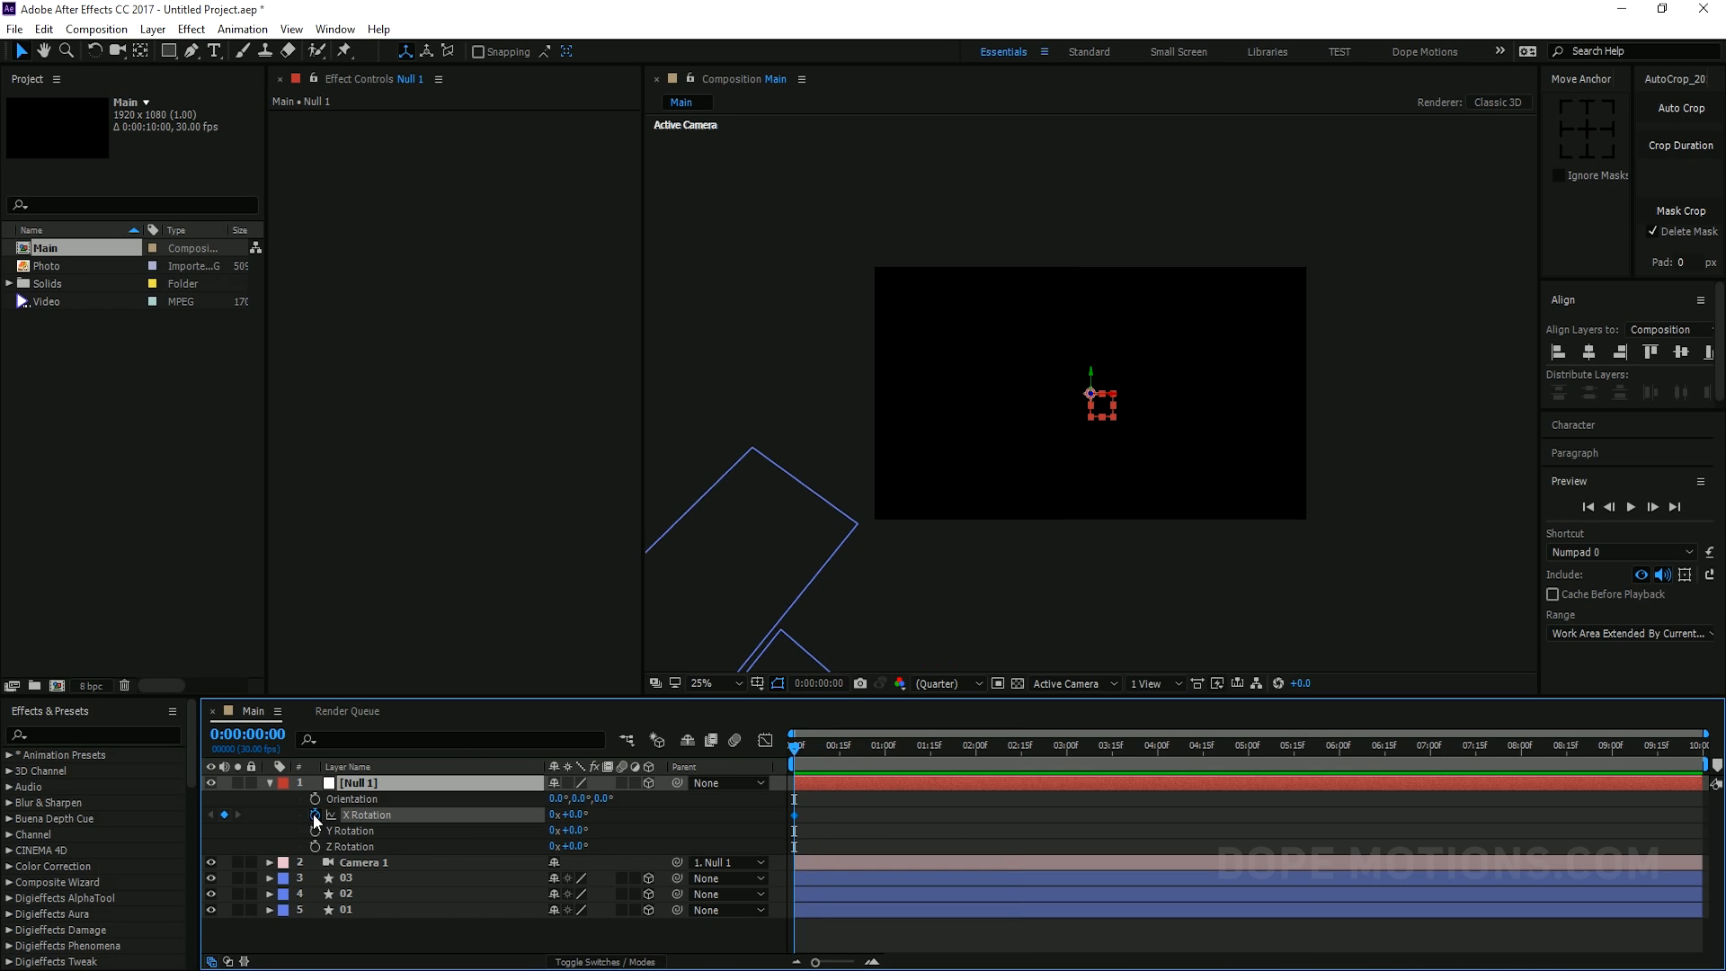
click(1246, 750)
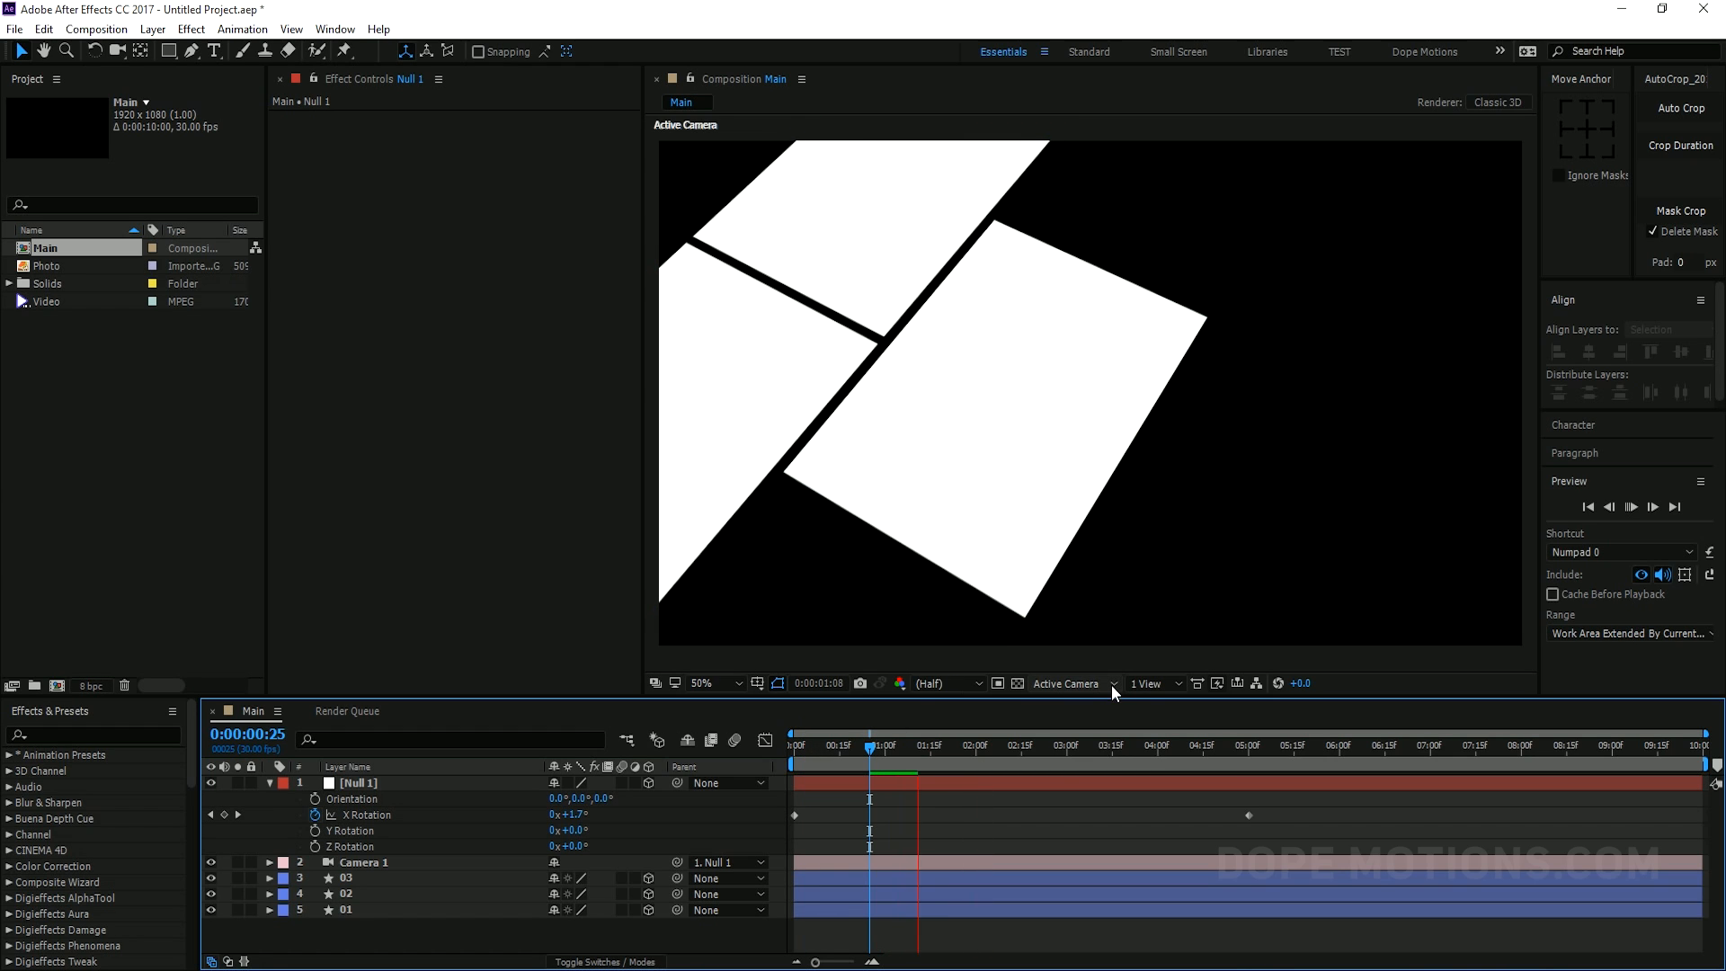
click(1052, 745)
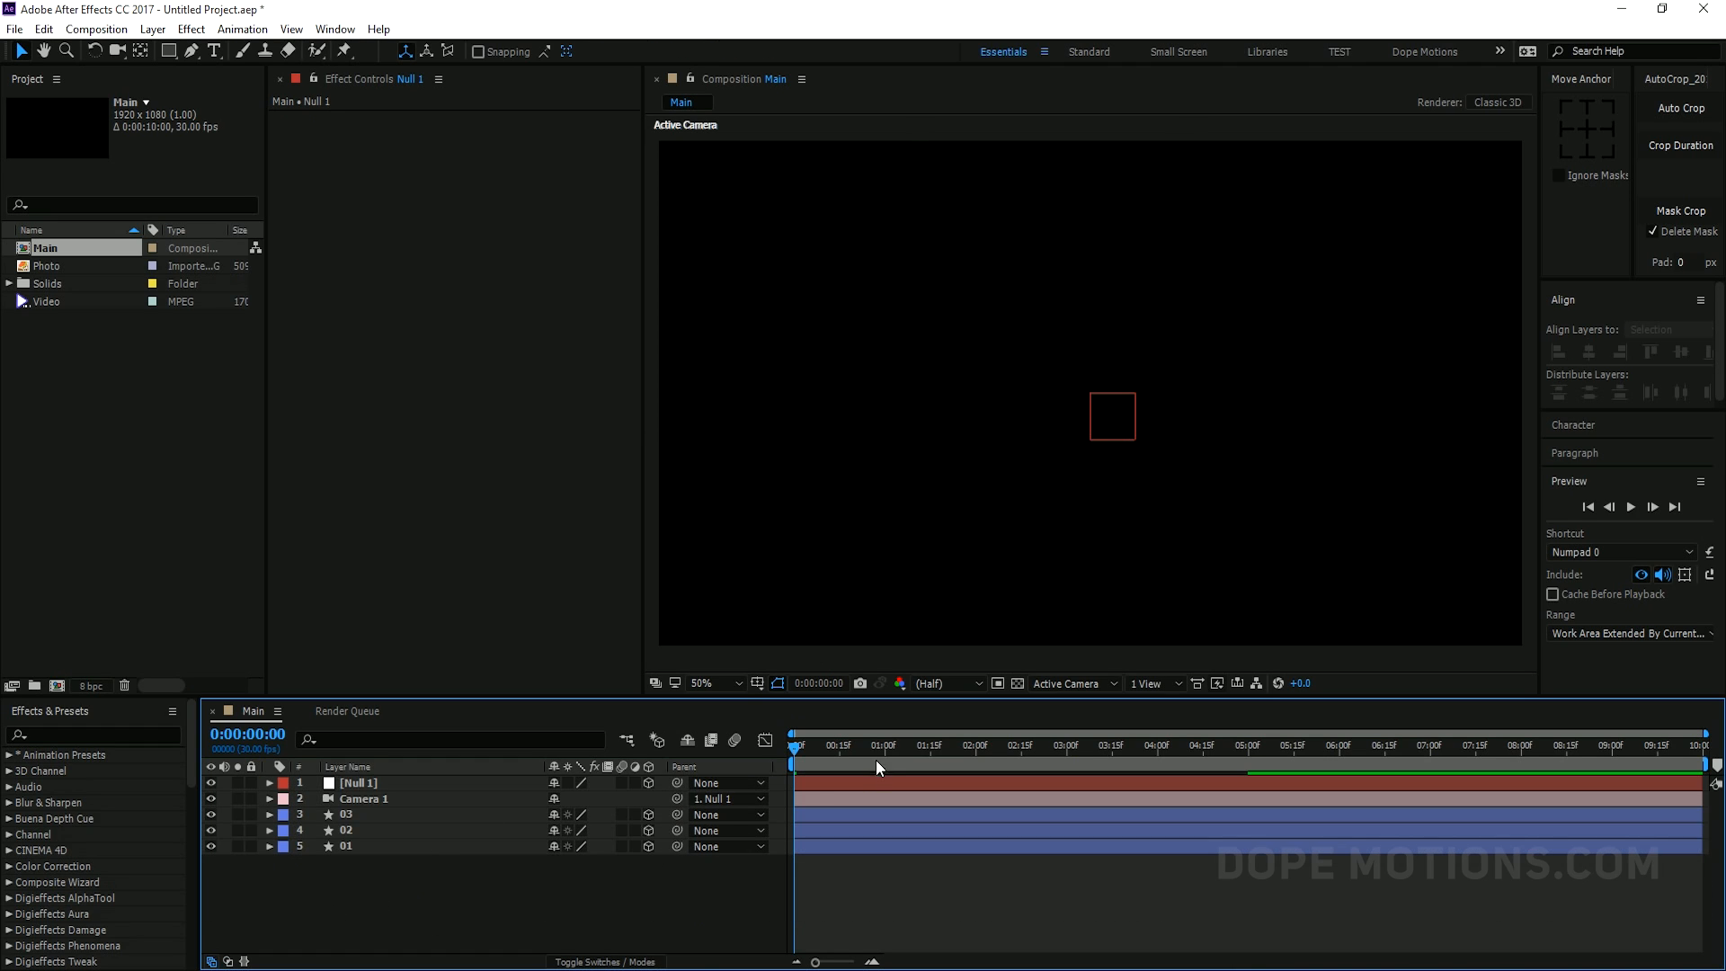
Pre-compose the selected null, camera and panel layers into a comp named 'Matte'
click(1288, 767)
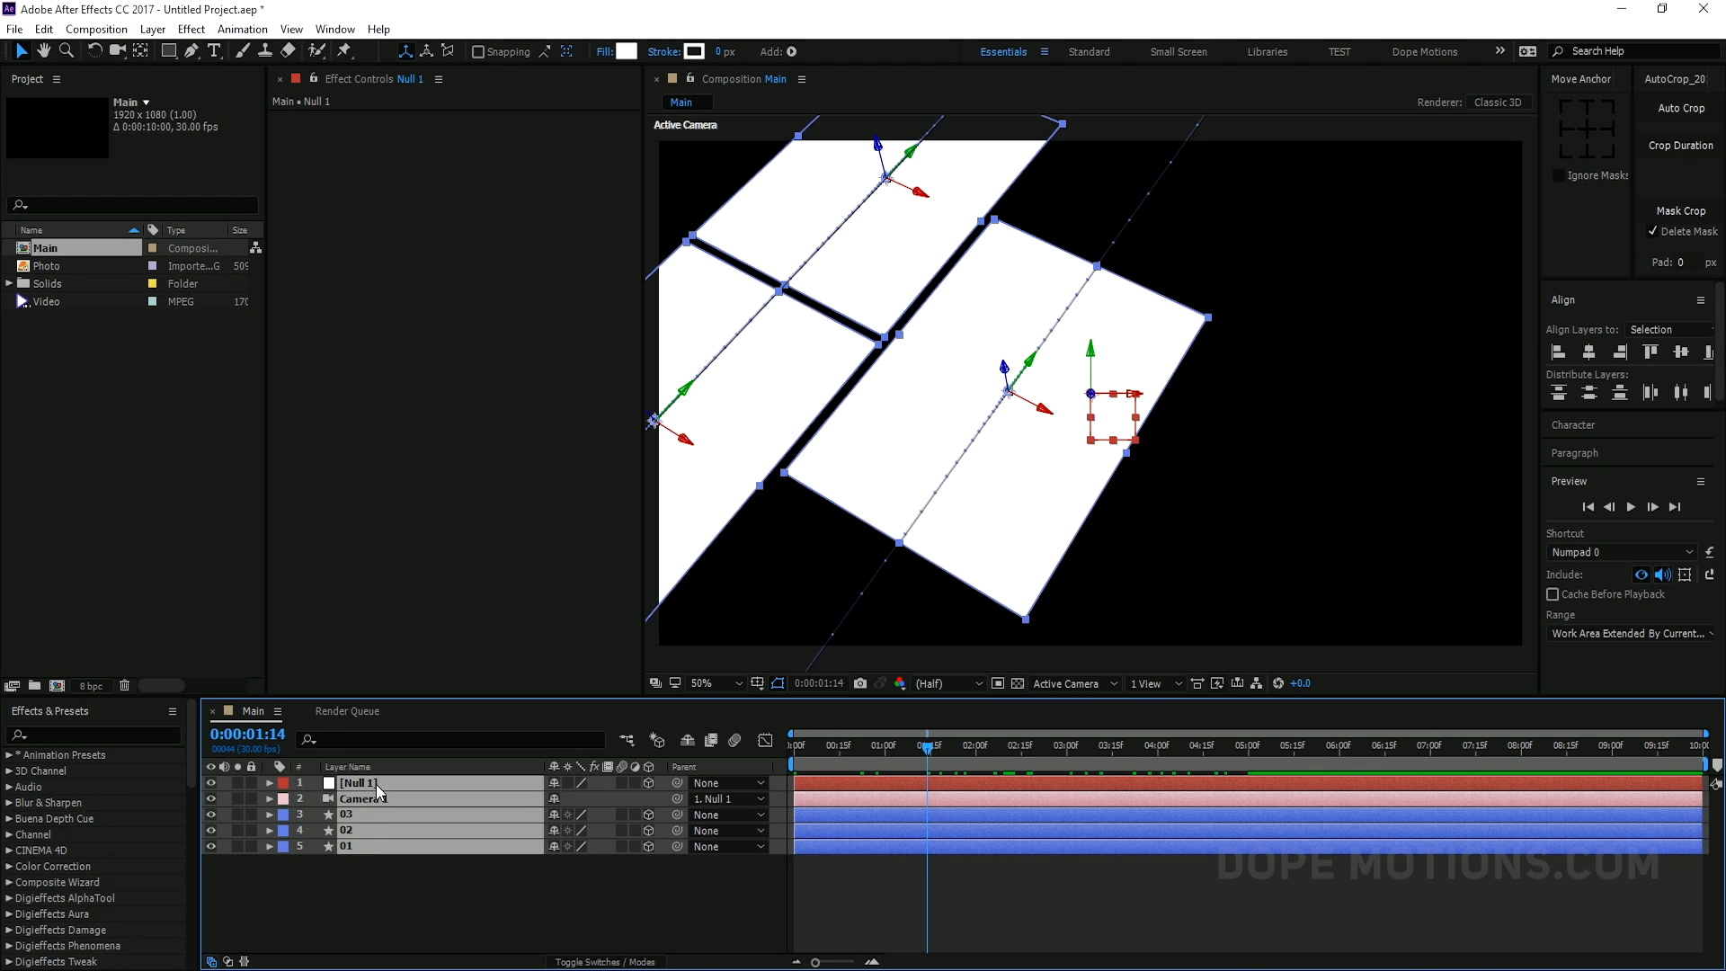
right_click(377, 783)
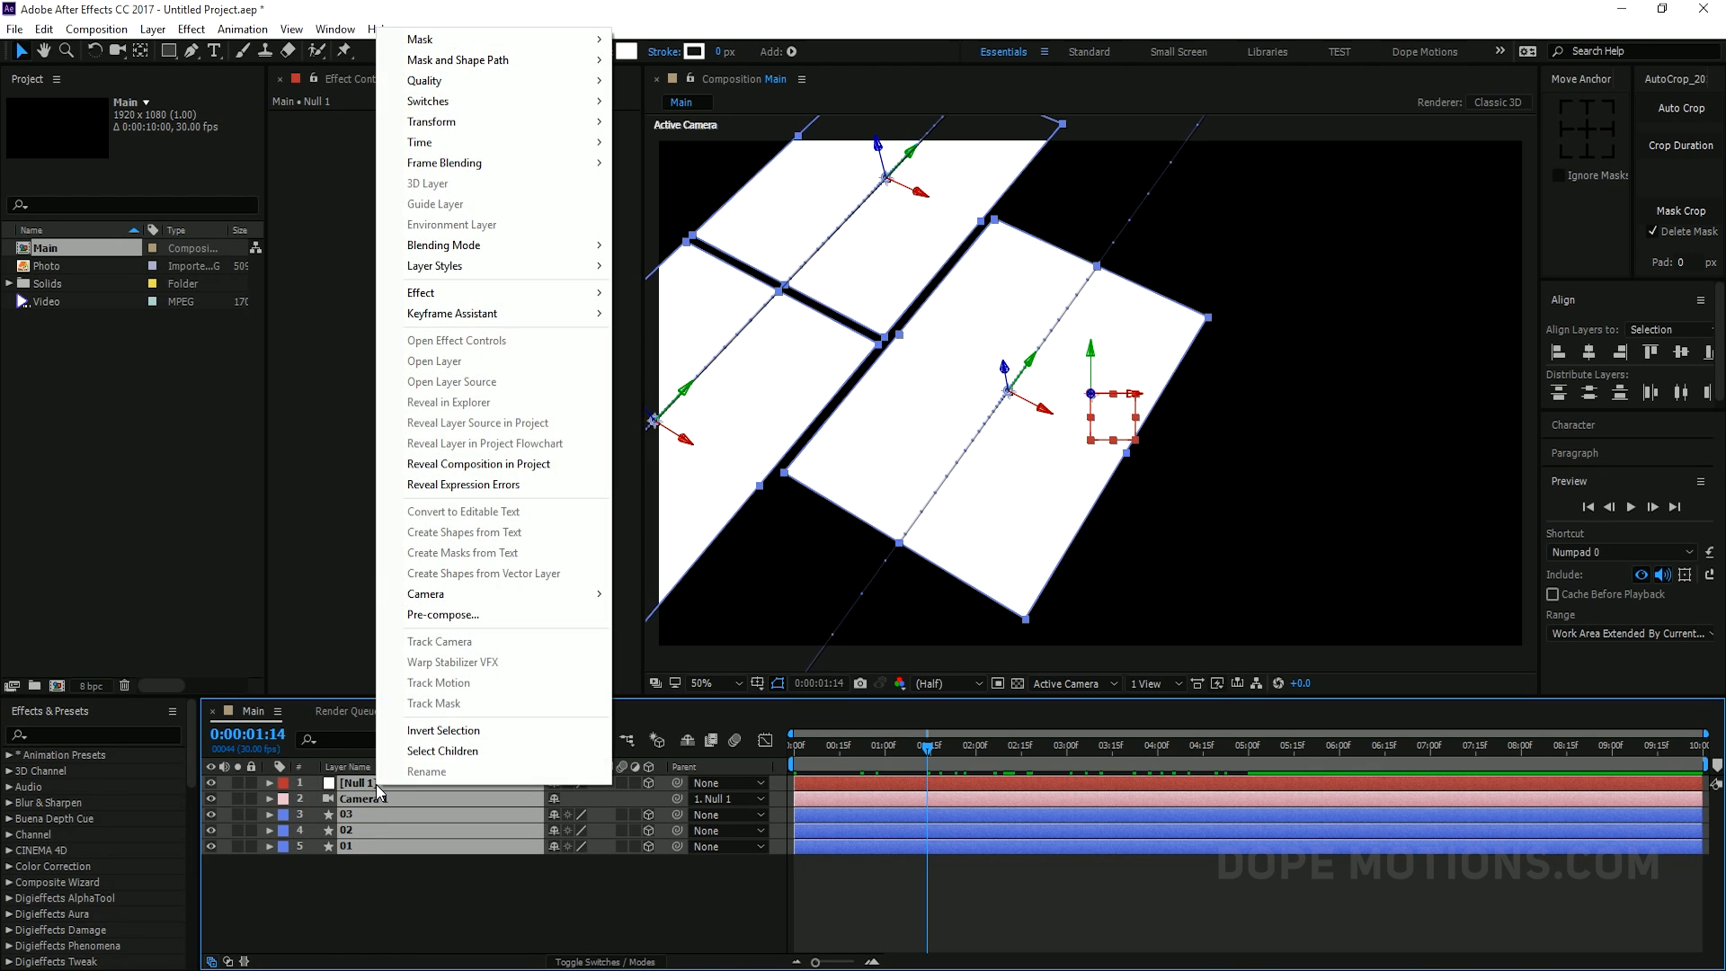
click(443, 615)
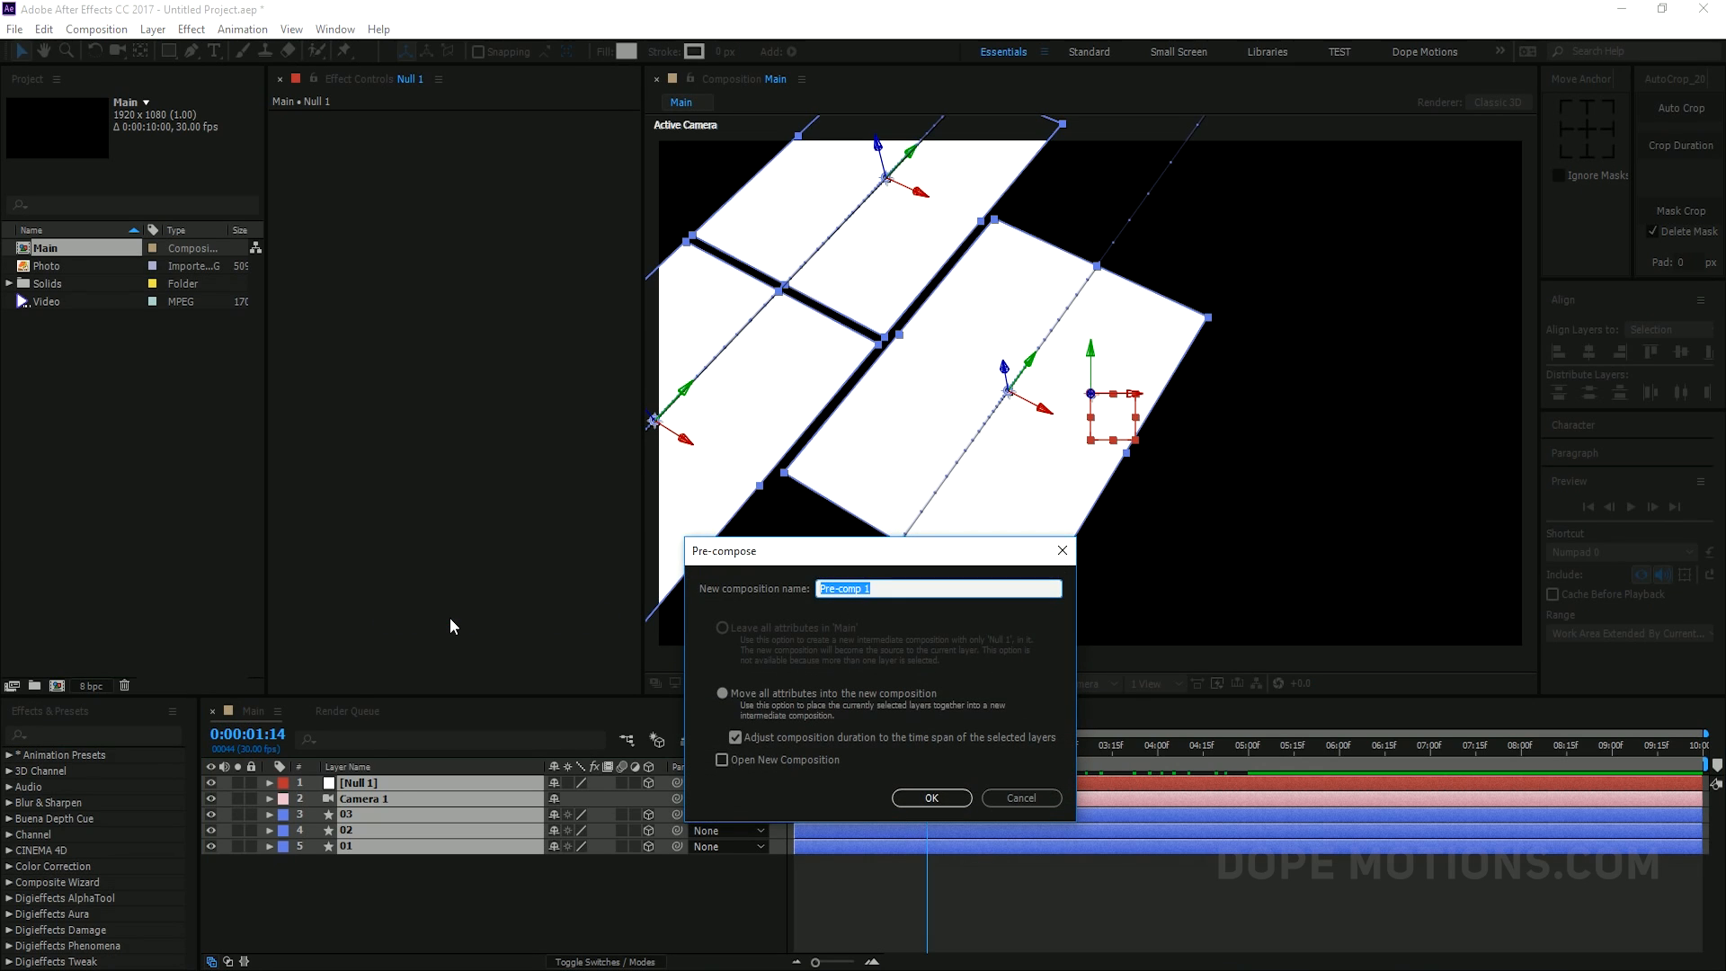
text(Matte)
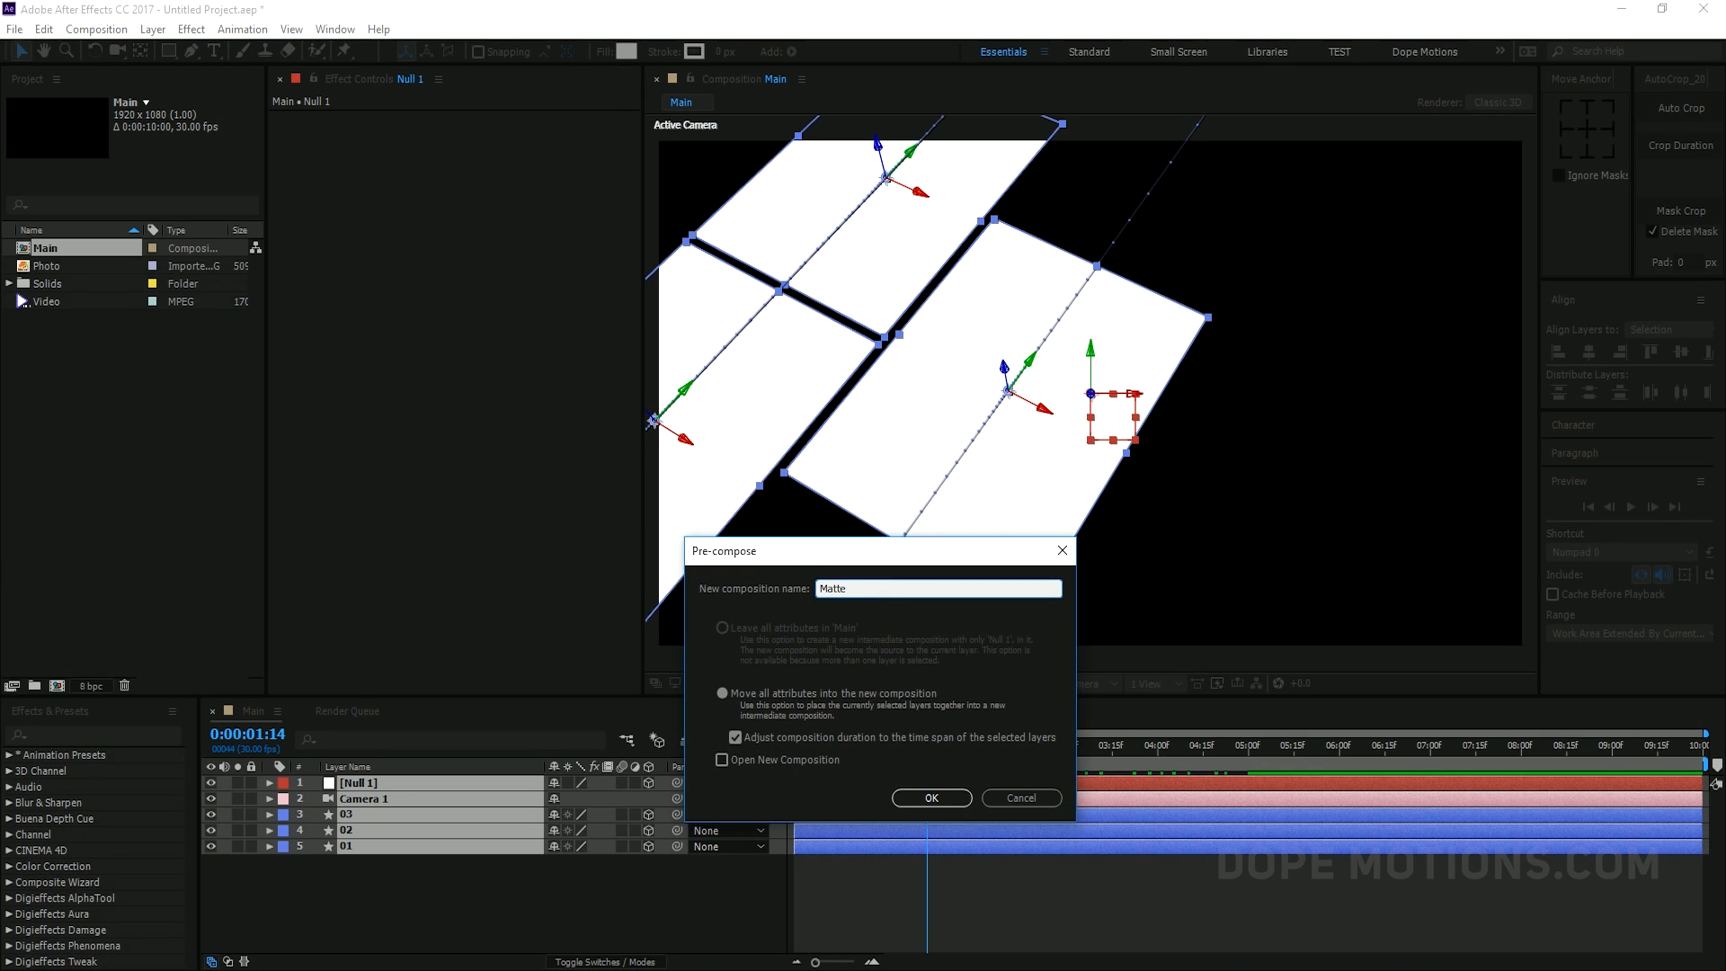
click(931, 797)
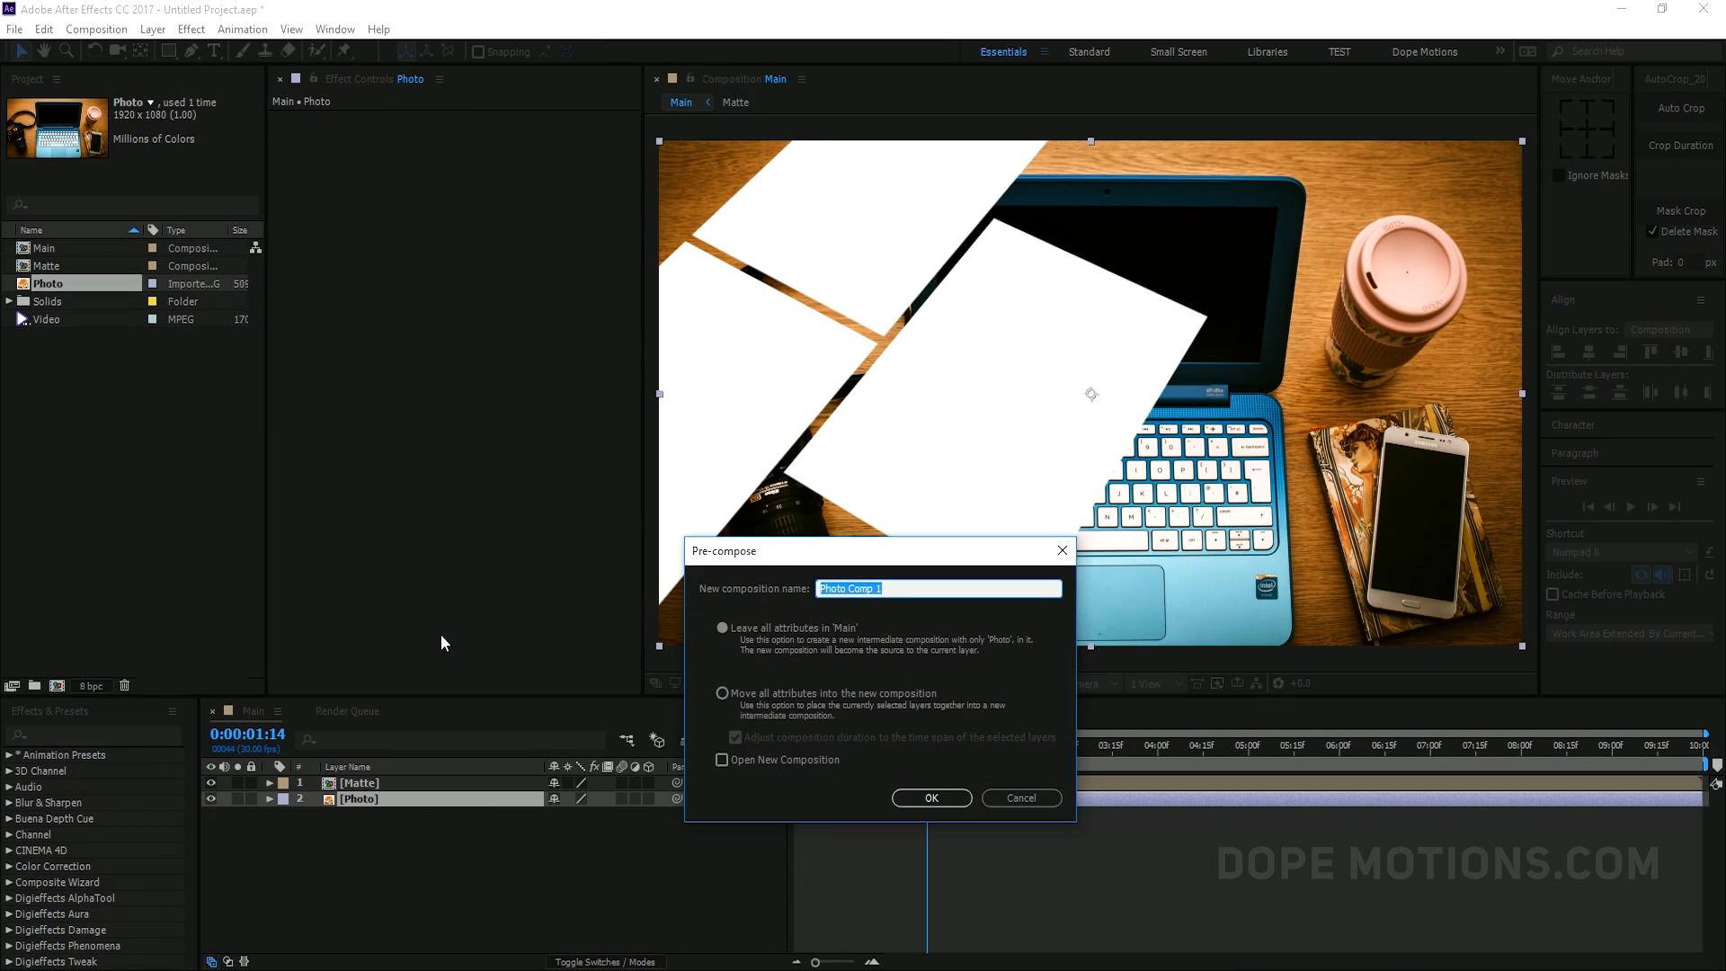
Pre-compose the Photo layer as 'Footage', moving all attributes into it
text(Footage)
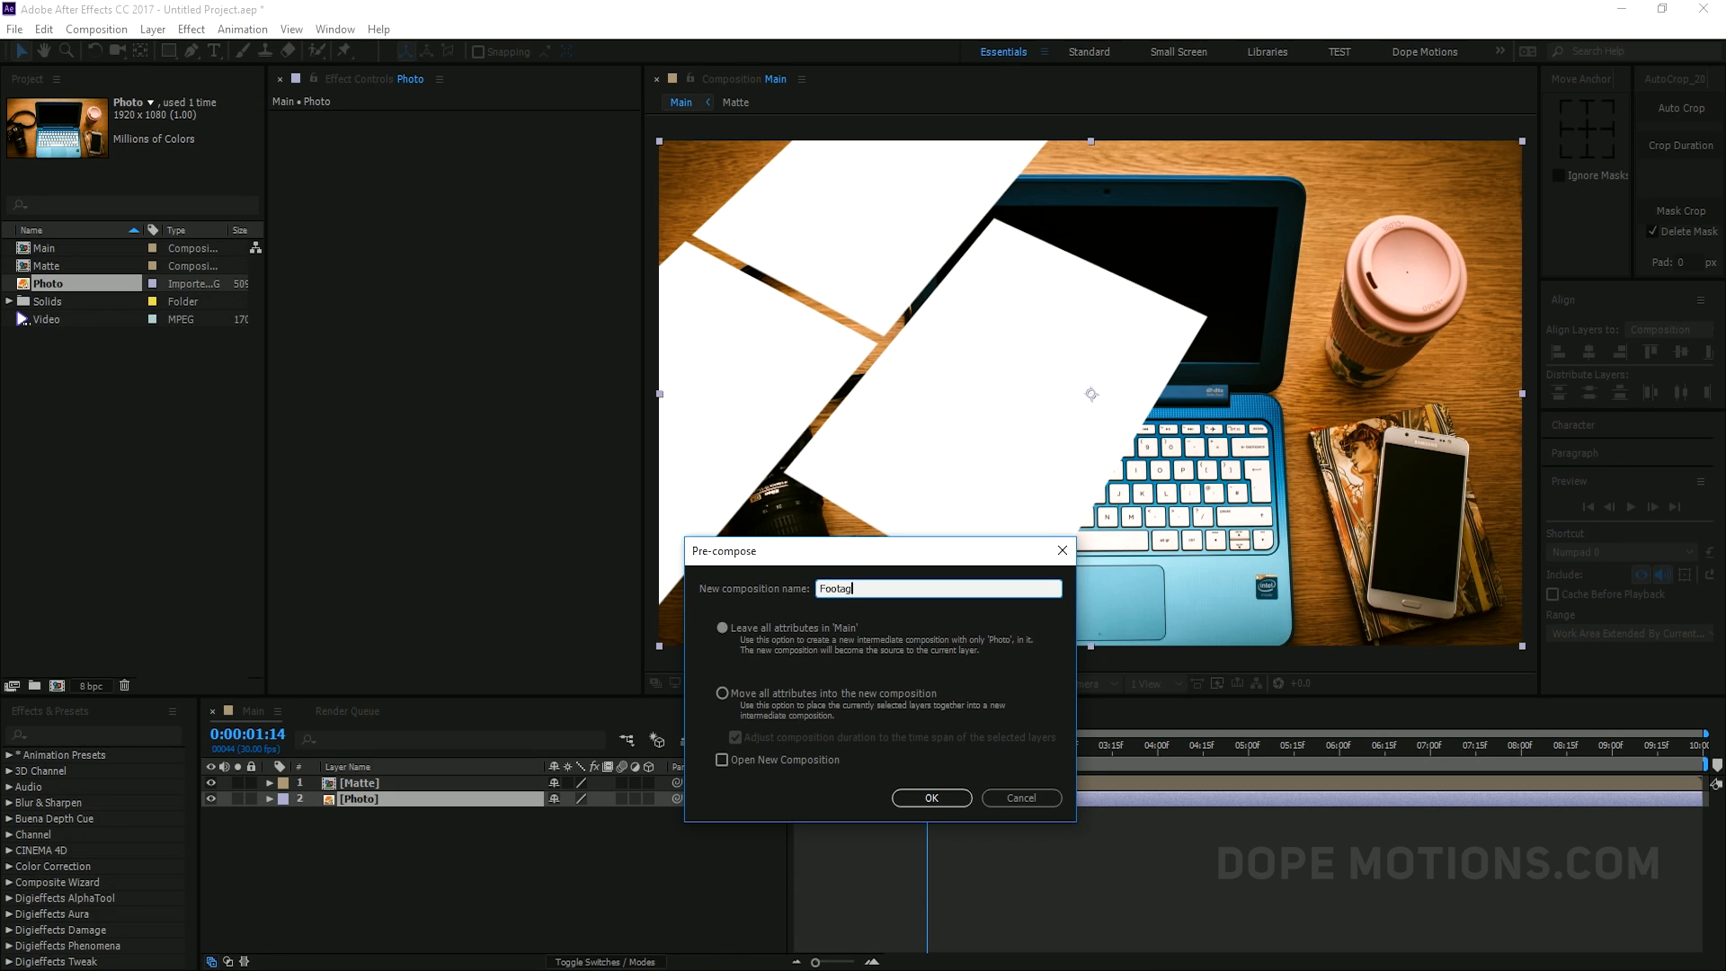
click(722, 694)
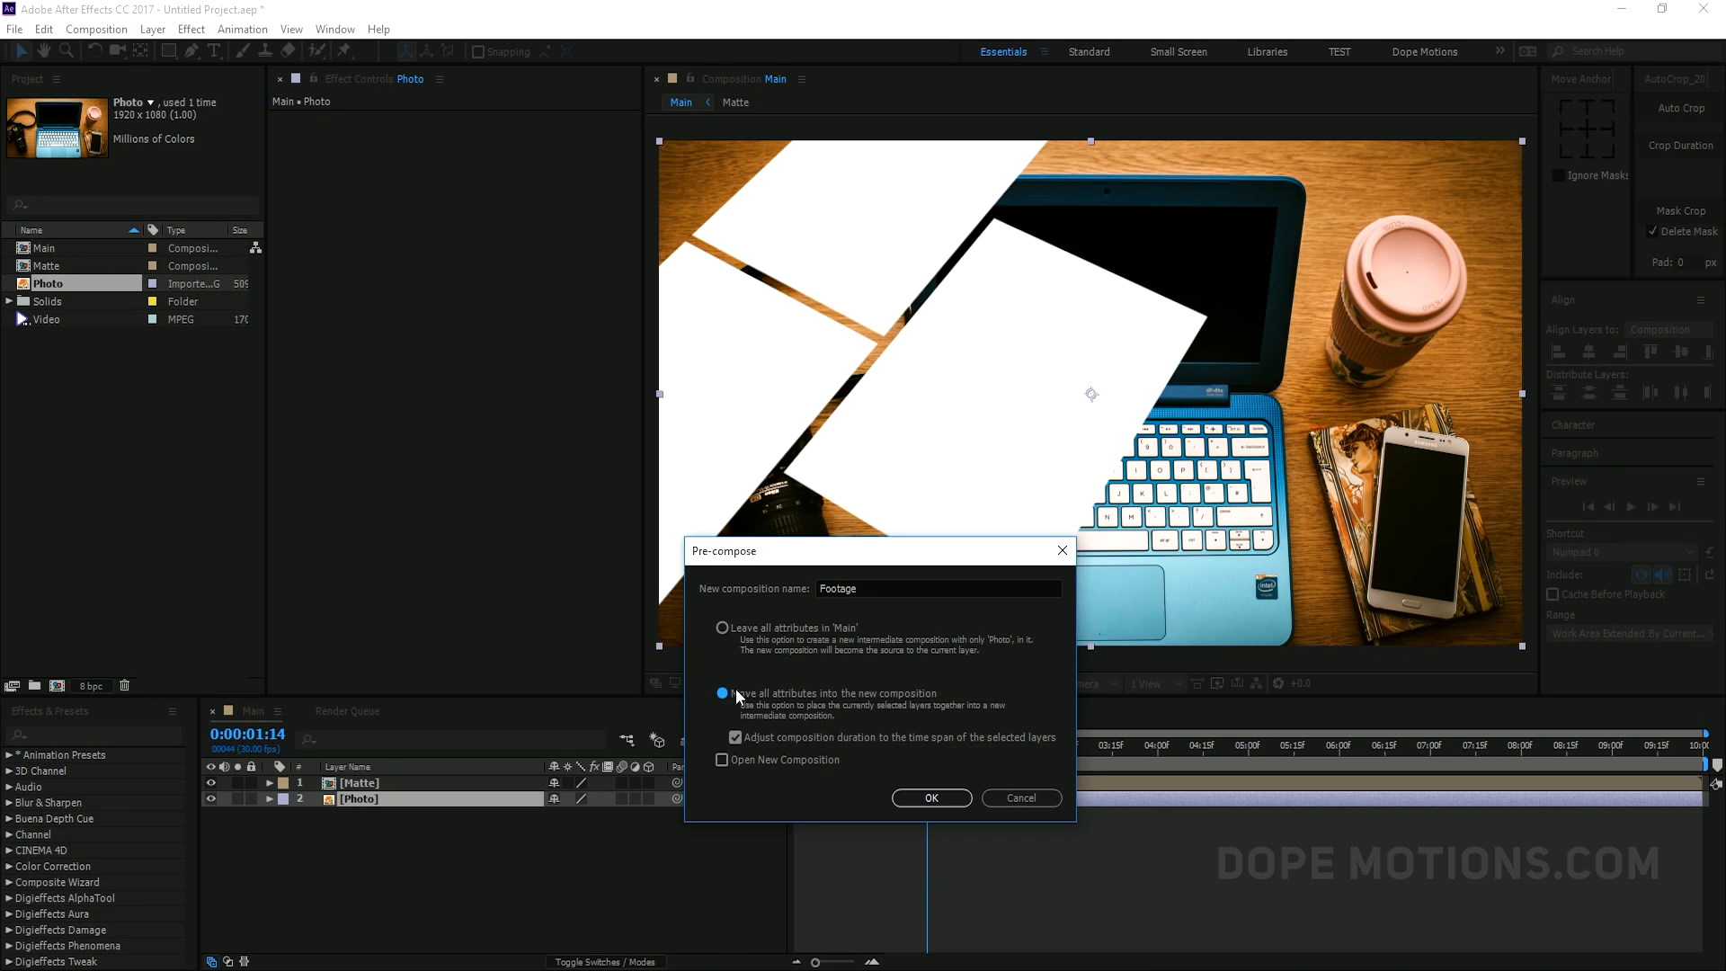
click(931, 798)
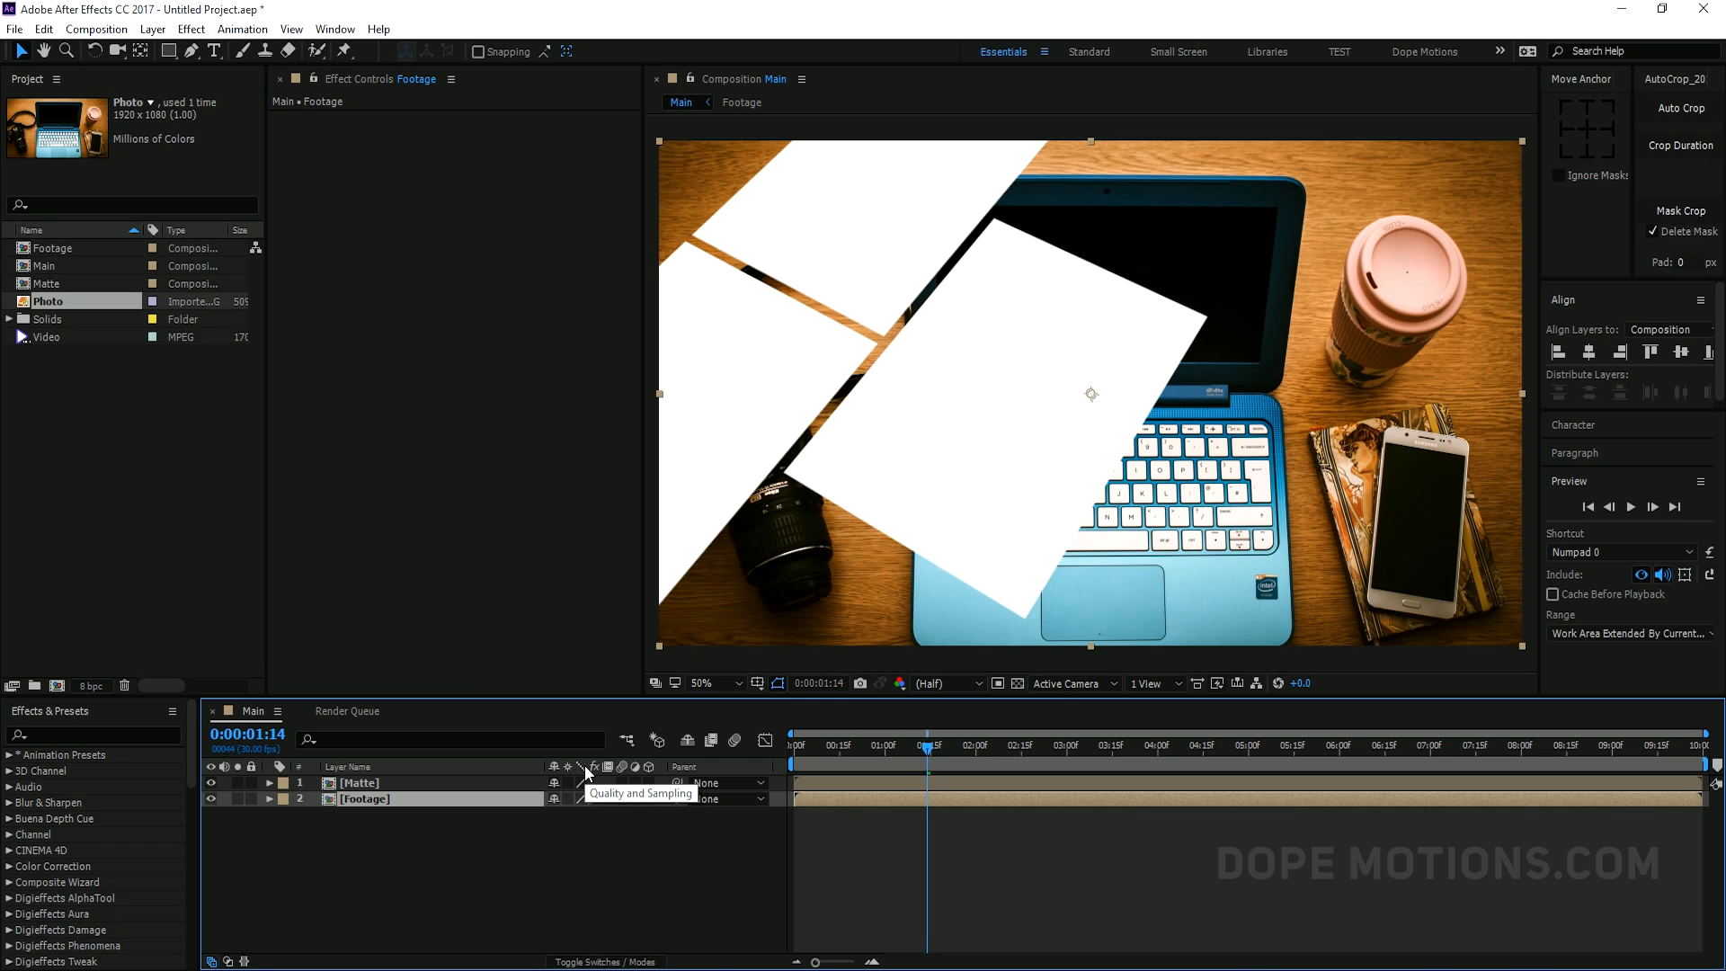
mouse_move(765, 828)
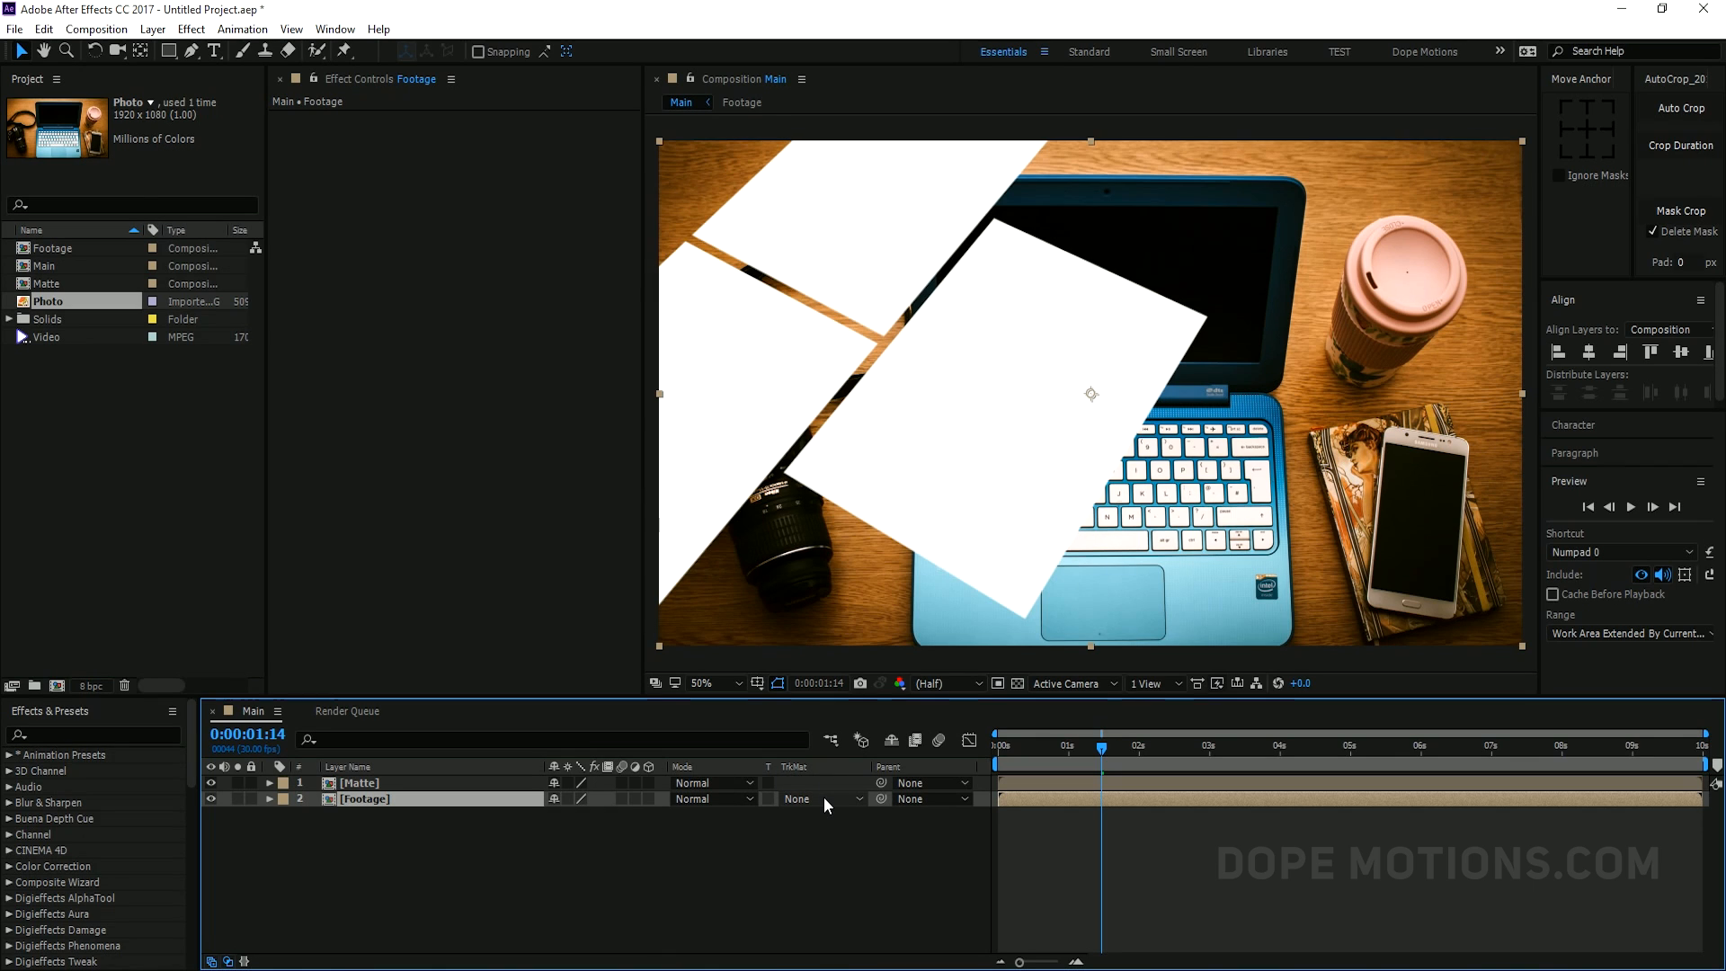
Set the Footage layer's track matte to Alpha Matte 'Matte' and return to 0s
click(811, 799)
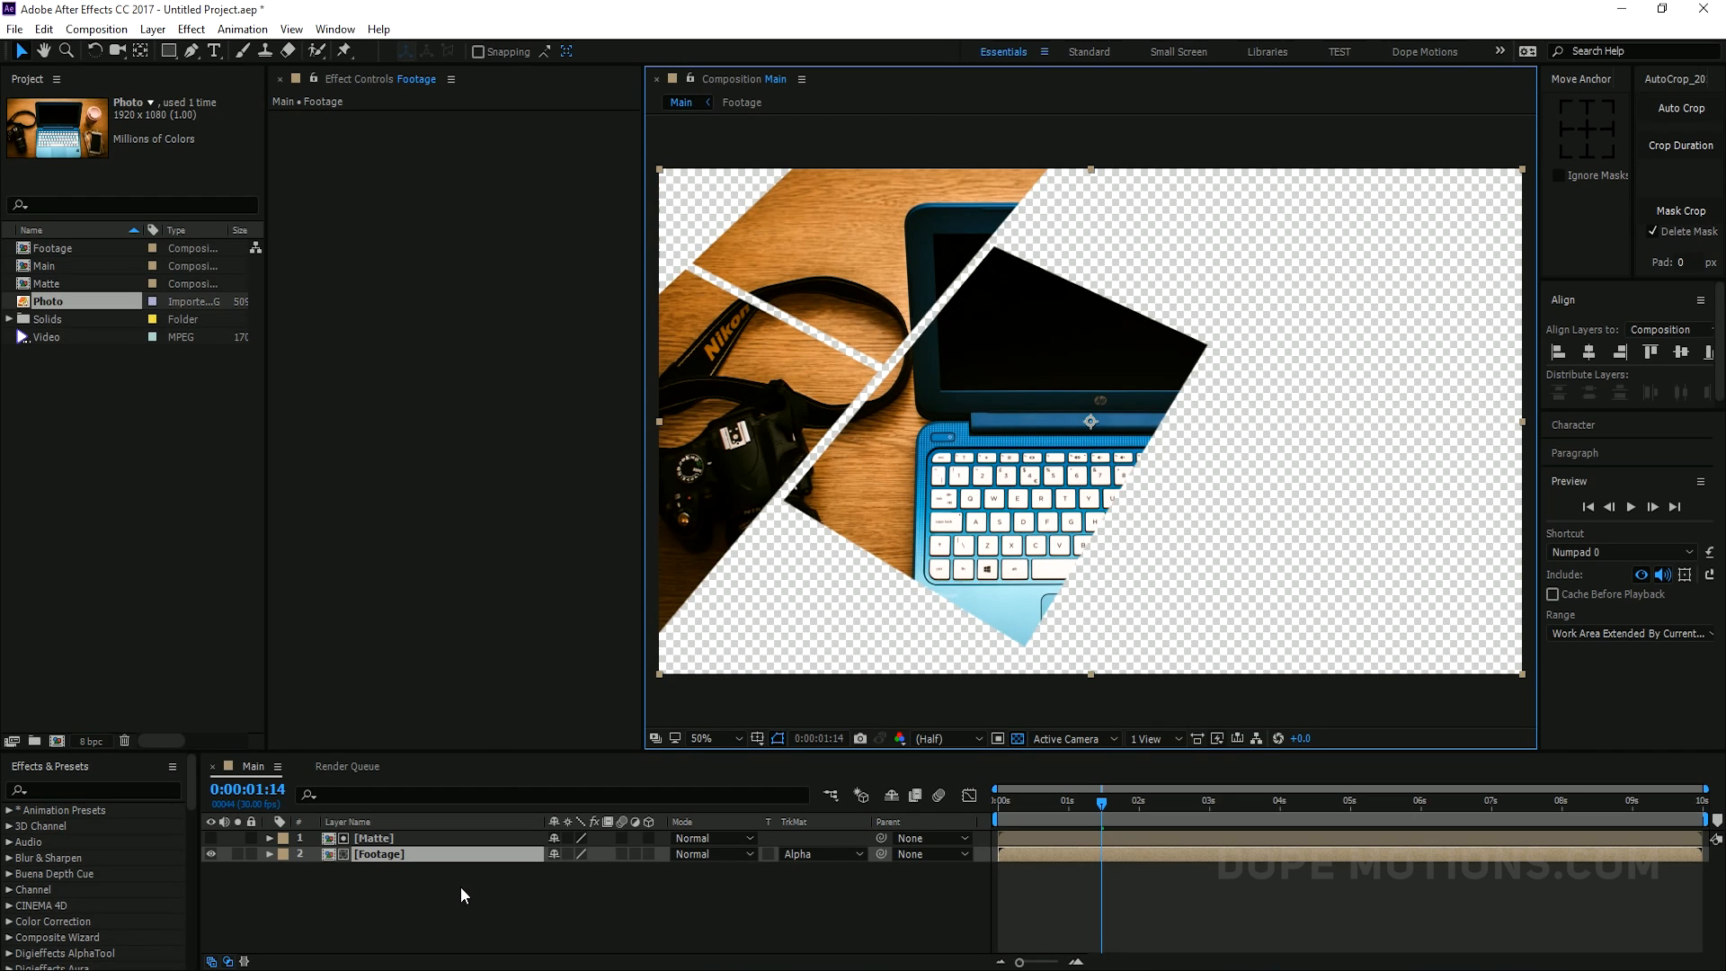
click(375, 839)
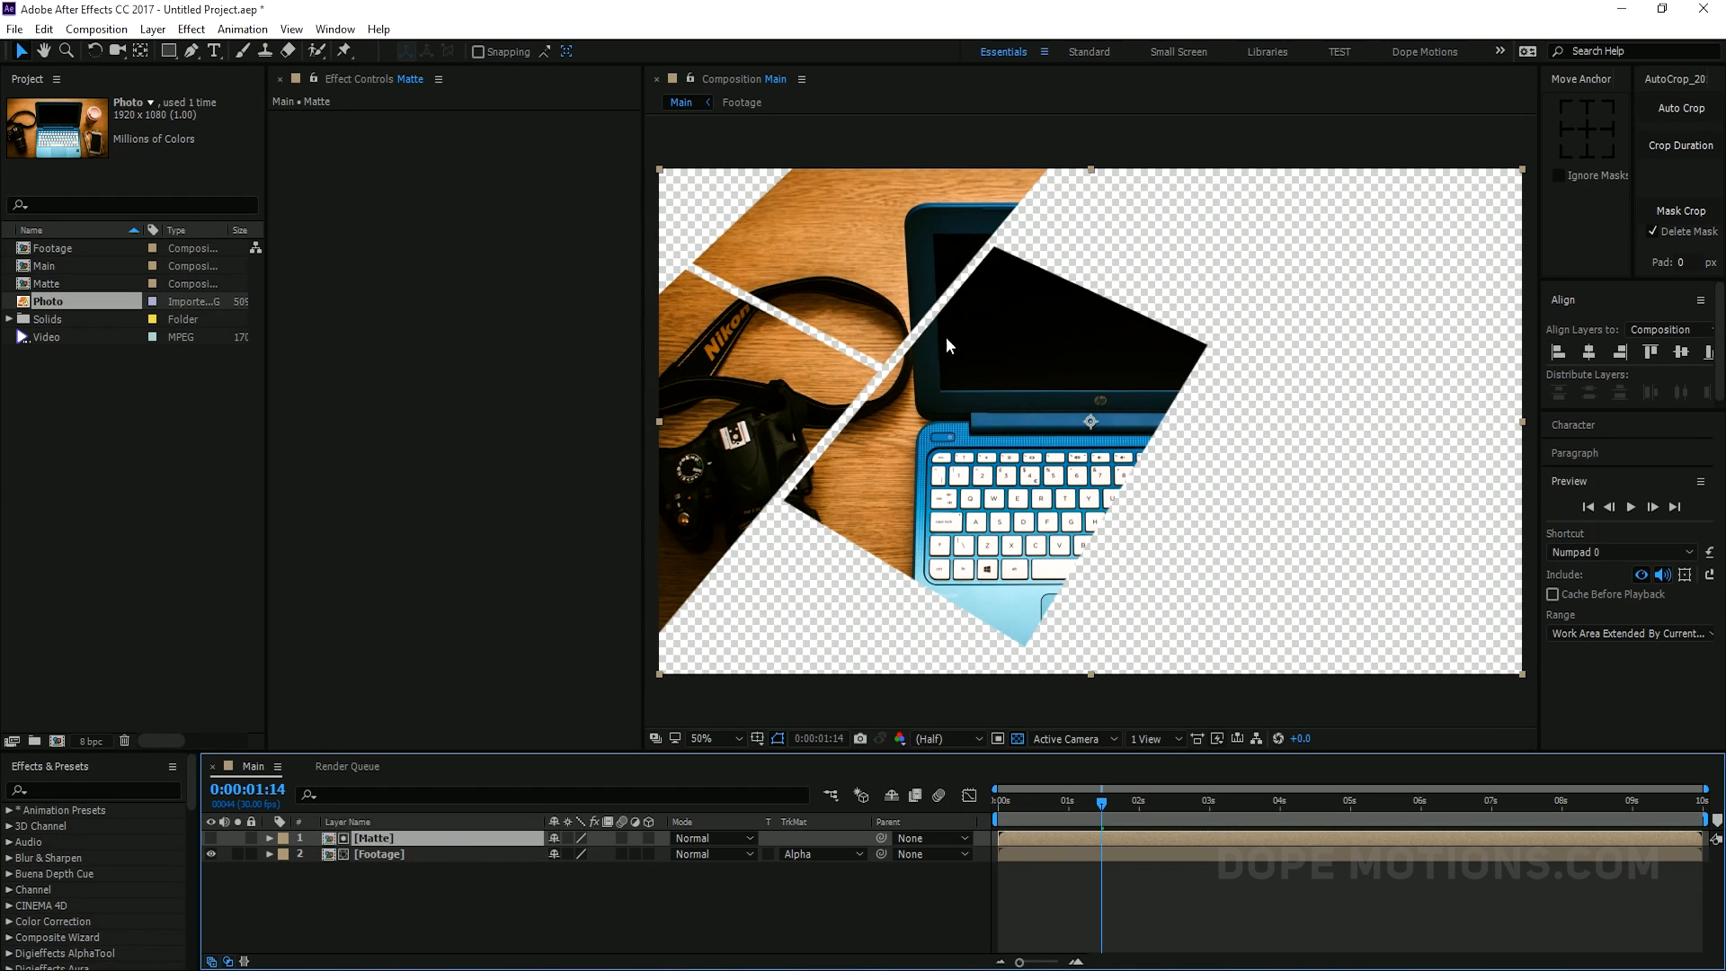
mouse_move(937, 423)
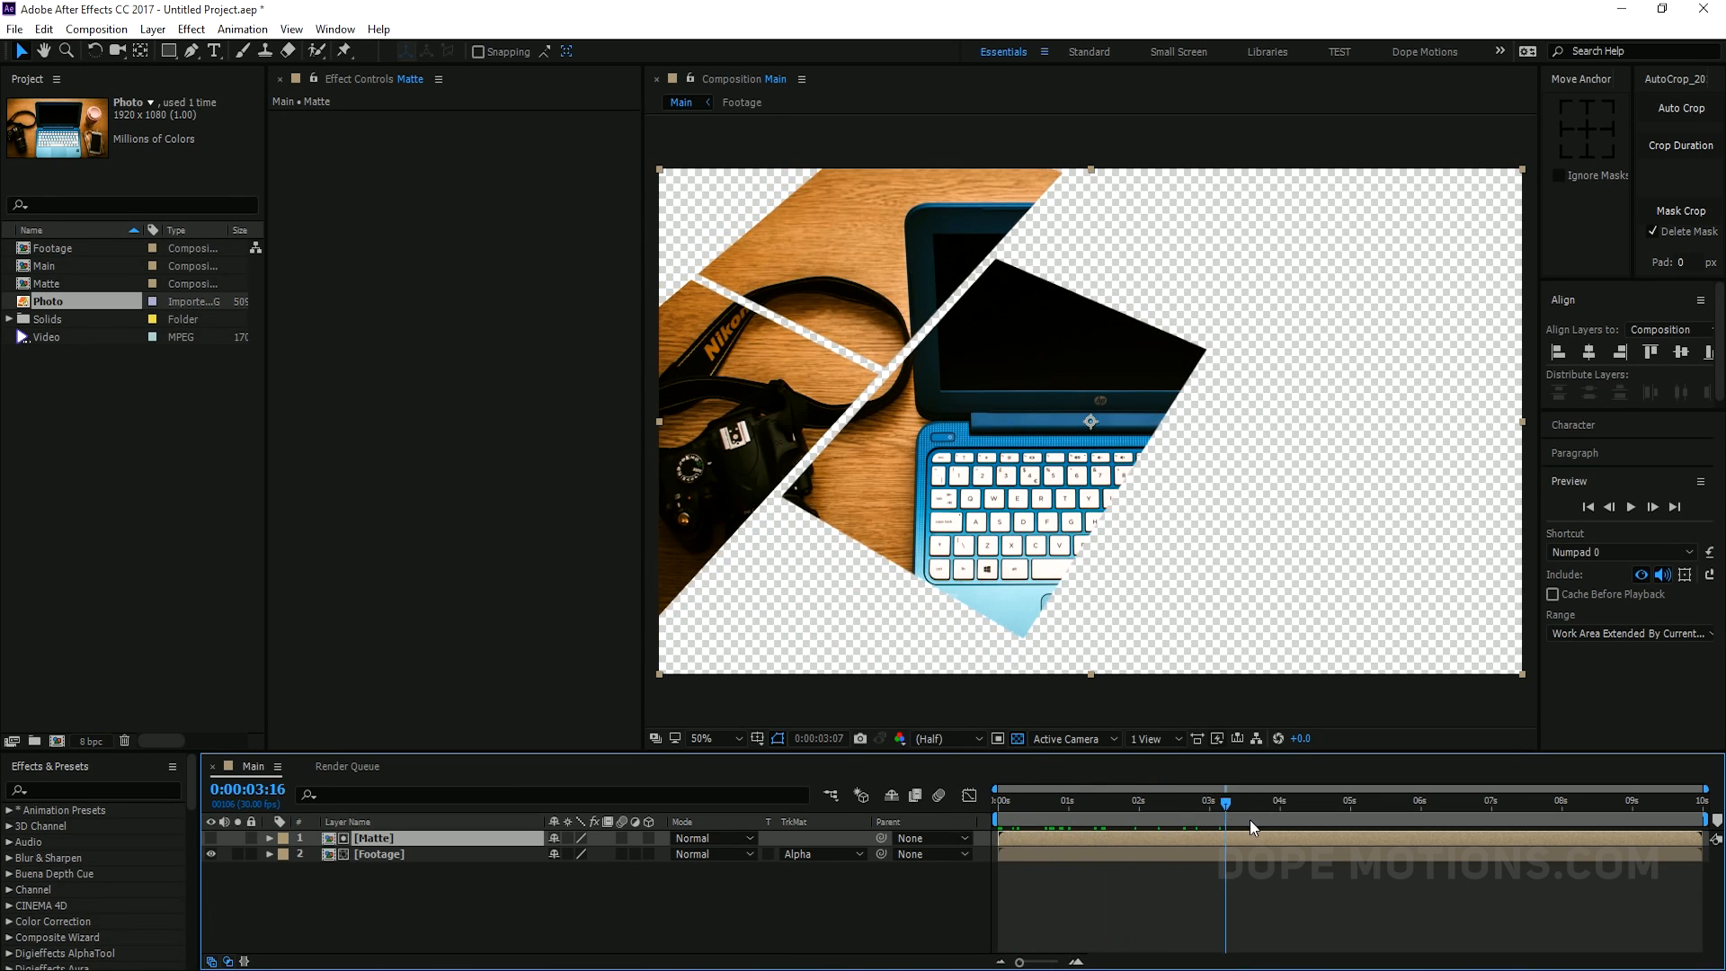
click(996, 819)
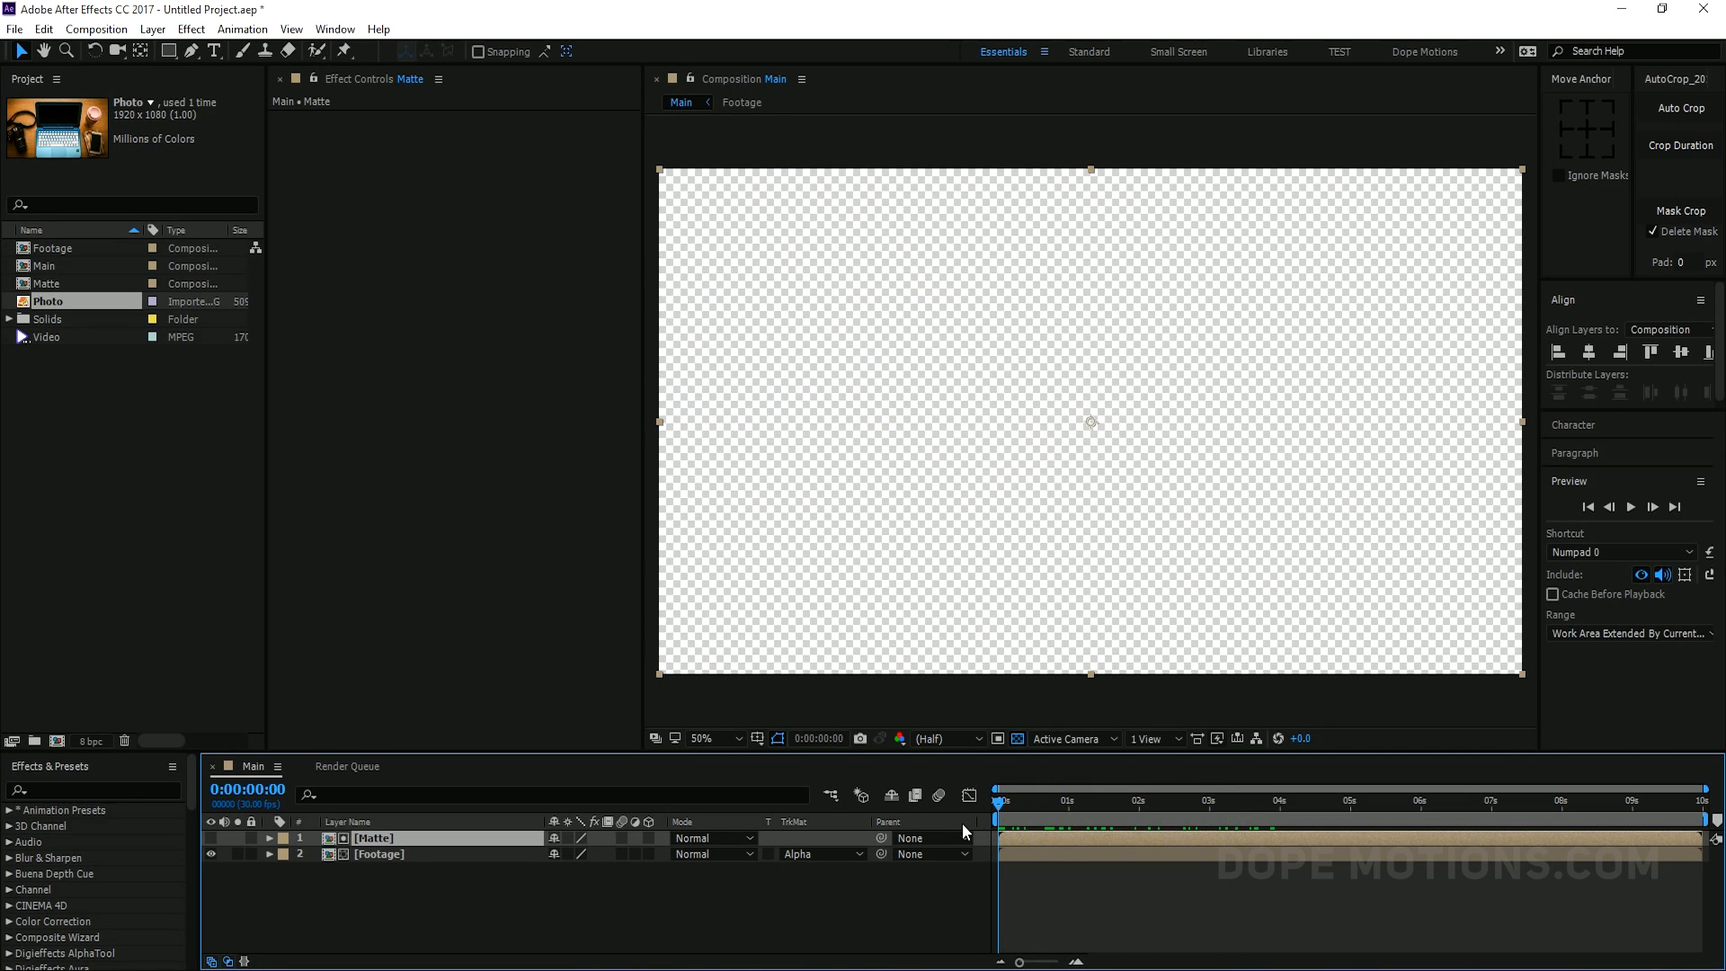
Keyframe Footage's Position at 0s, then change its X position at a later time
click(366, 854)
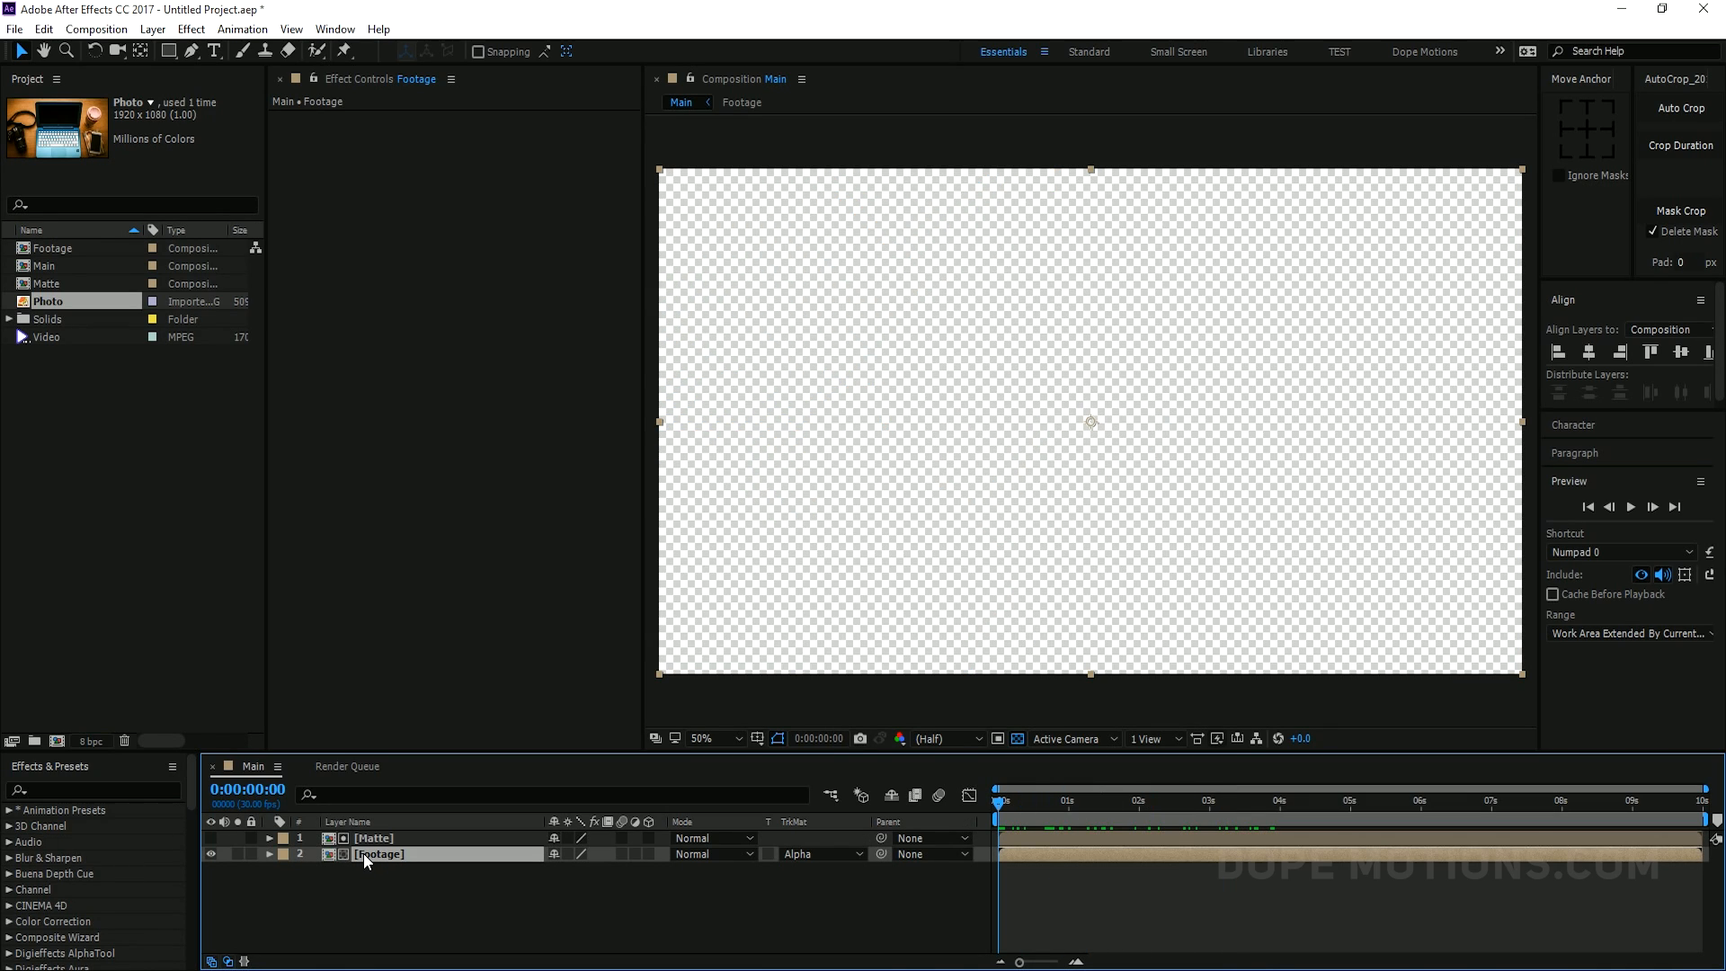
click(270, 854)
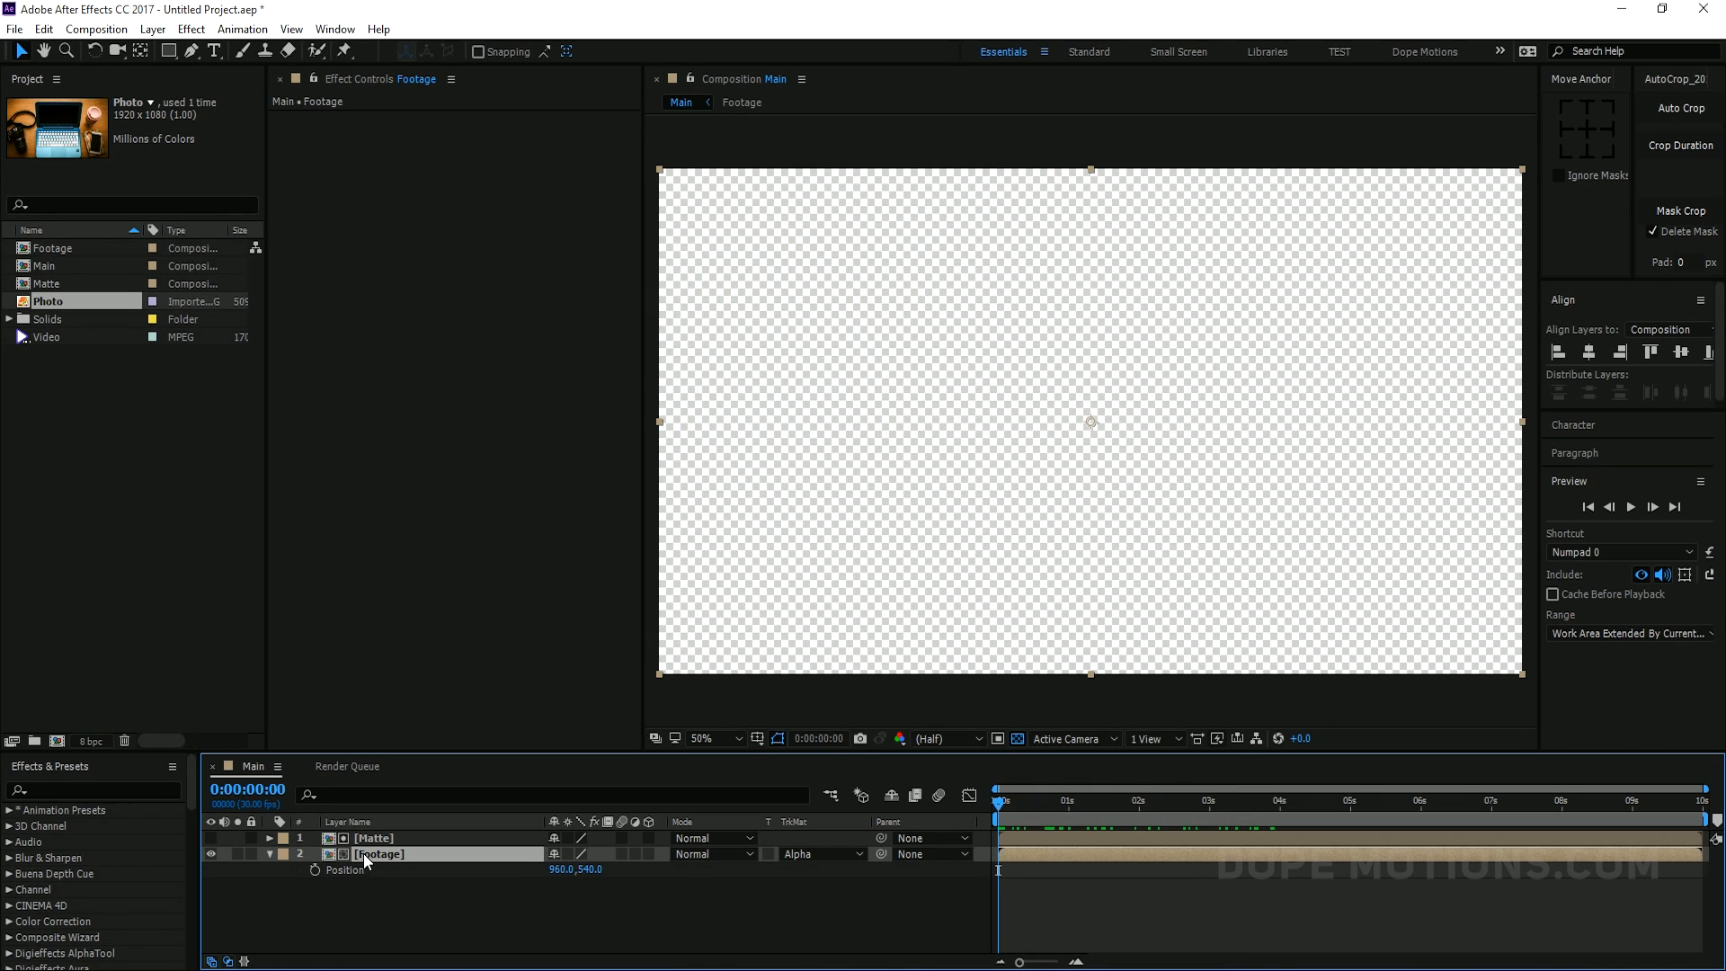
mouse_move(1117, 824)
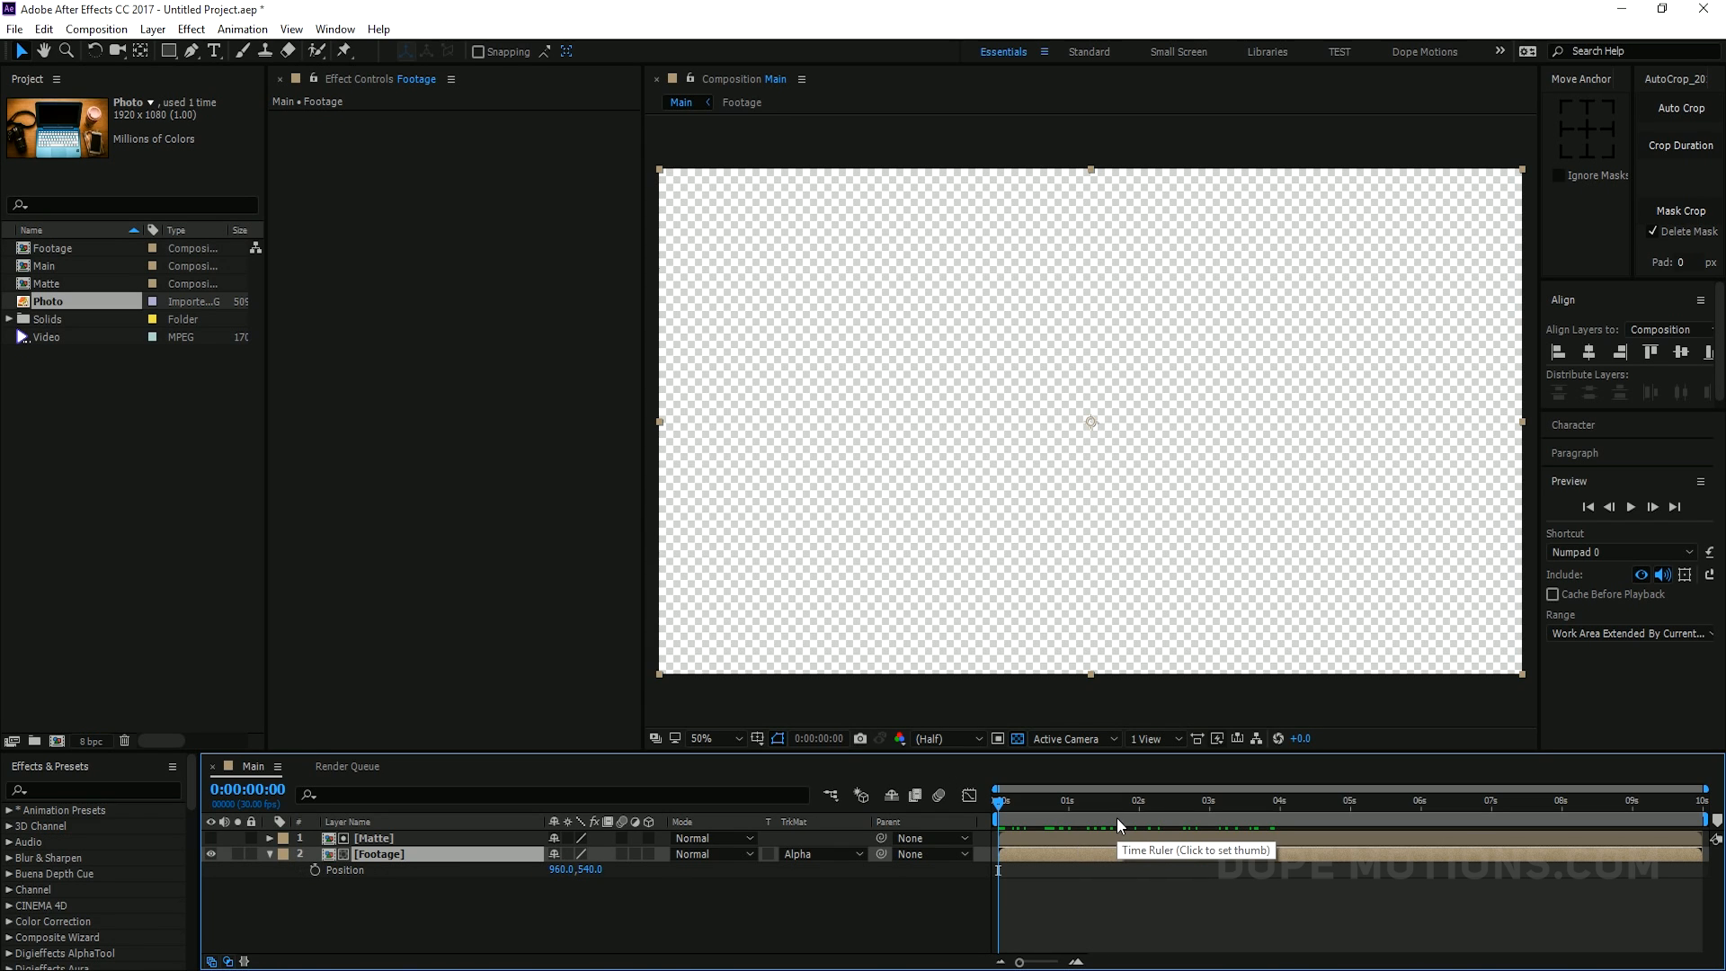
click(1180, 800)
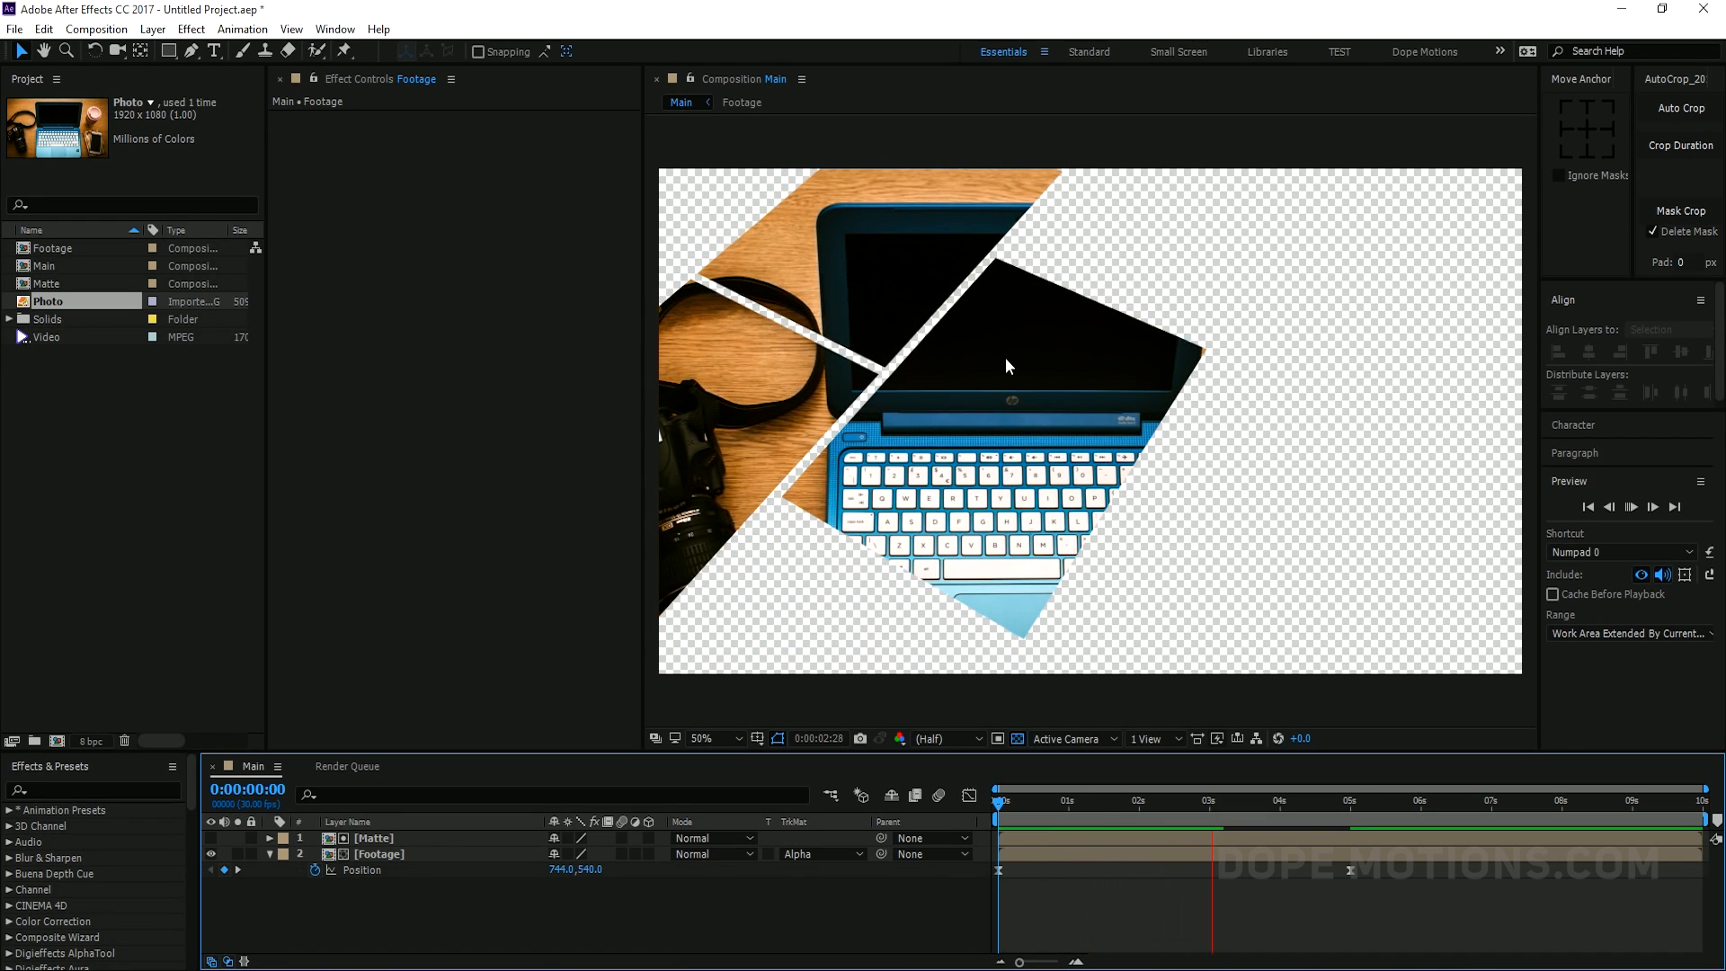
click(1317, 802)
text(BG)
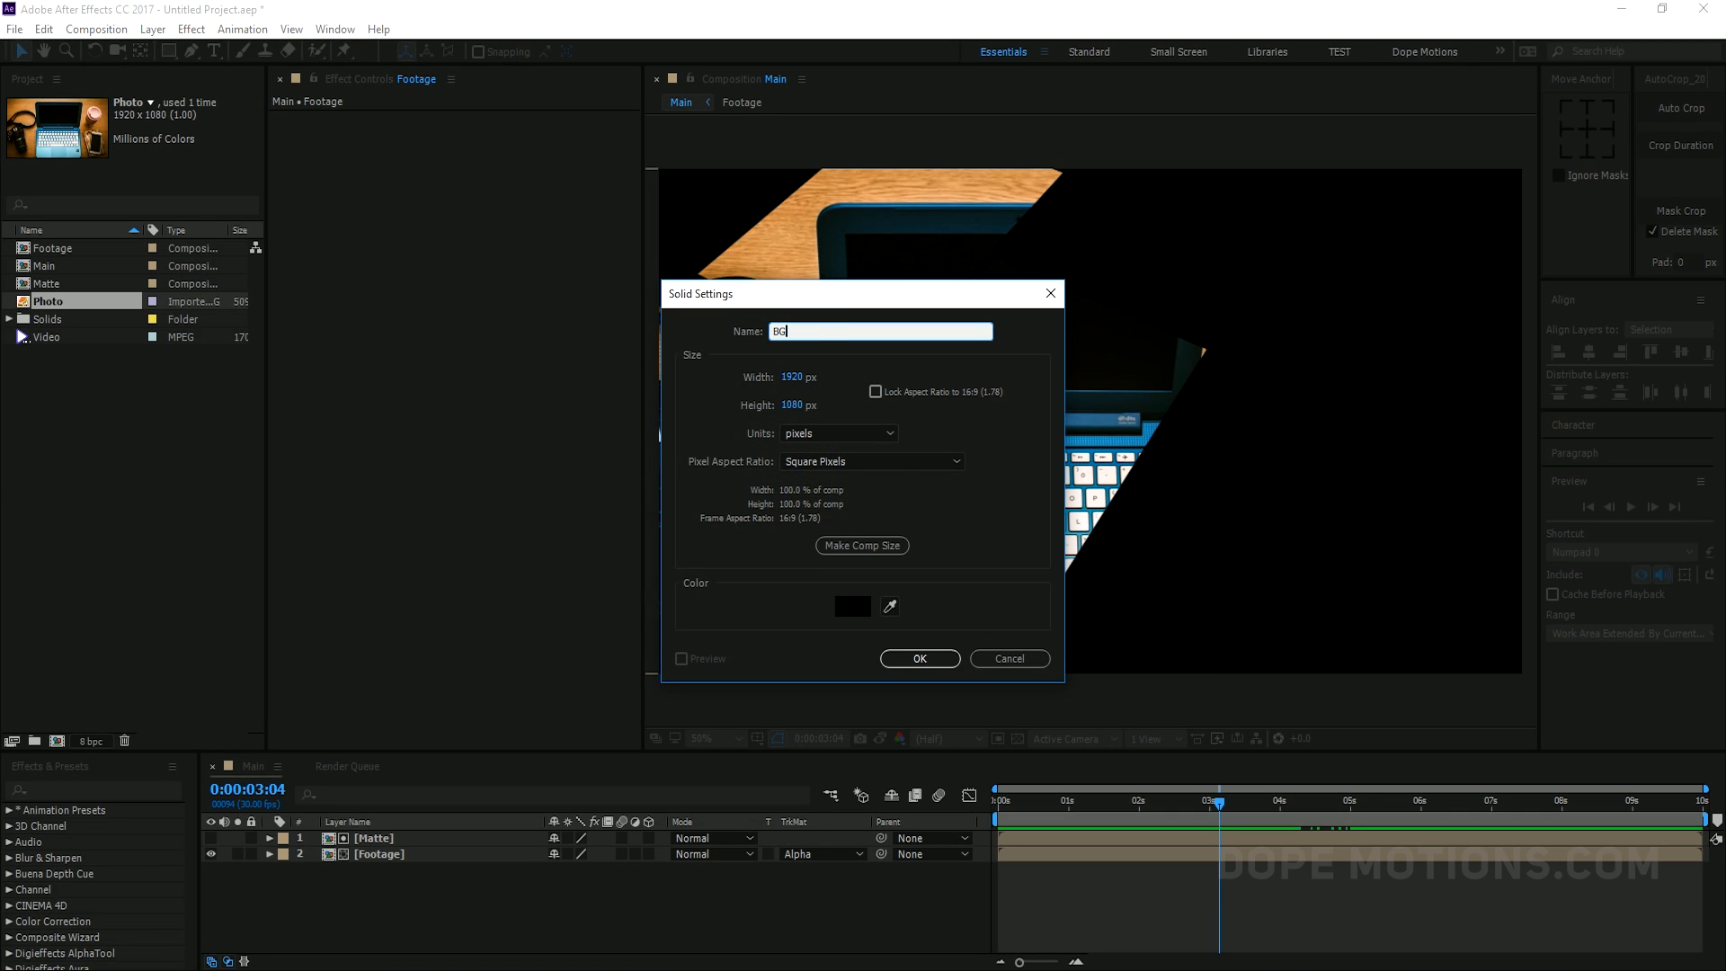
Give the BG solid a white colour and create it beneath Footage
click(852, 606)
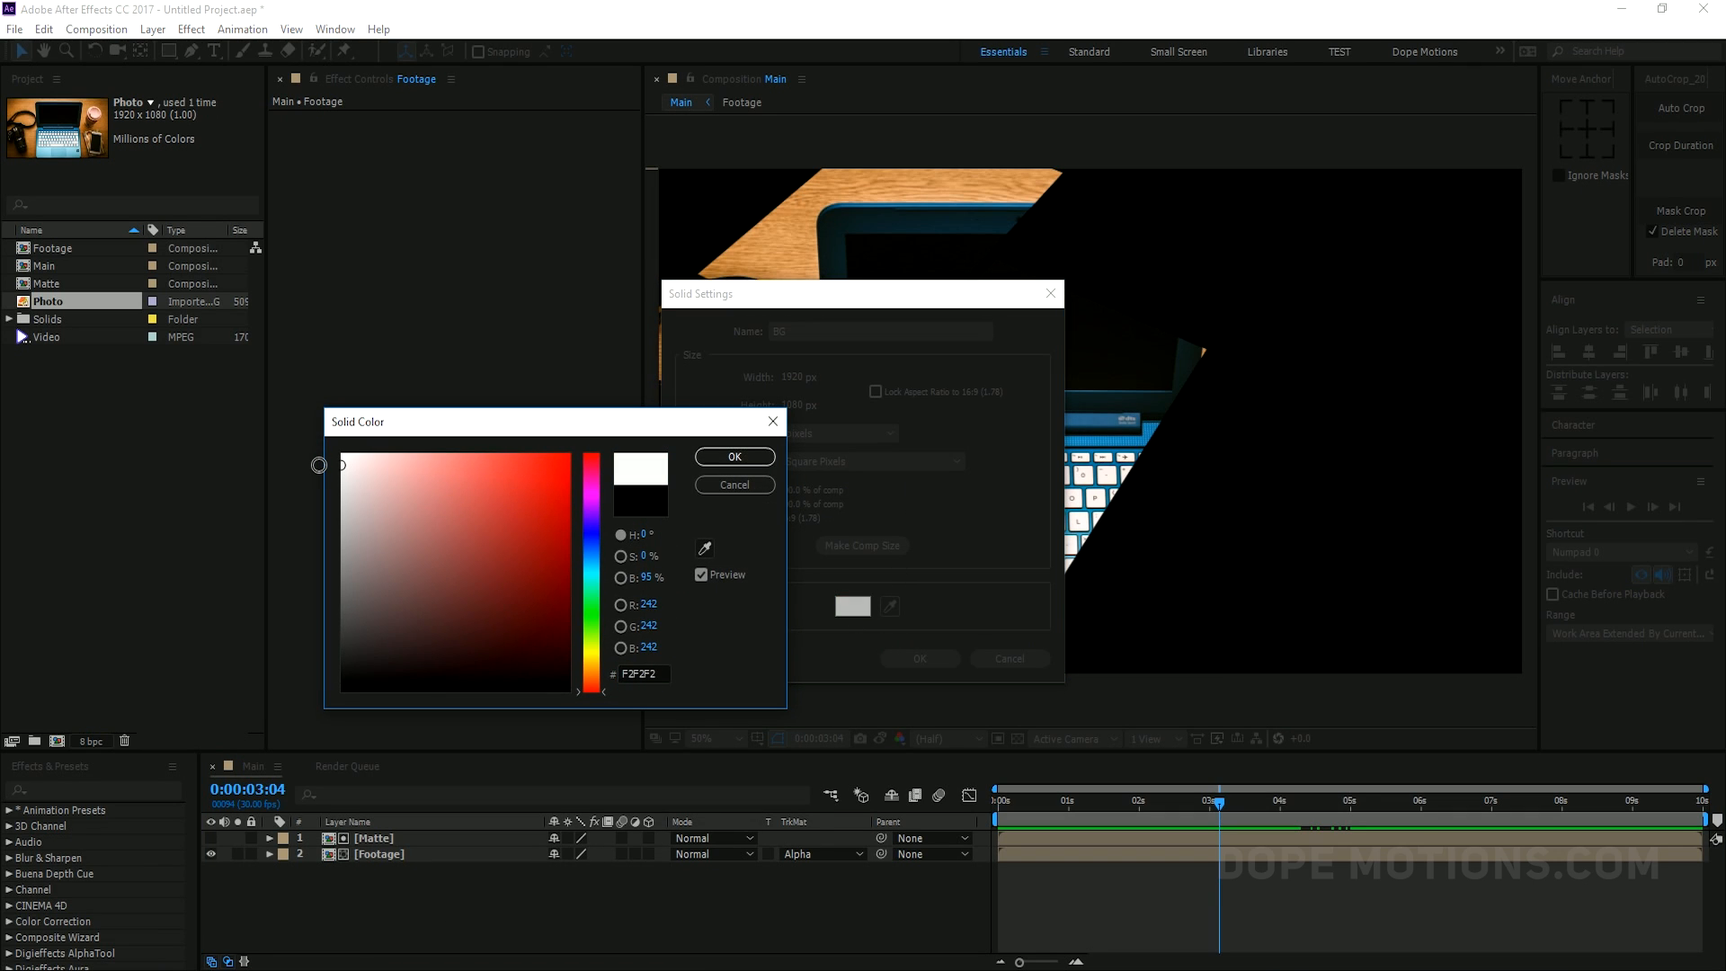
click(735, 456)
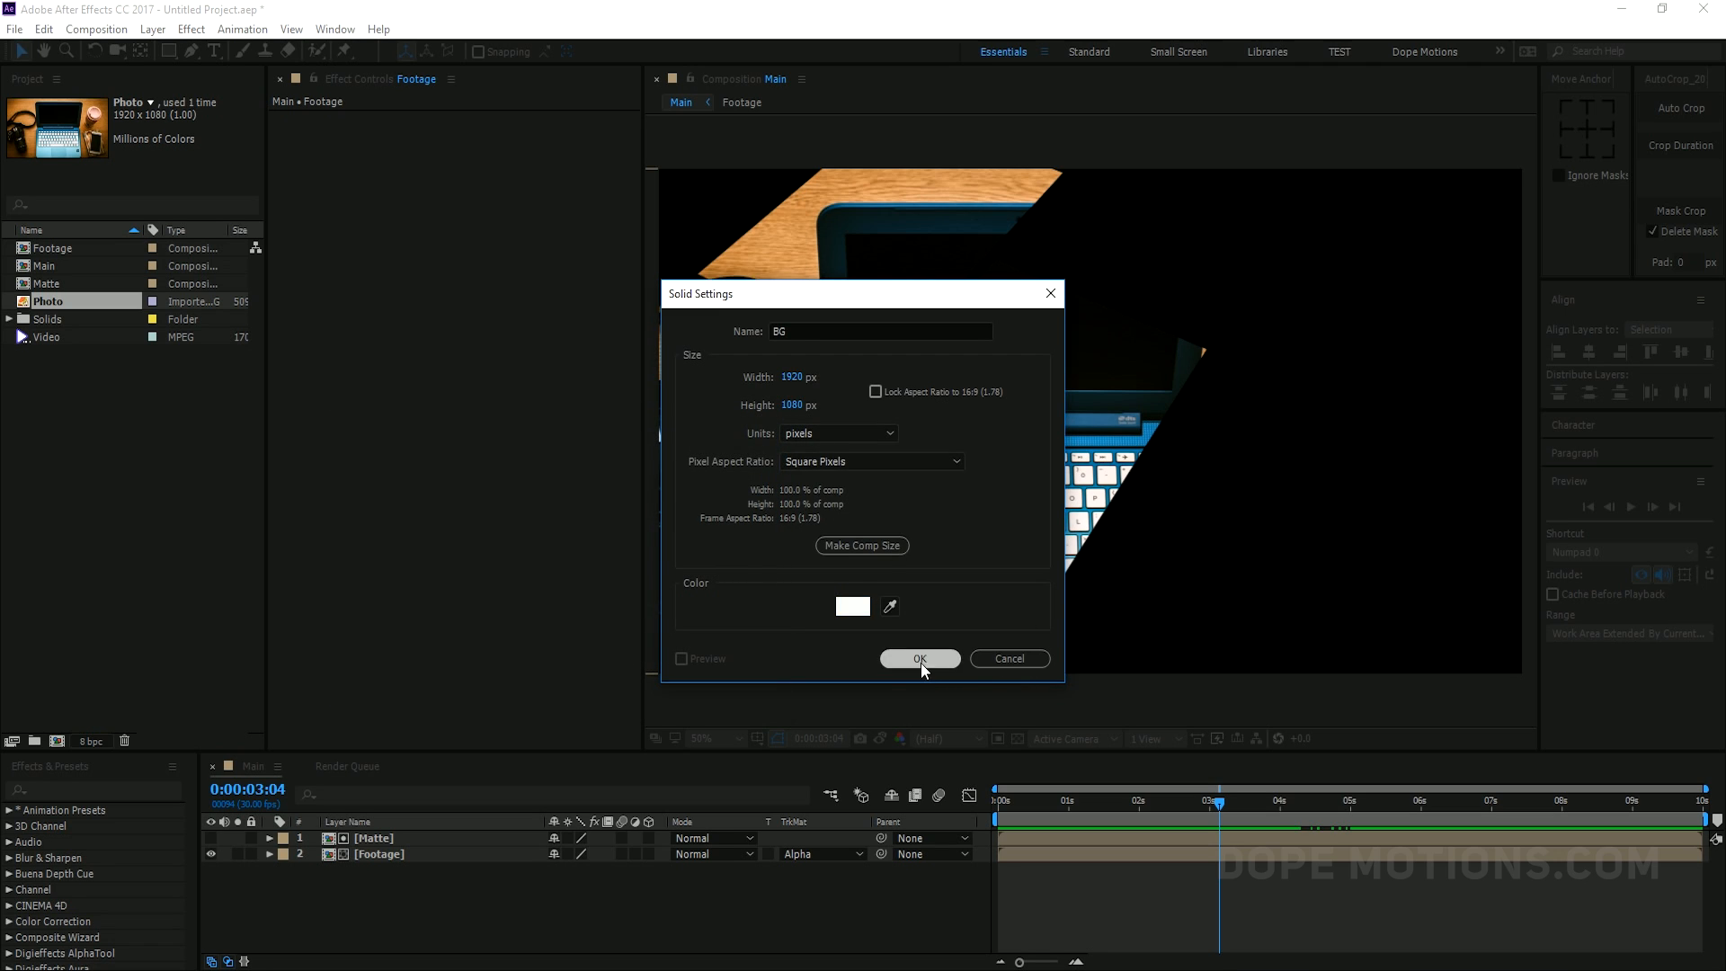
click(920, 660)
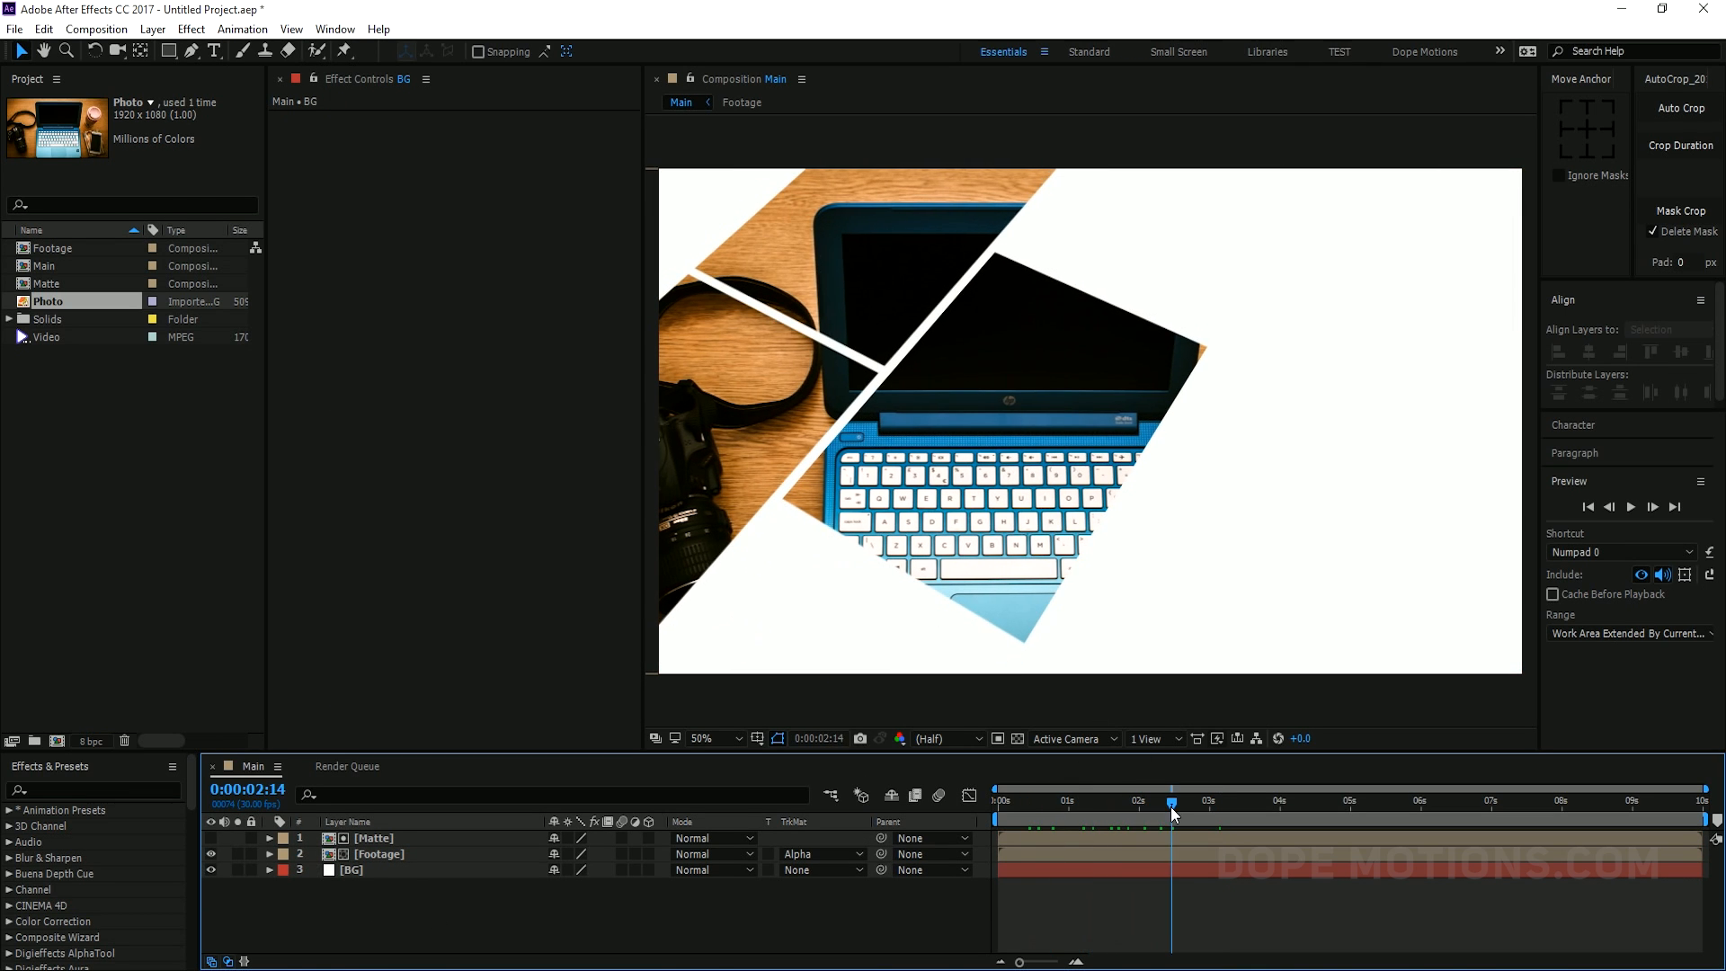
click(1095, 802)
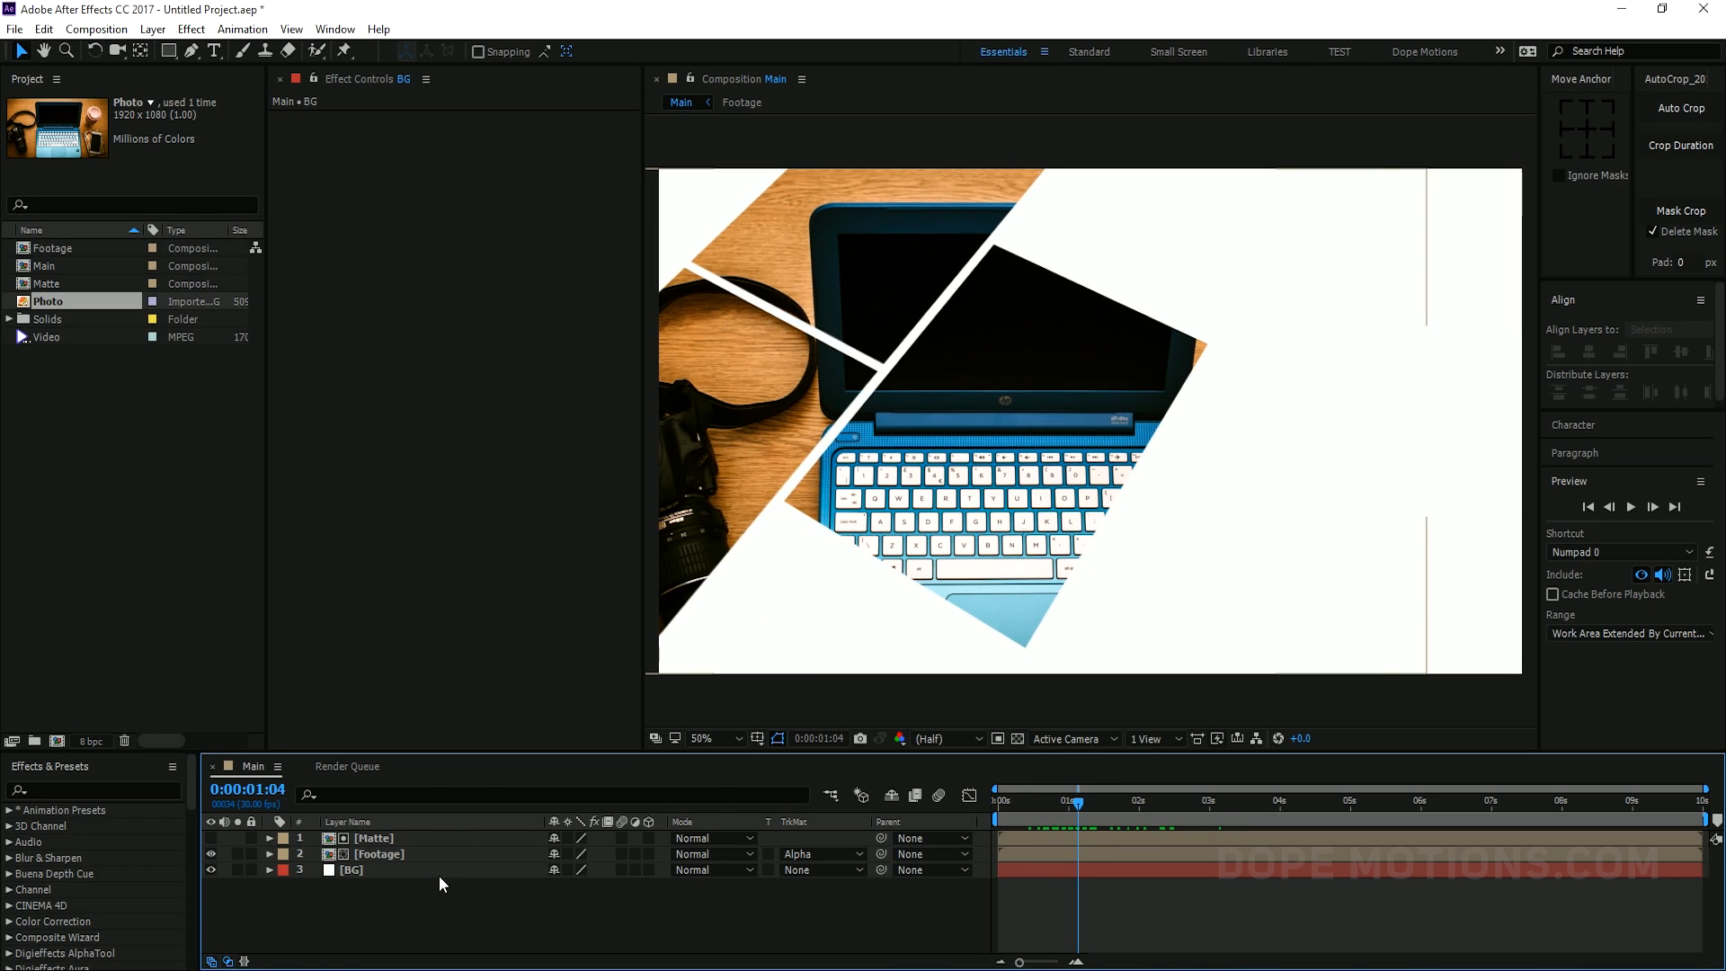
click(374, 838)
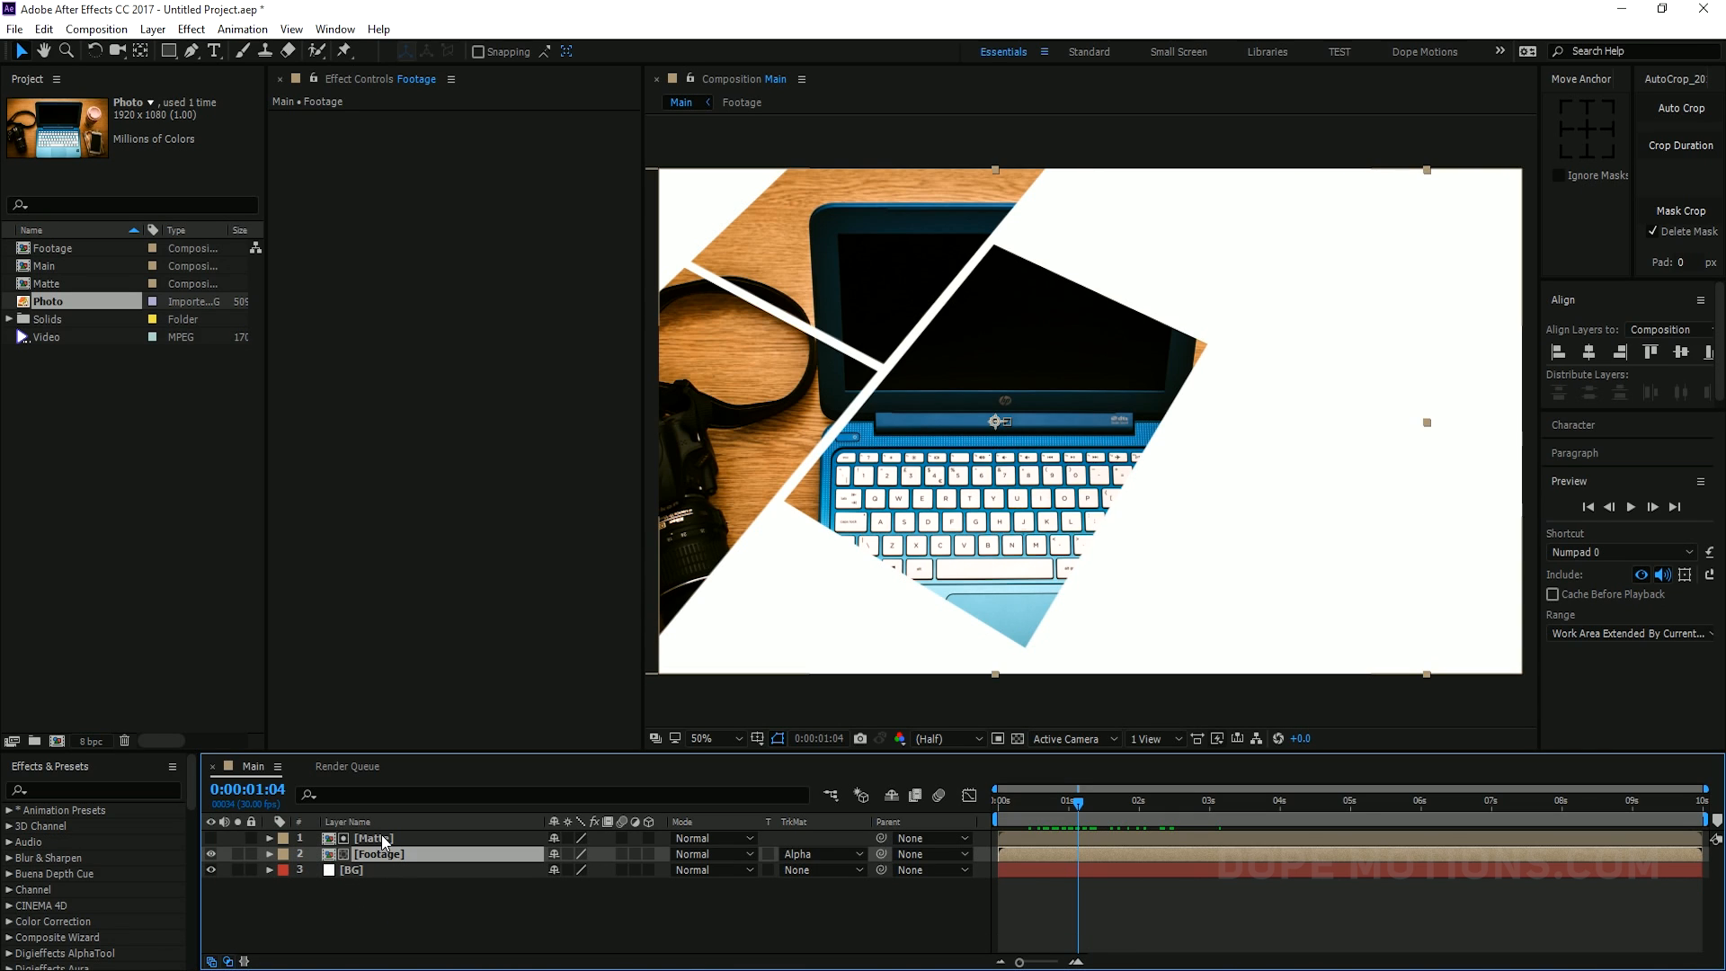
click(373, 838)
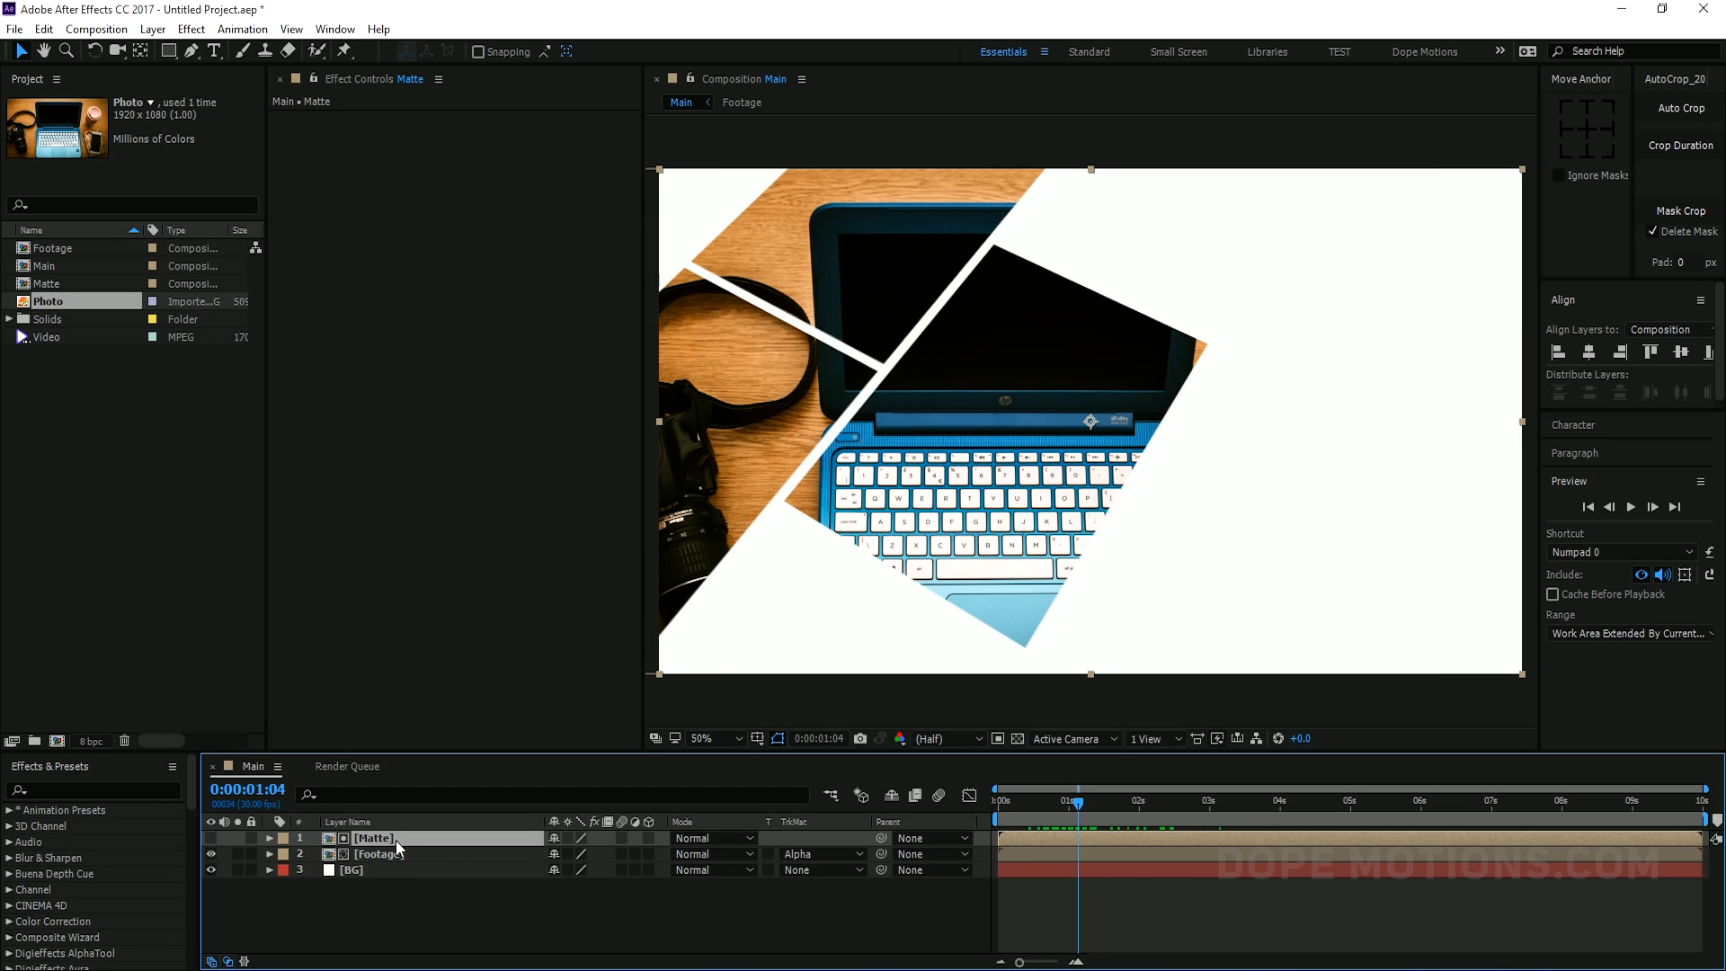
click(377, 853)
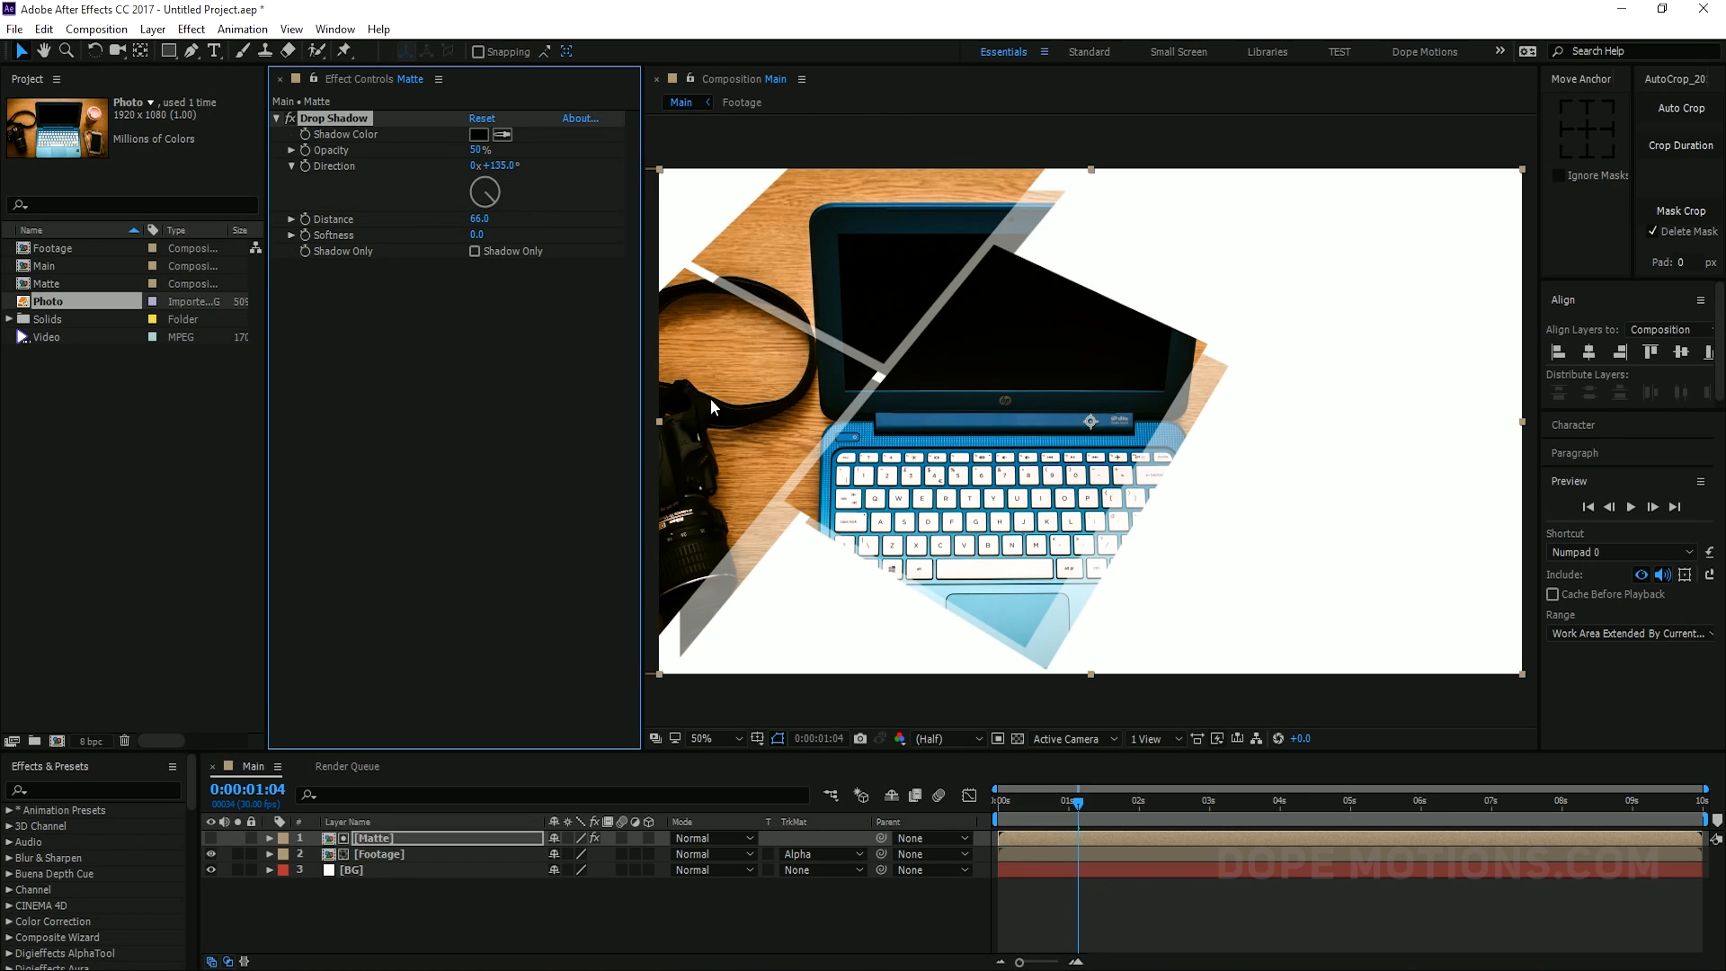
mouse_move(328, 126)
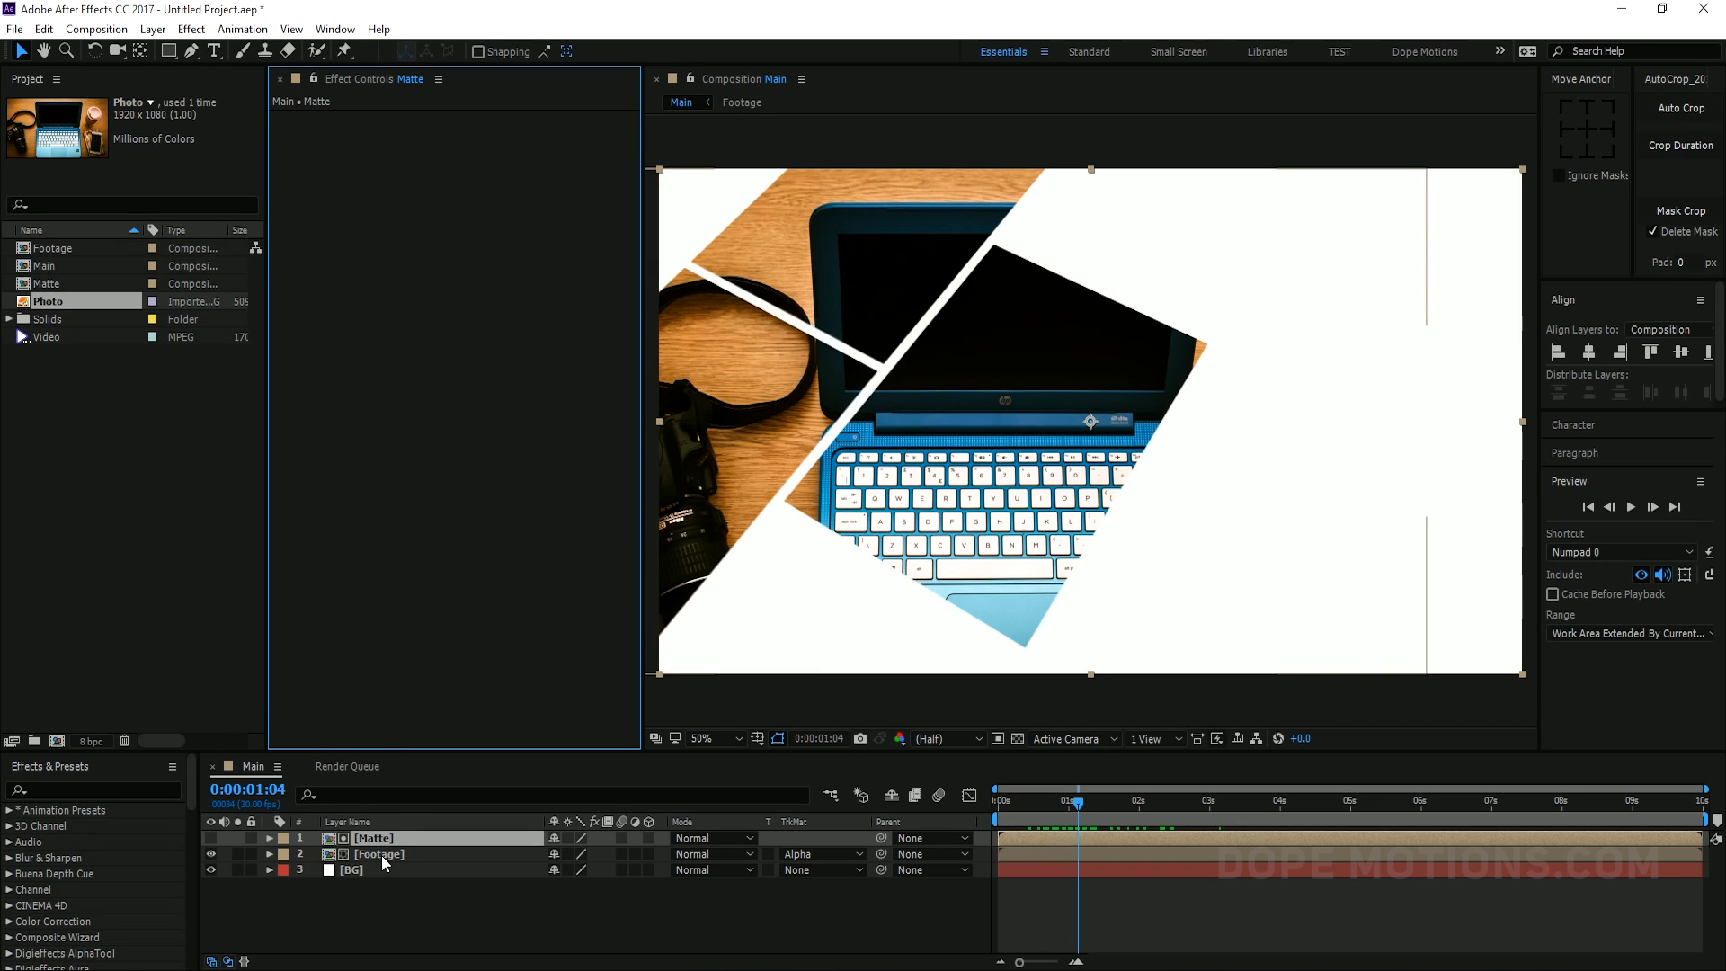
Pre-compose Matte and Footage into Main_Animation and increase its drop shadow distance and softness
right_click(379, 855)
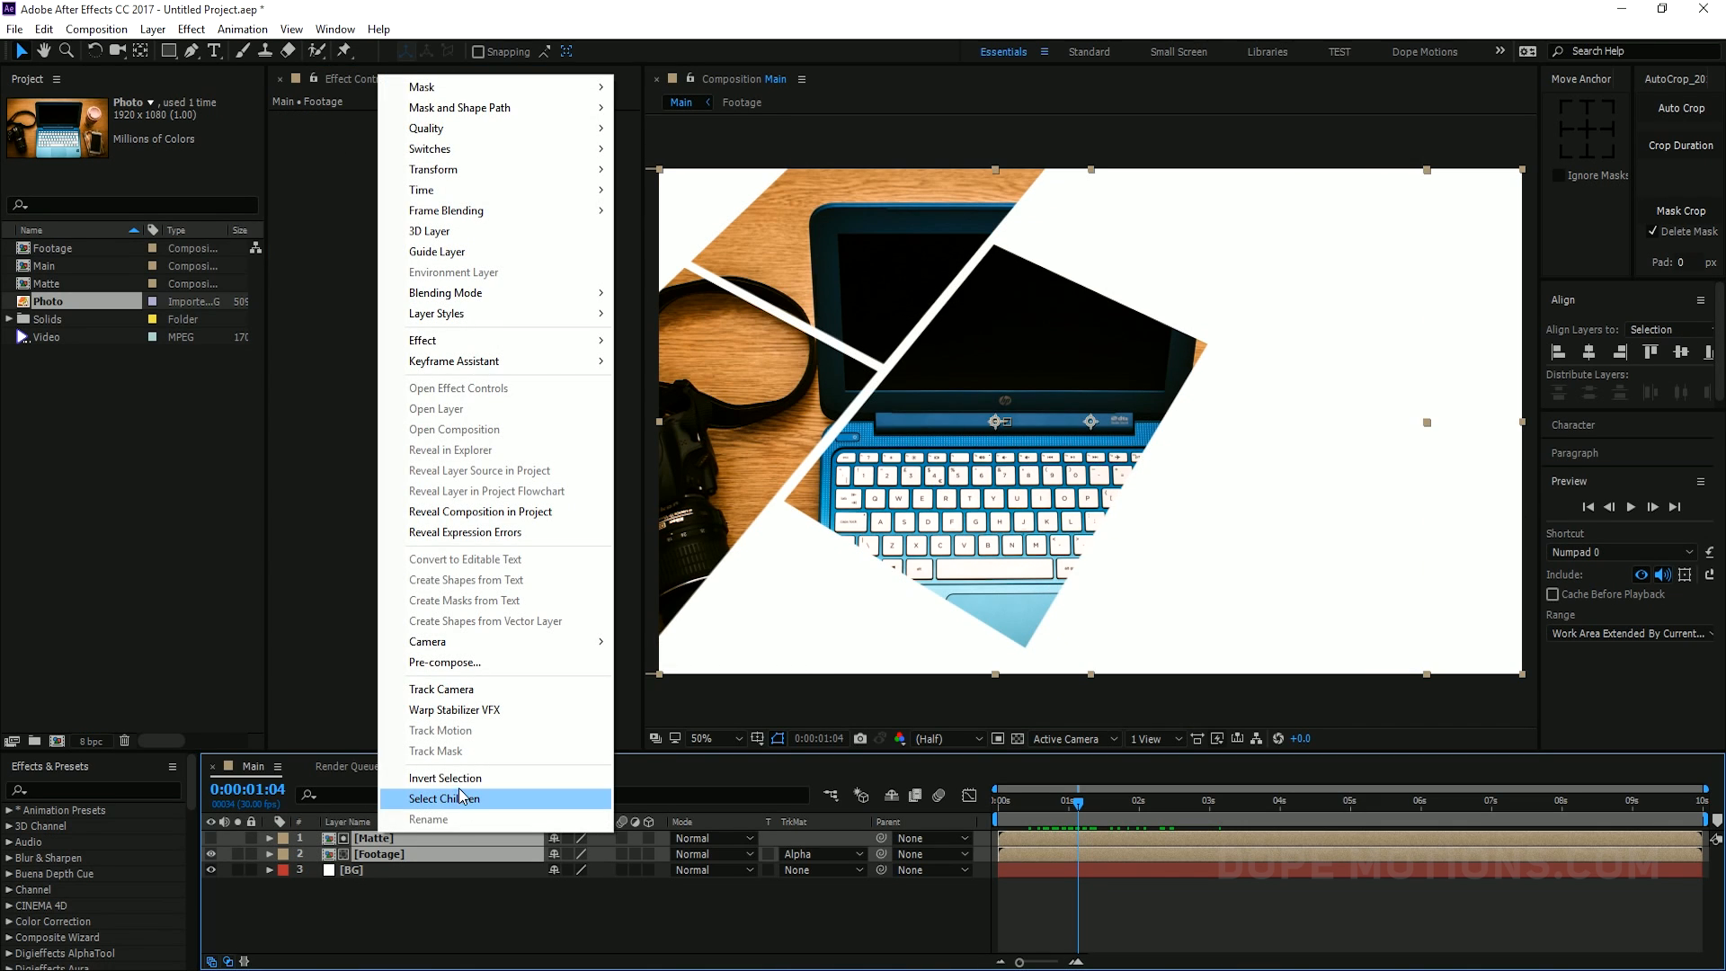
click(444, 662)
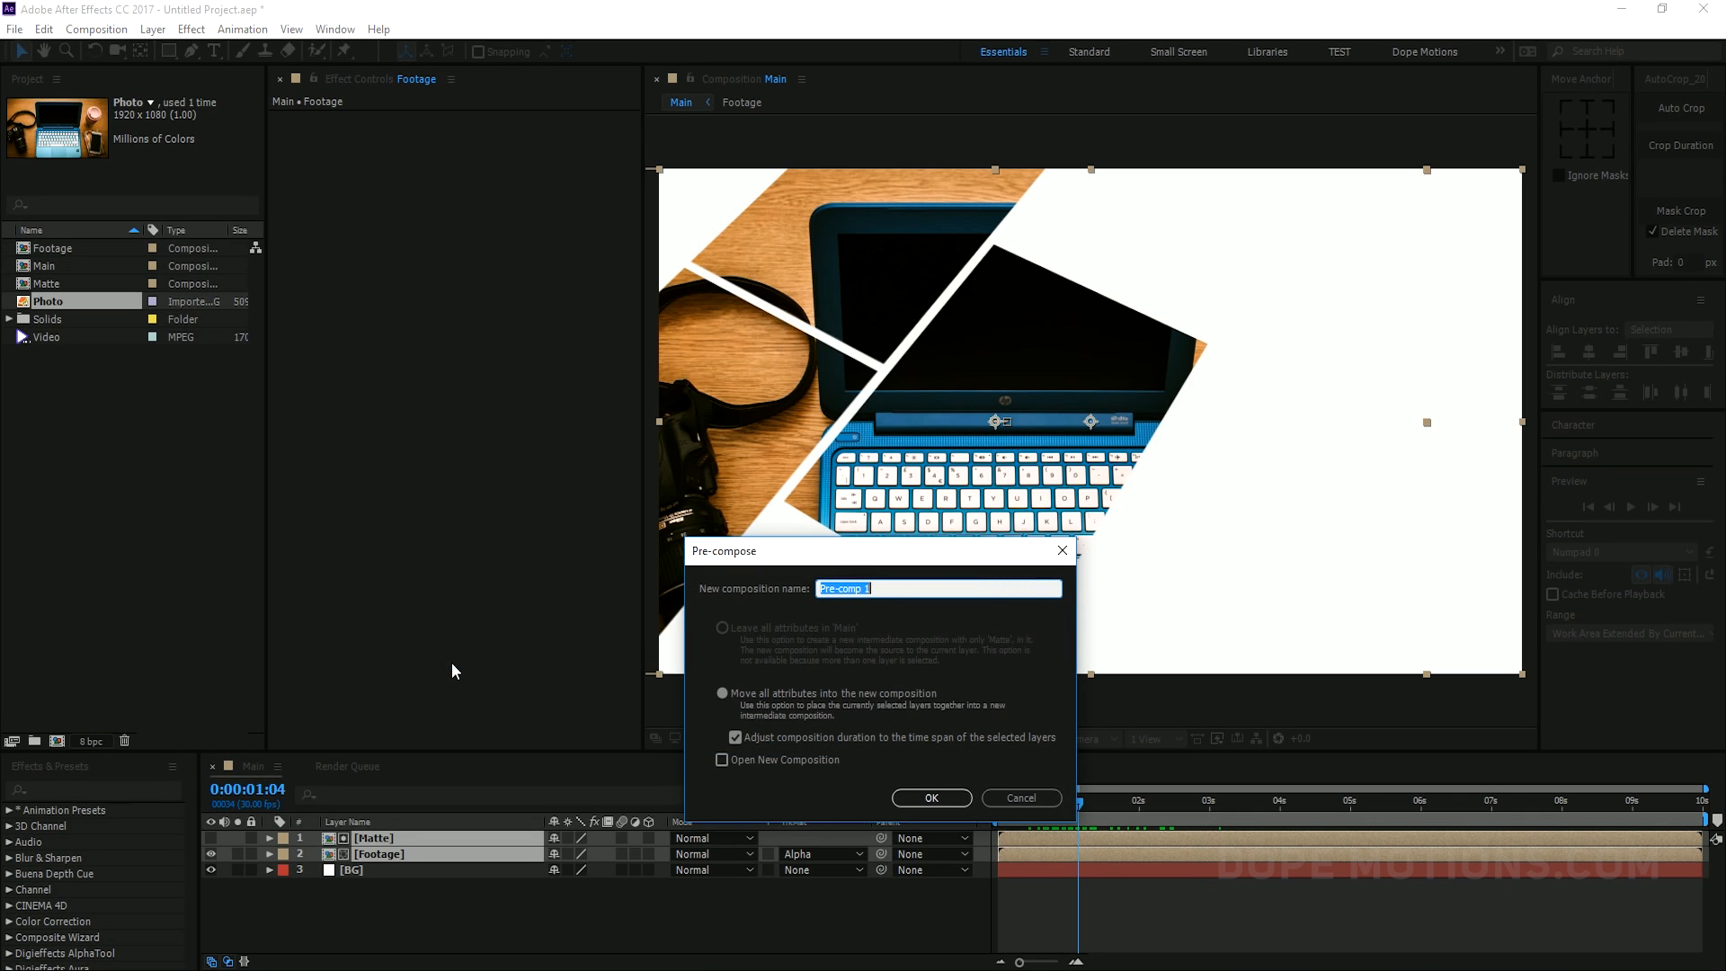
text(M)
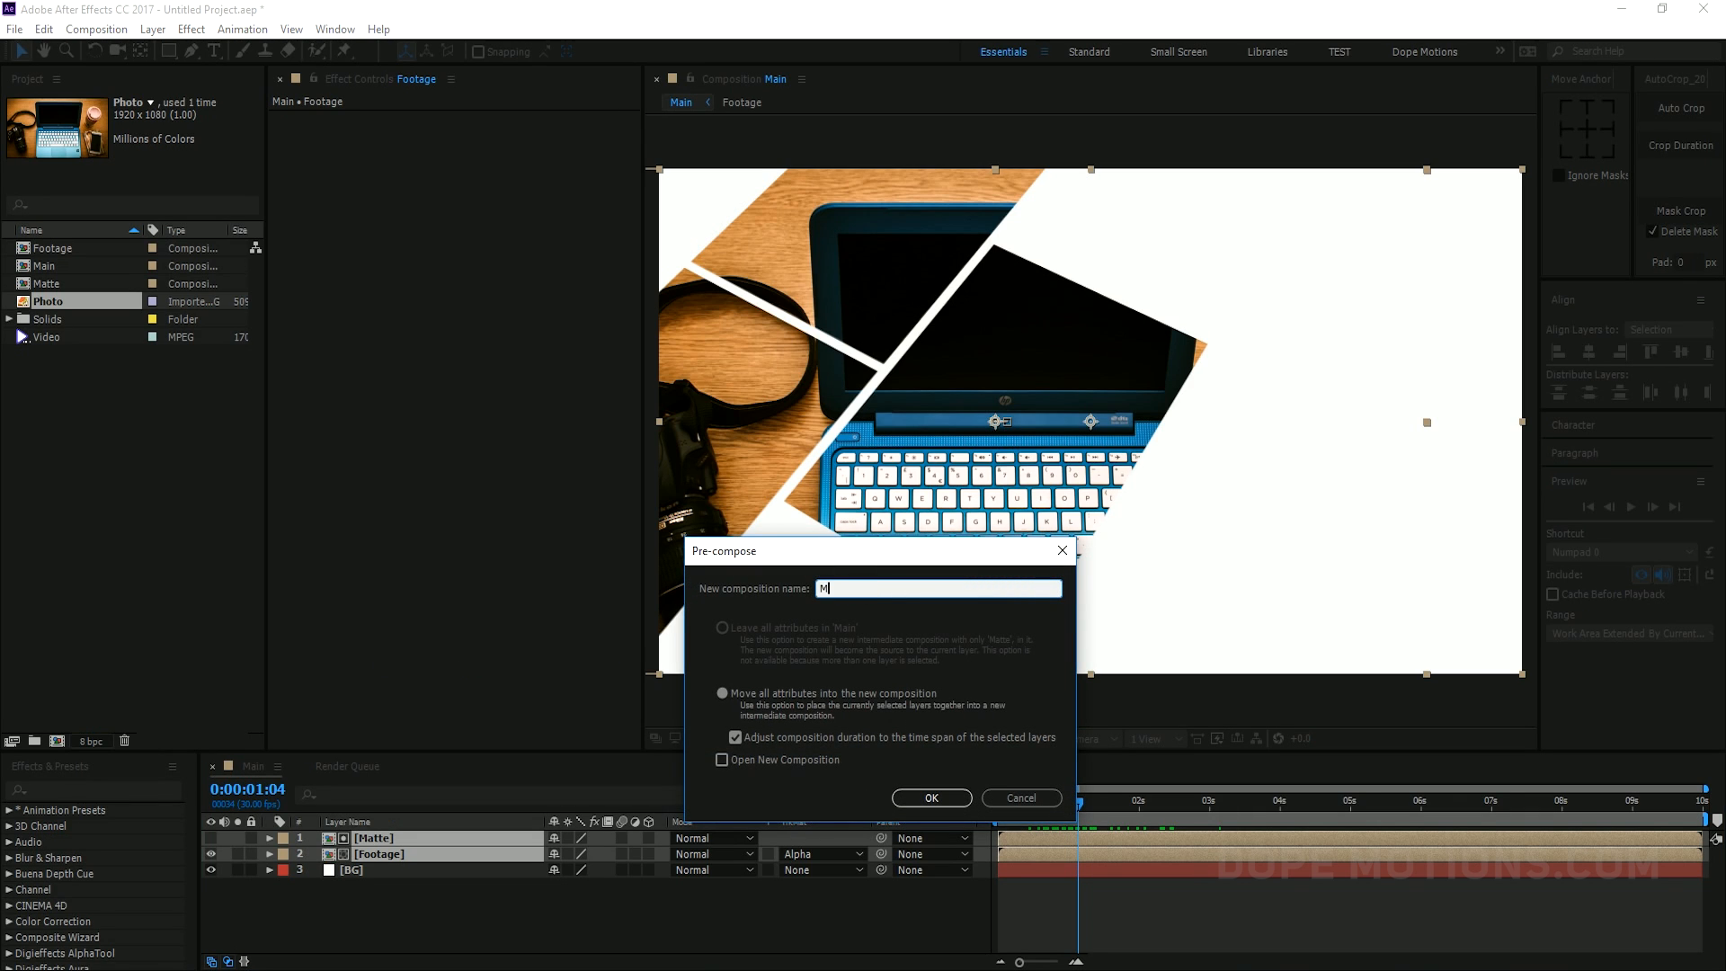
text(Main_Animation)
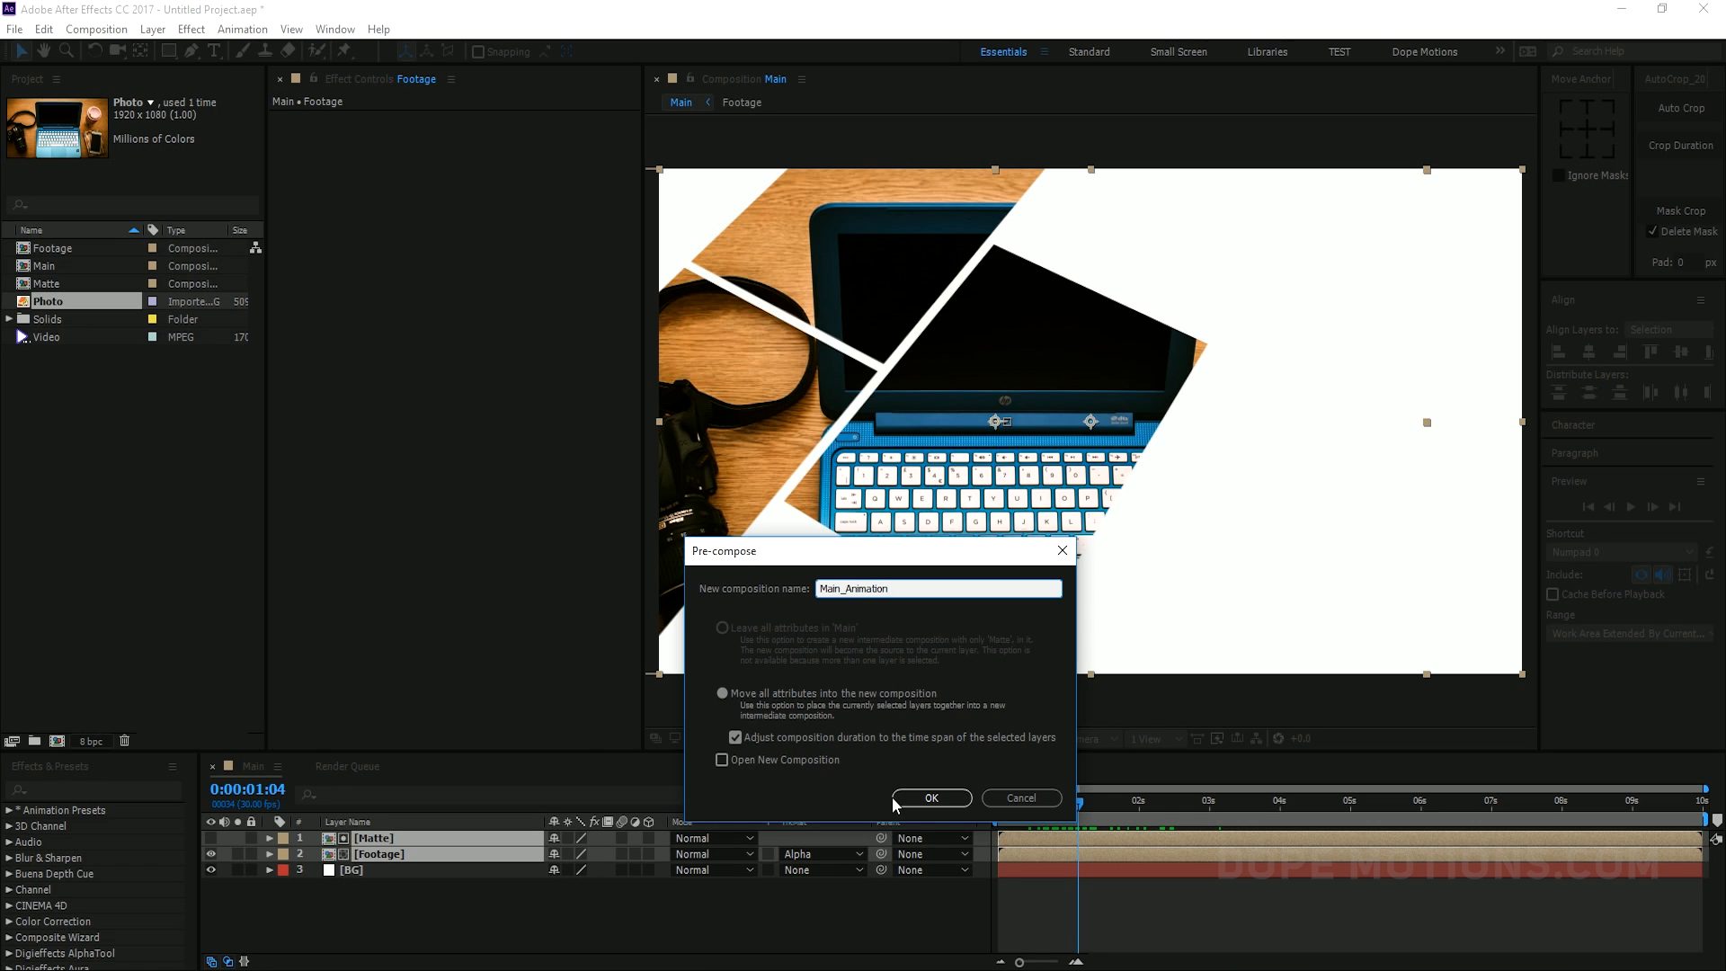
click(932, 798)
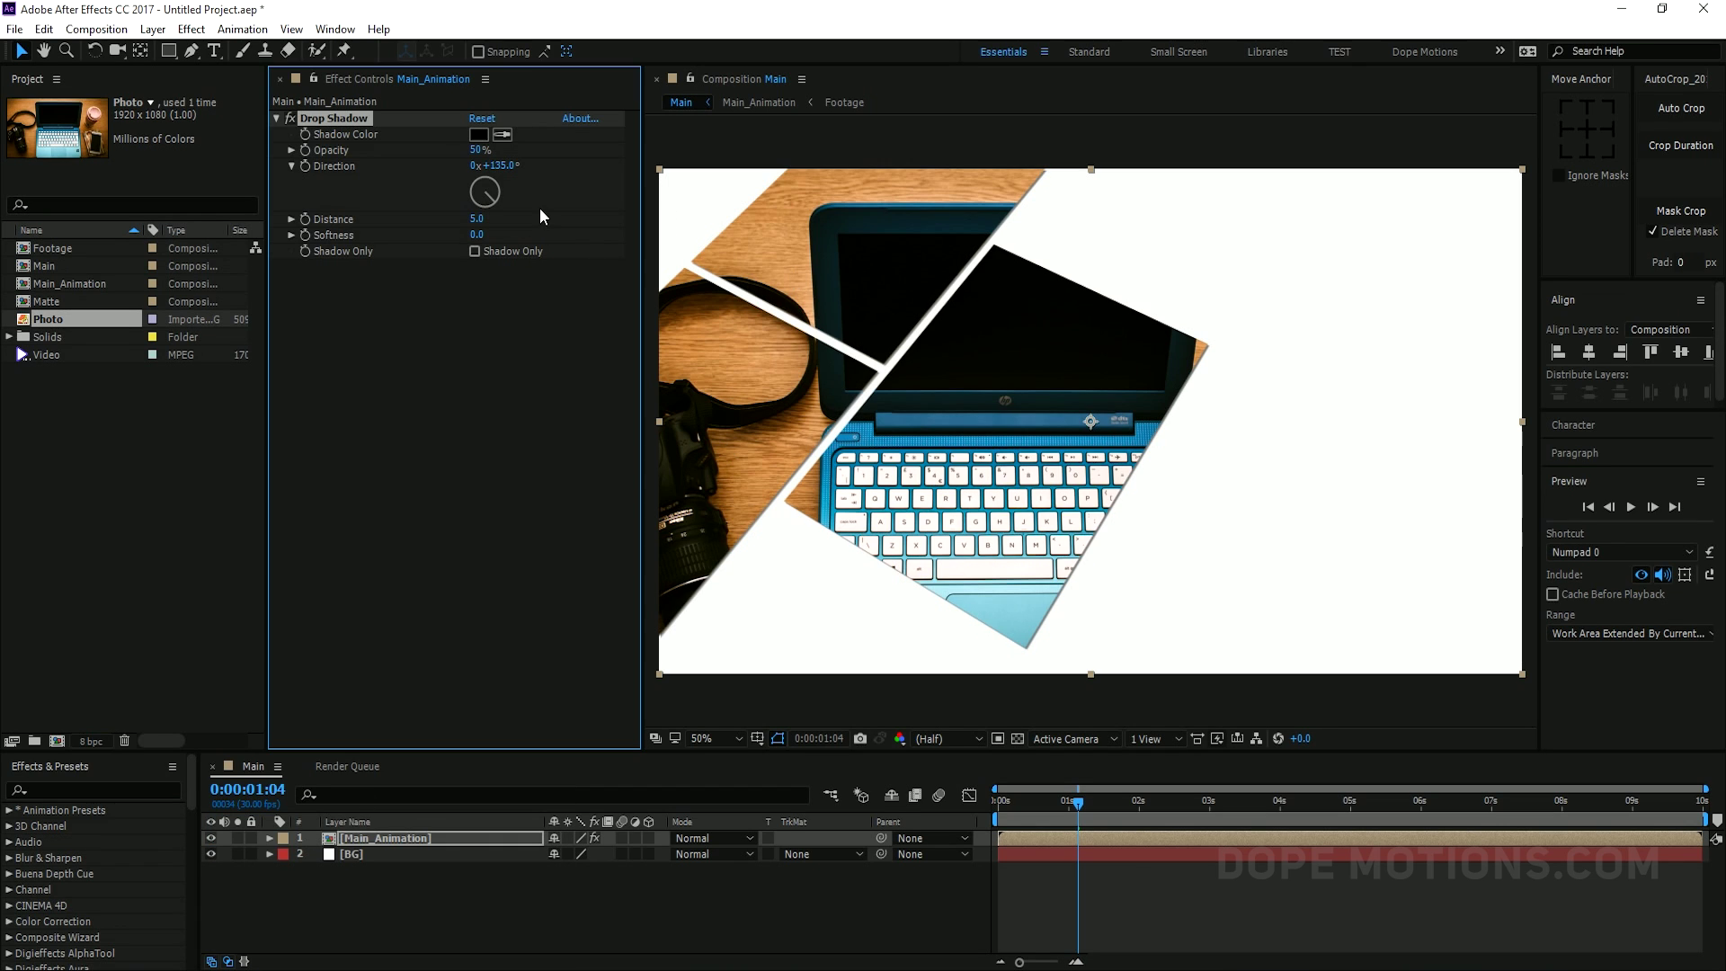
drag(475, 217, 501, 217)
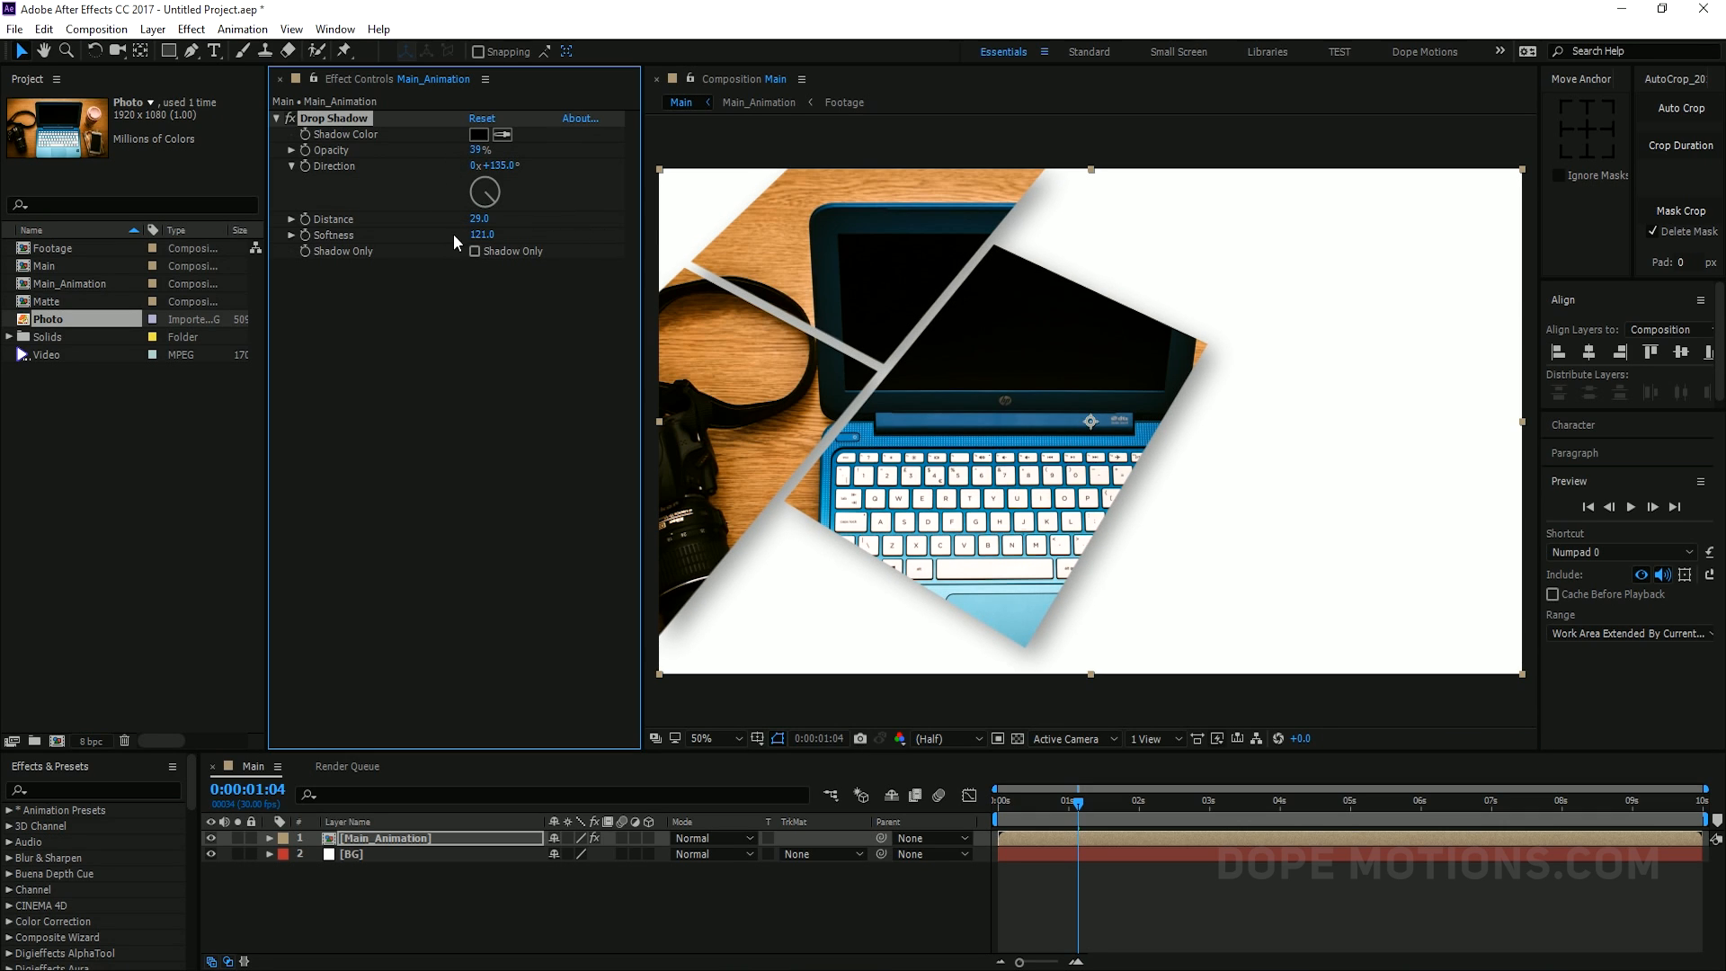
drag(481, 235, 474, 218)
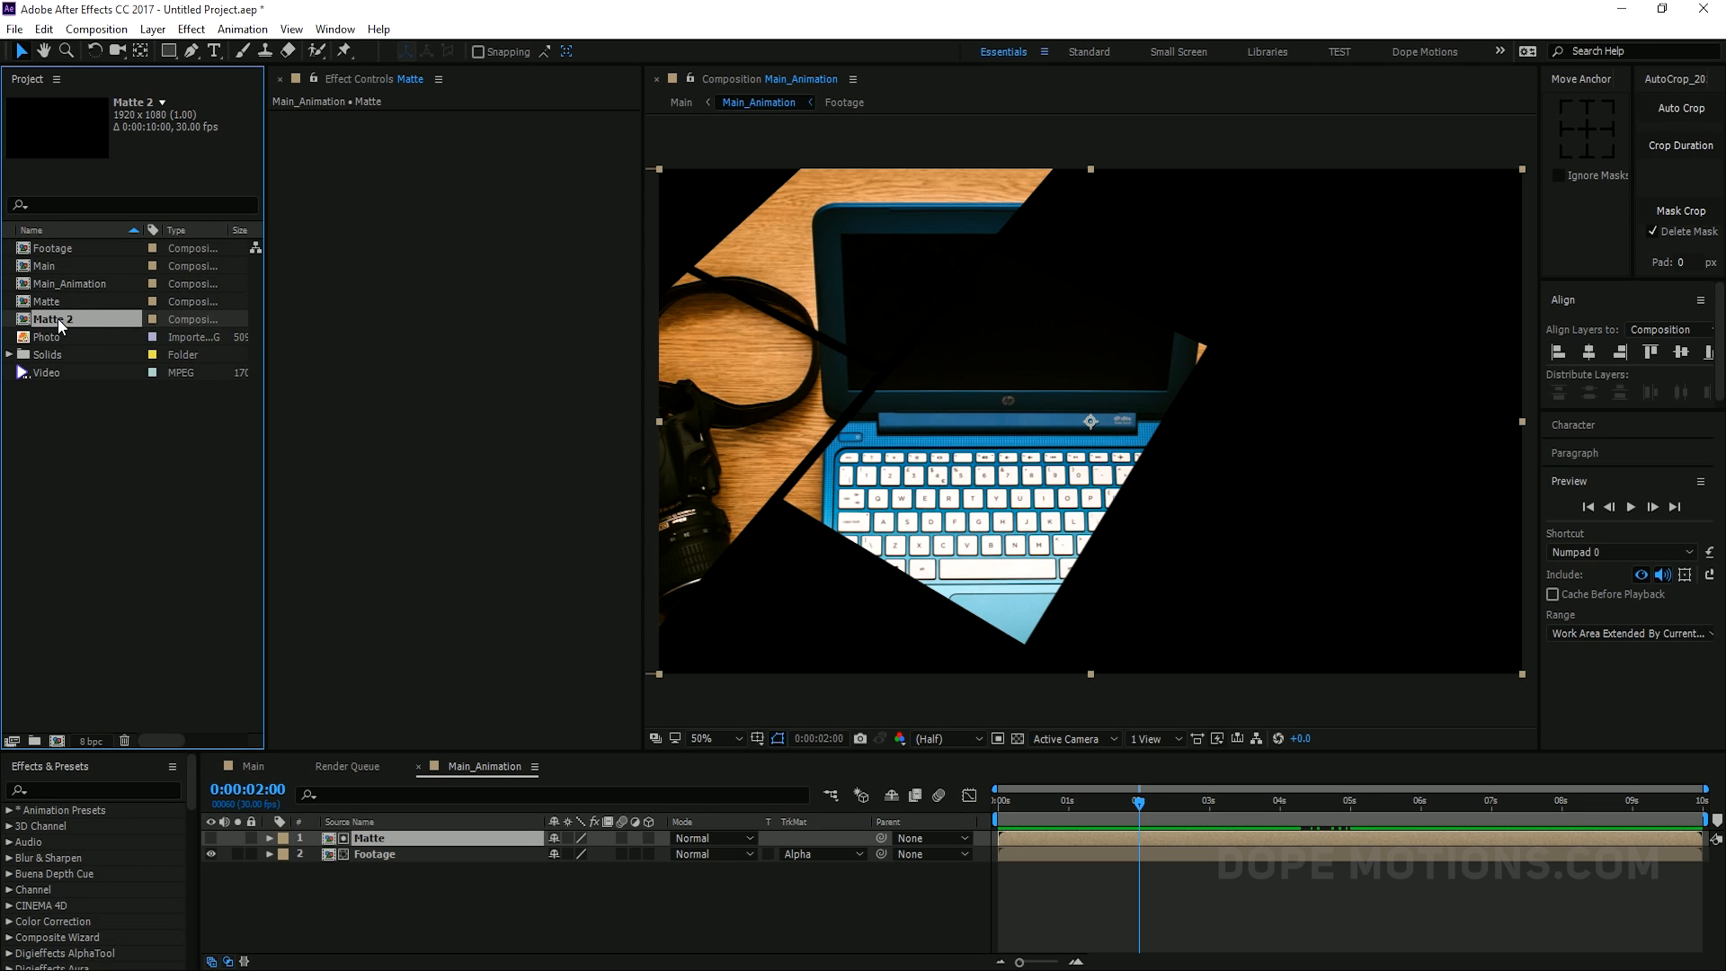
Add Matte 2 to Main_Animation and turn off fills on shapes 01–03, leaving white outlines
drag(57, 318, 385, 838)
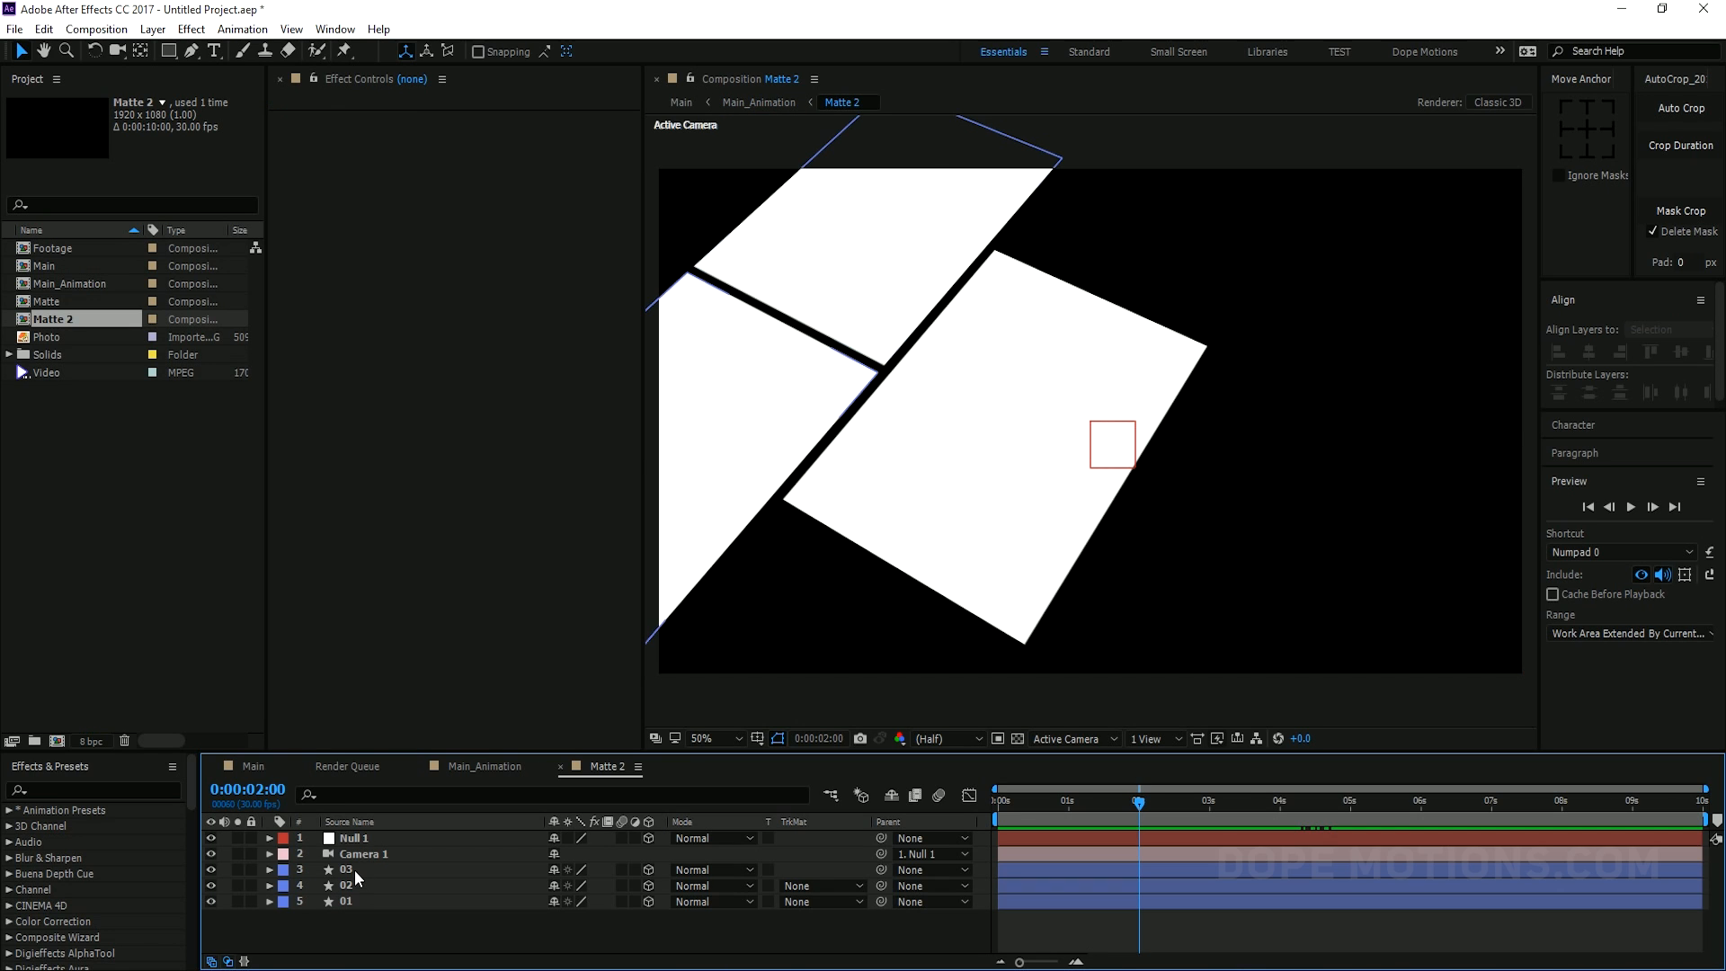
click(352, 869)
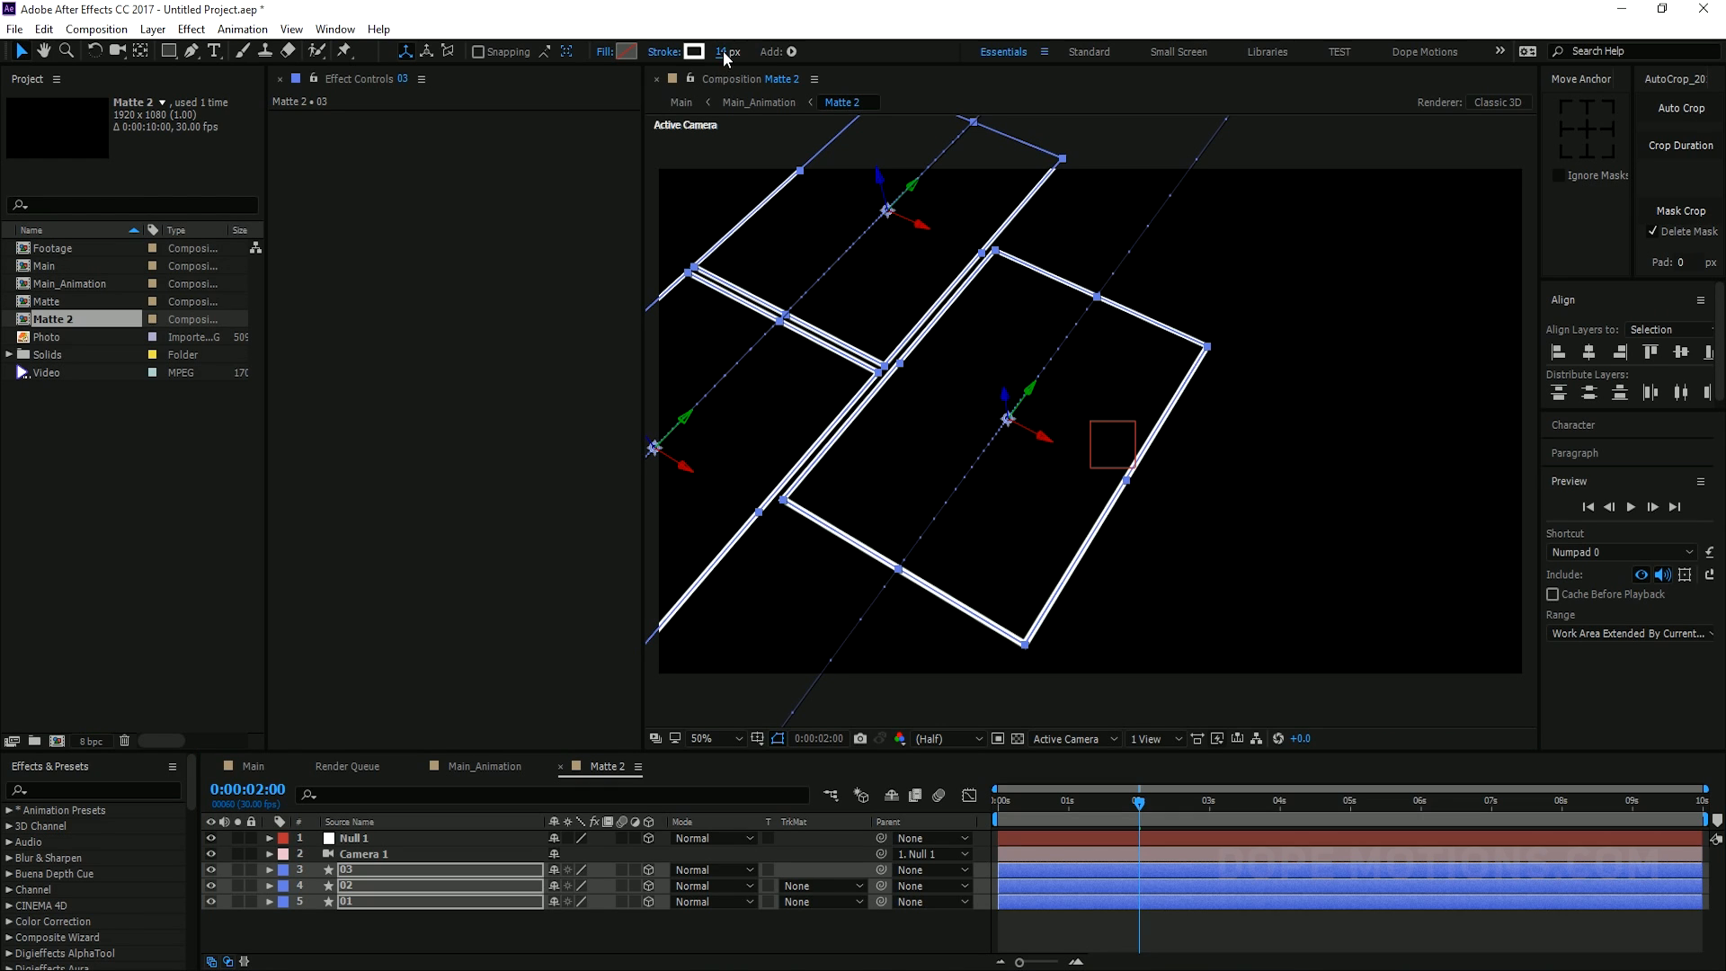
click(727, 51)
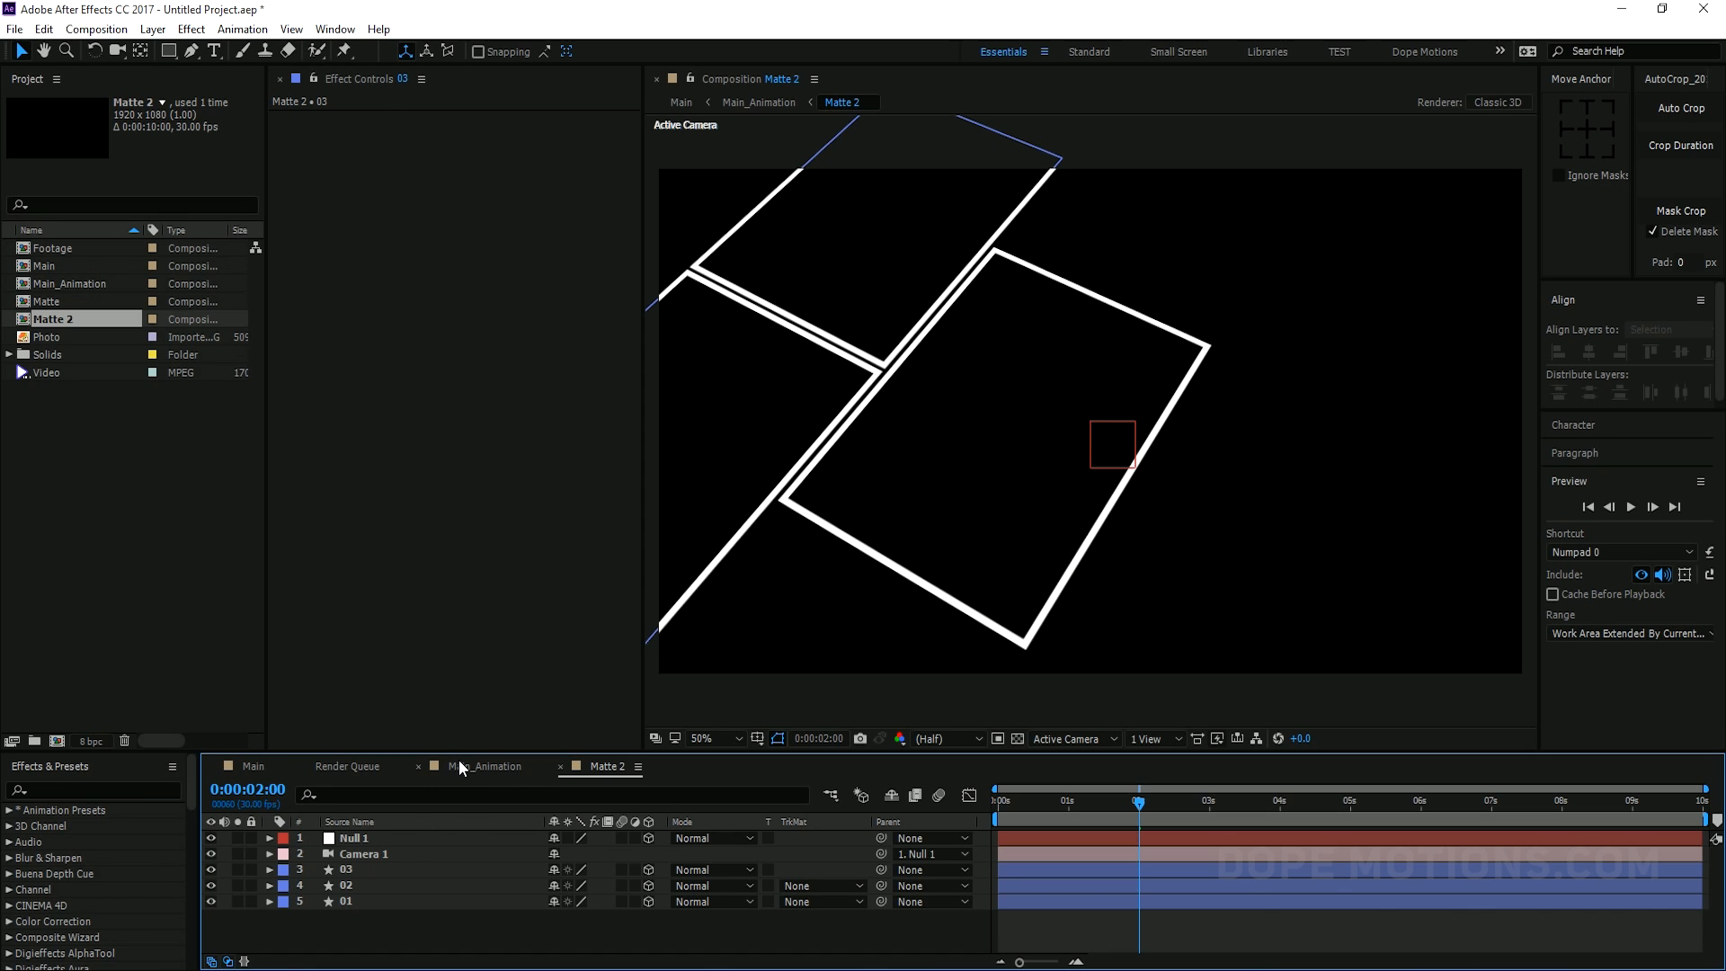
click(486, 766)
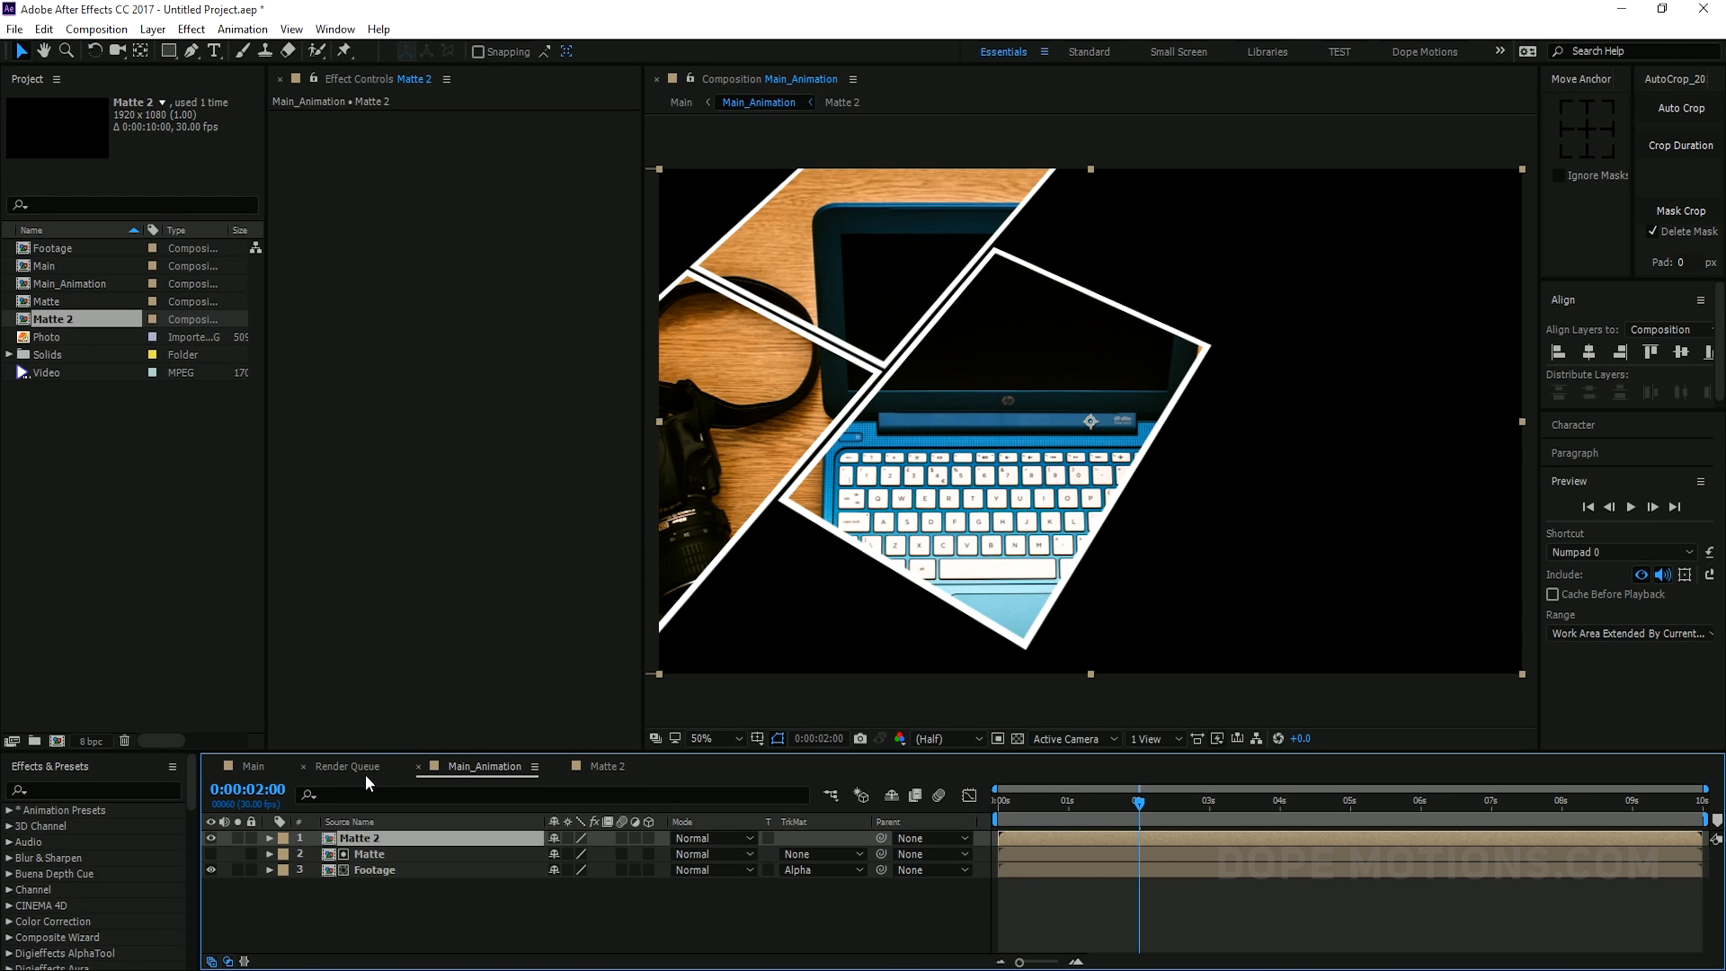
click(252, 766)
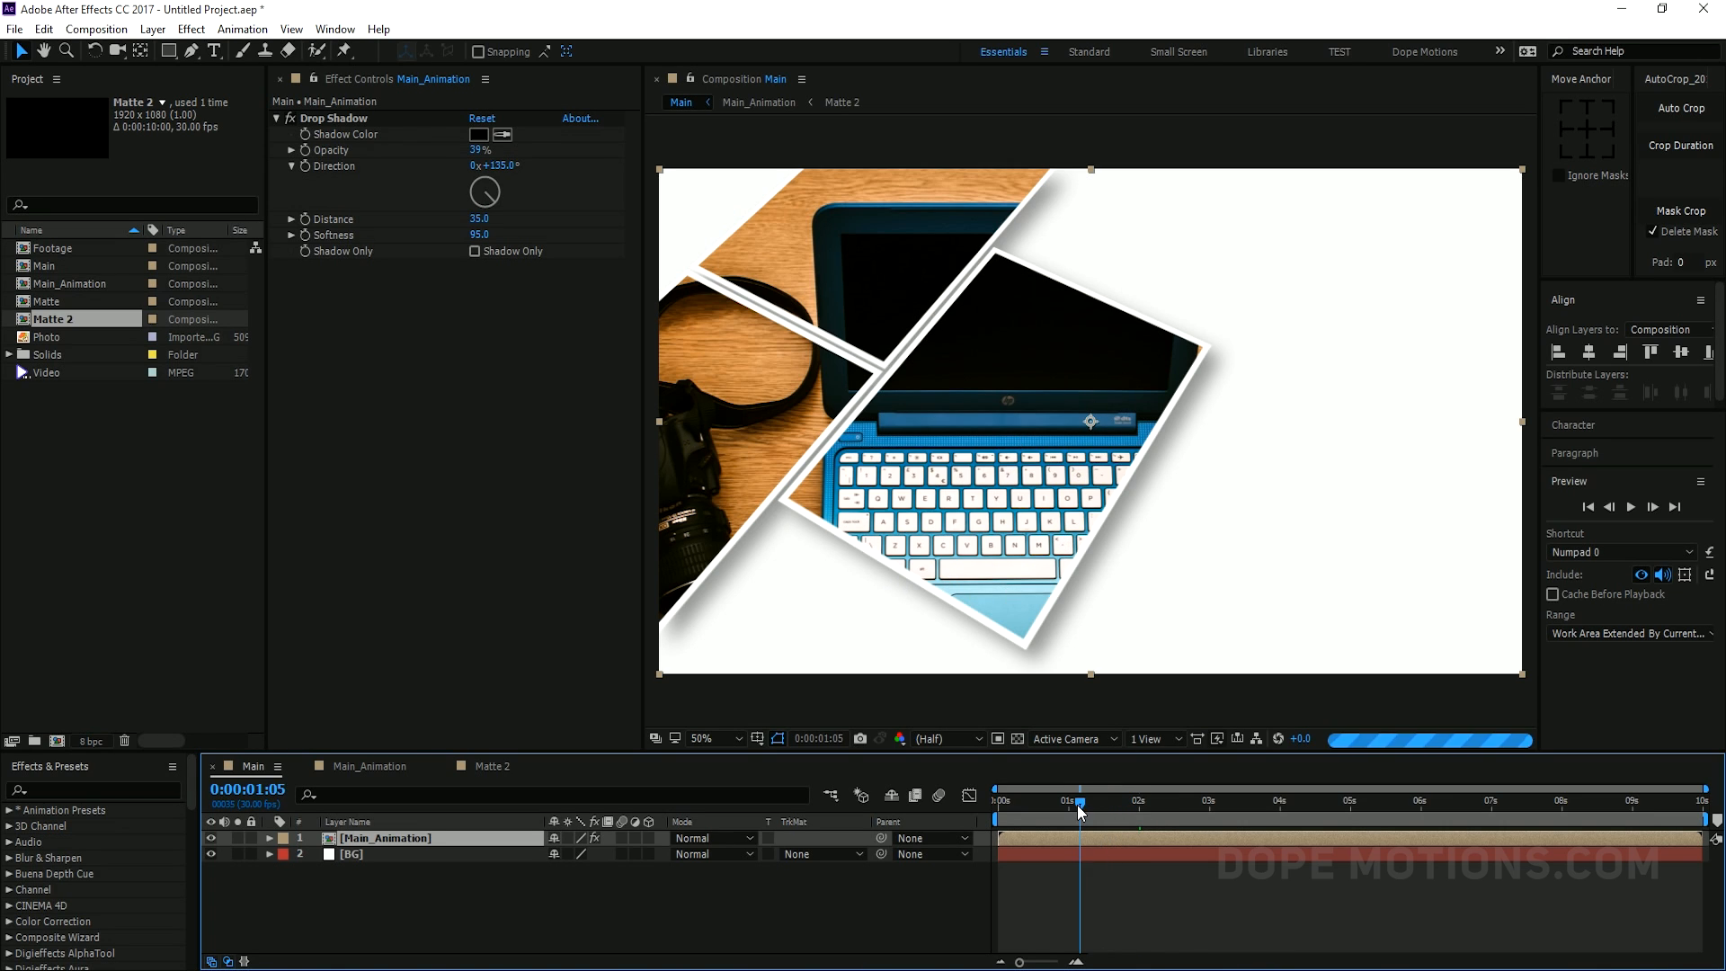
Scrub the Main timeline to preview the sliding panels and select the BG layer
drag(1077, 801, 1026, 802)
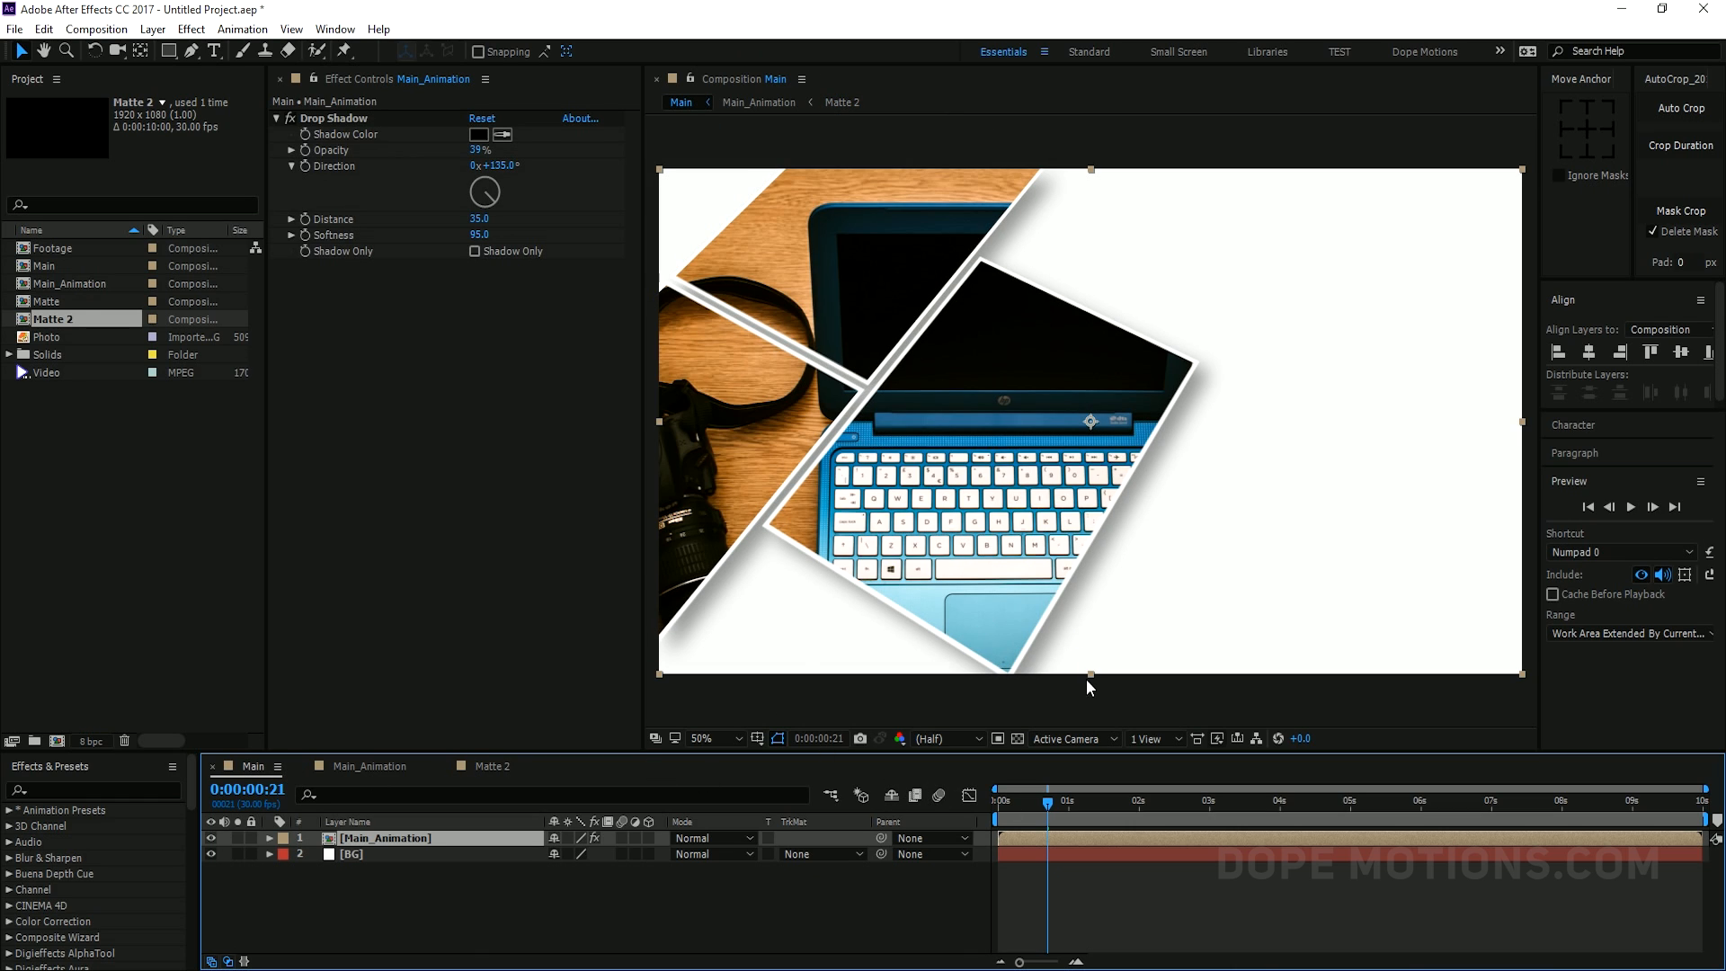
mouse_move(880, 394)
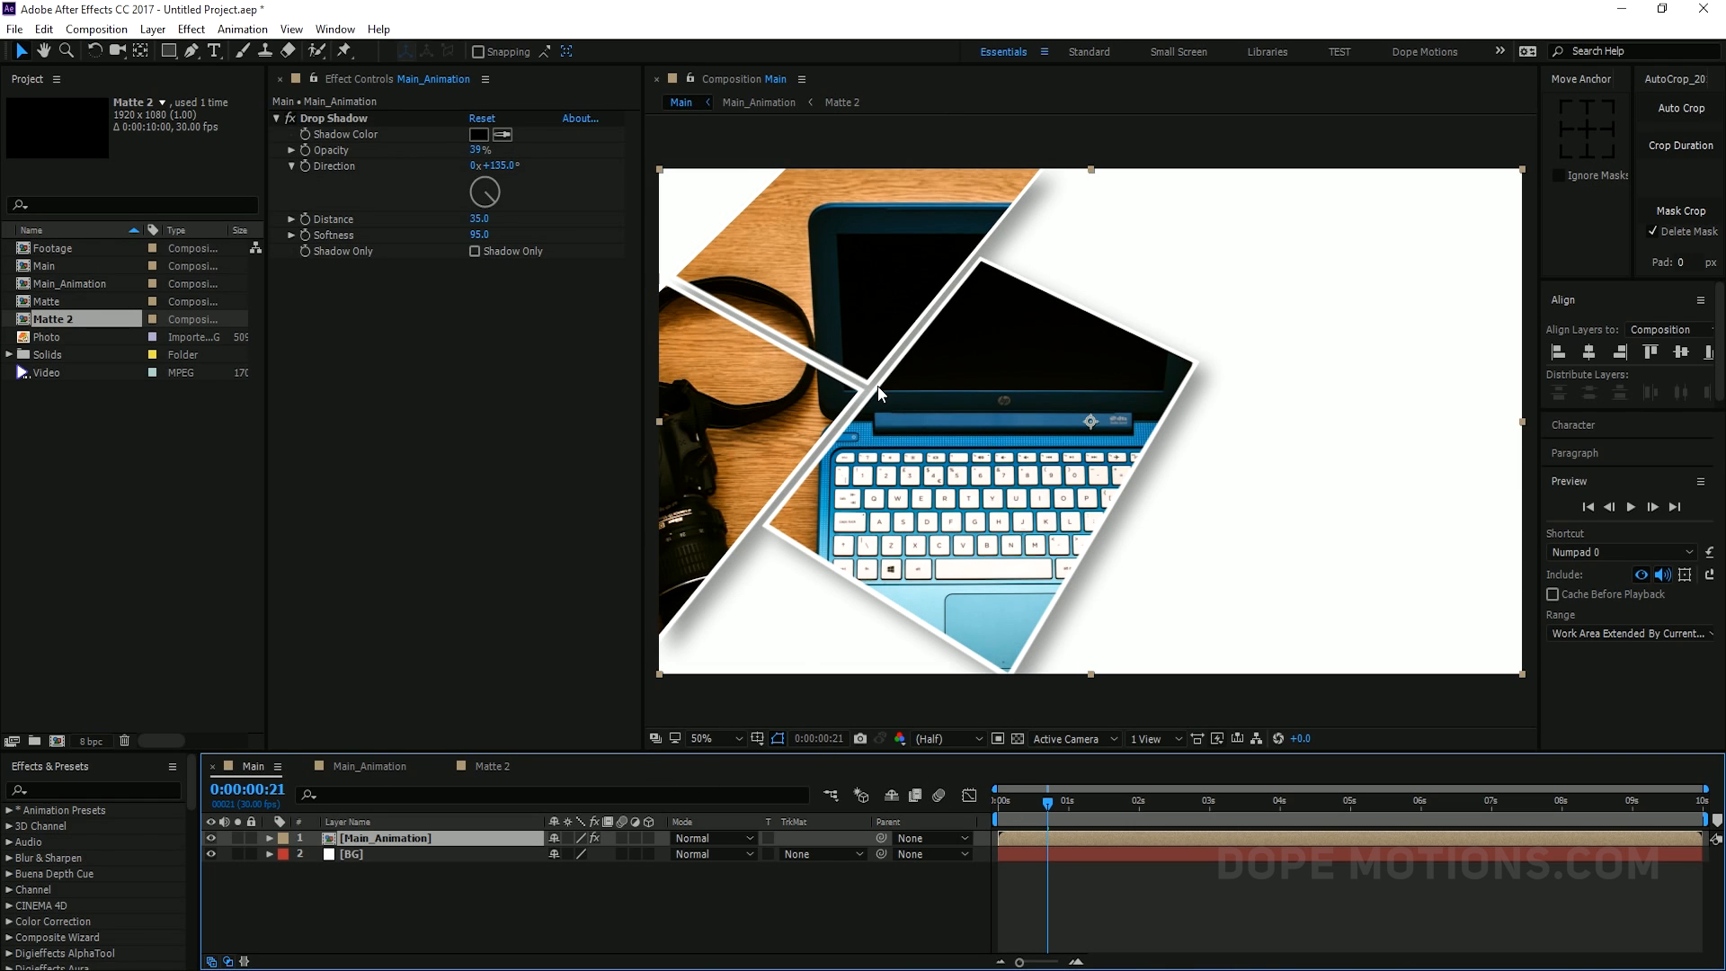
mouse_move(980, 392)
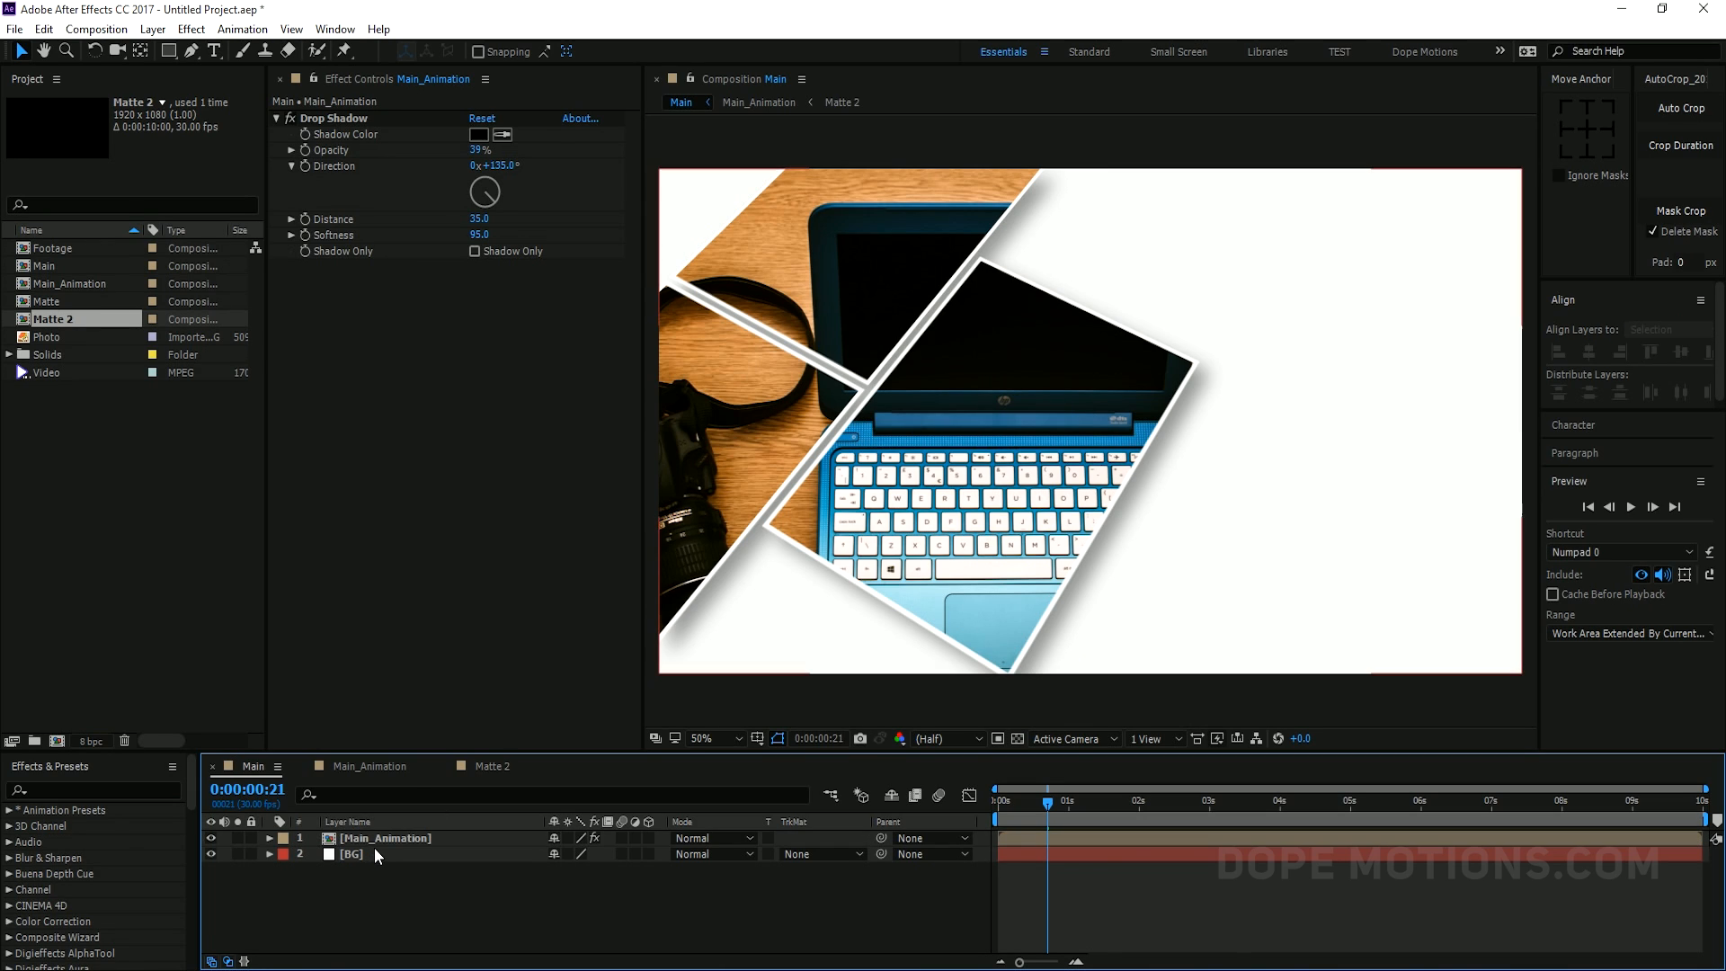
click(383, 838)
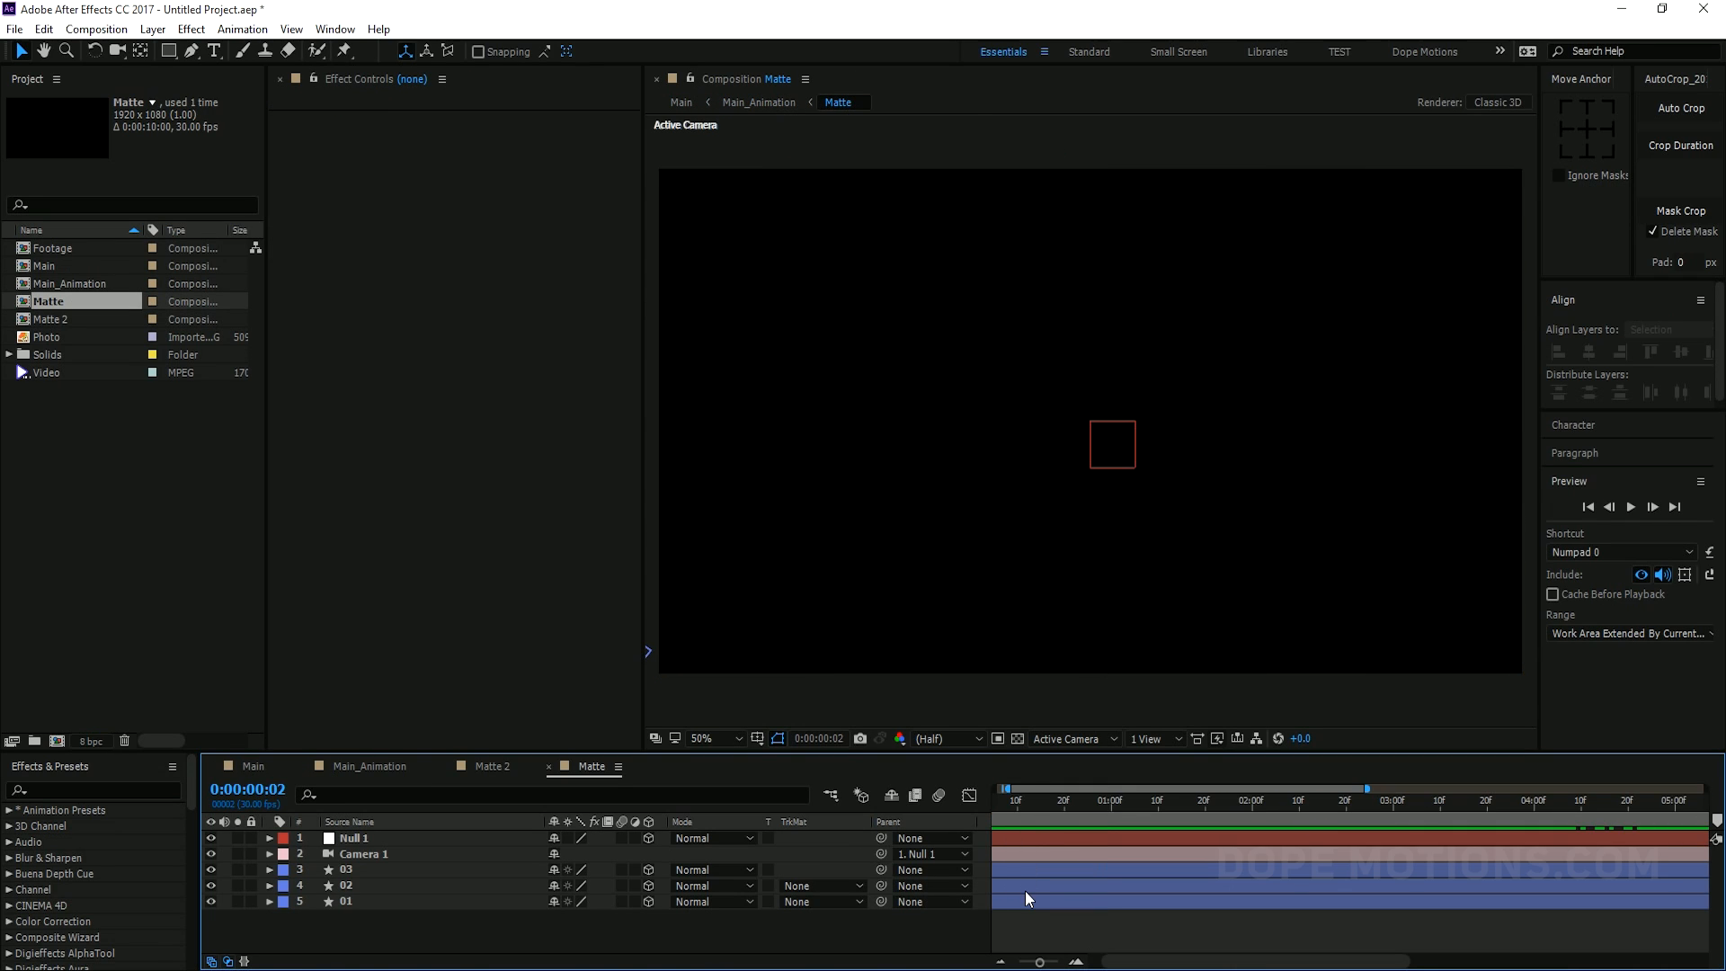
Shift panel 02's keyframes in Matte, then scrub Main to about one second
click(354, 885)
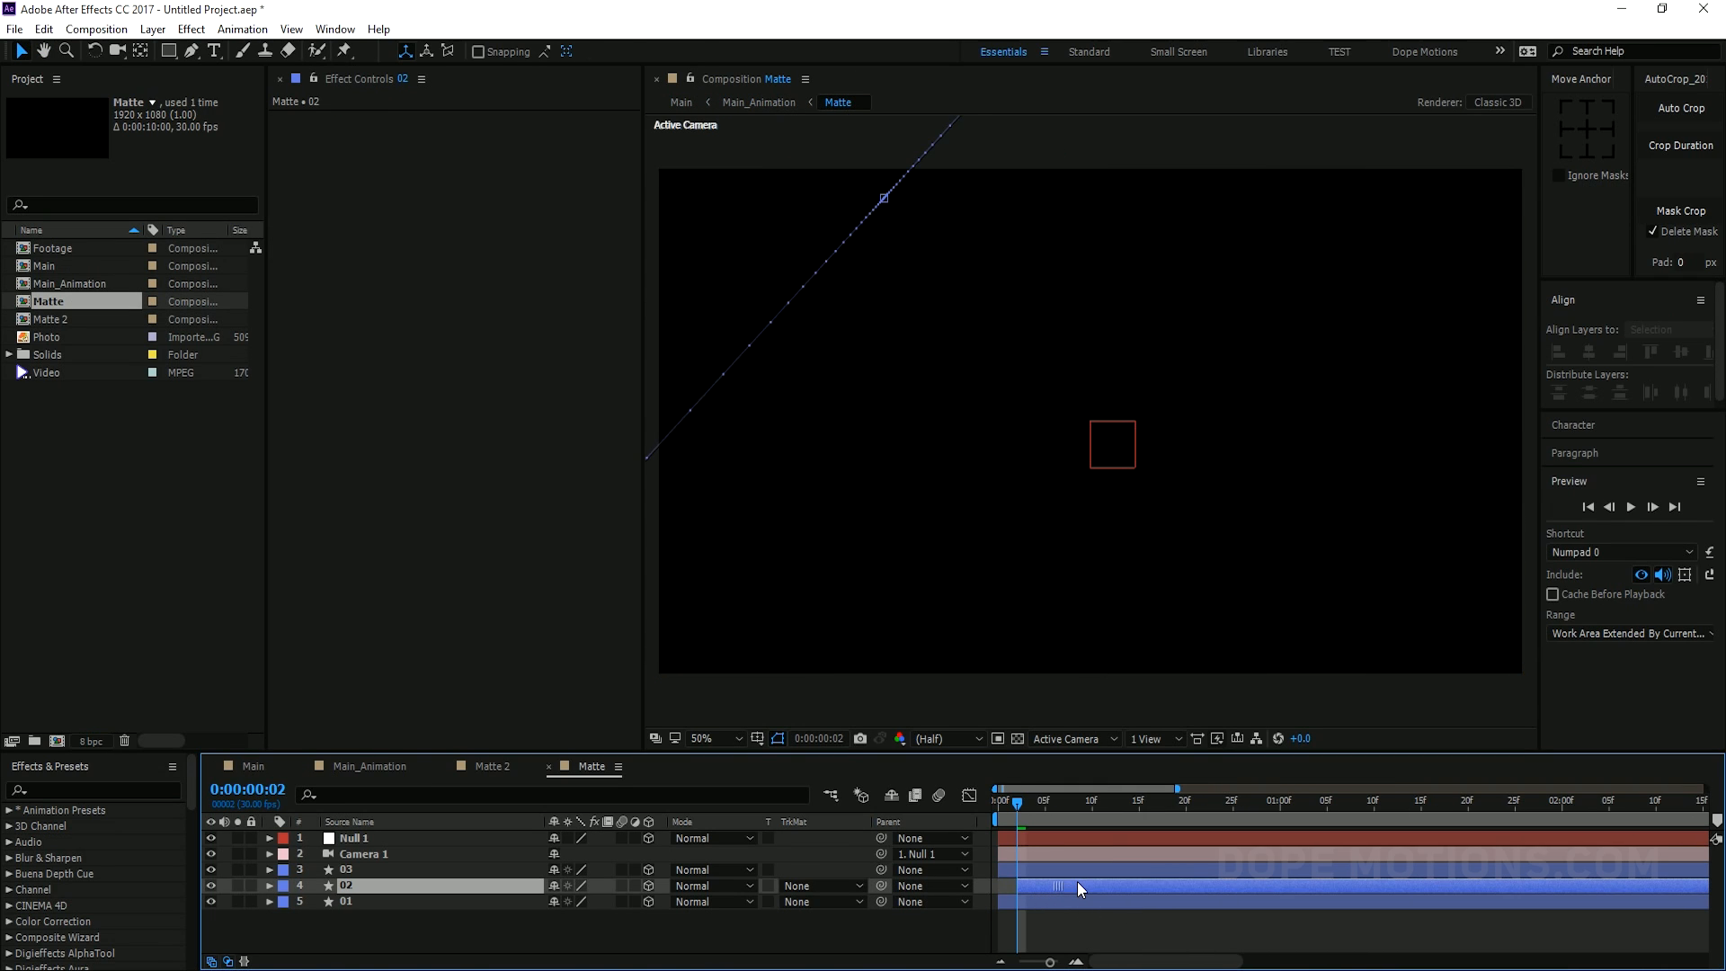
click(348, 869)
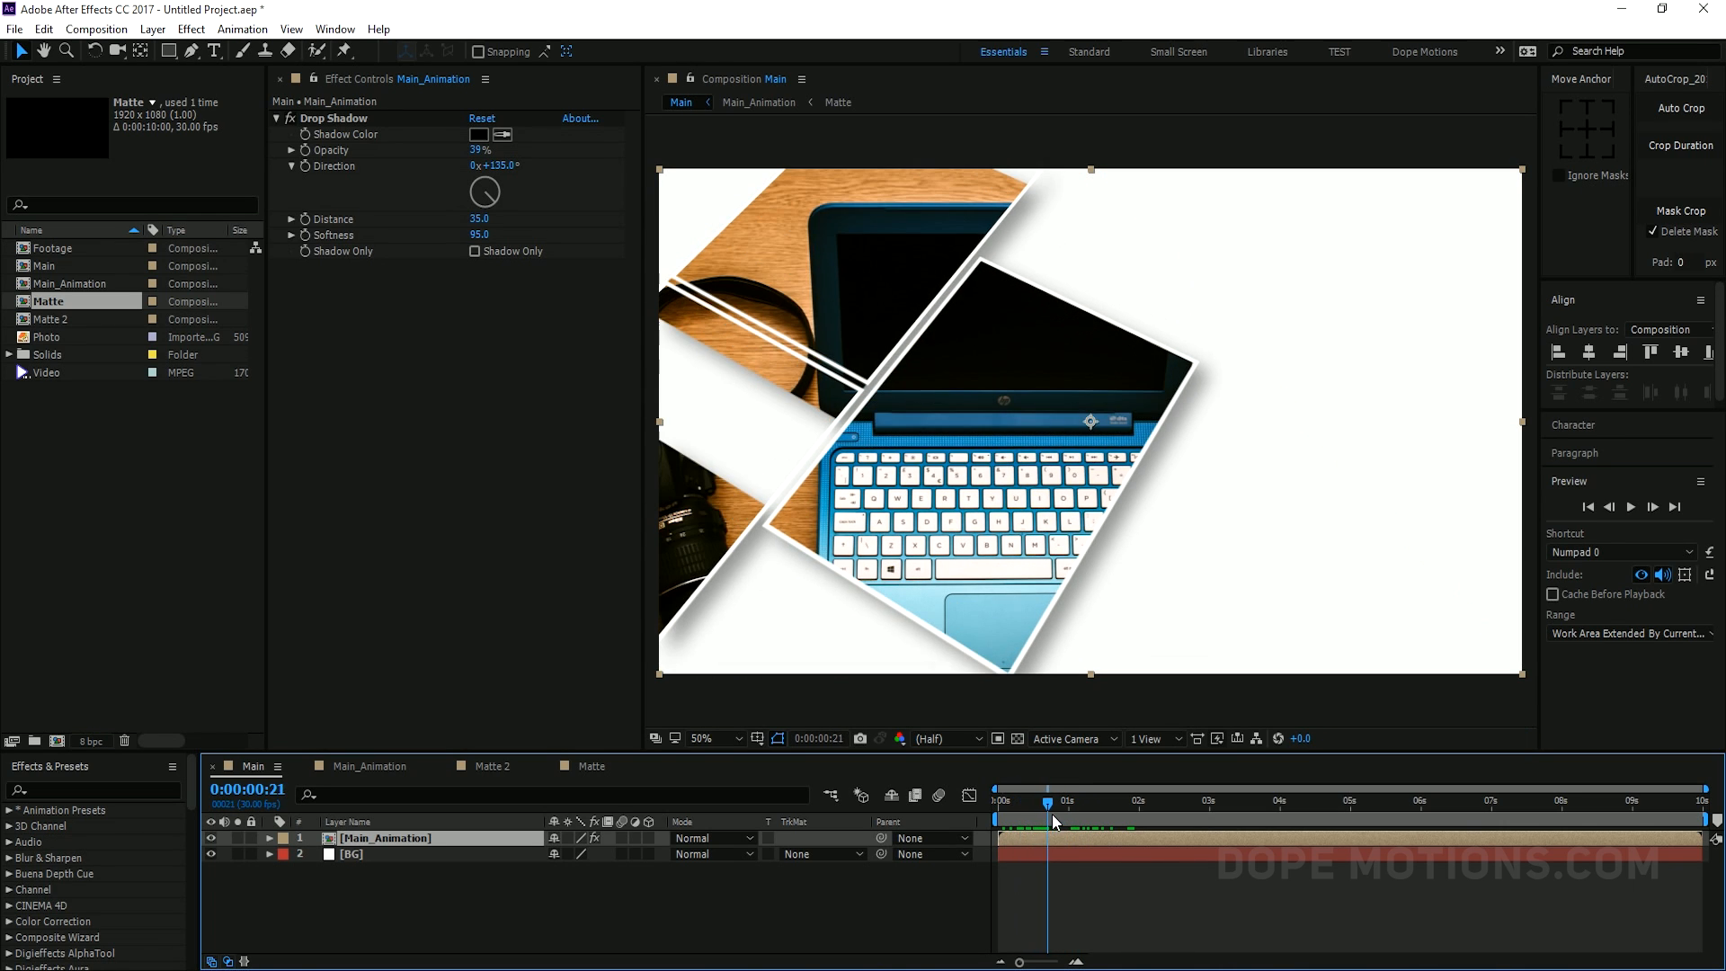
drag(1051, 800, 1031, 801)
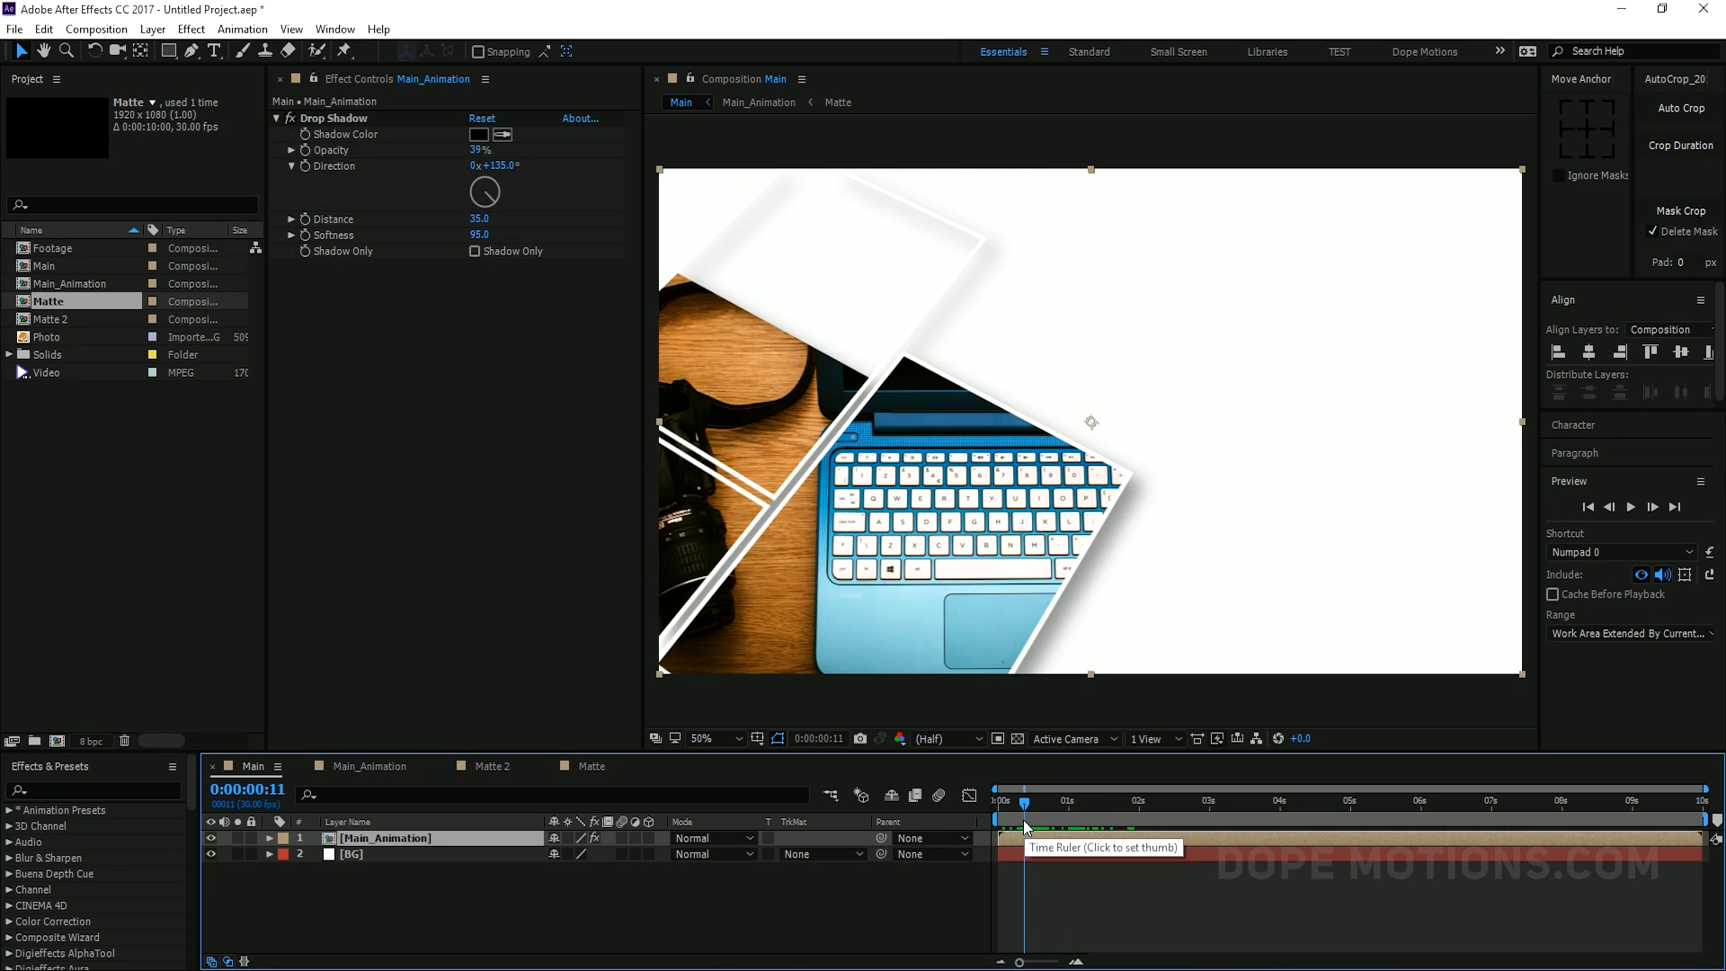
click(1095, 801)
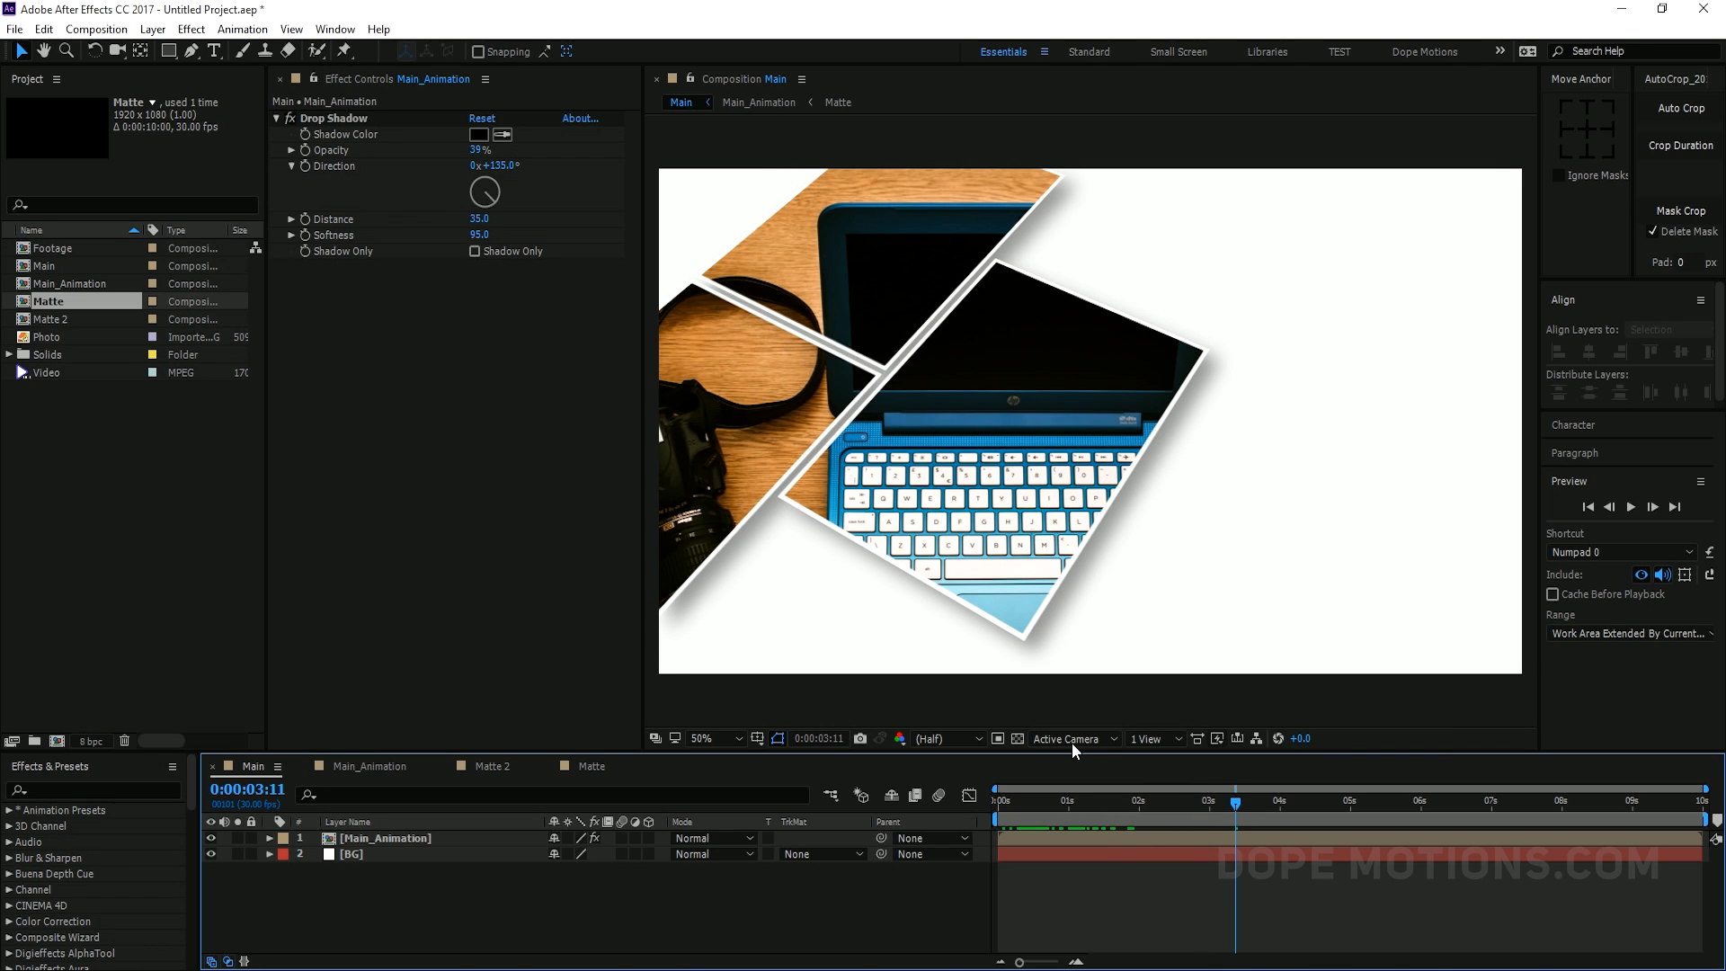
click(1068, 800)
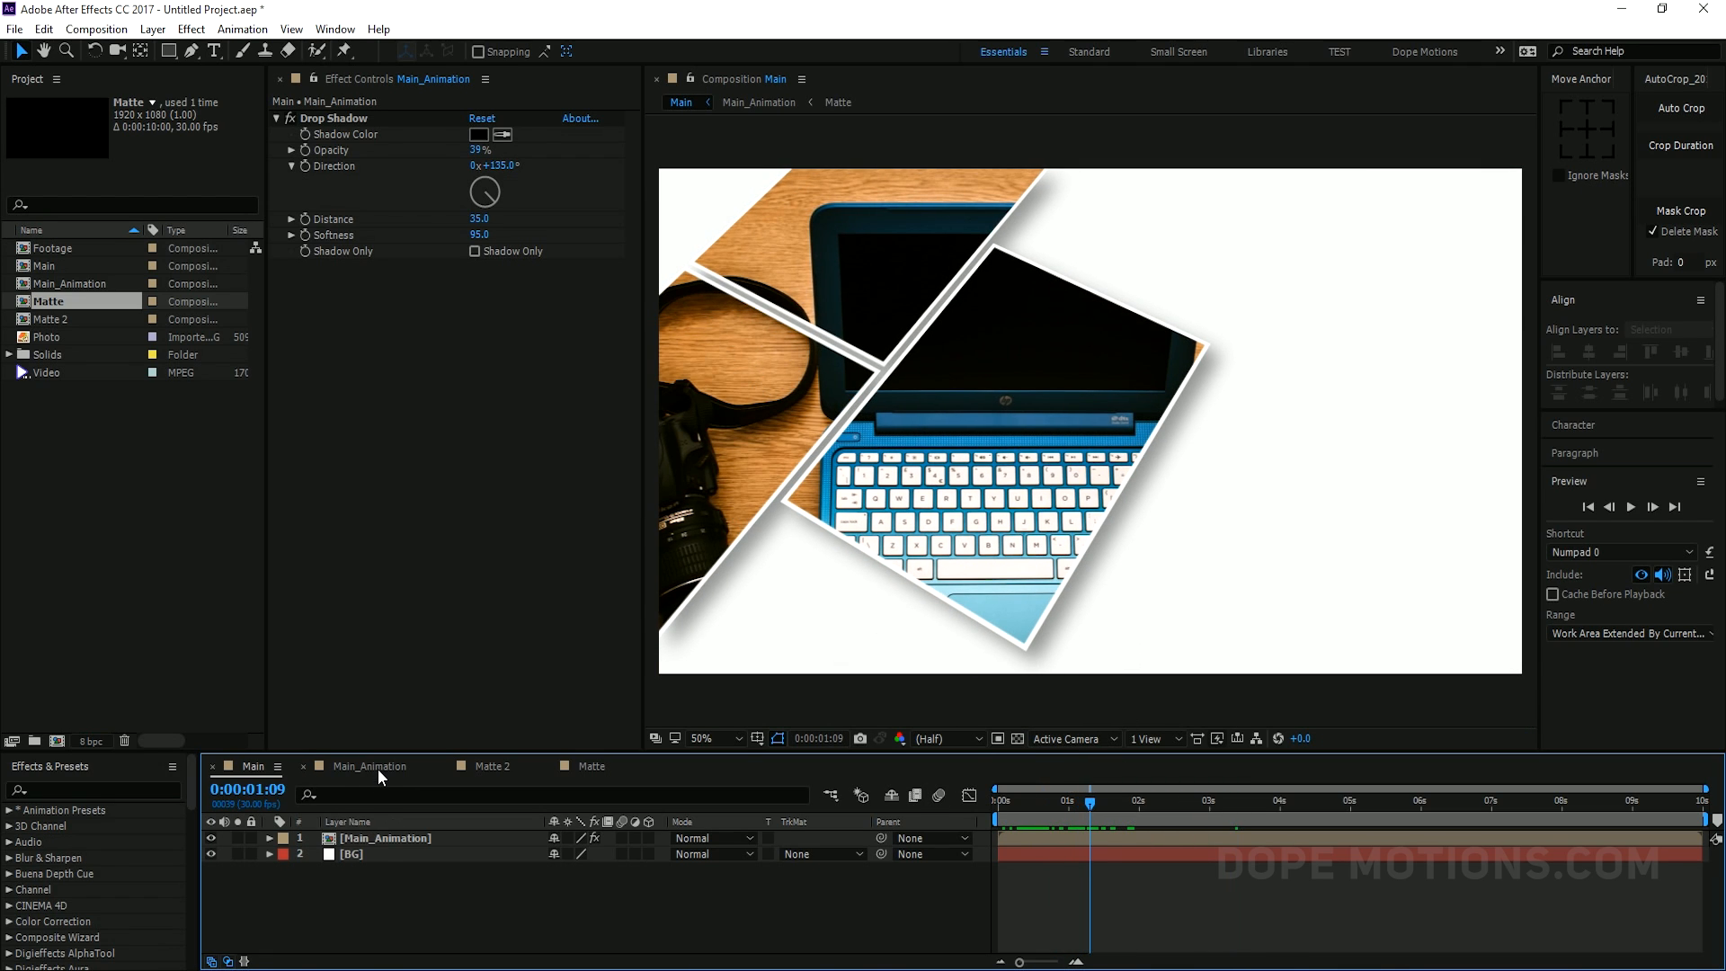
click(369, 766)
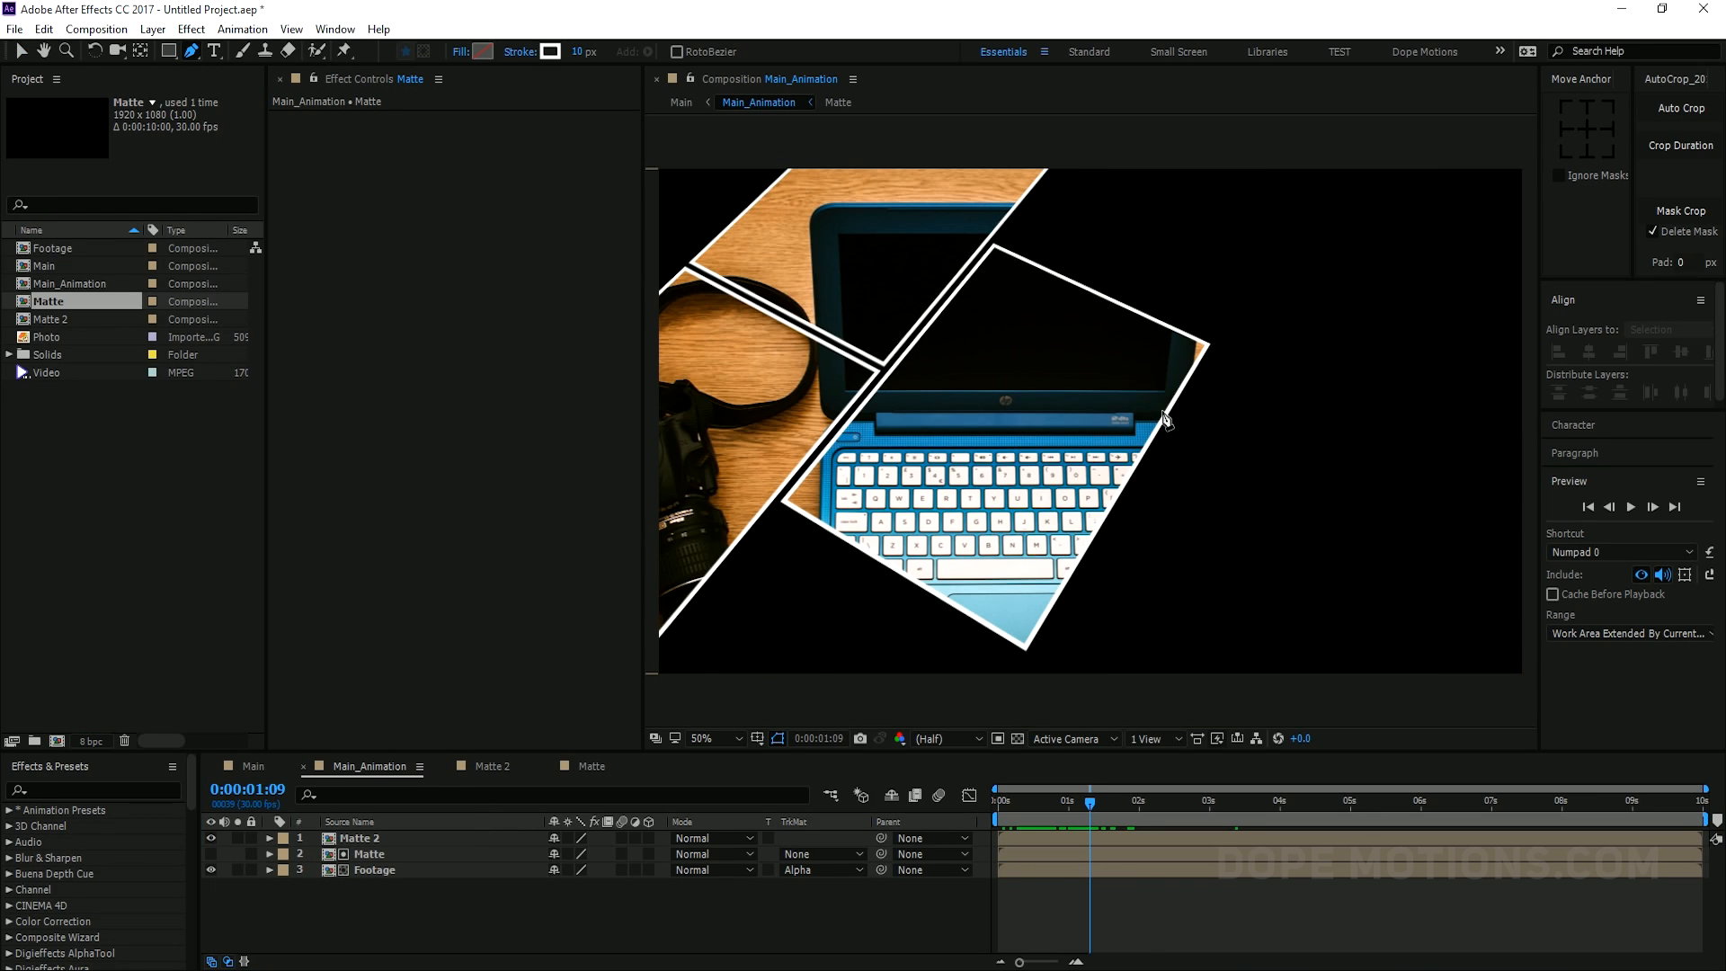
mouse_move(655, 667)
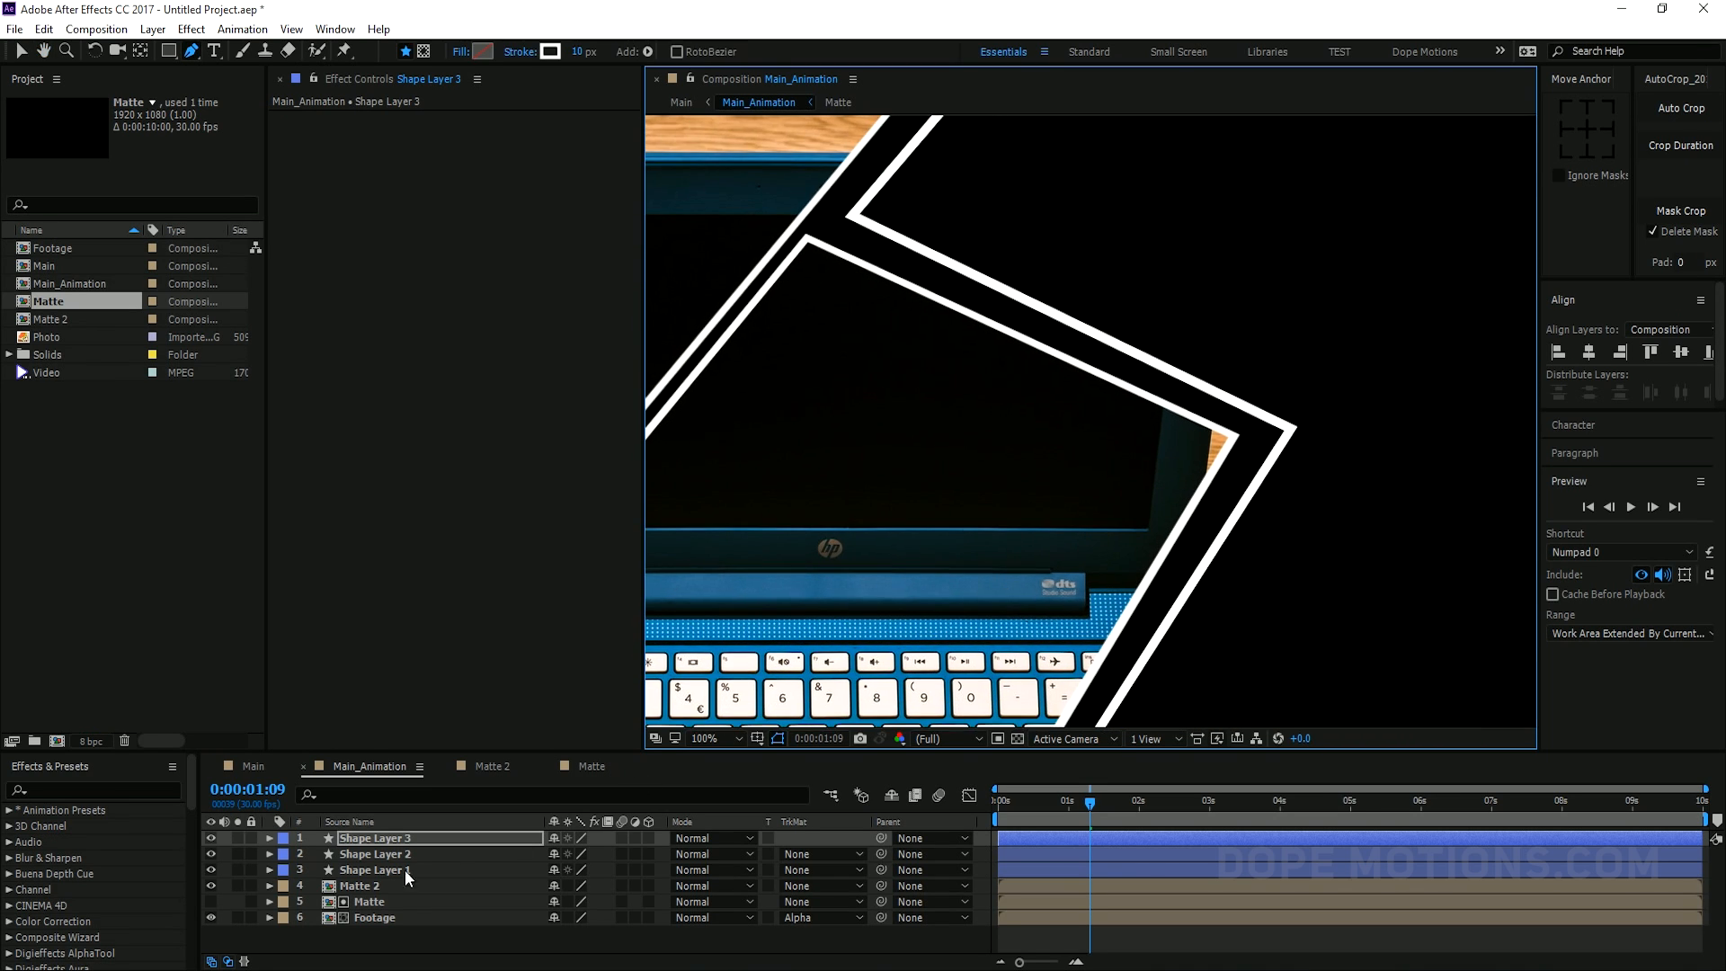
Select Shape Layer 1 among the new white line layers and add Trim Paths
click(374, 854)
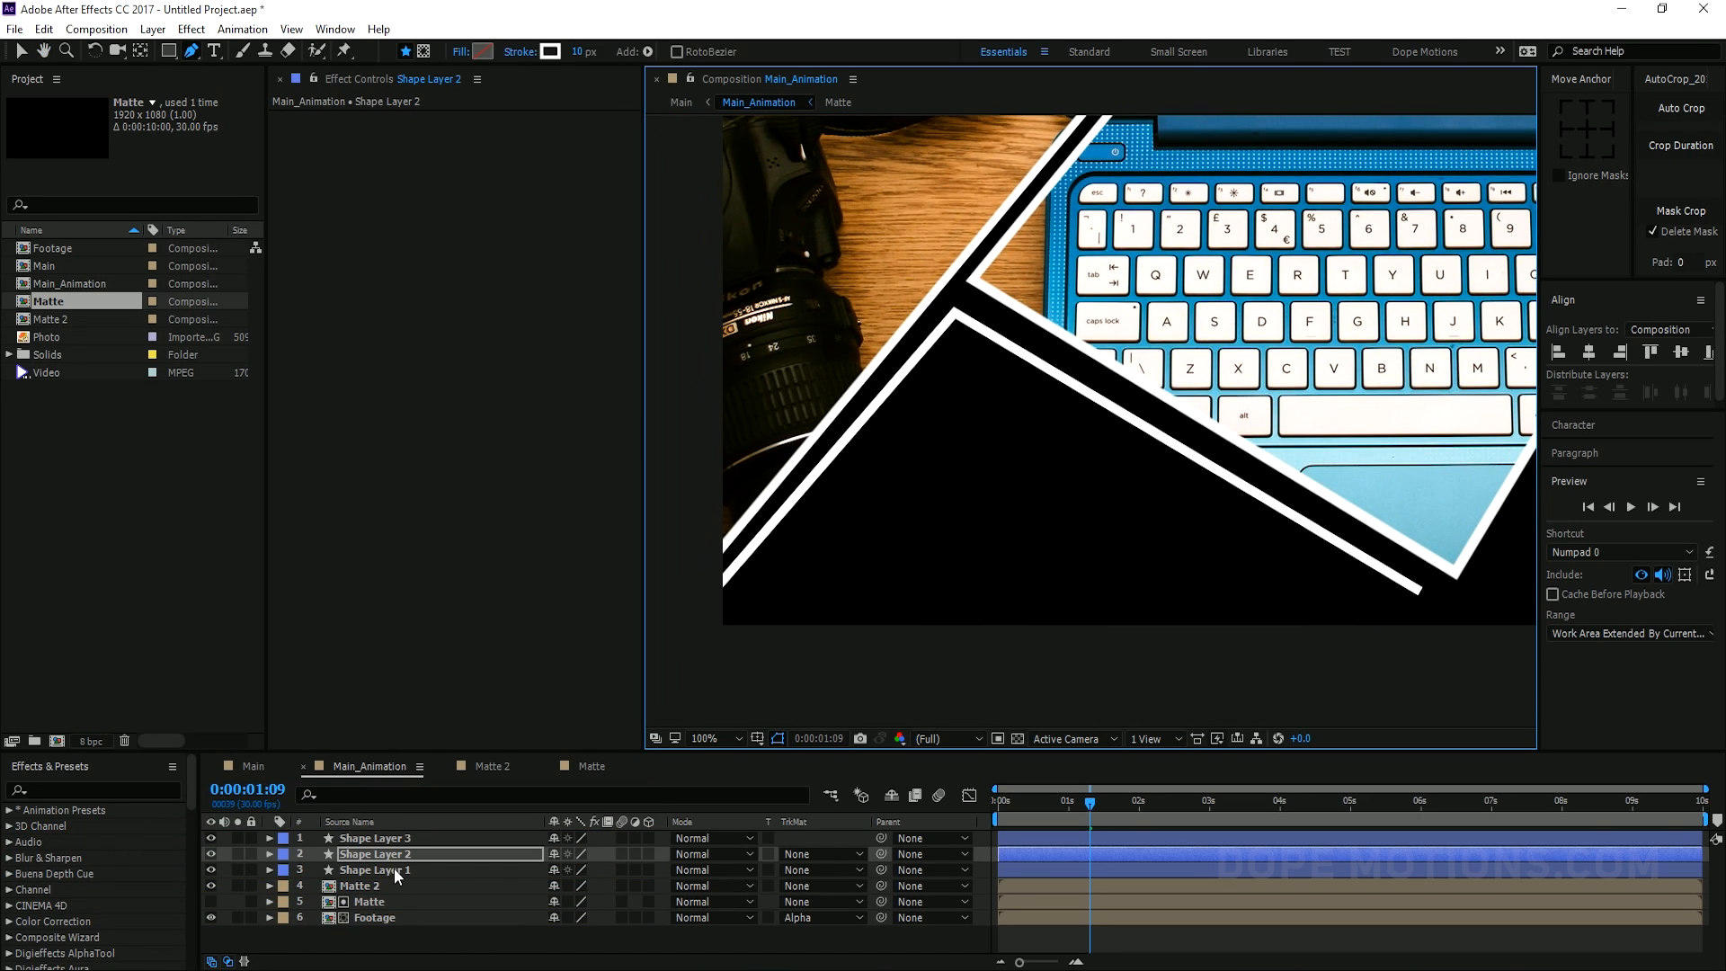
click(375, 869)
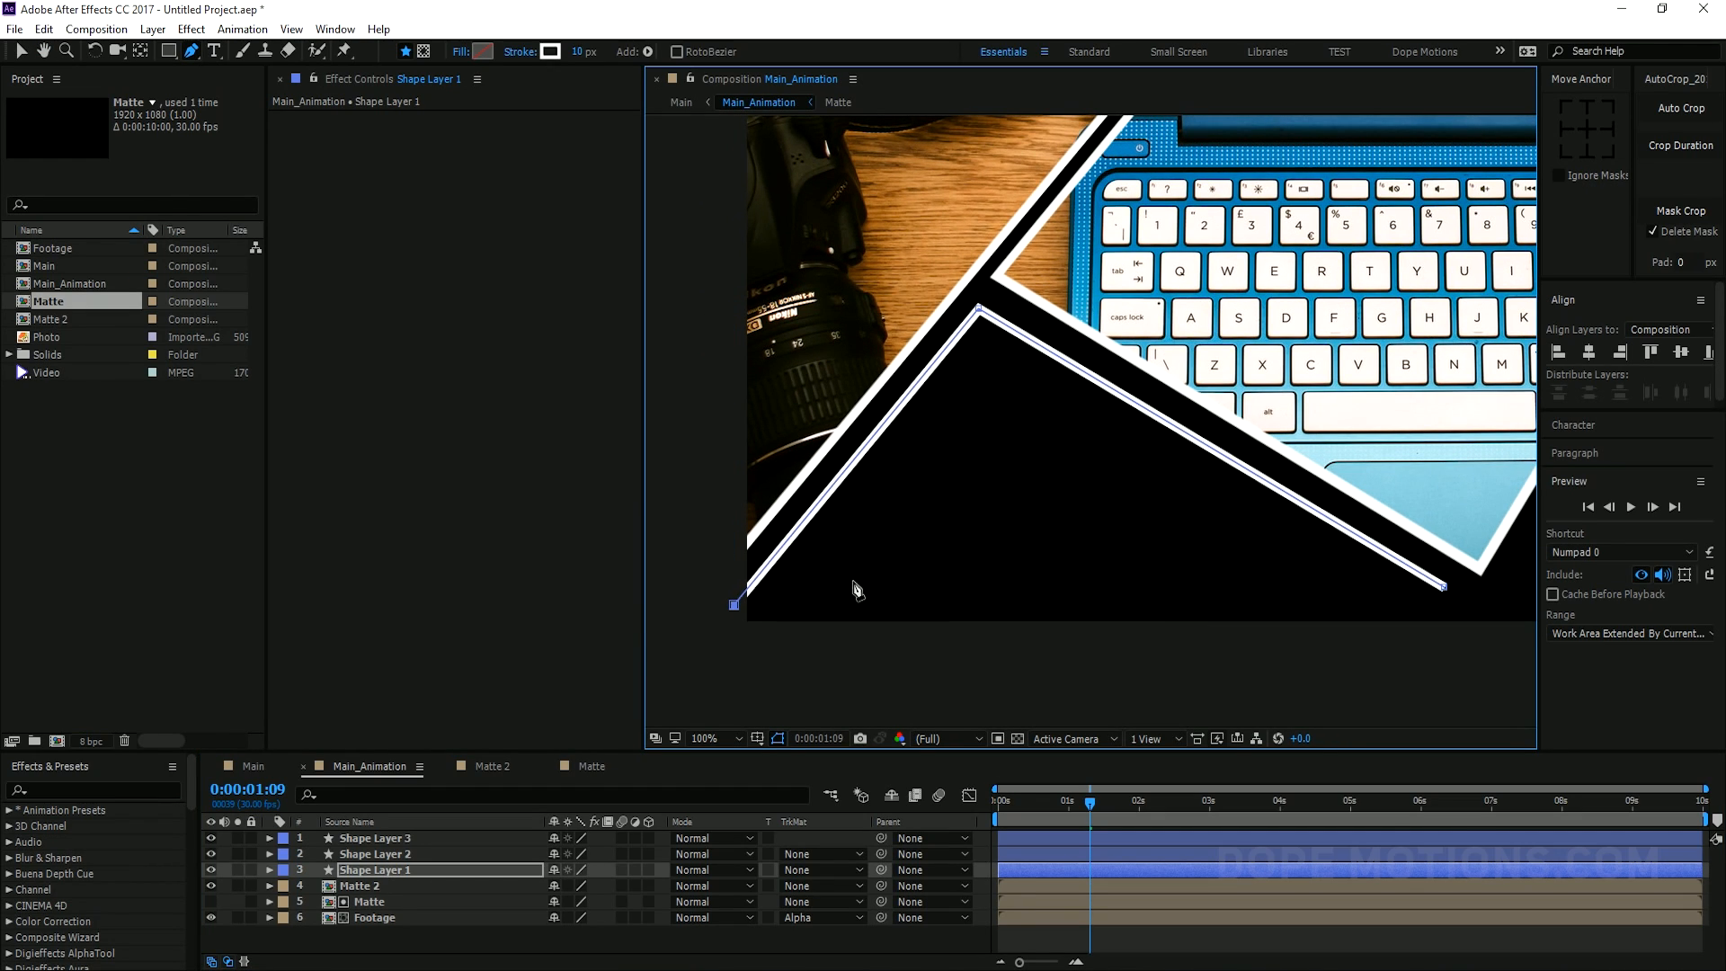
click(705, 738)
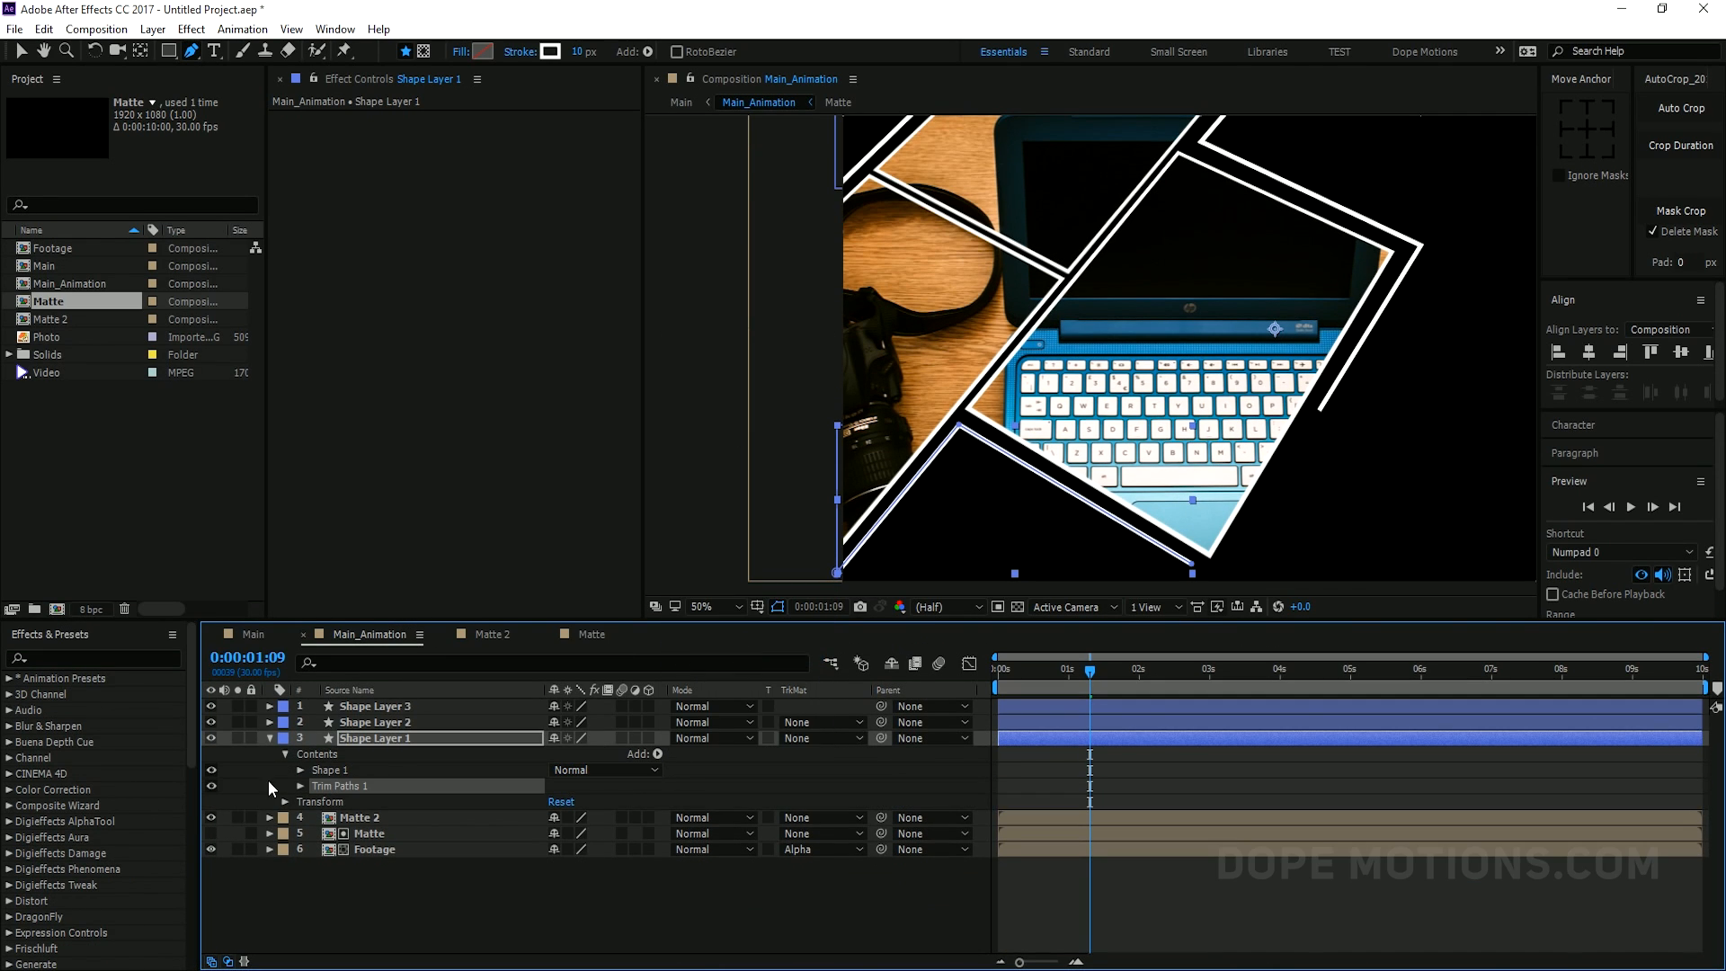
Keyframe Shape Layer 1's Trim Paths End and Start from 0% to 100%
click(287, 786)
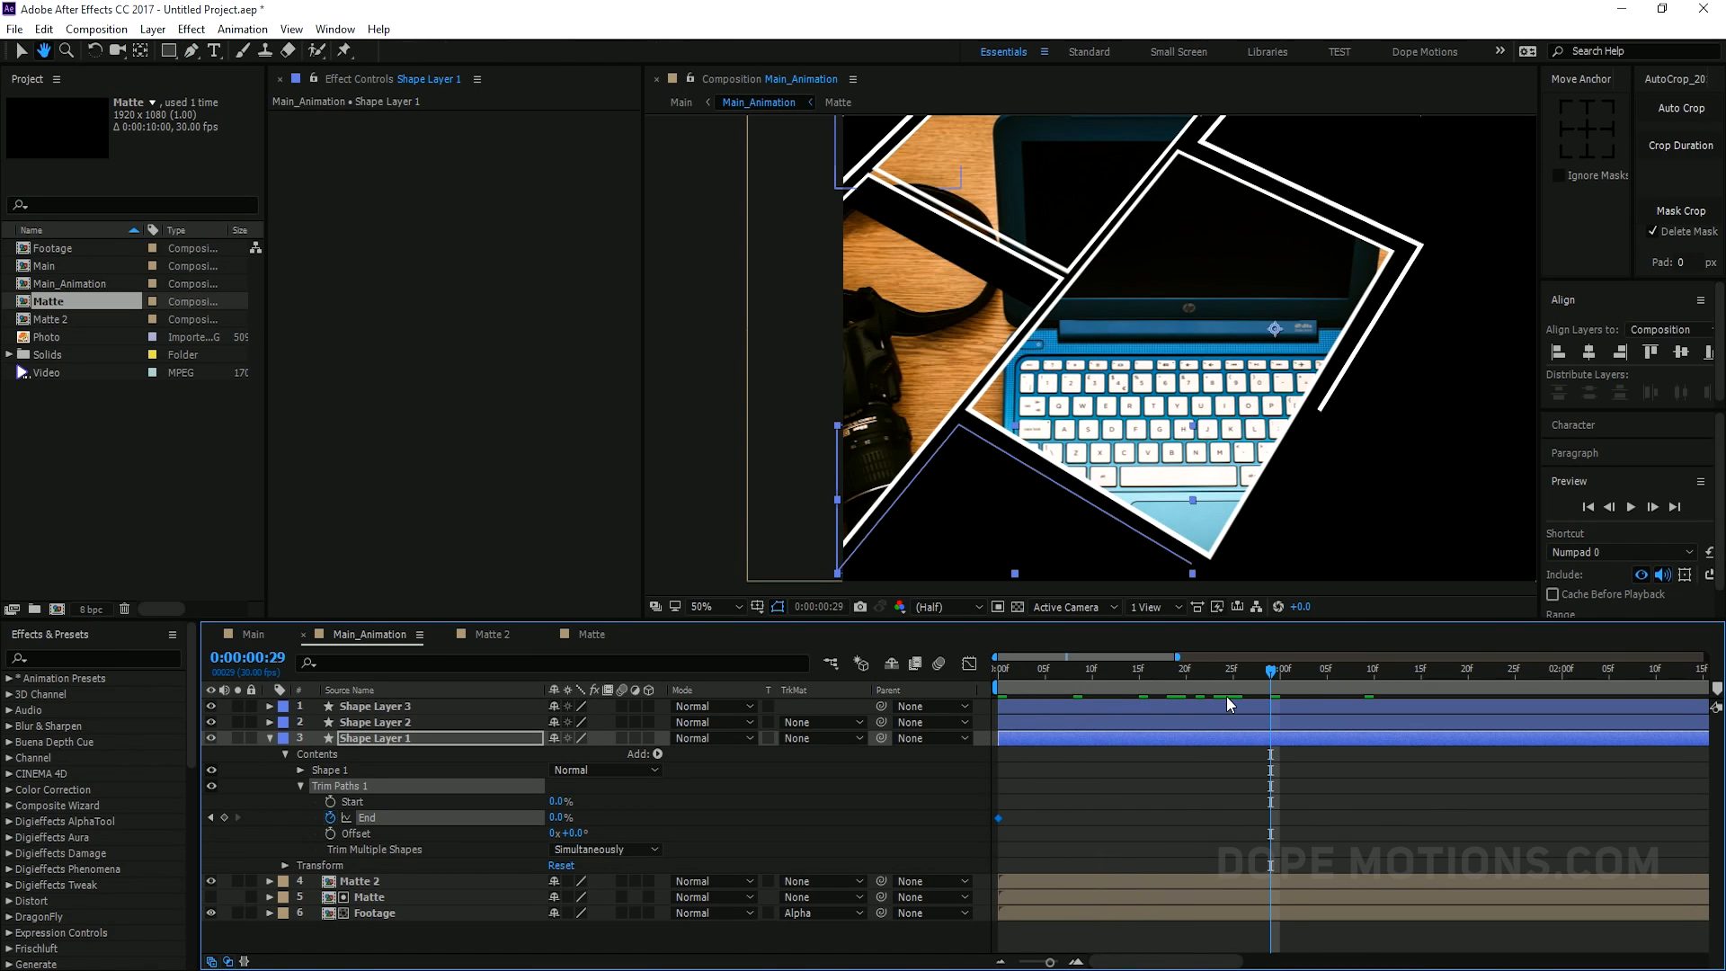
click(1140, 668)
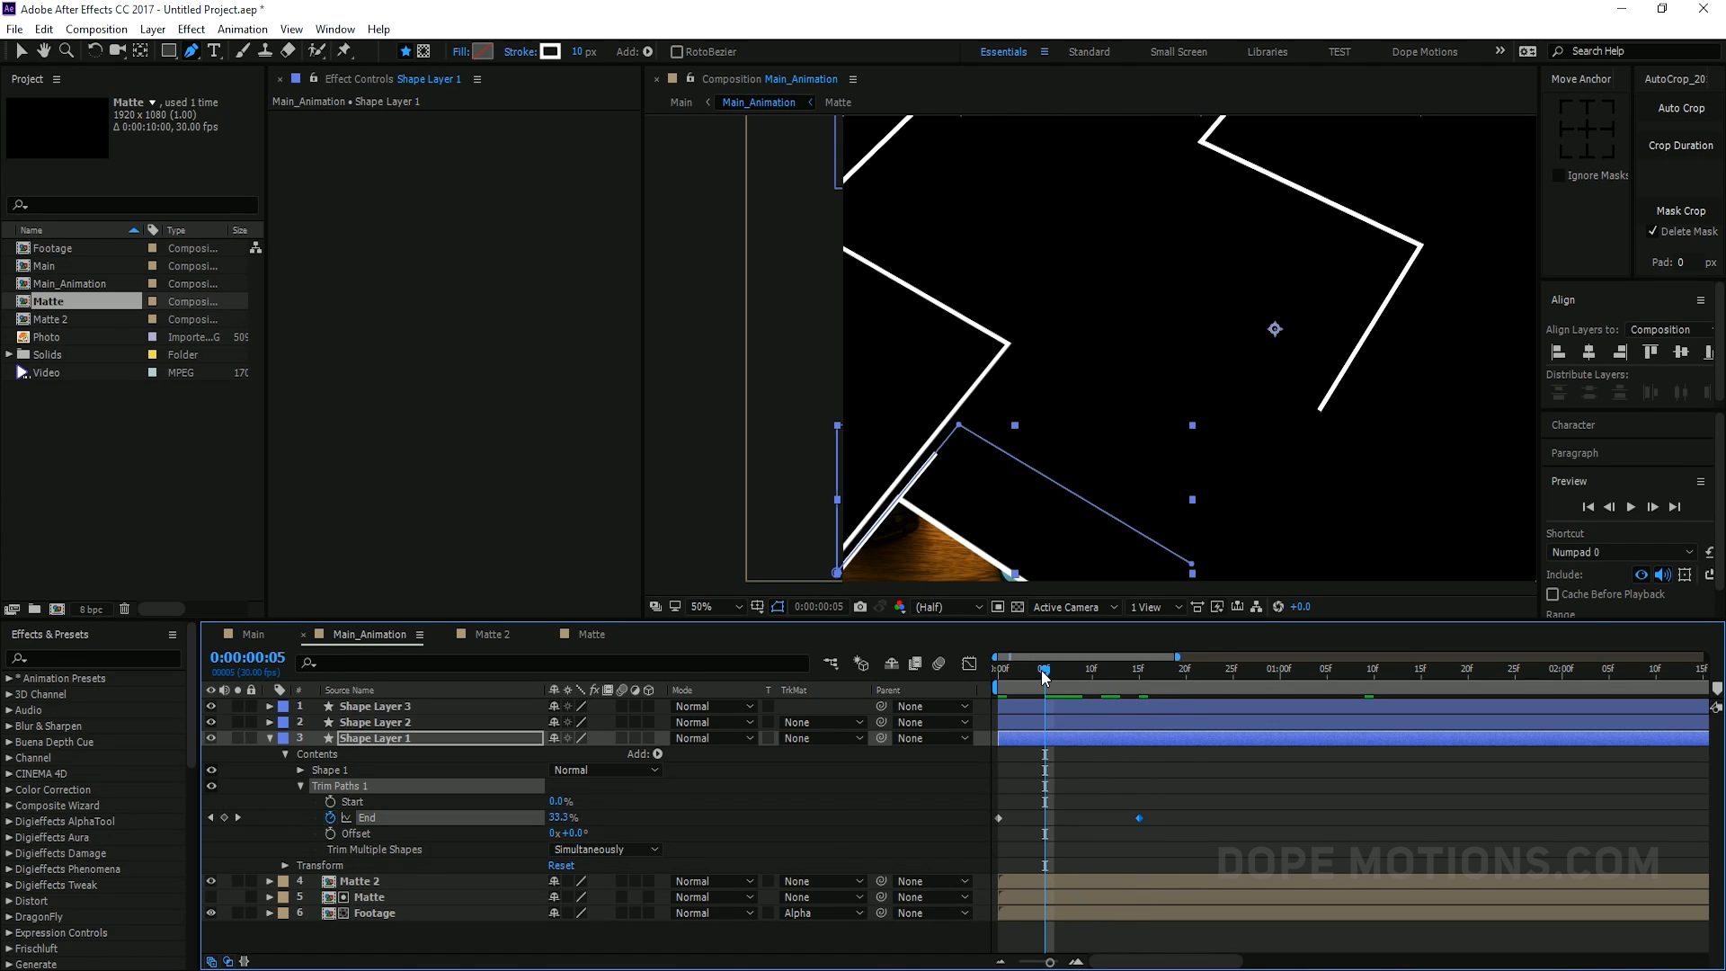
click(332, 801)
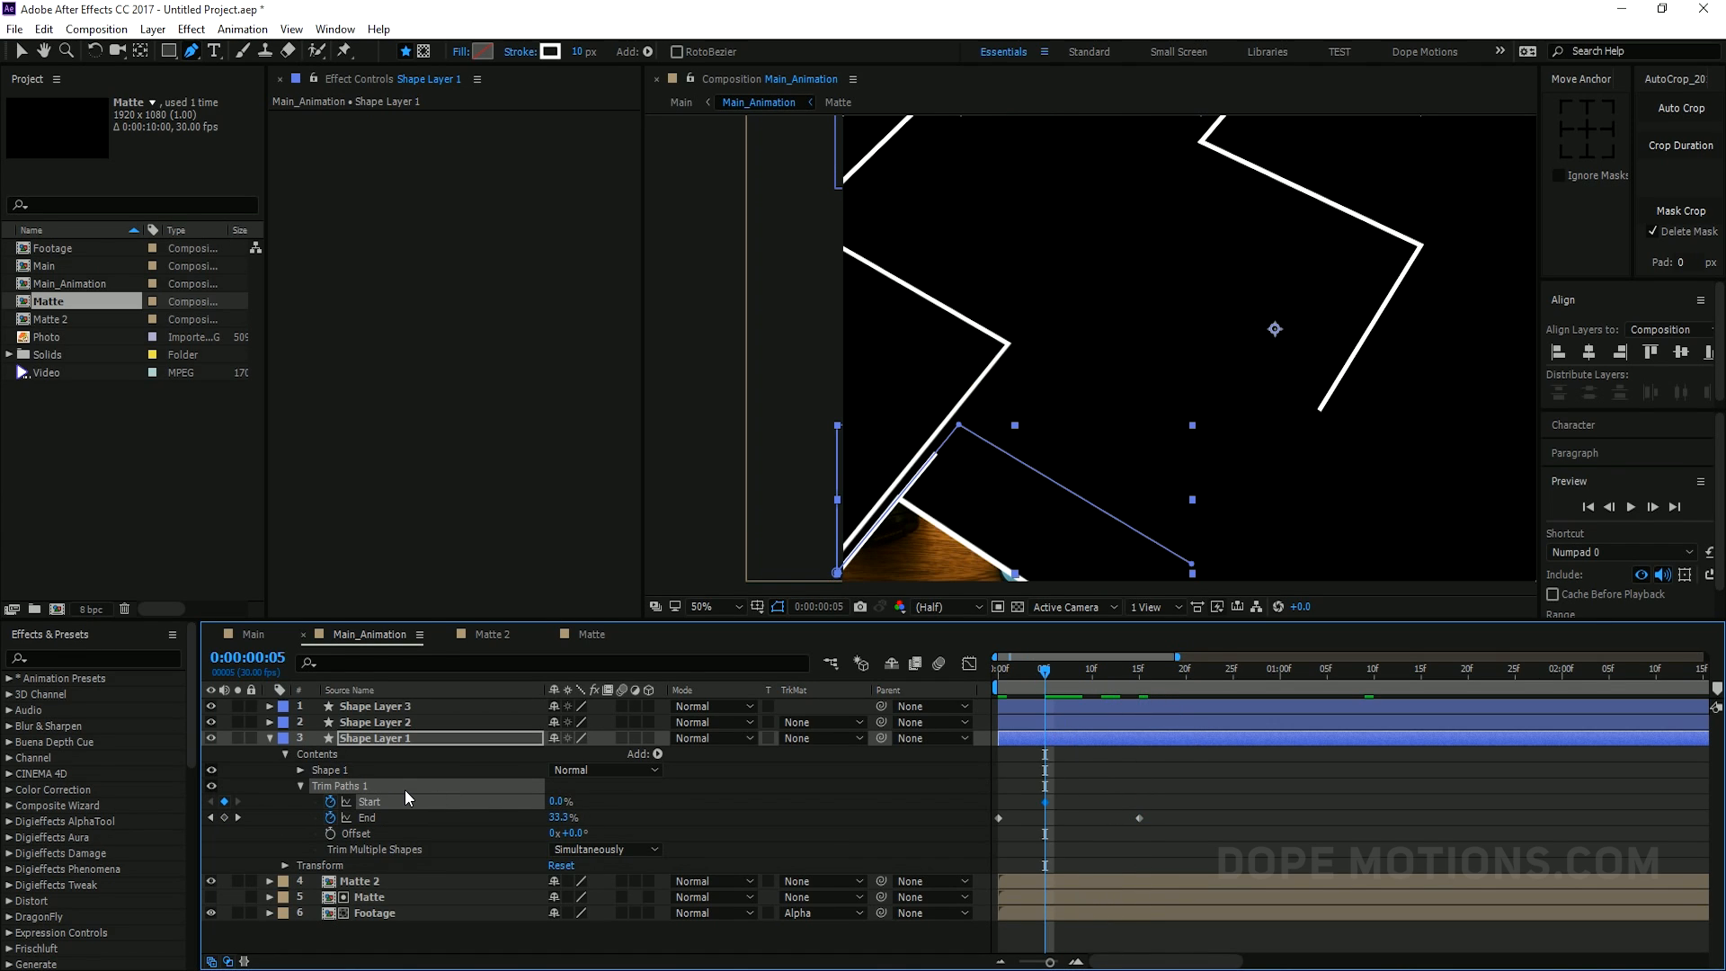
mouse_move(541, 804)
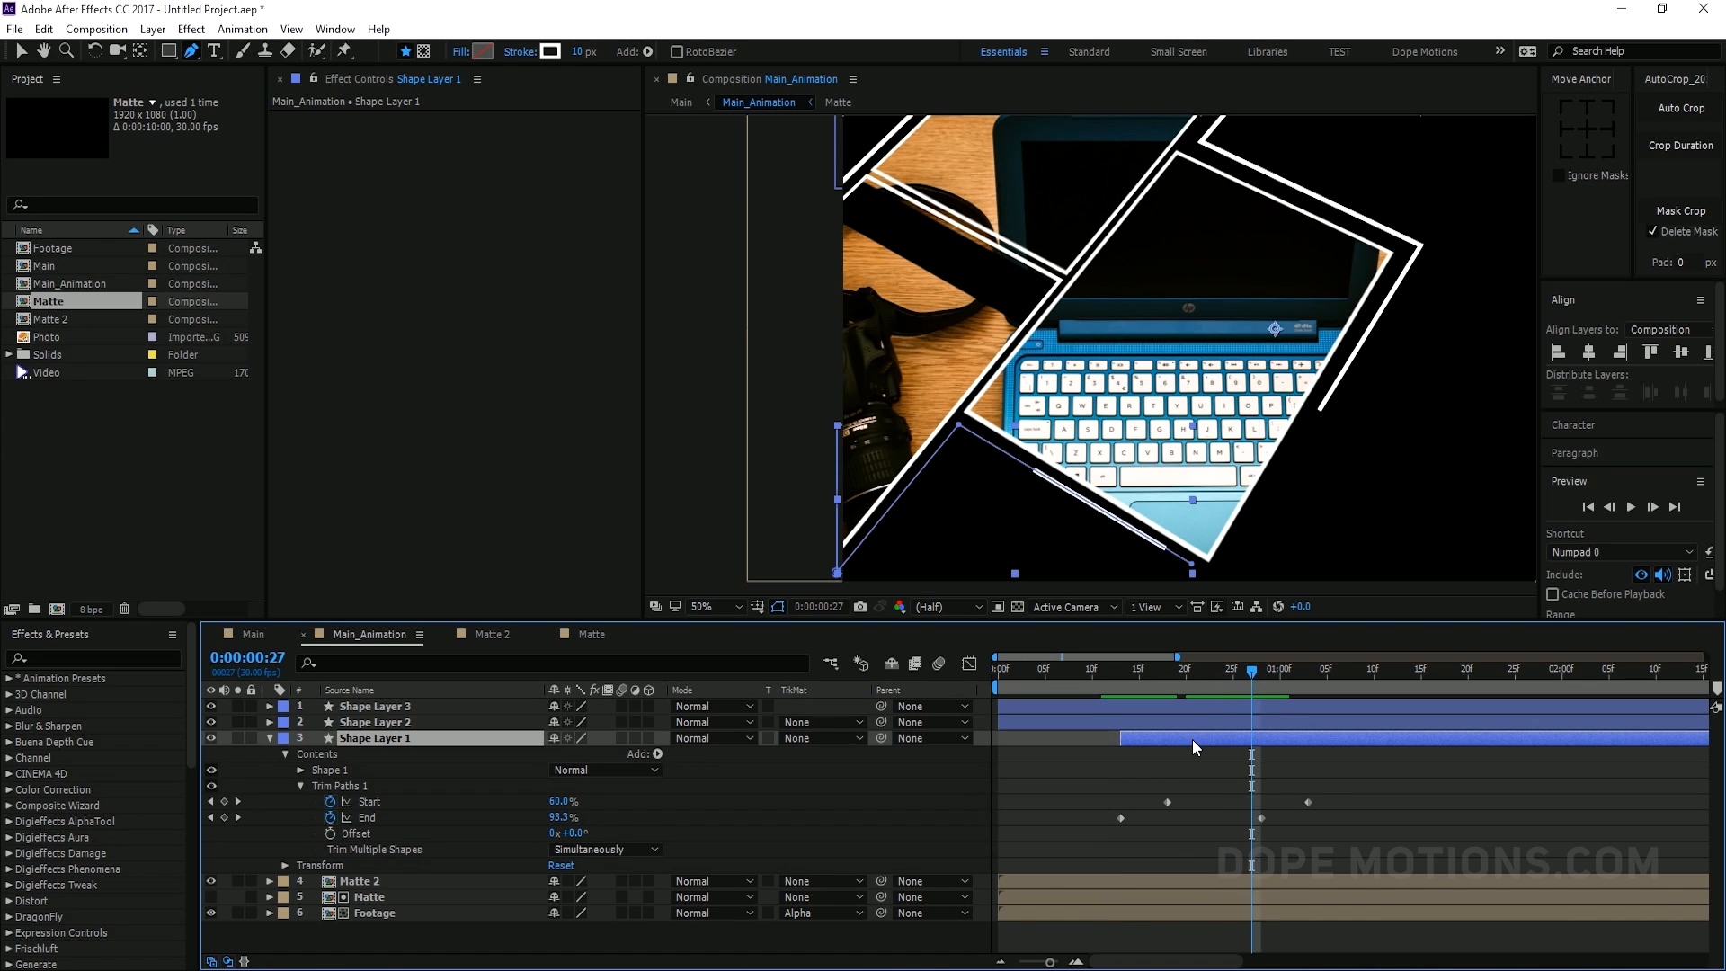
click(1271, 669)
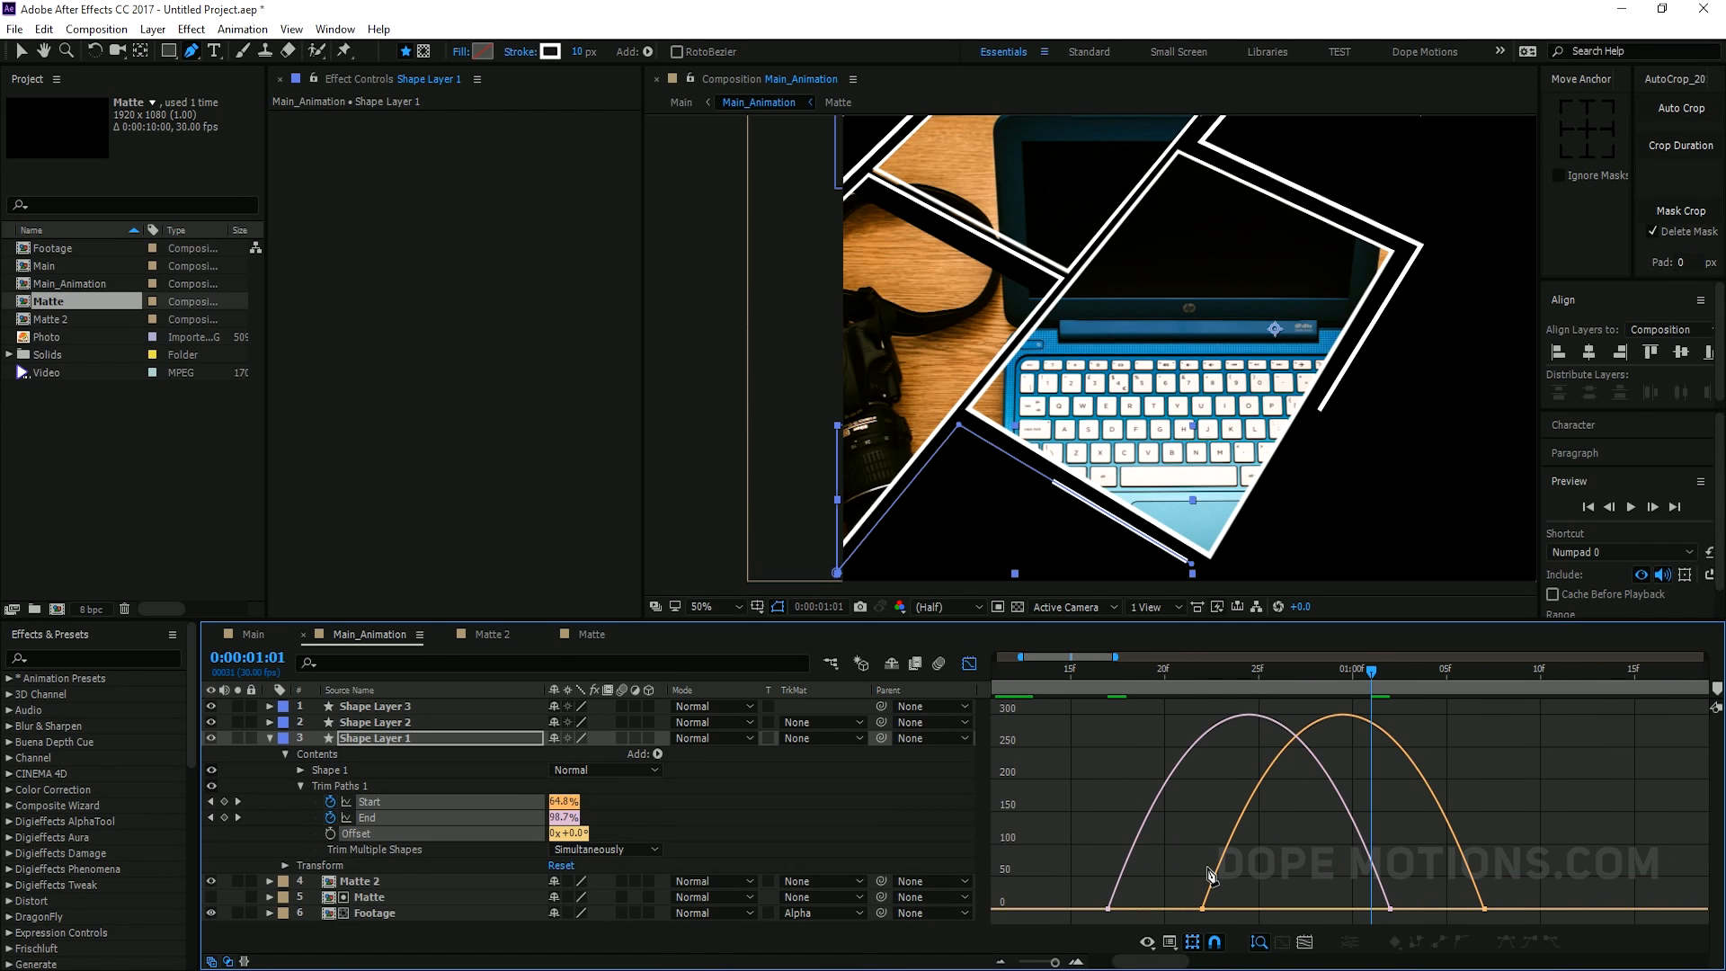
mouse_move(962, 821)
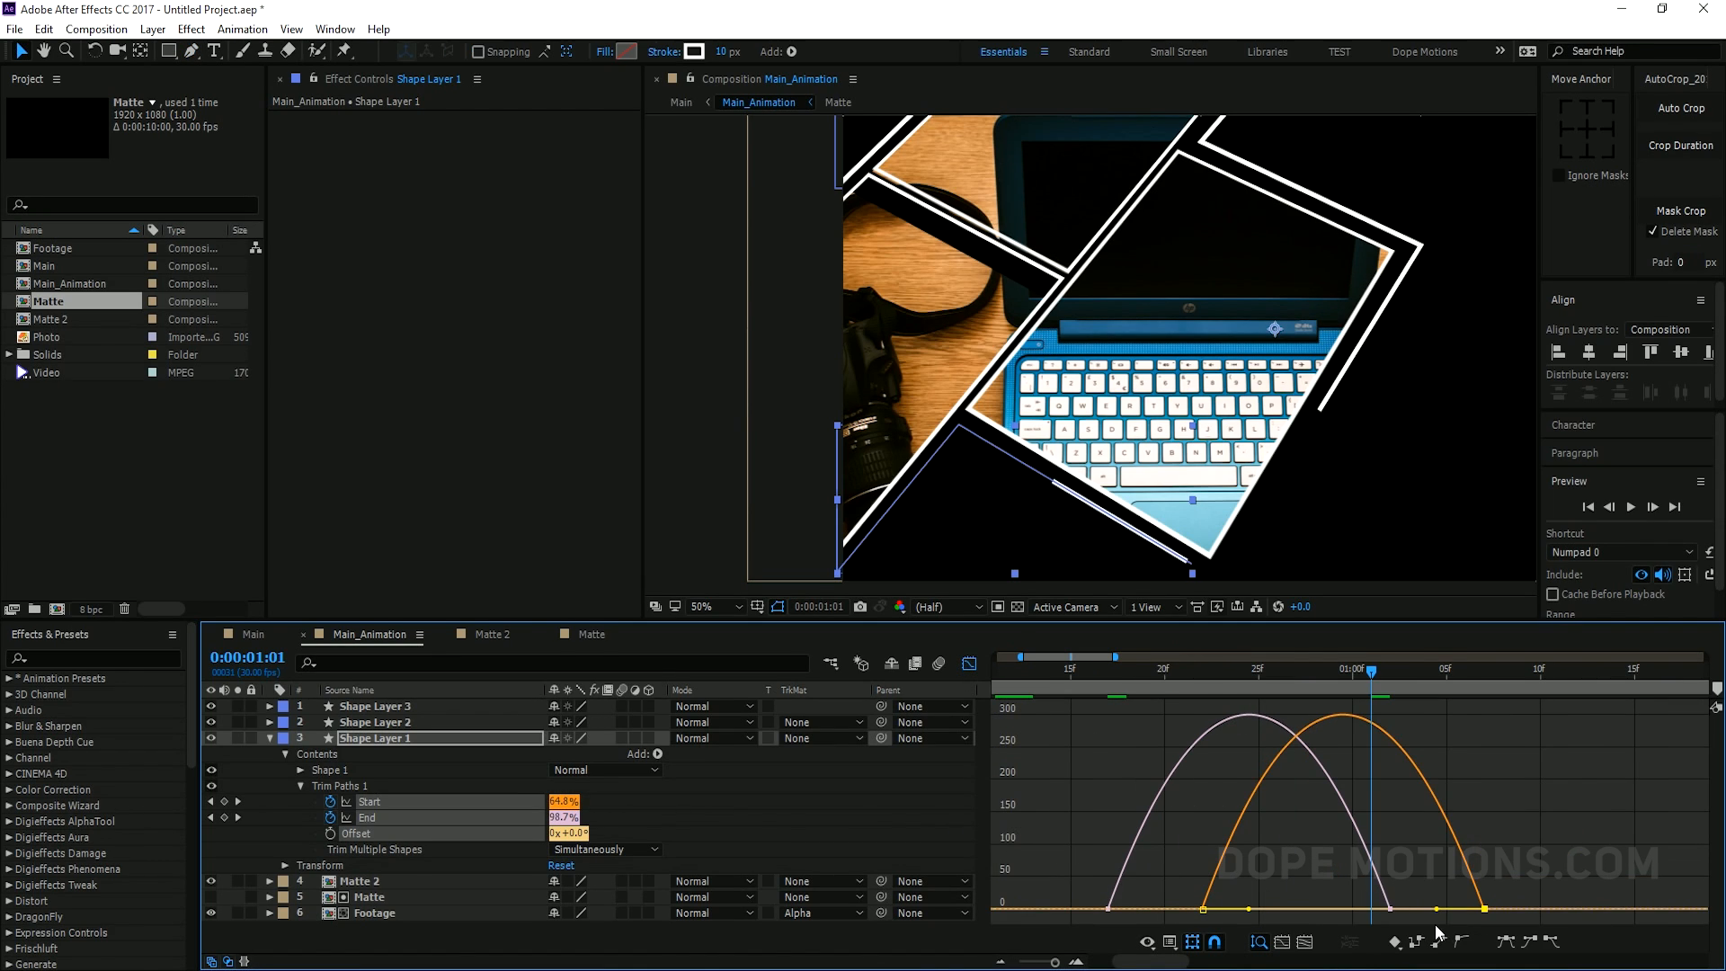
mouse_move(1347, 931)
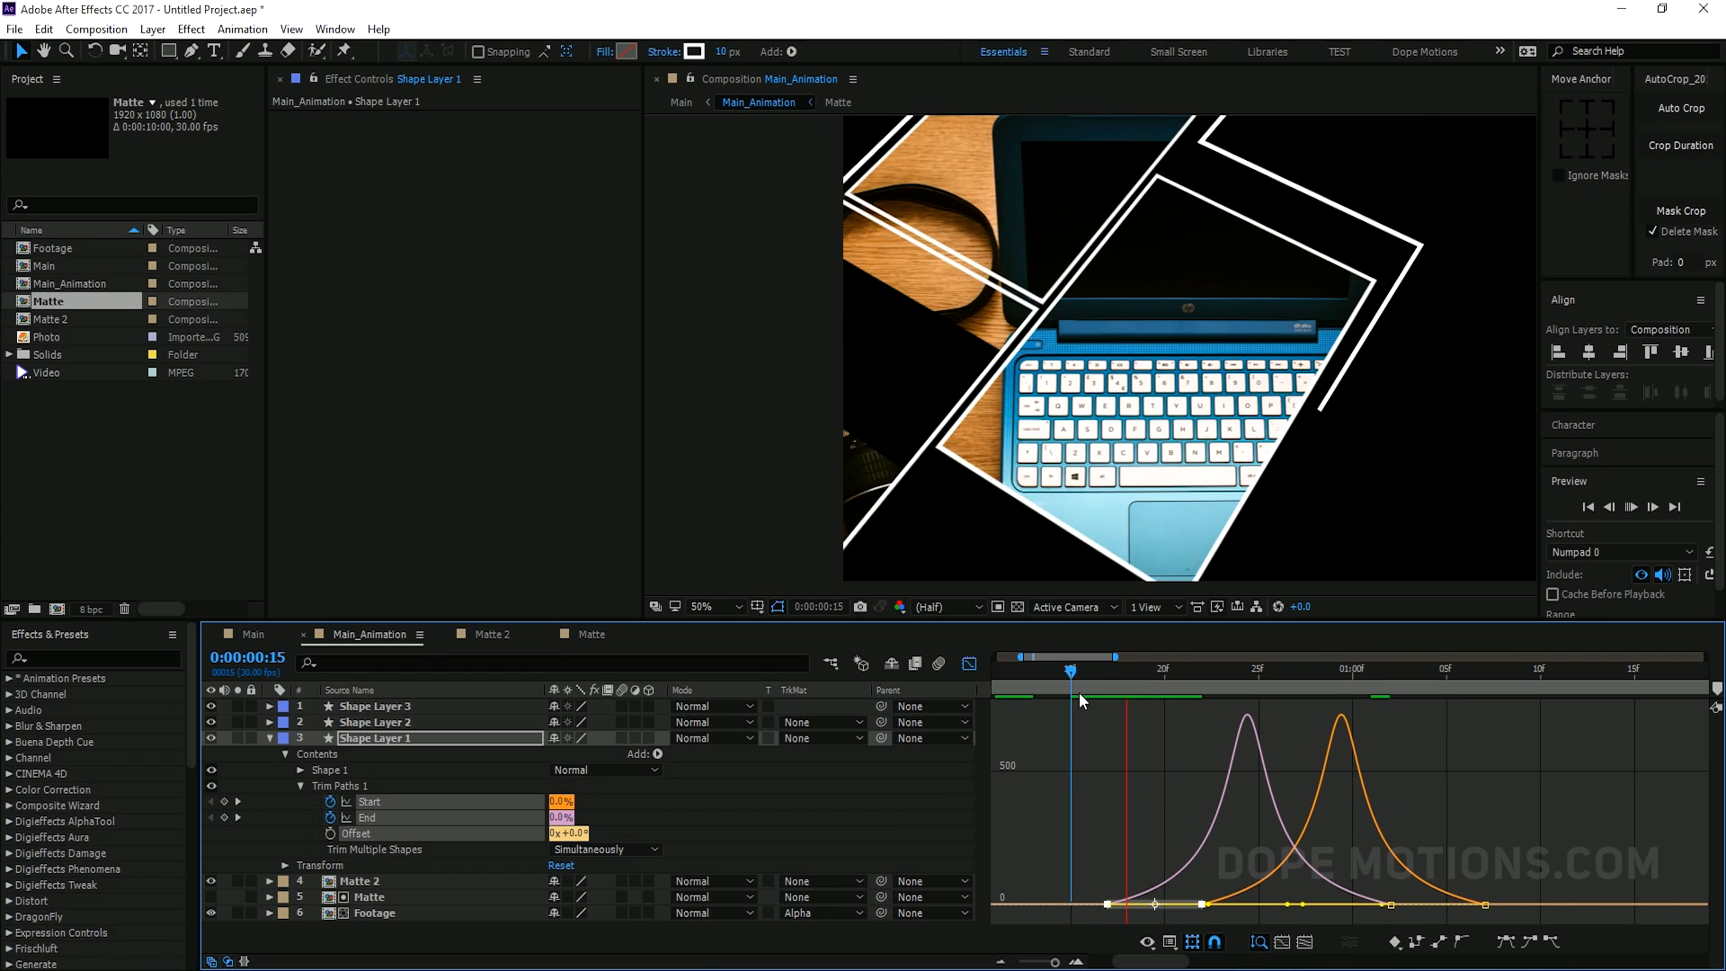
Scrub to preview the eased line draw-on, then collapse Shape Layer 1's properties
drag(1071, 669, 1371, 669)
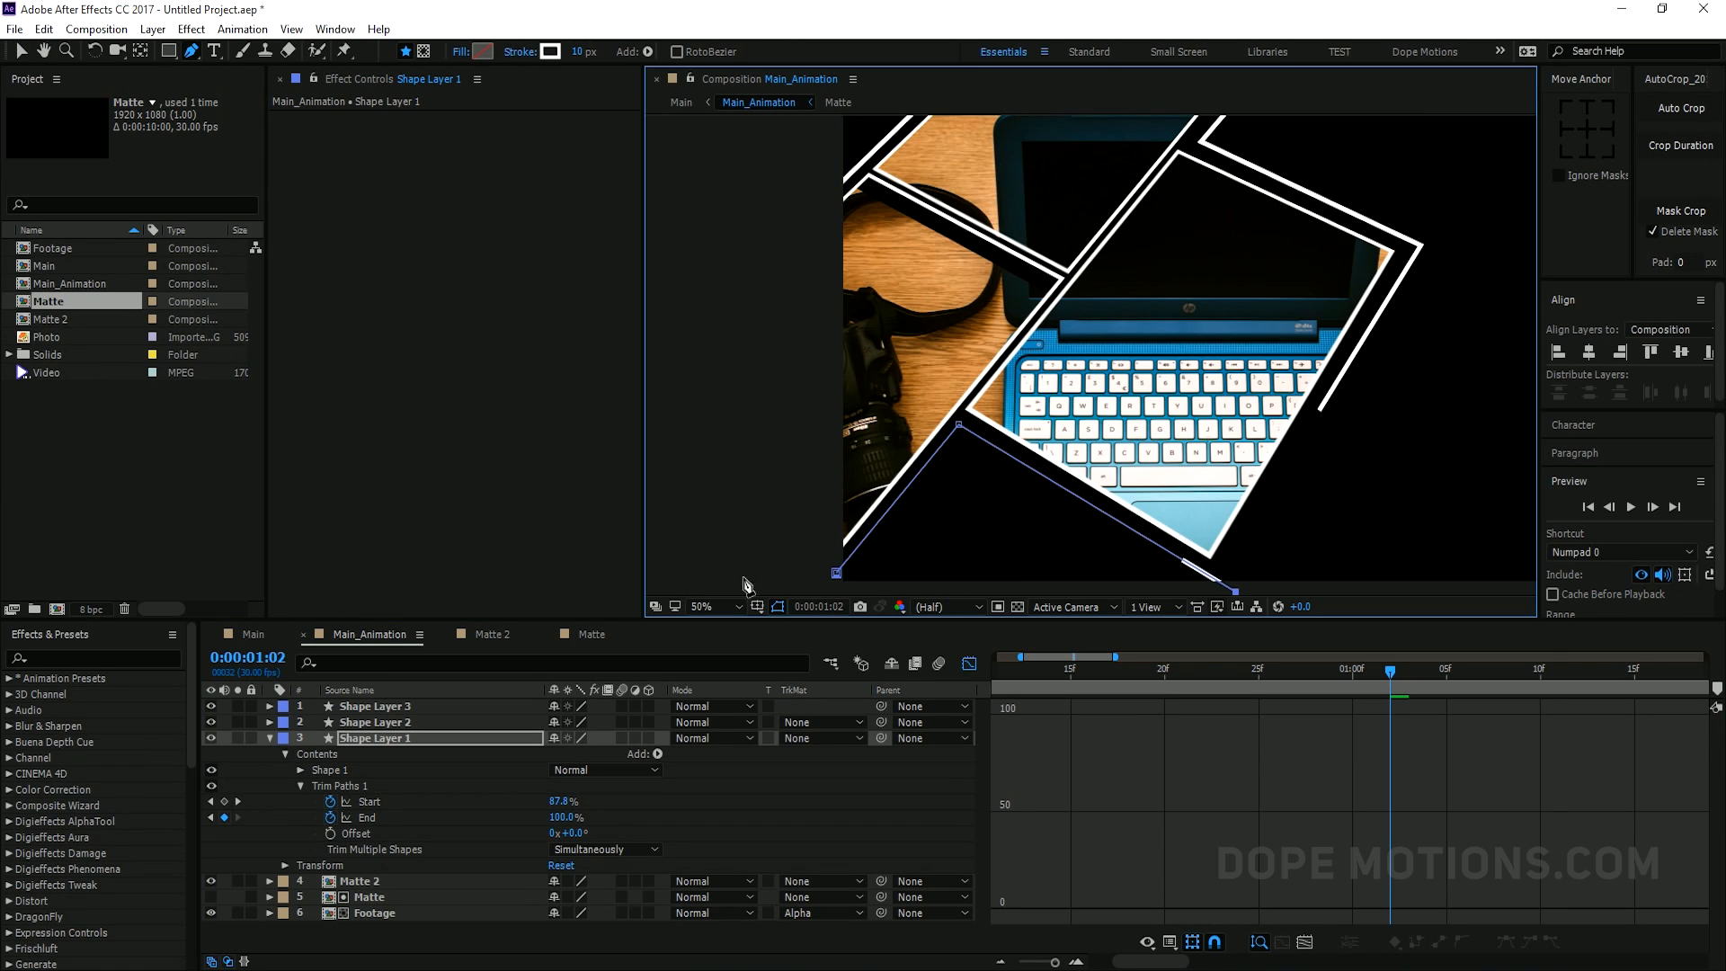
click(283, 738)
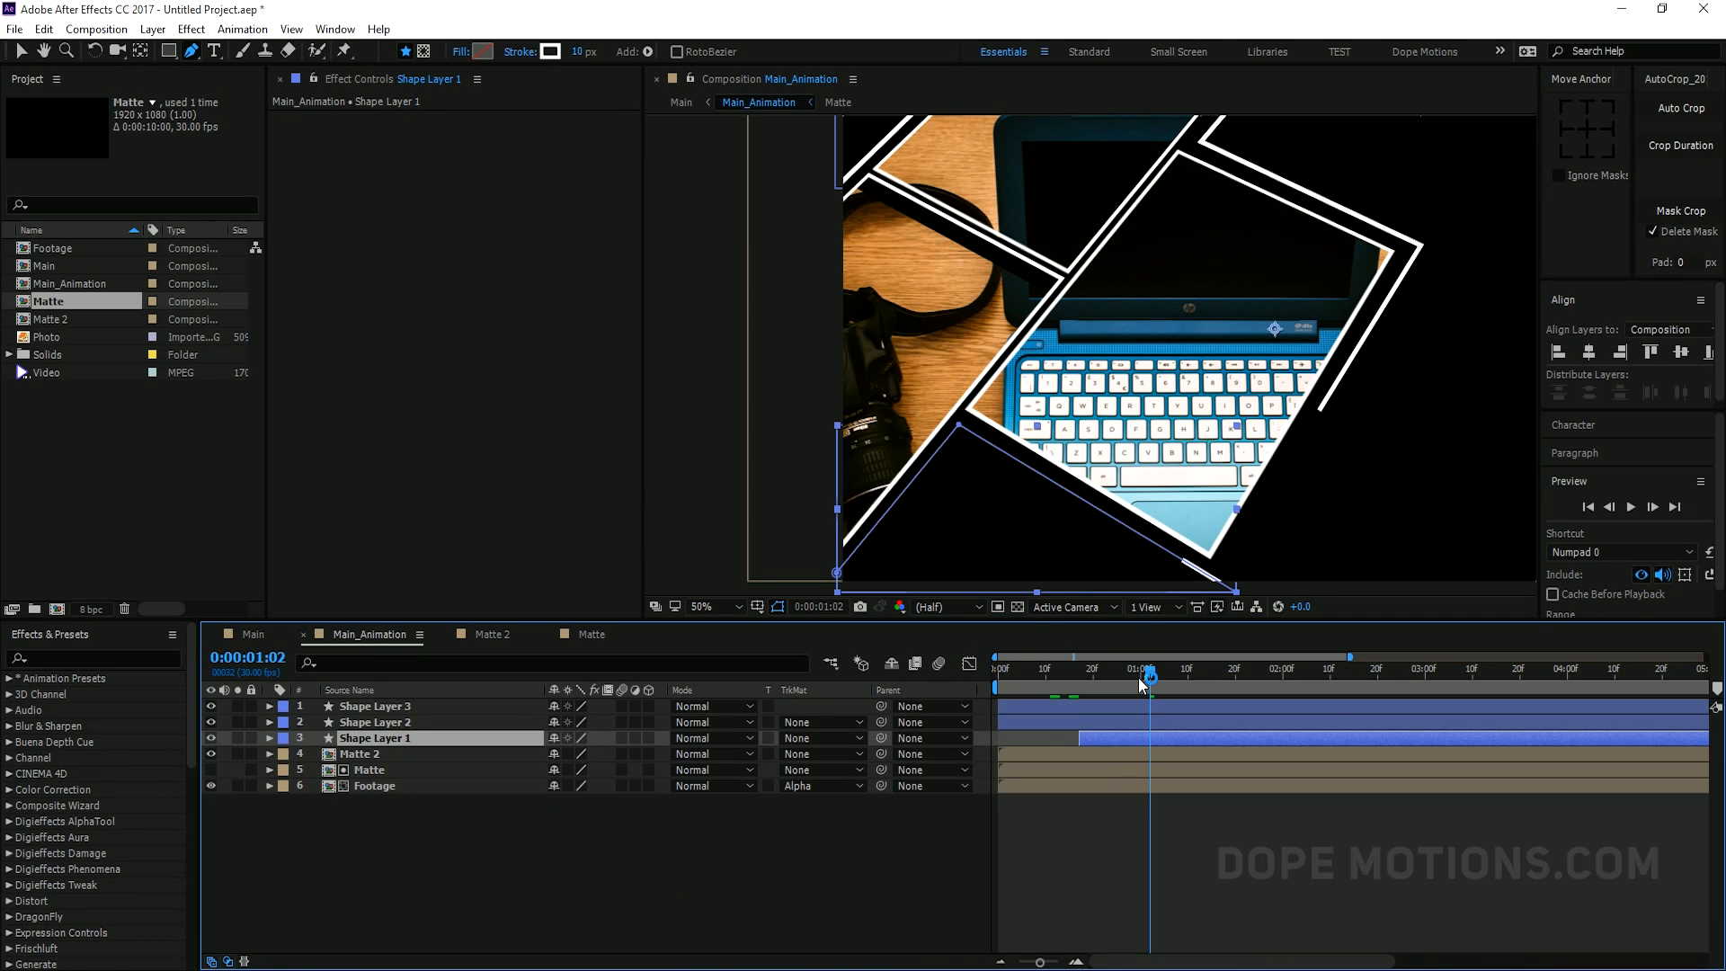
Slide Shape Layer 1's Trim Paths keyframes later in the timeline
drag(1151, 668, 1055, 668)
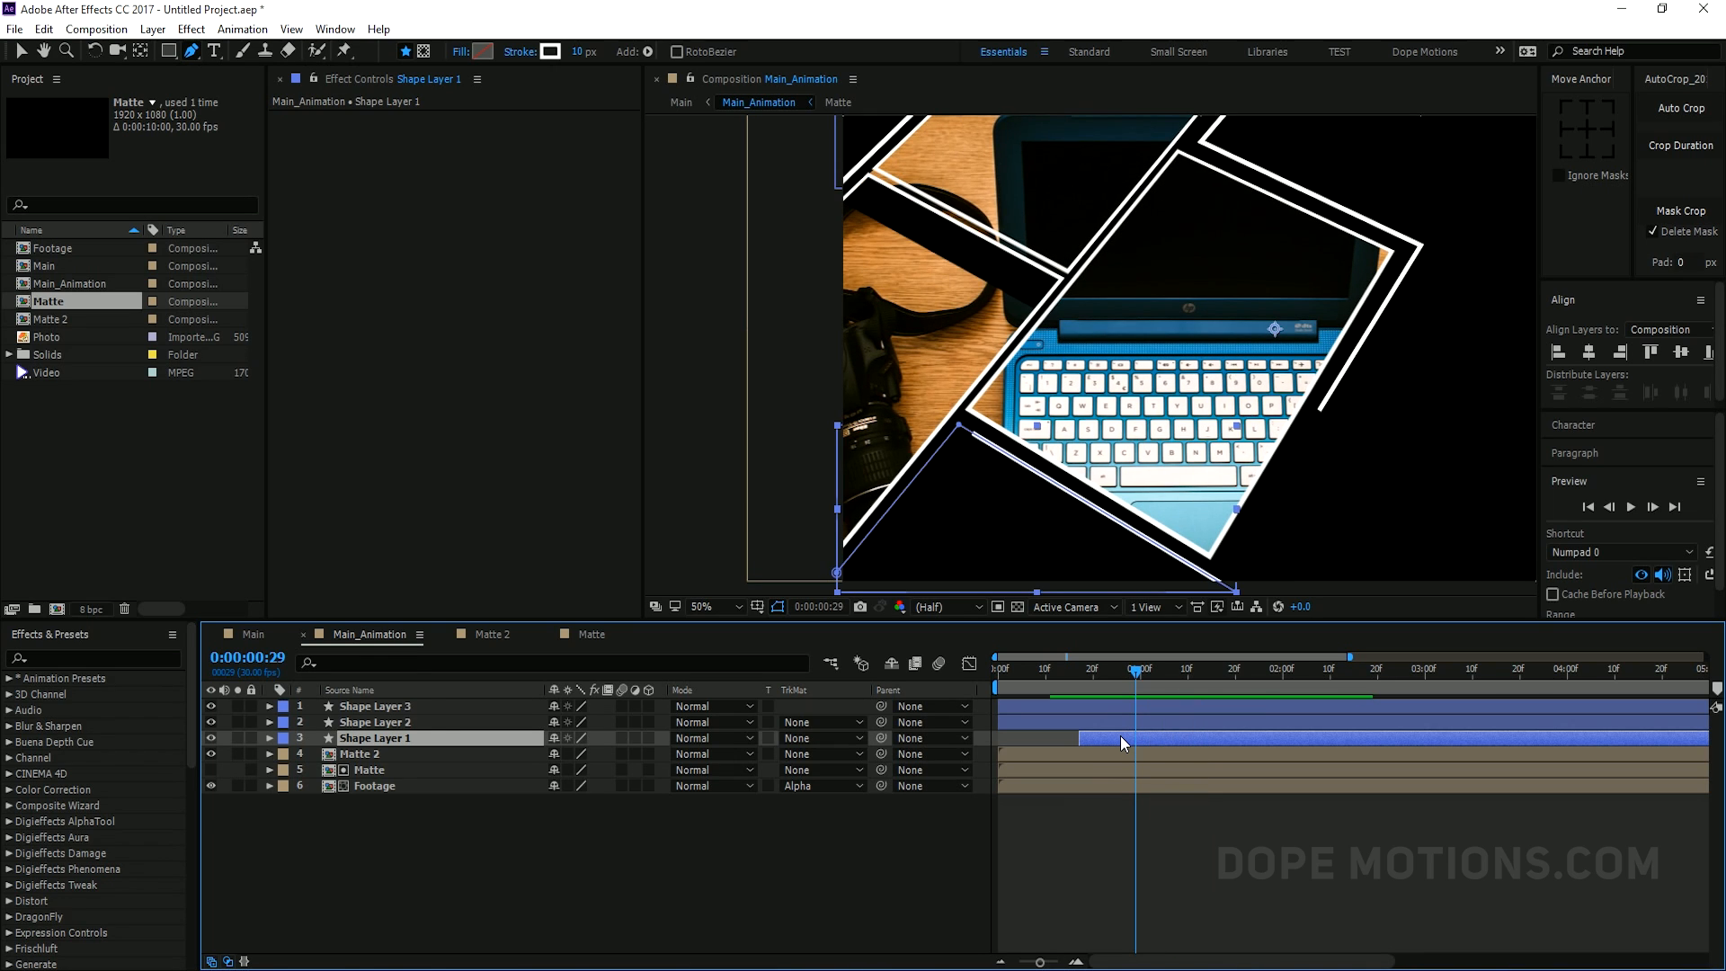
click(270, 738)
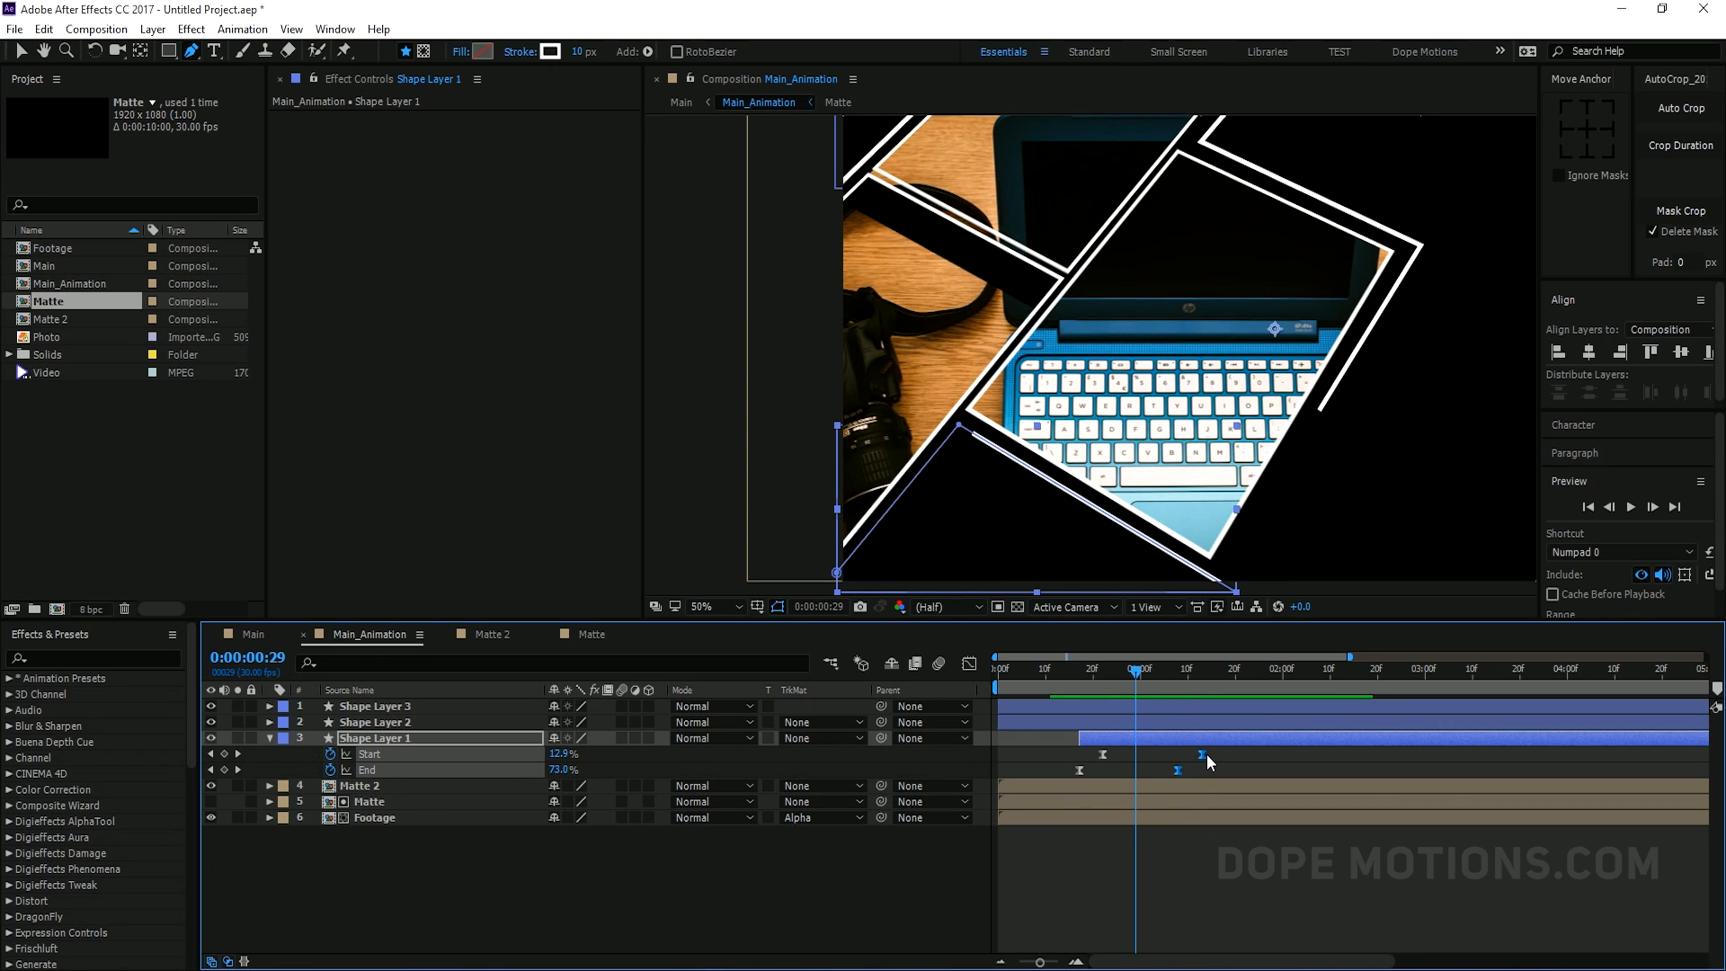
click(1046, 669)
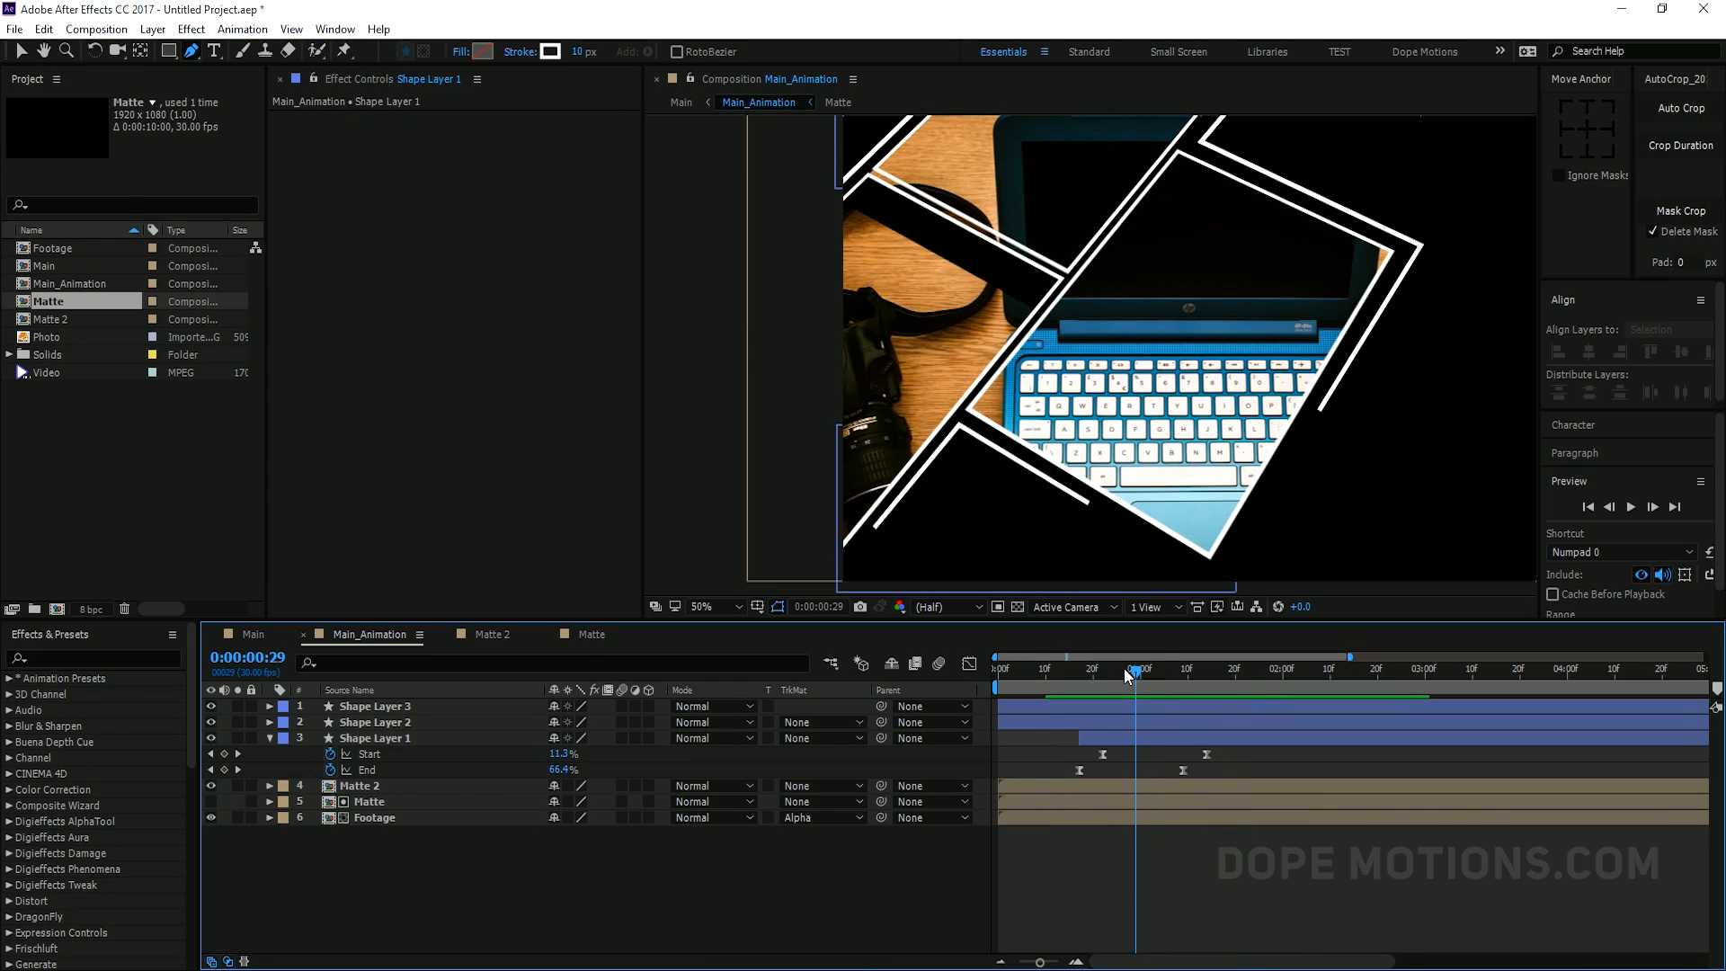
click(376, 706)
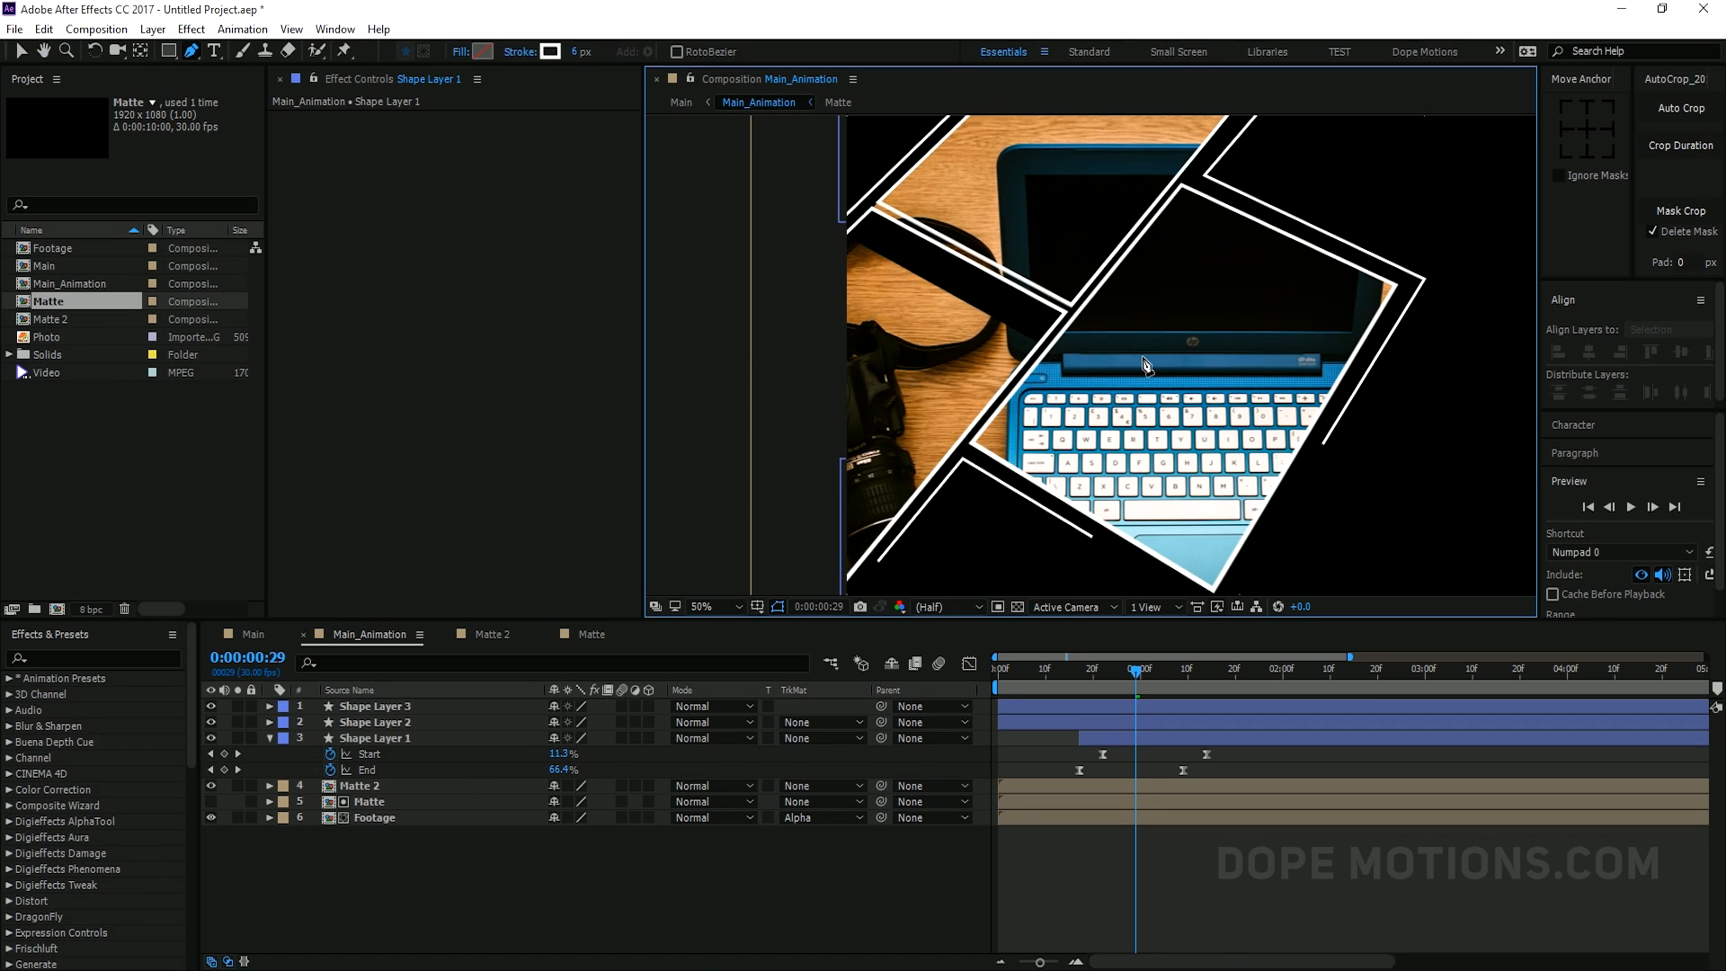
Set the stroke width of all line shape layers to 6 px
click(375, 706)
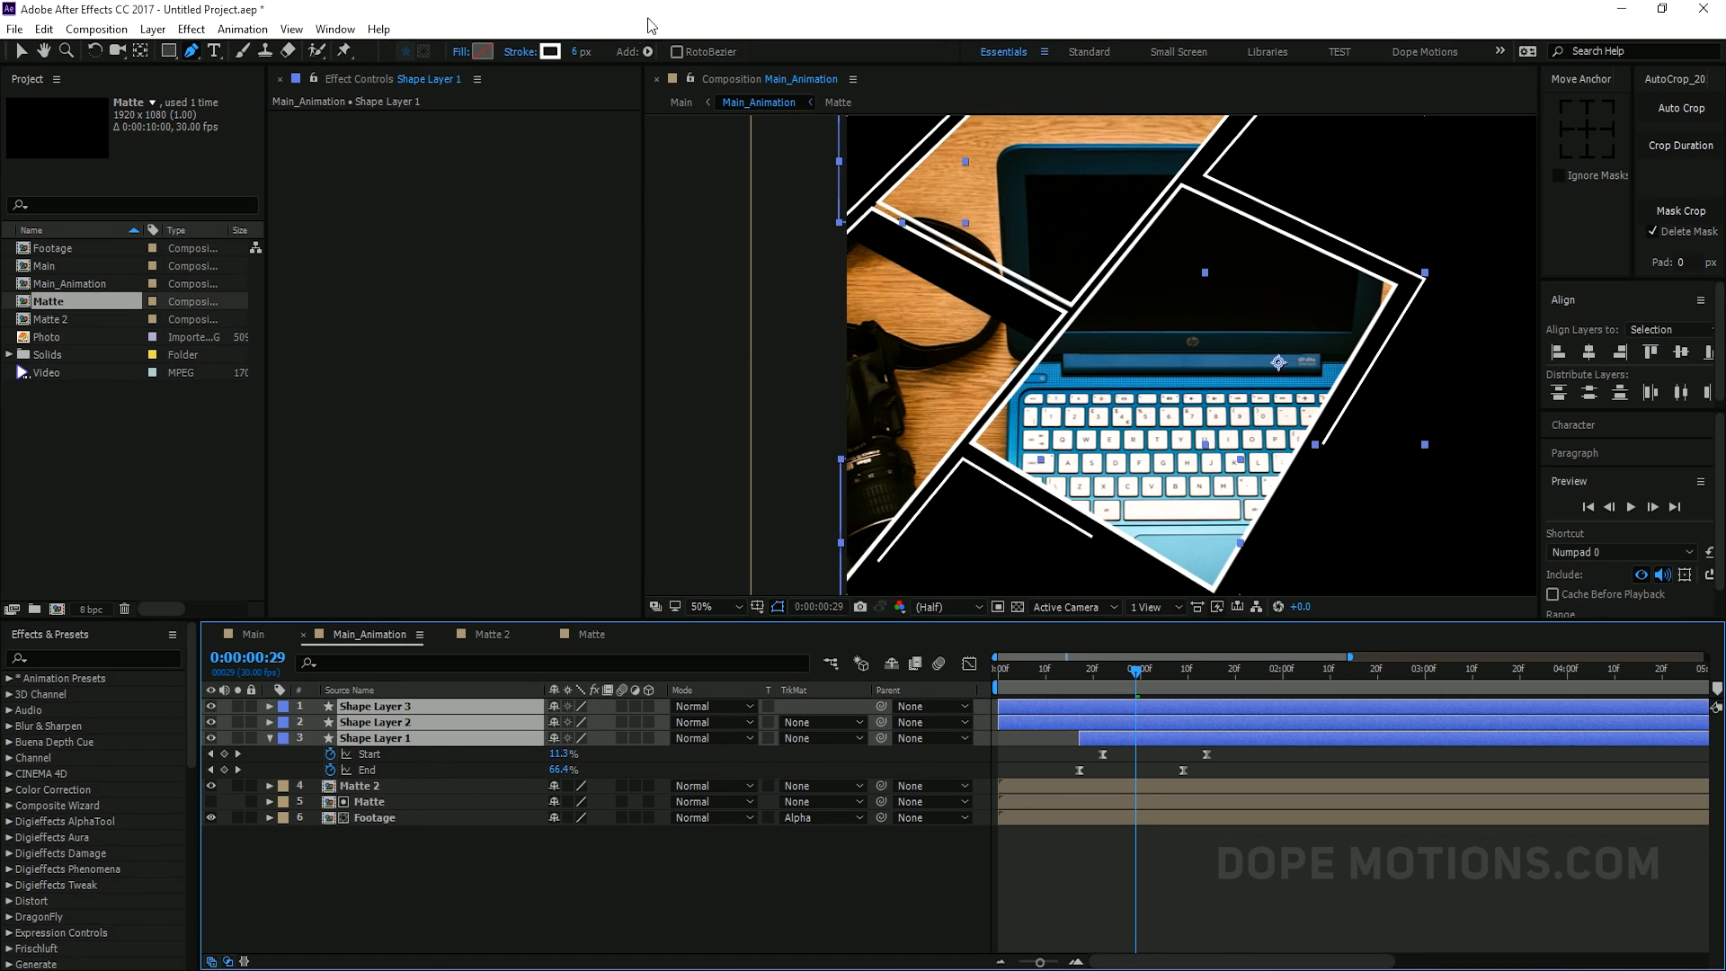
click(552, 51)
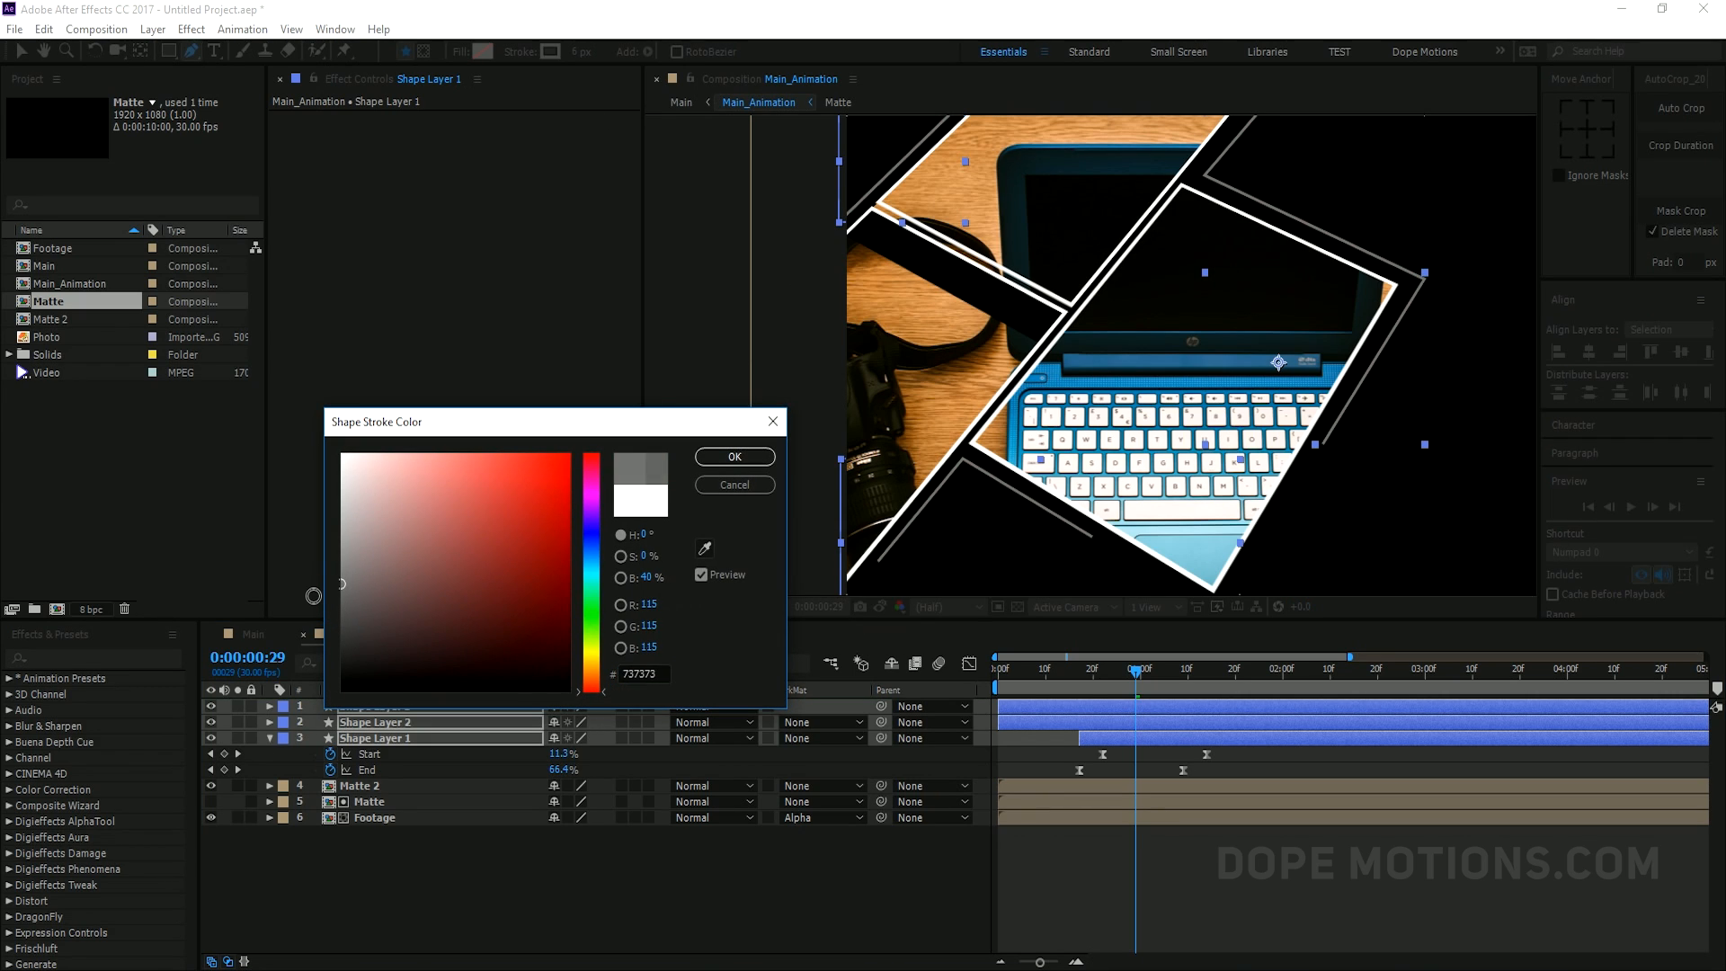
click(734, 457)
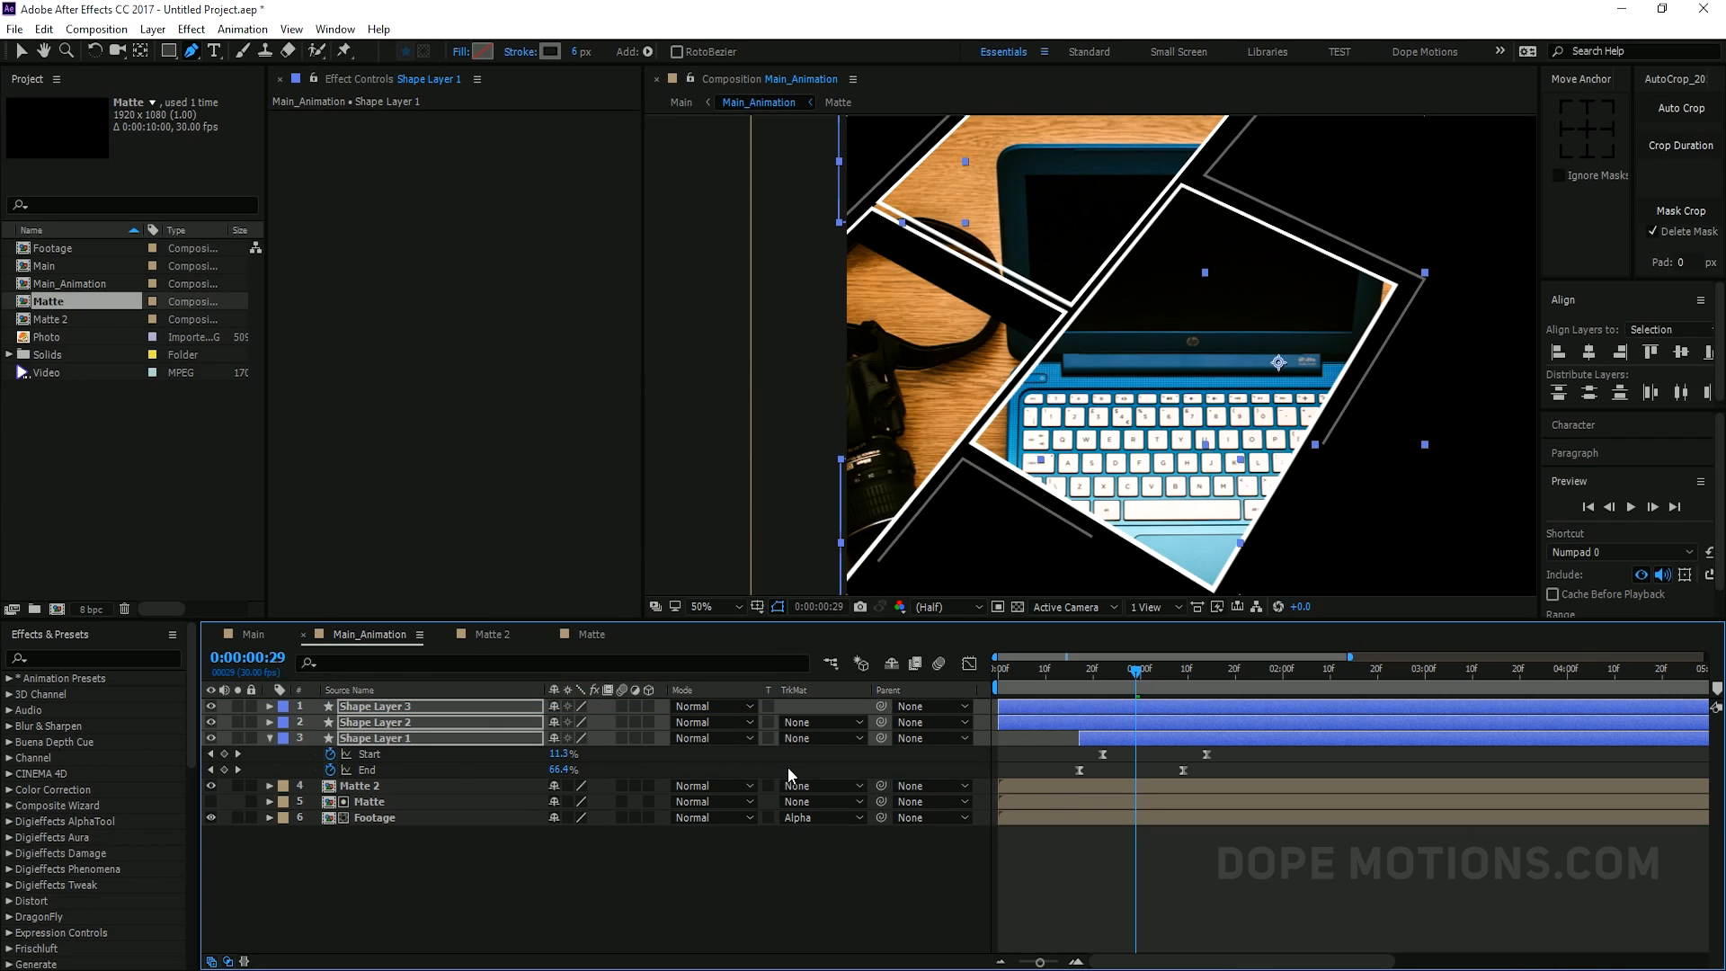
mouse_move(1086, 729)
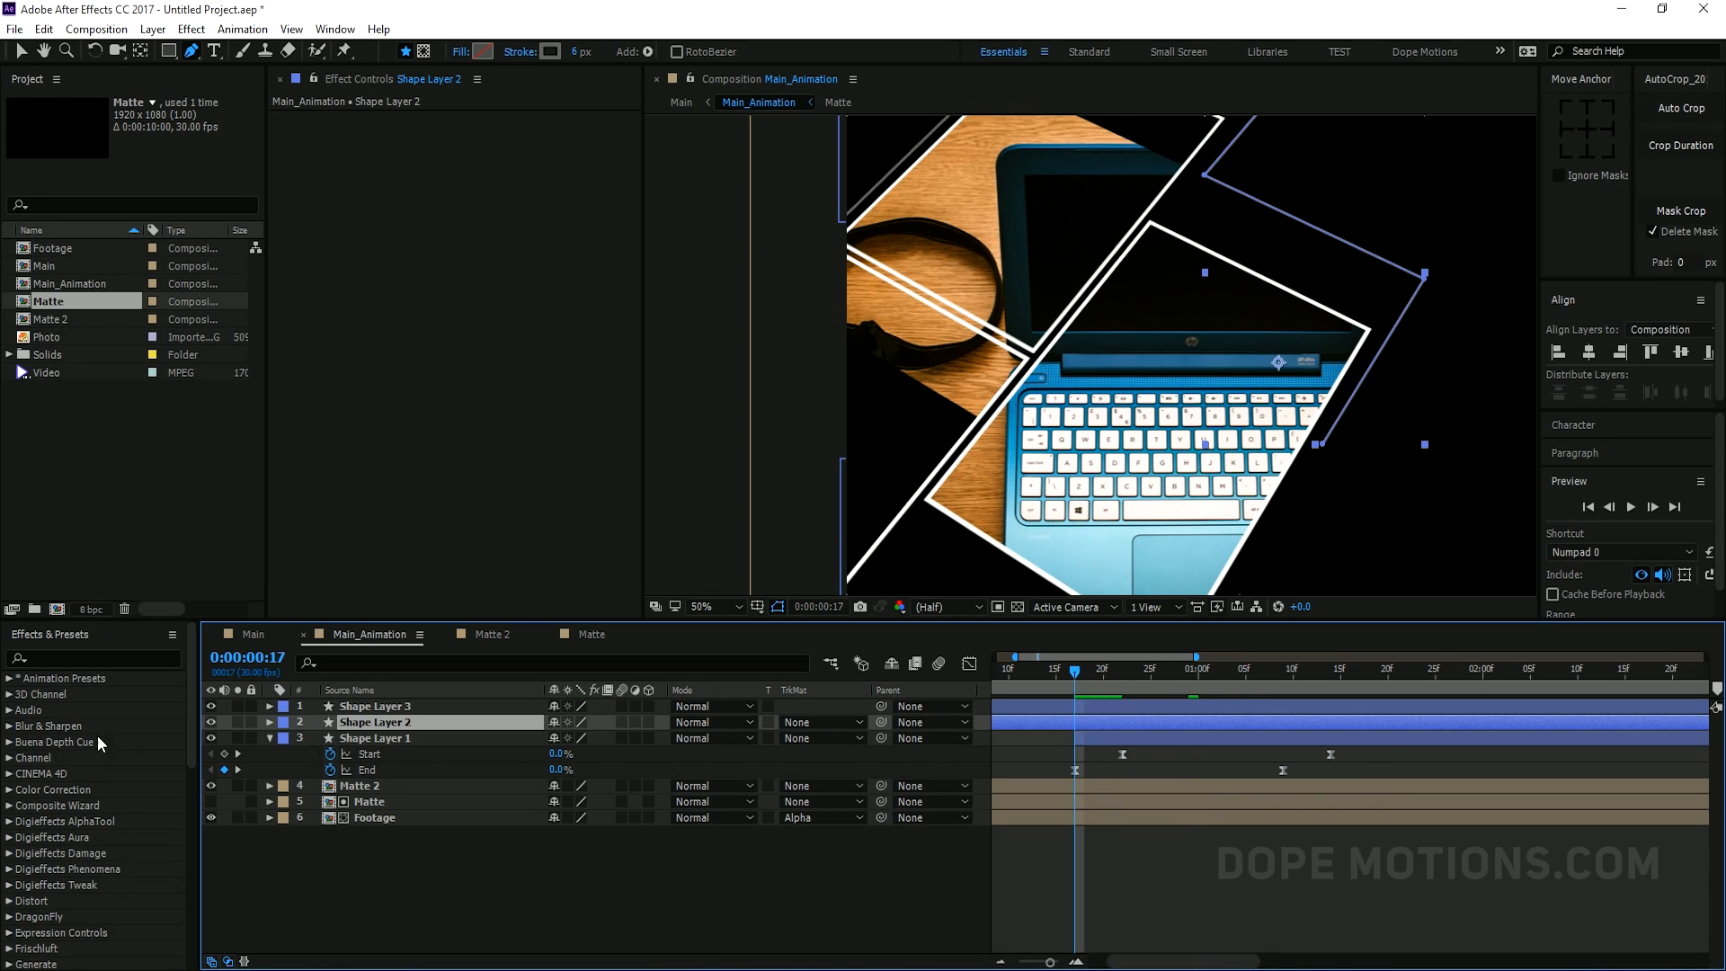
mouse_move(399, 731)
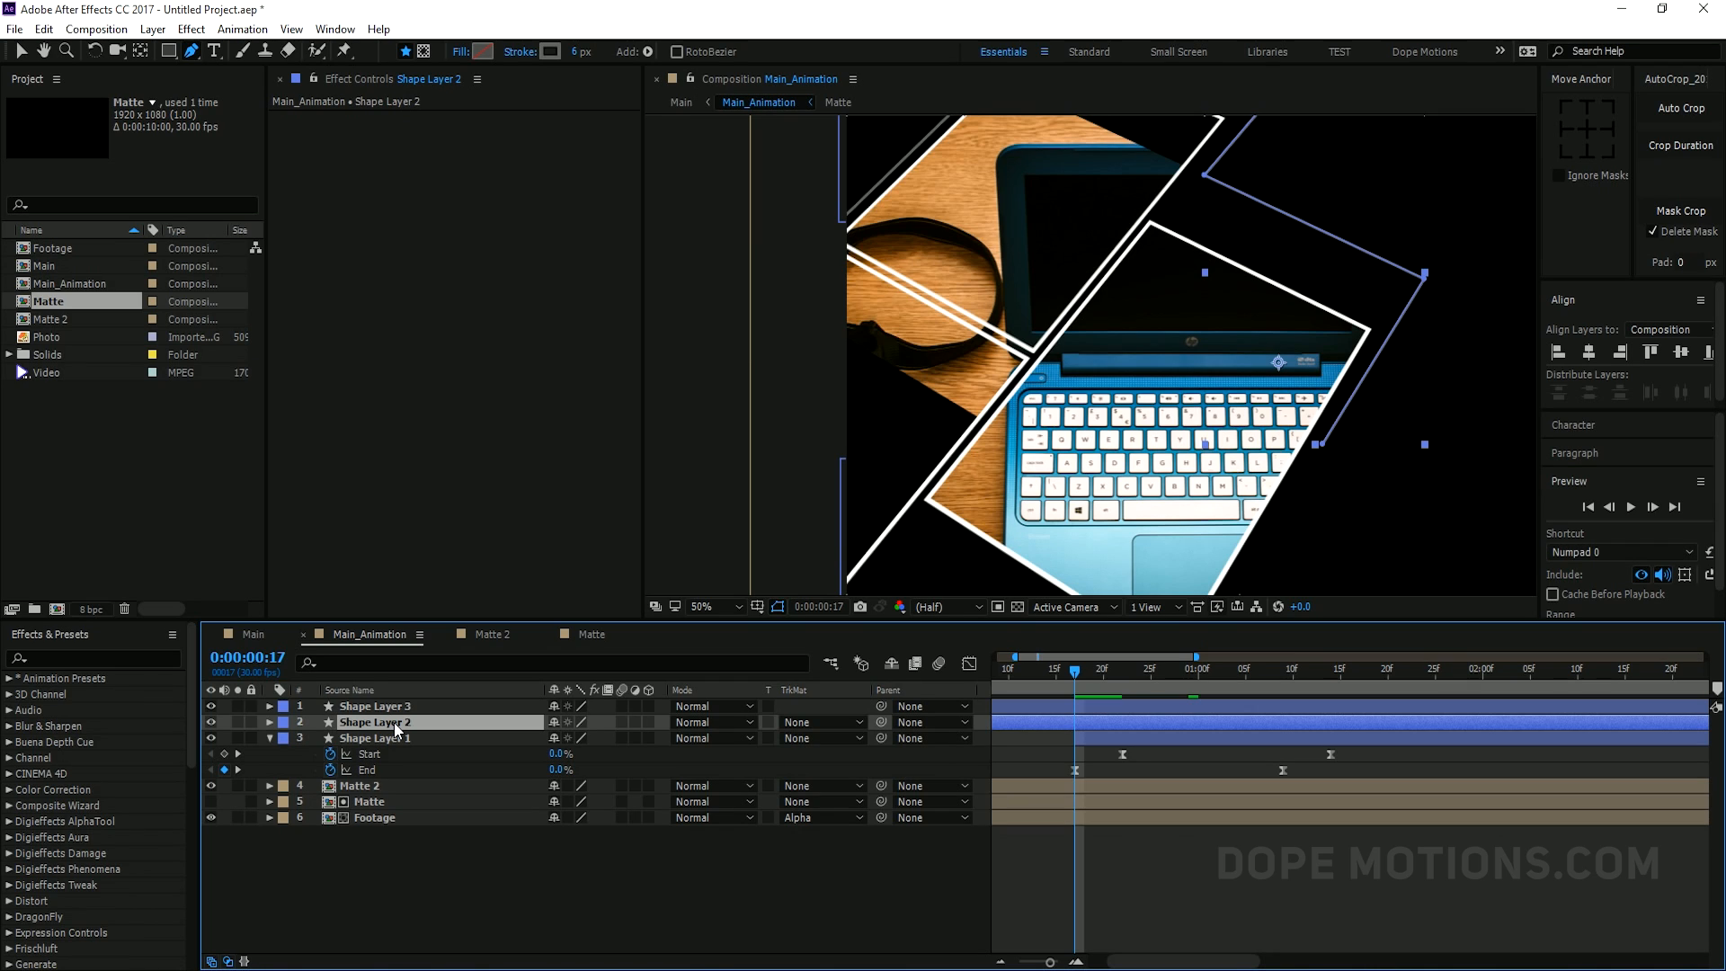
Paste Layer 1's Trim Paths keyframes onto Shape Layers 2 and 3, offset a few frames
click(376, 706)
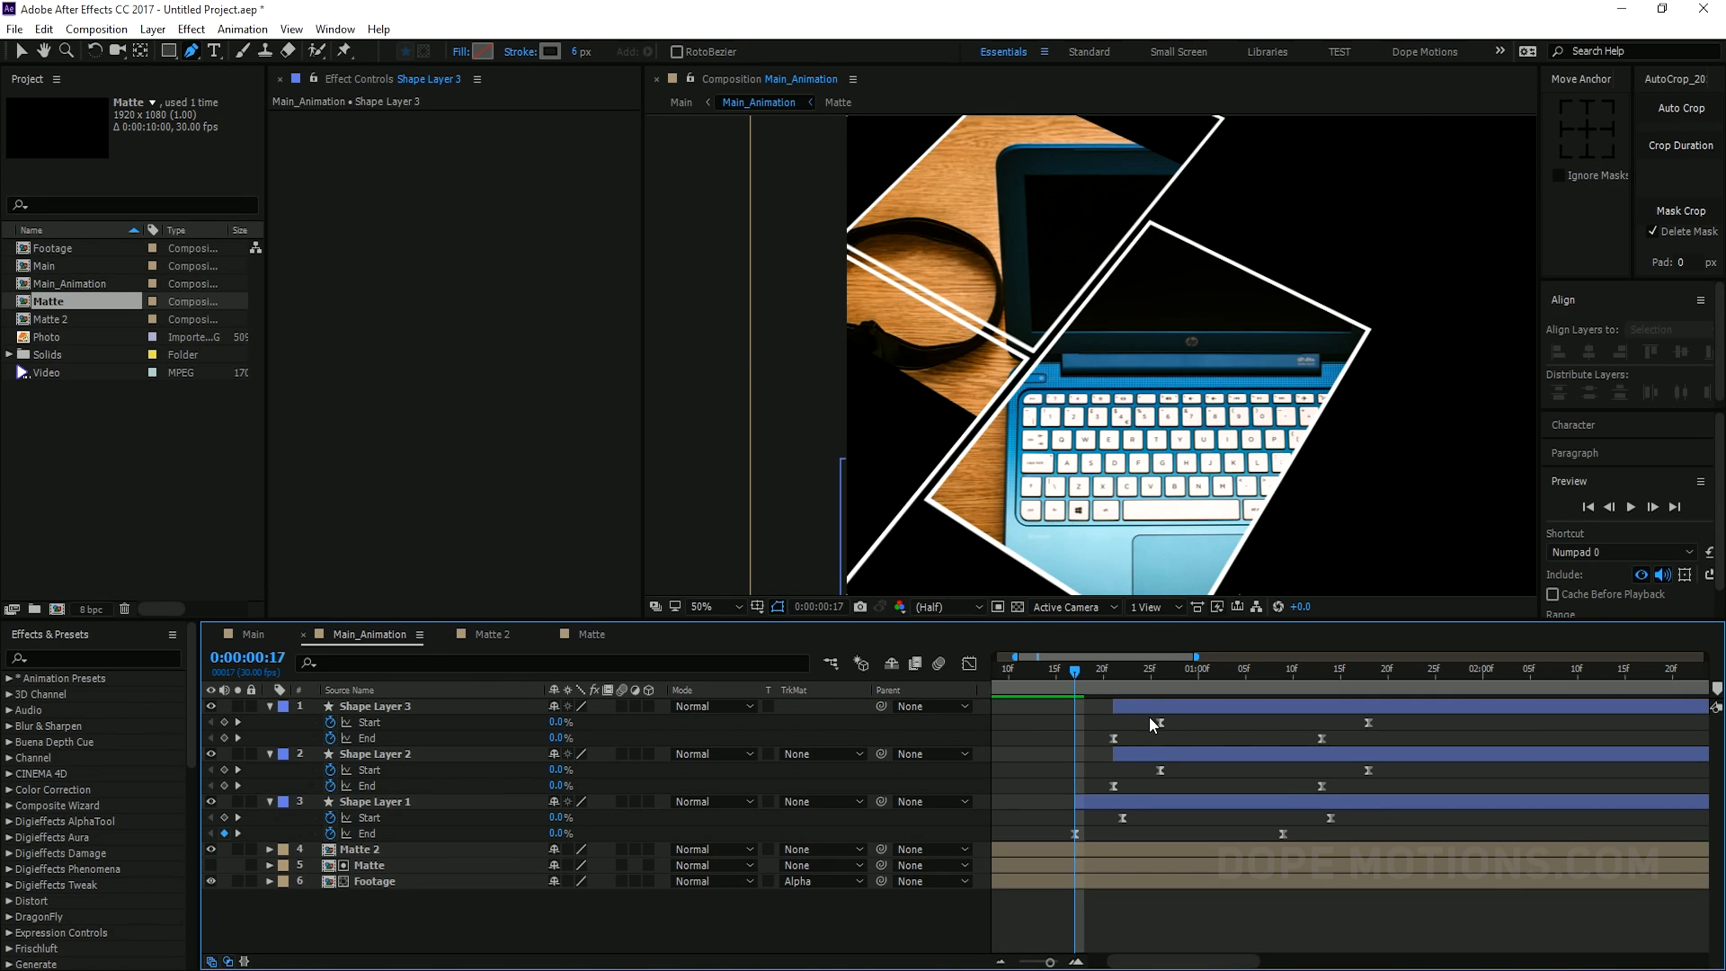
click(1257, 690)
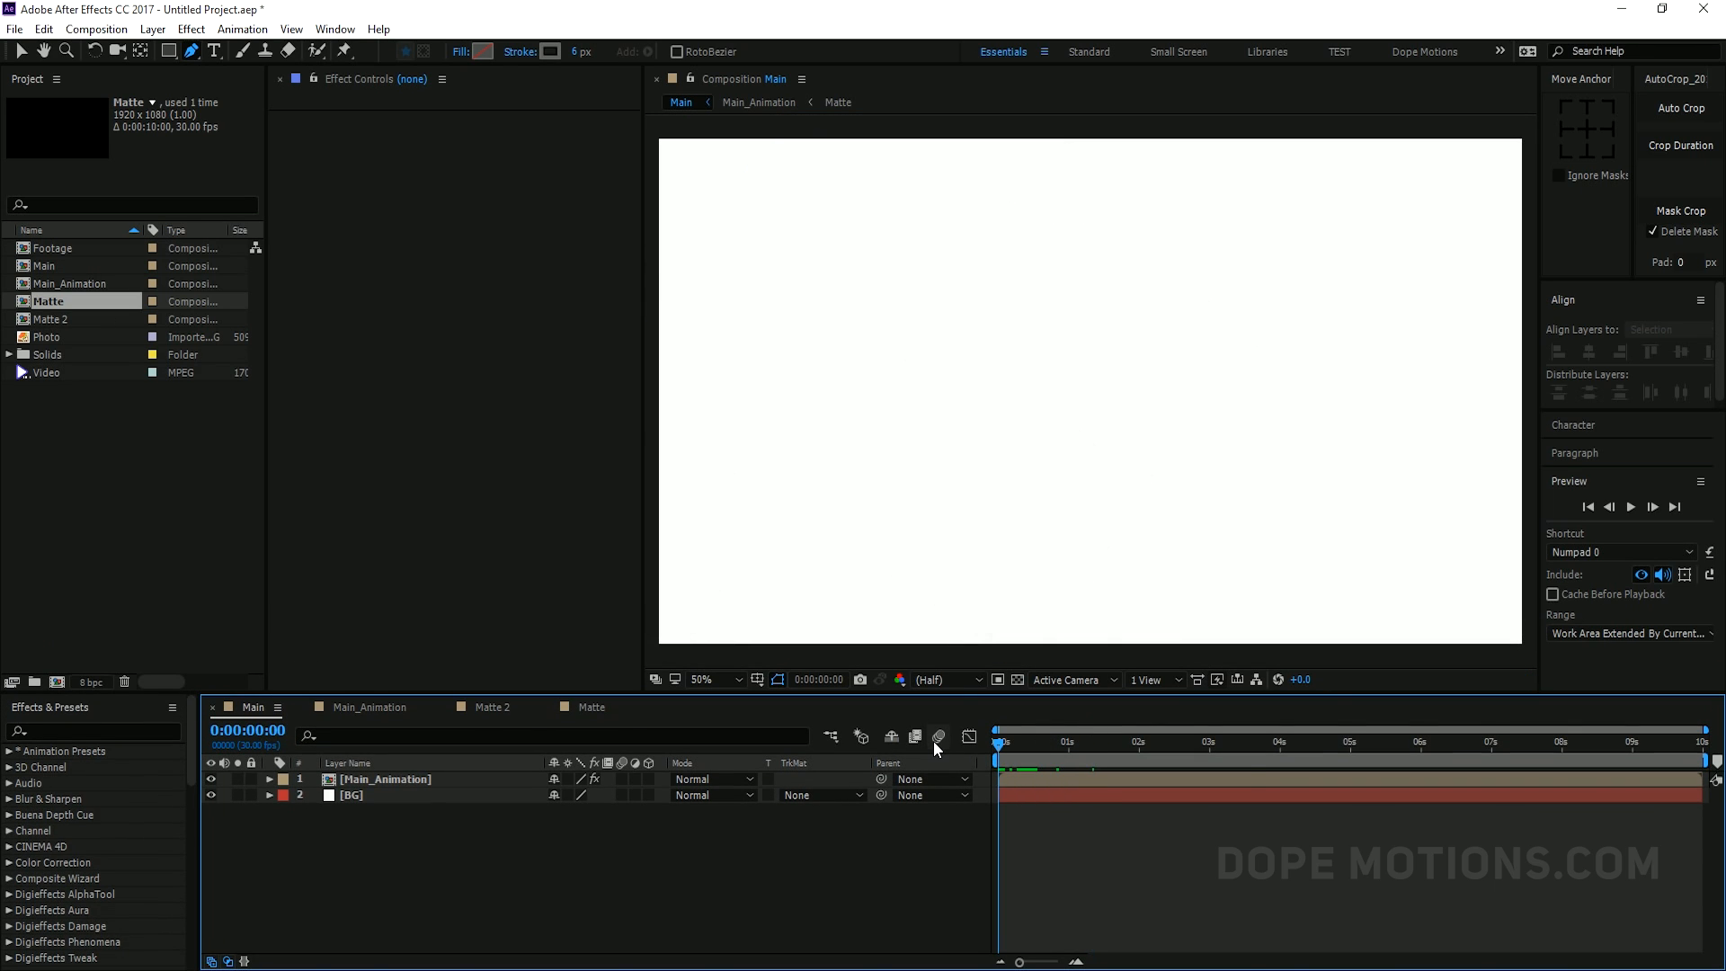
Enable motion blur and scrub the Main composition to several moments of the animation
click(1226, 777)
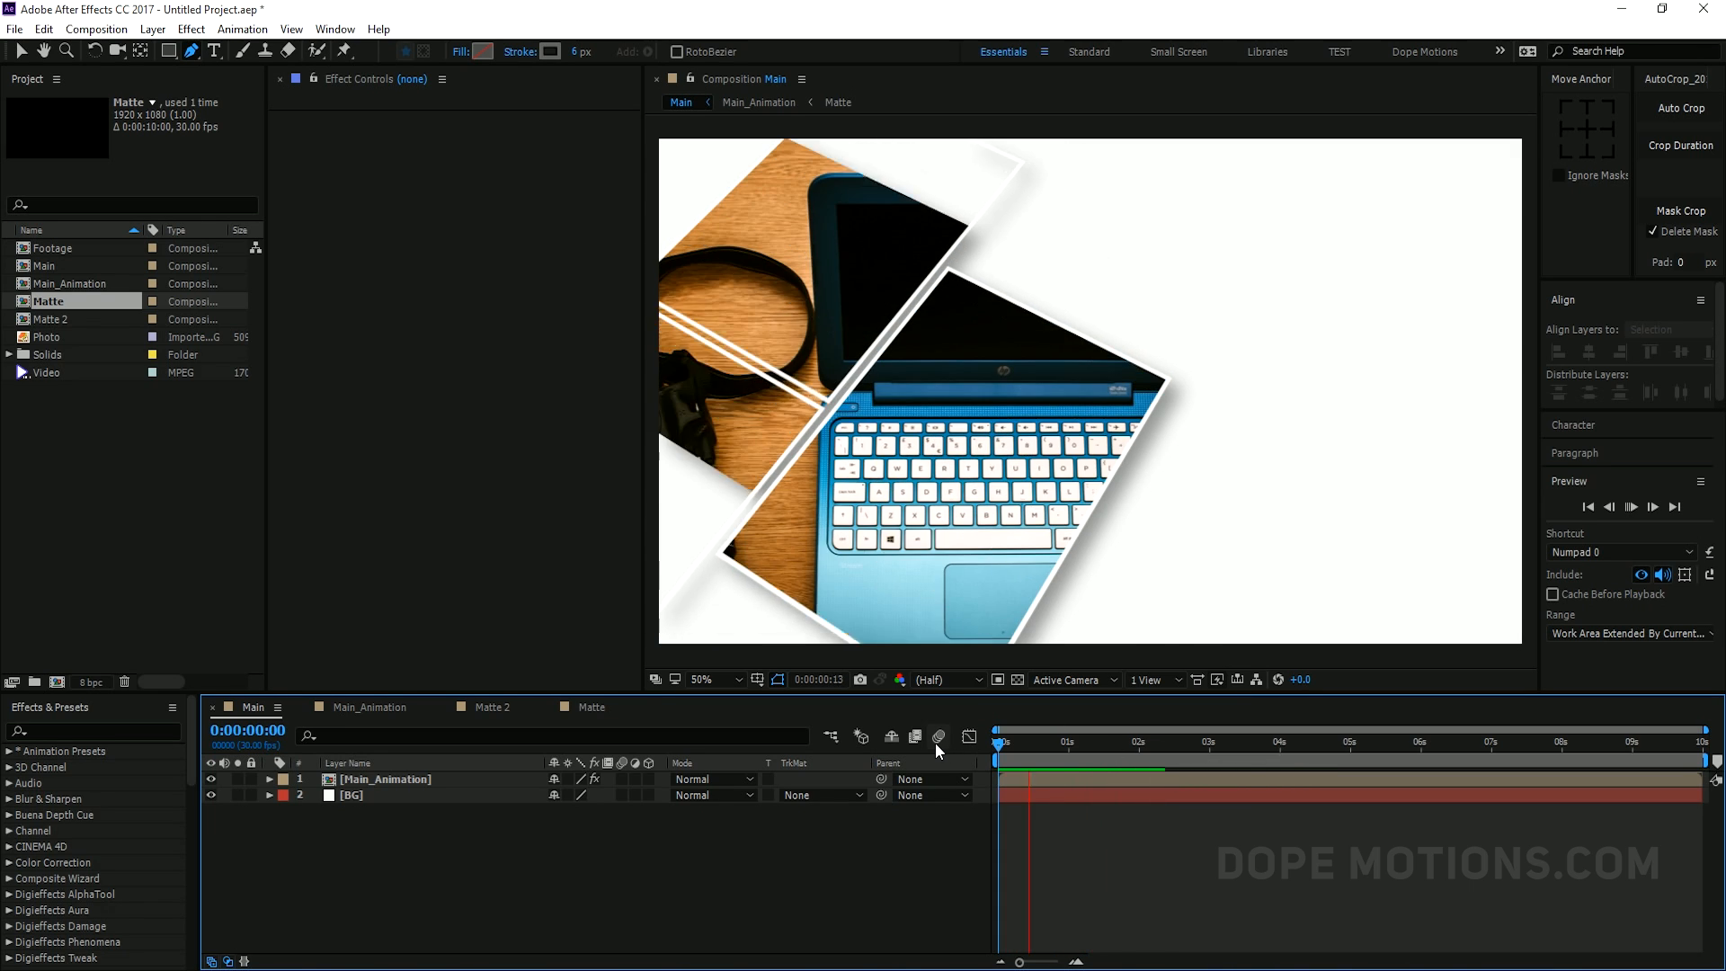
click(1069, 741)
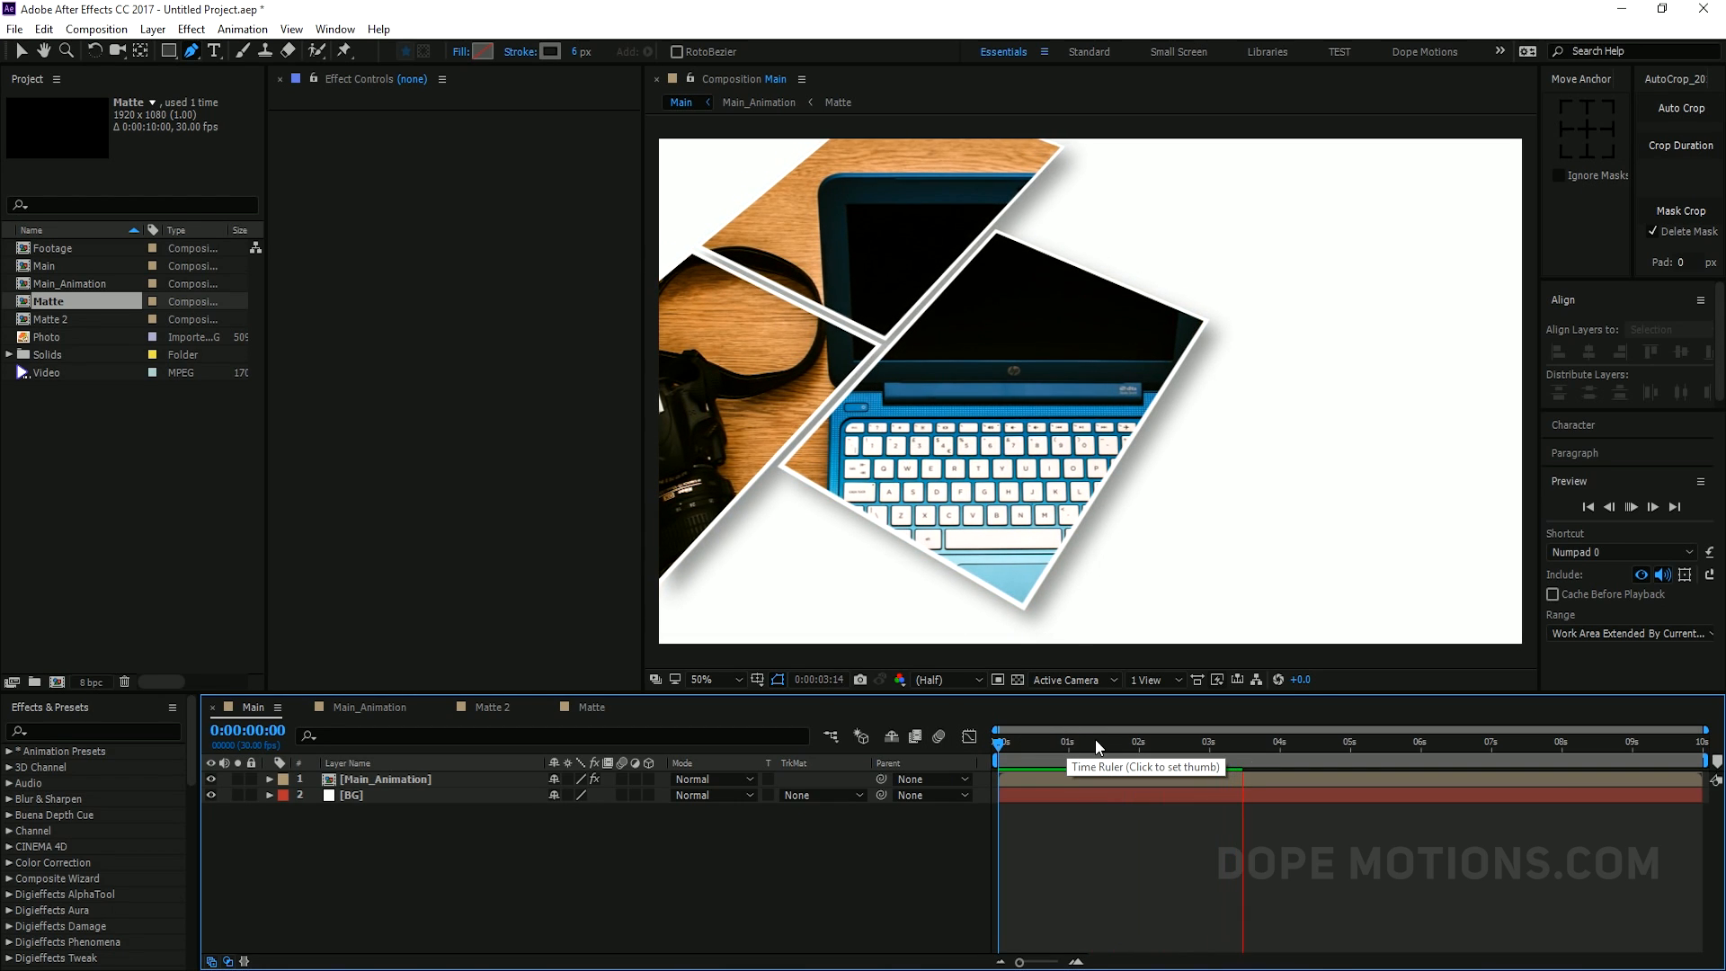
click(1125, 743)
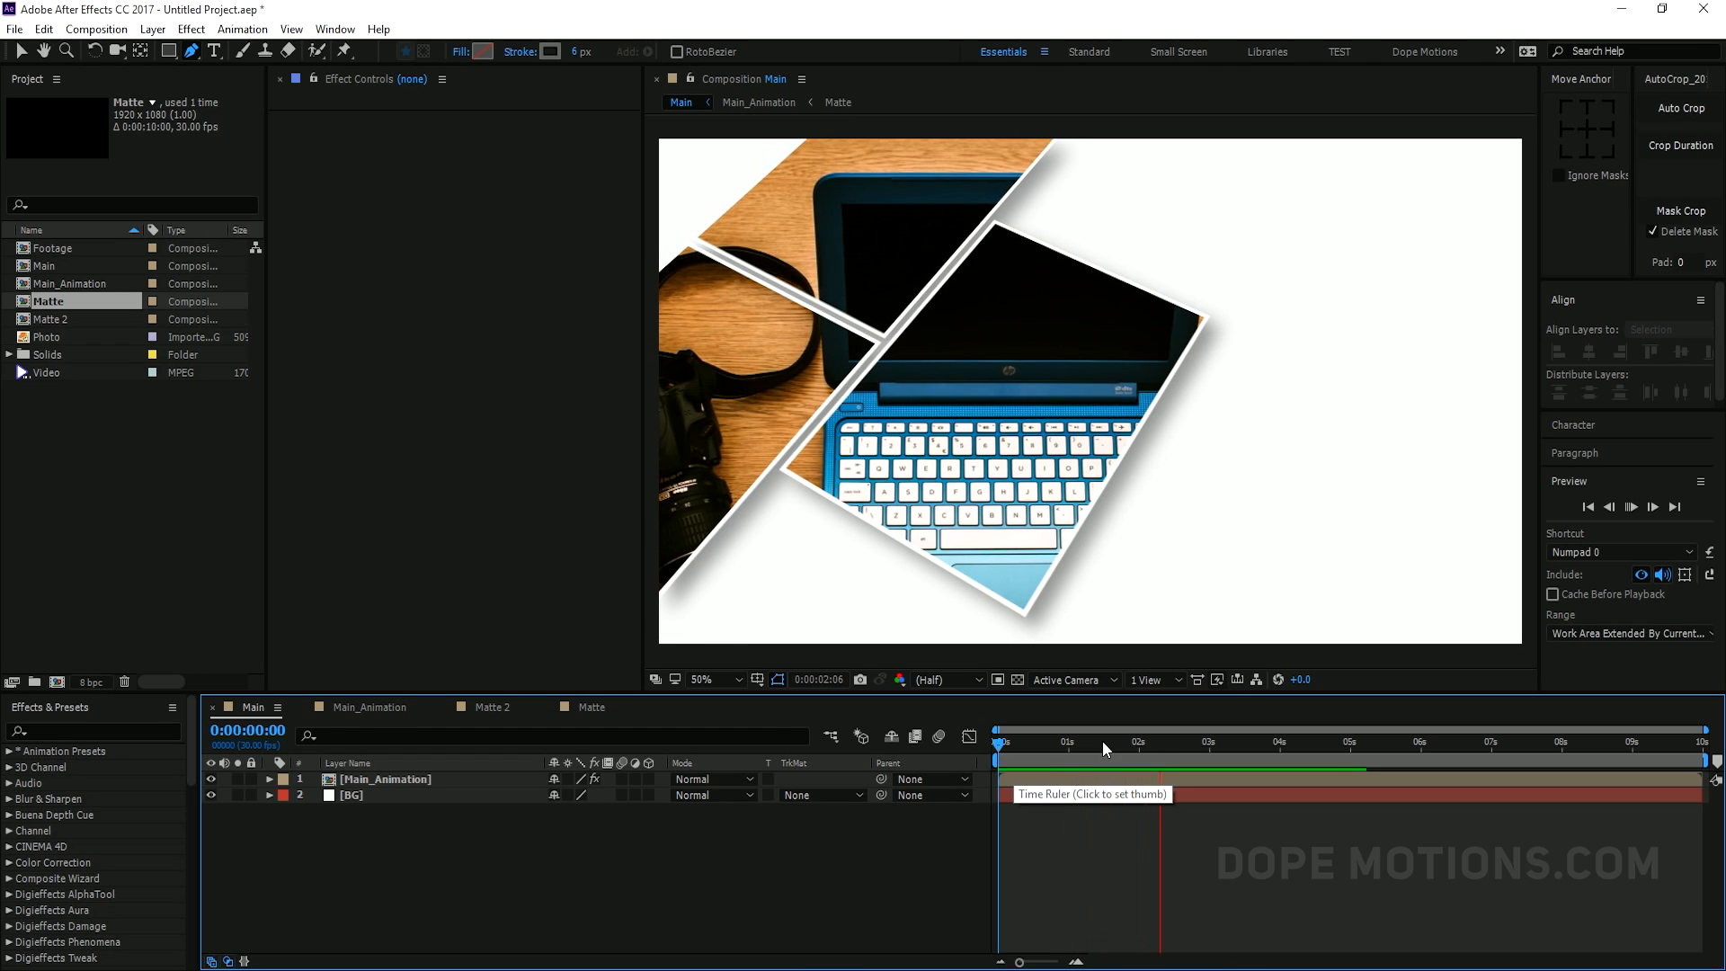
click(1031, 742)
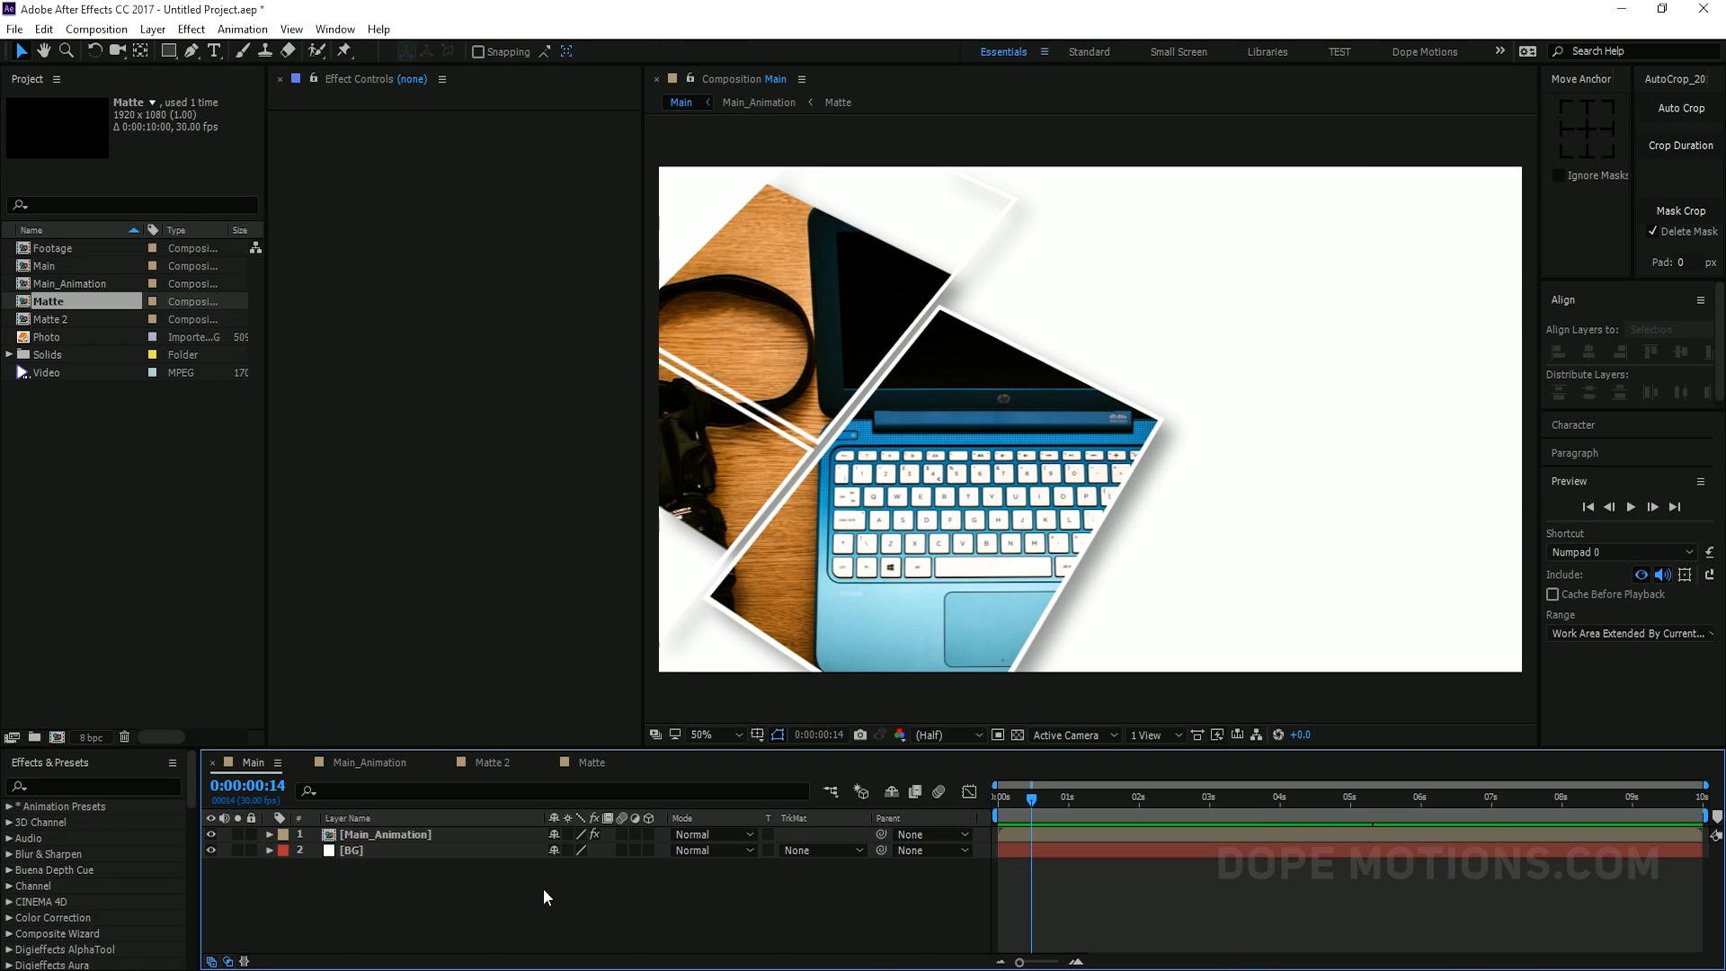
Add a CC adjustment layer with Curves darkening shadows and brightening highlights
right_click(546, 897)
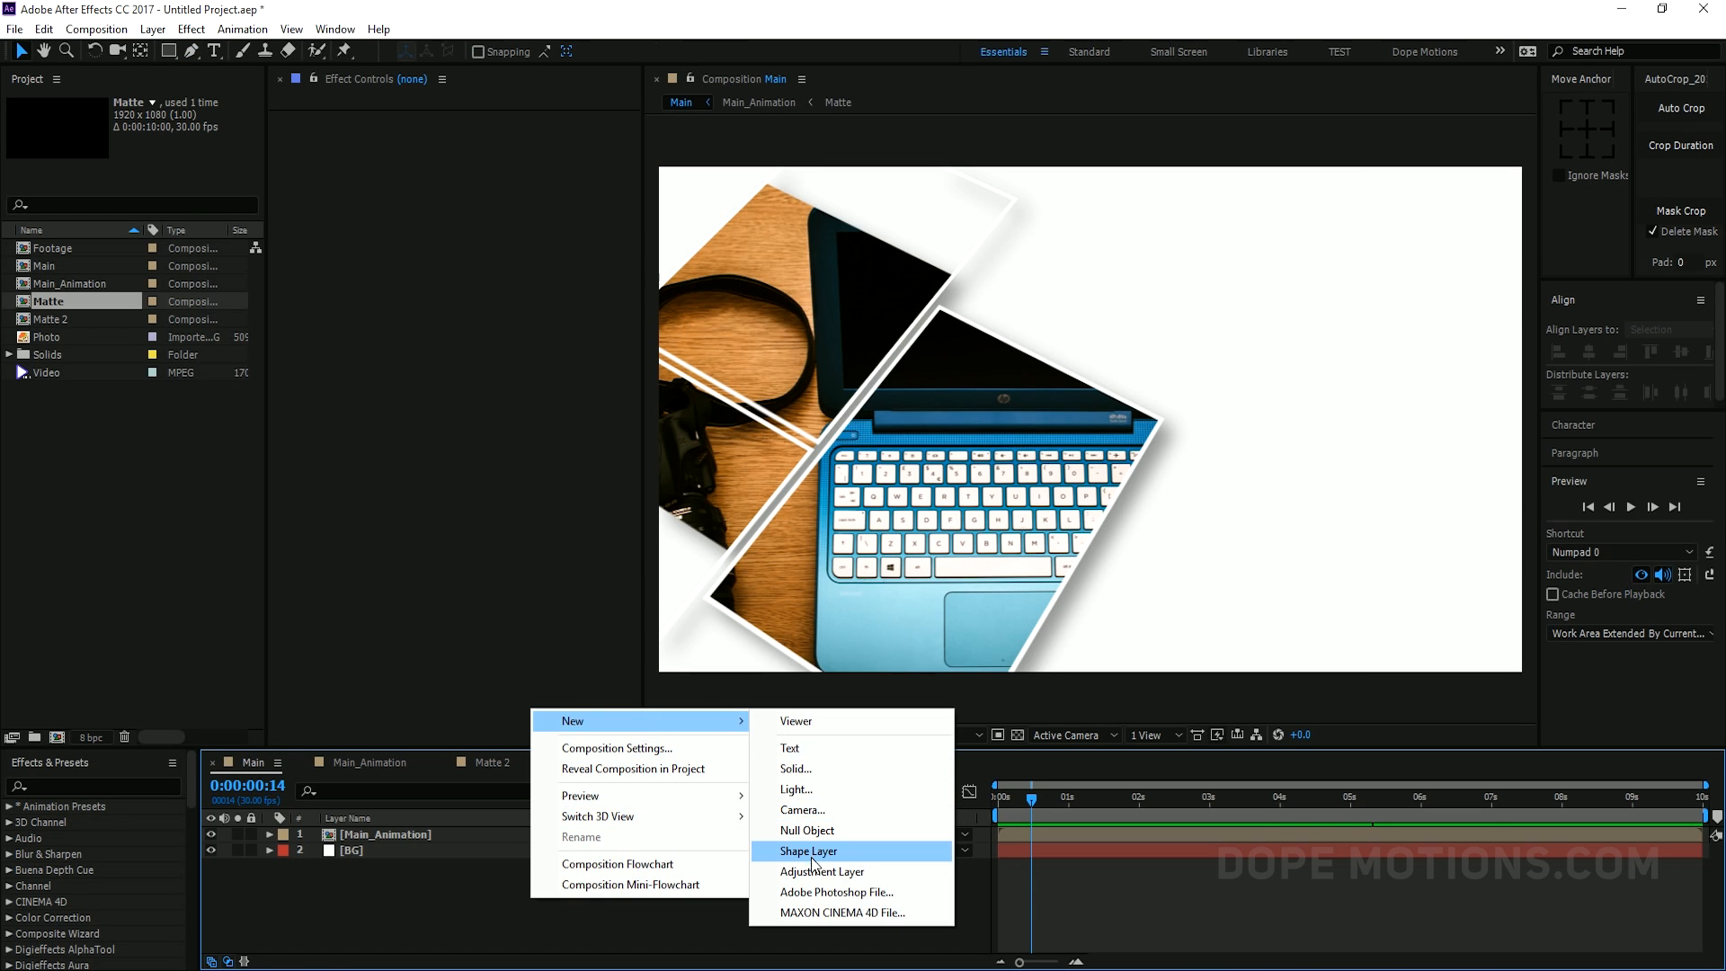
click(822, 871)
text(CC)
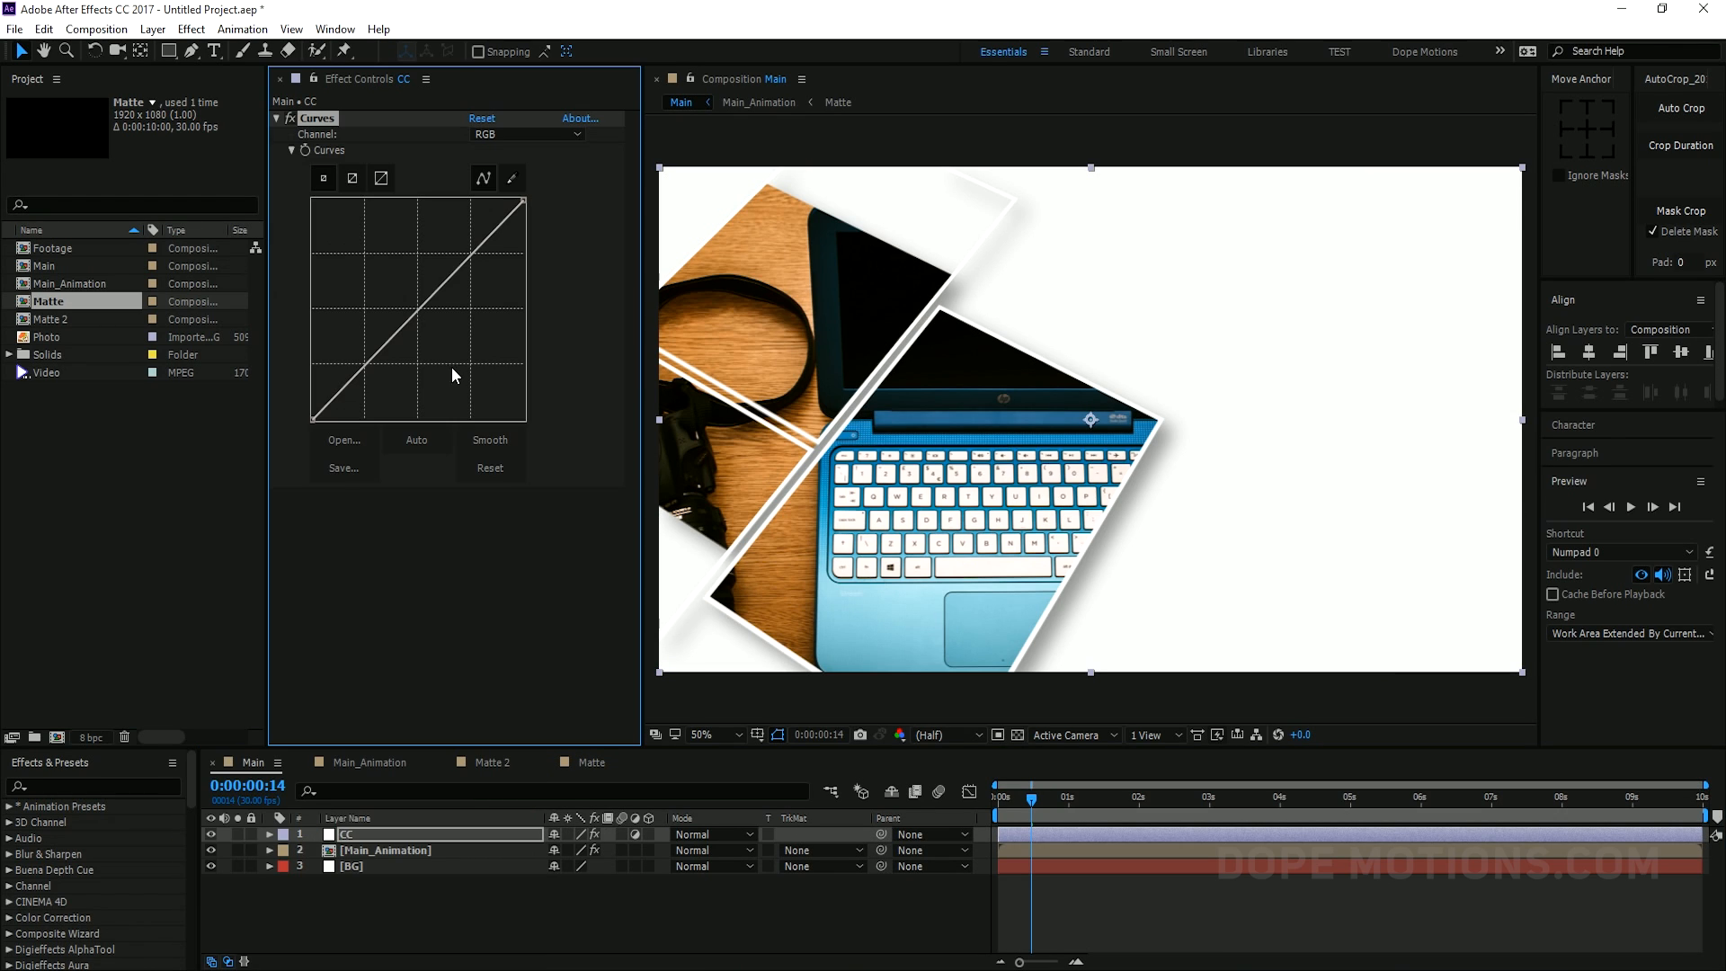
drag(451, 376, 374, 374)
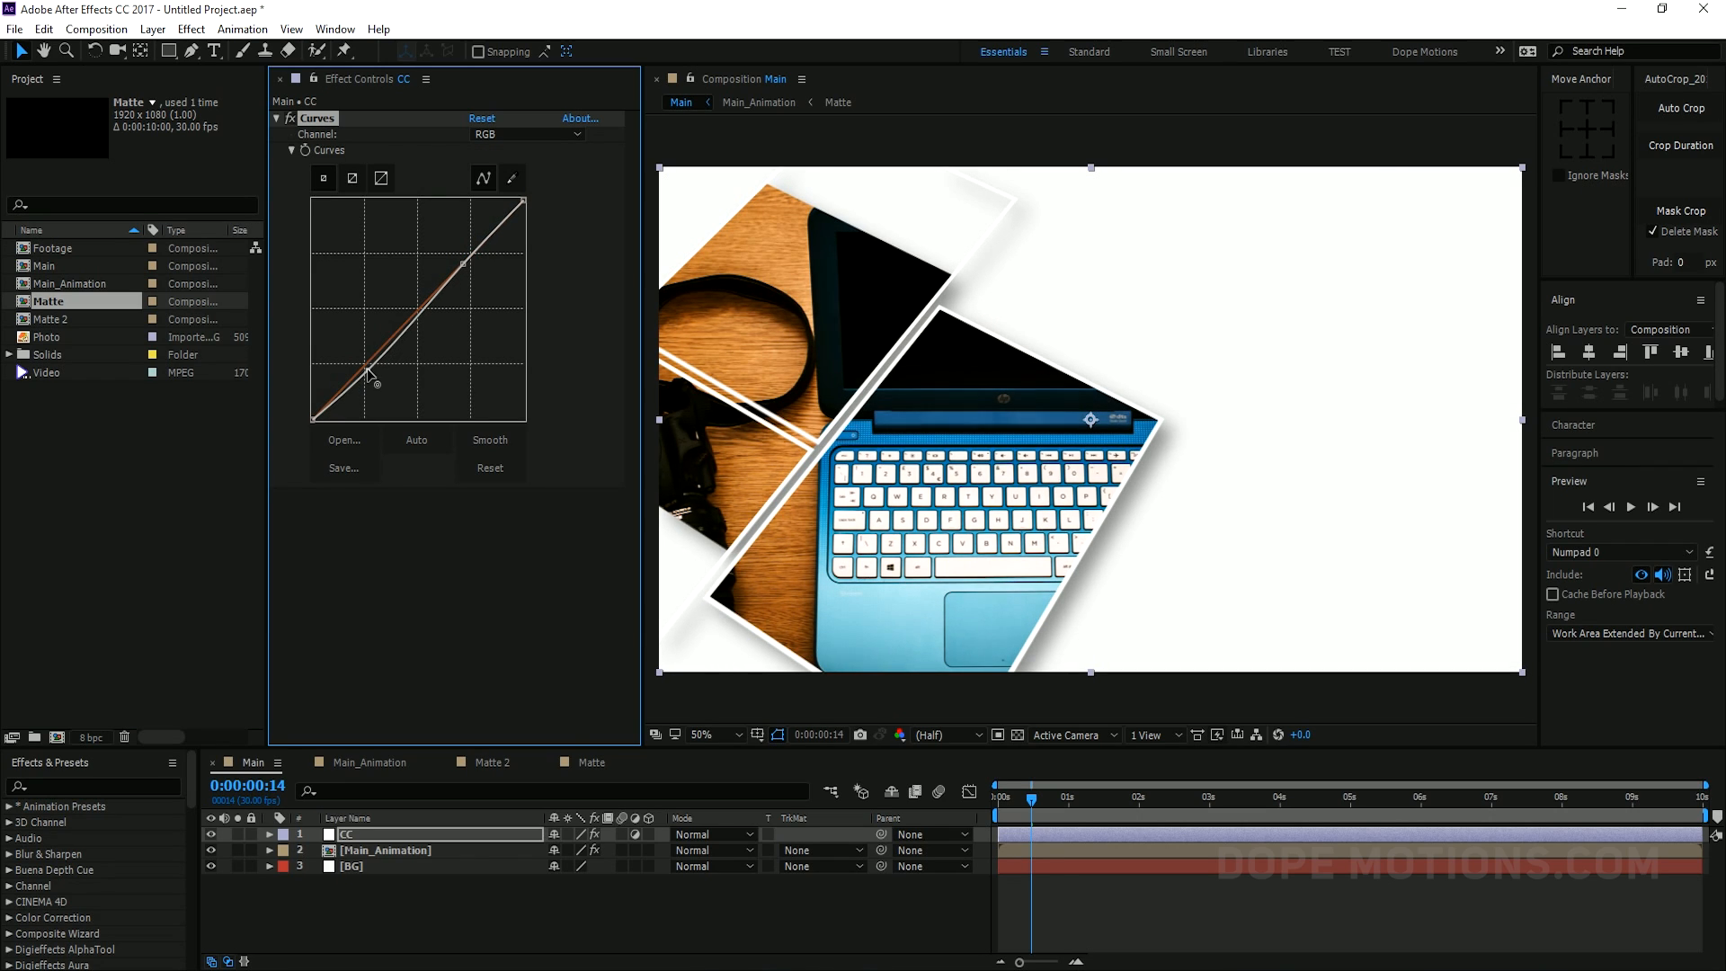
drag(369, 374, 462, 269)
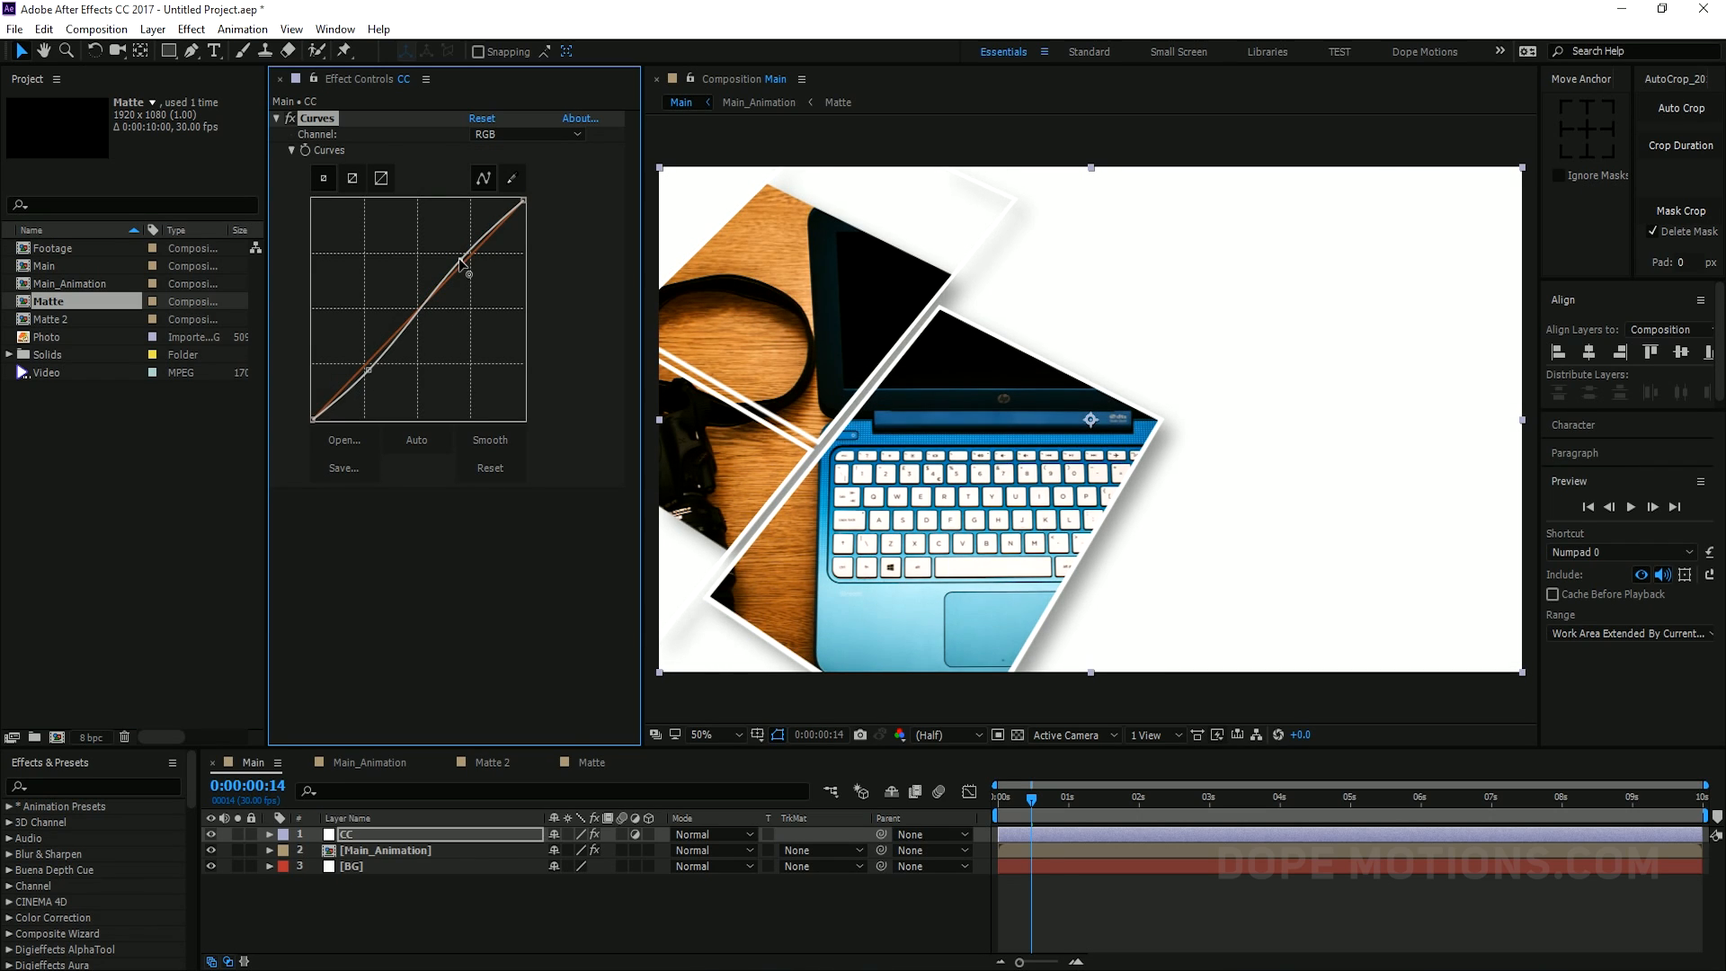
click(416, 439)
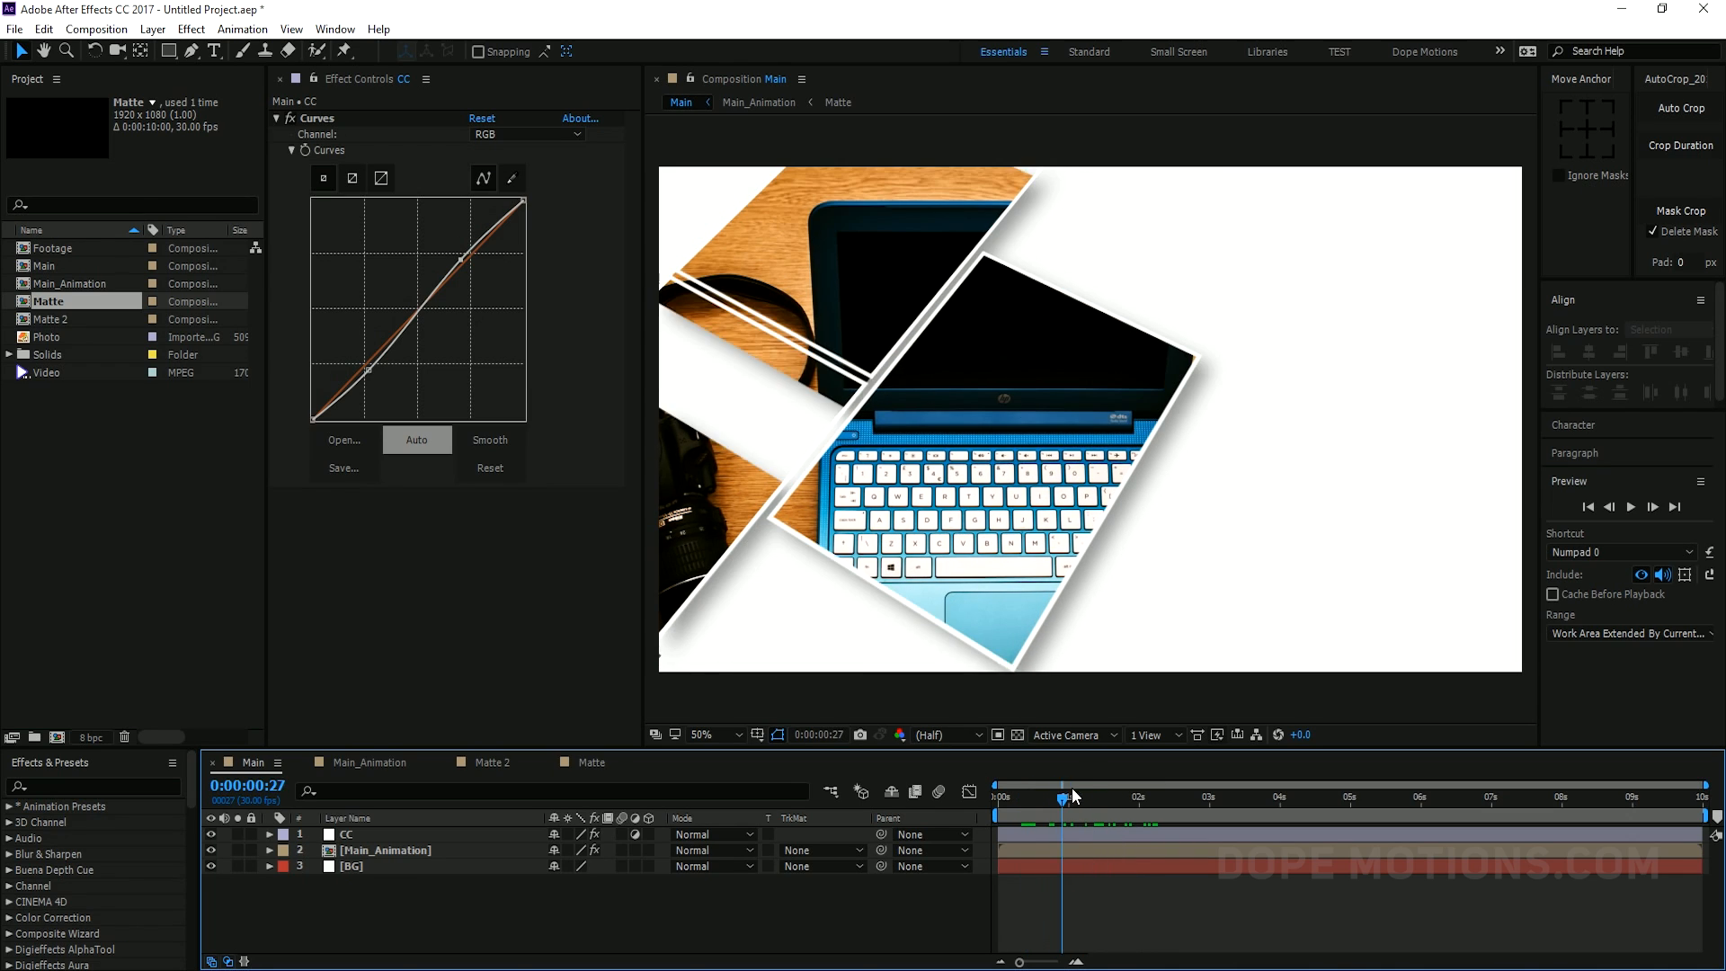
drag(1060, 796, 1089, 796)
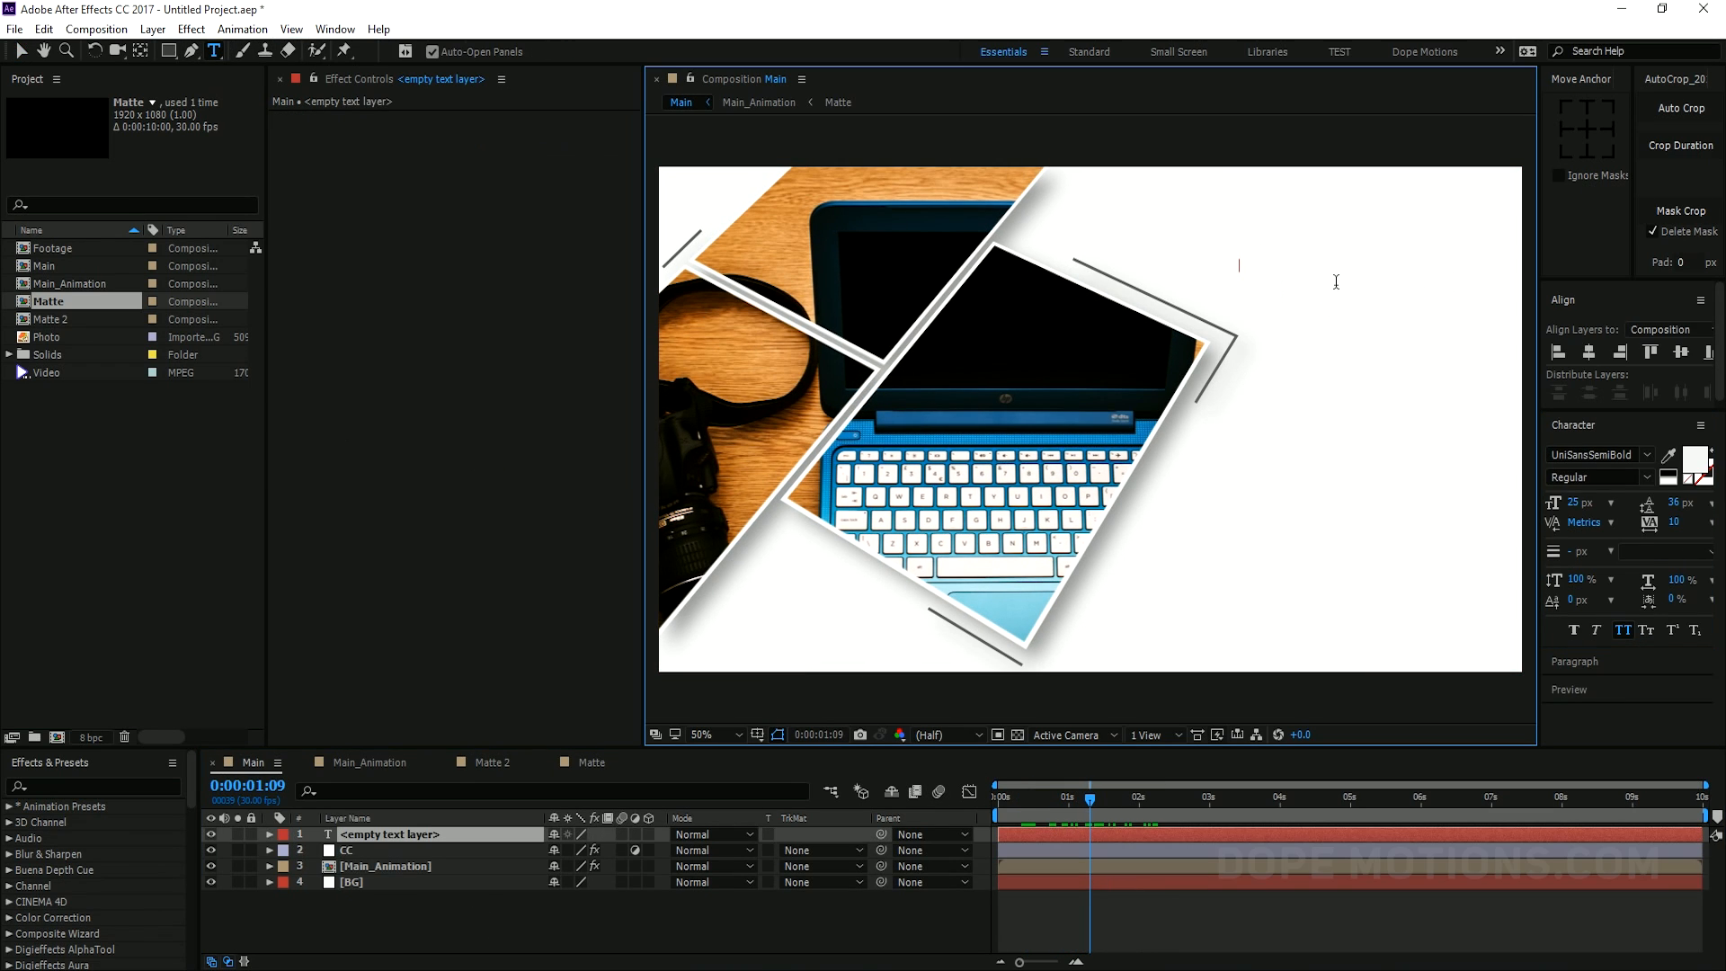
Type the title 'CREATIVE DESIGN' at the upper right of the collage
text(C)
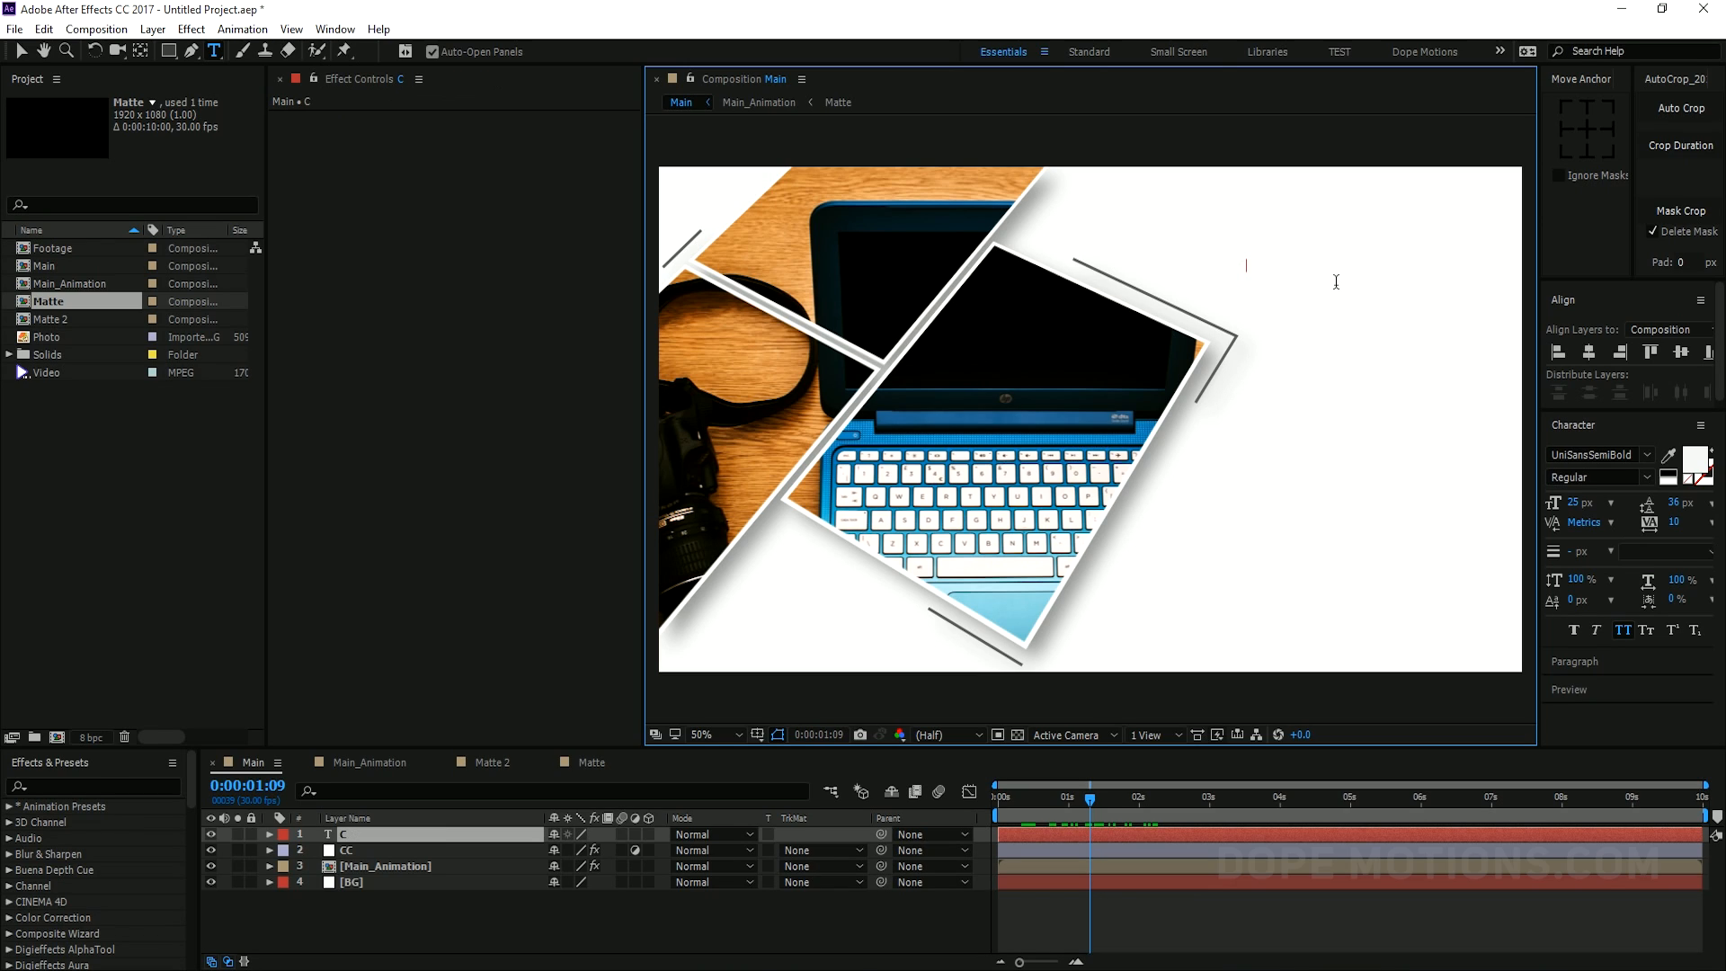
text(REATIVE DES)
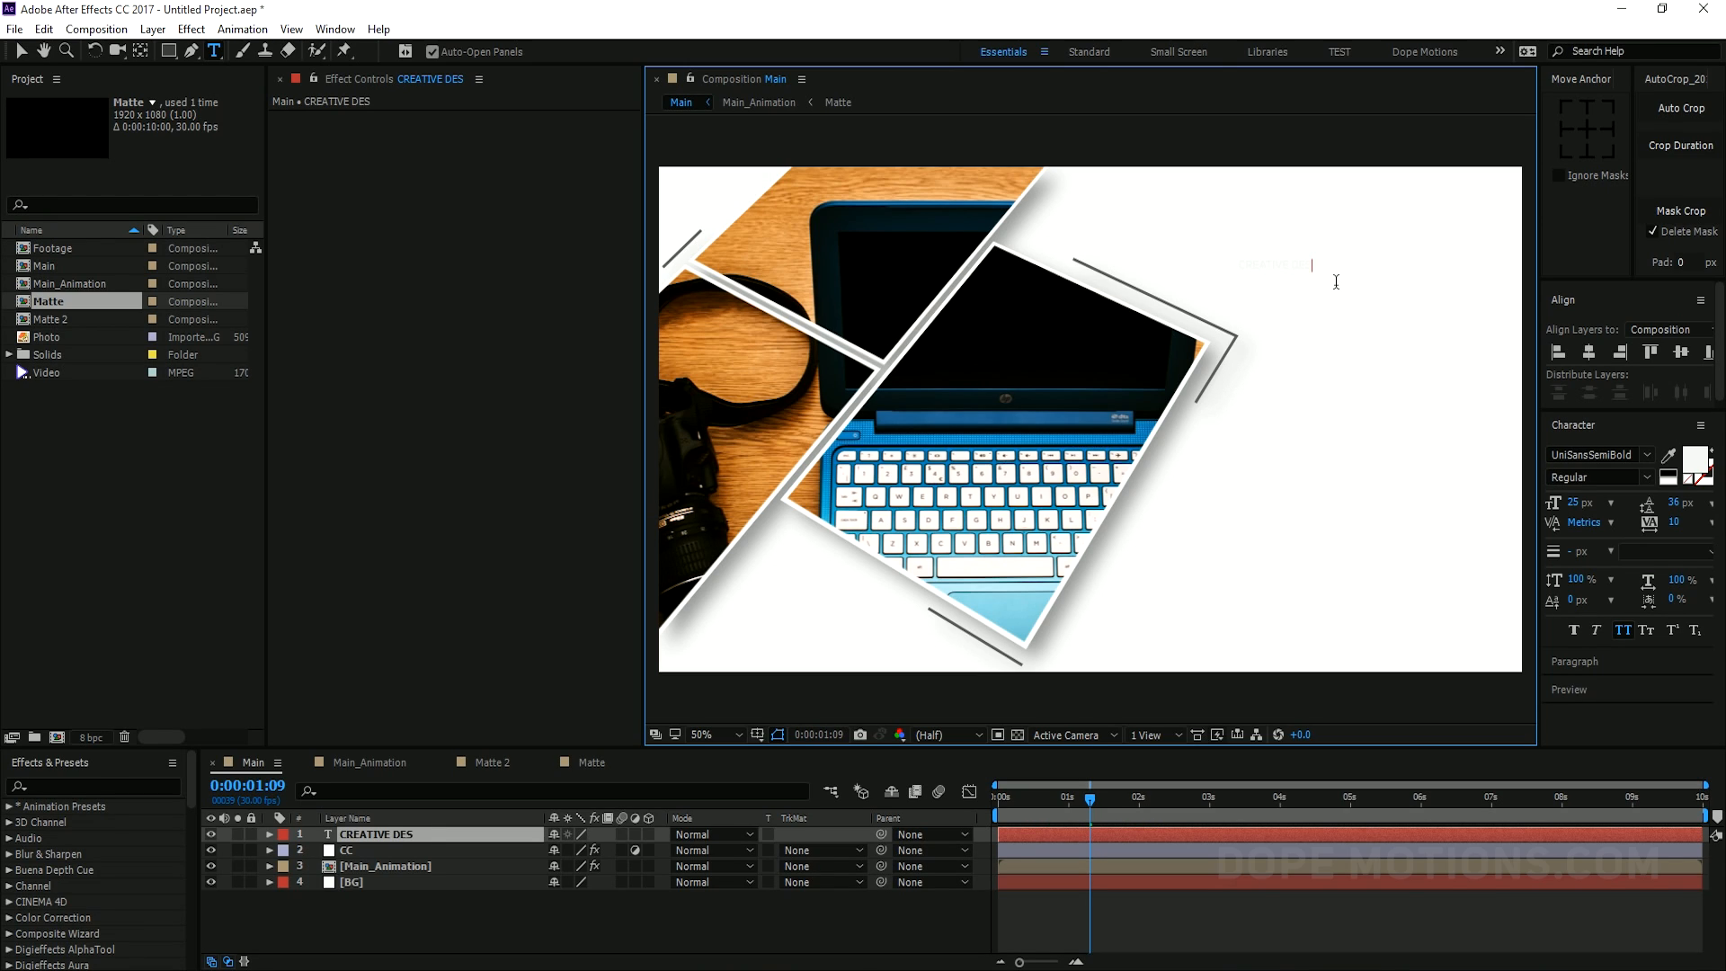
text(IGN)
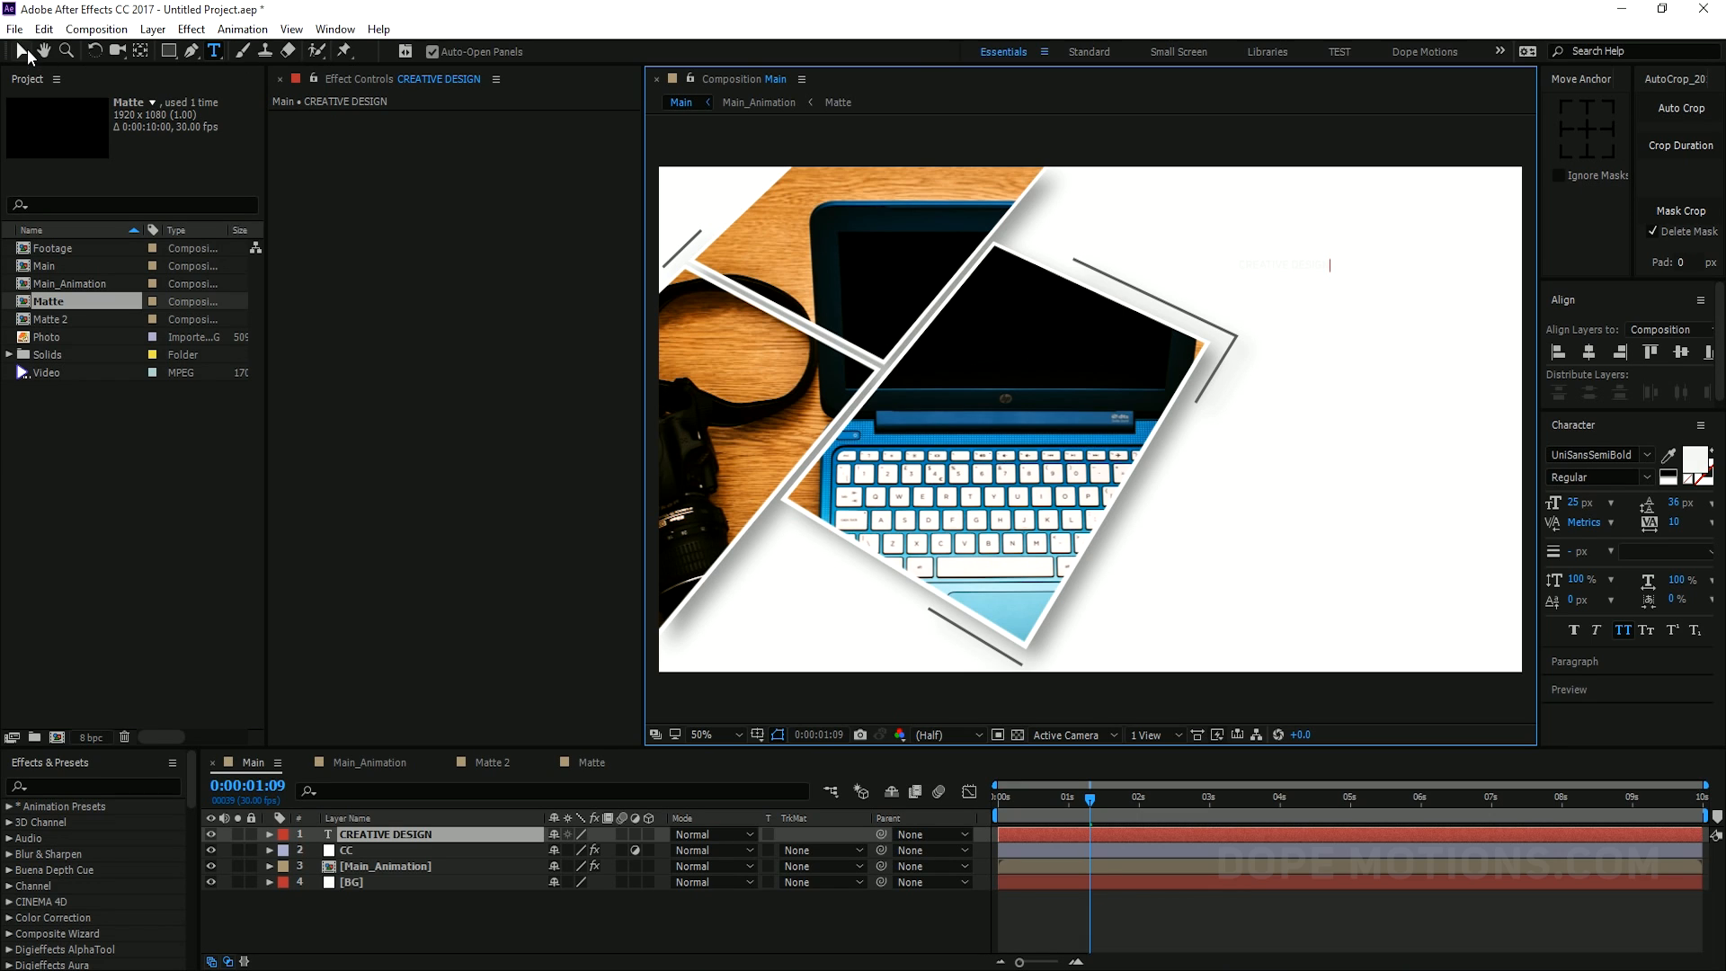
click(1691, 462)
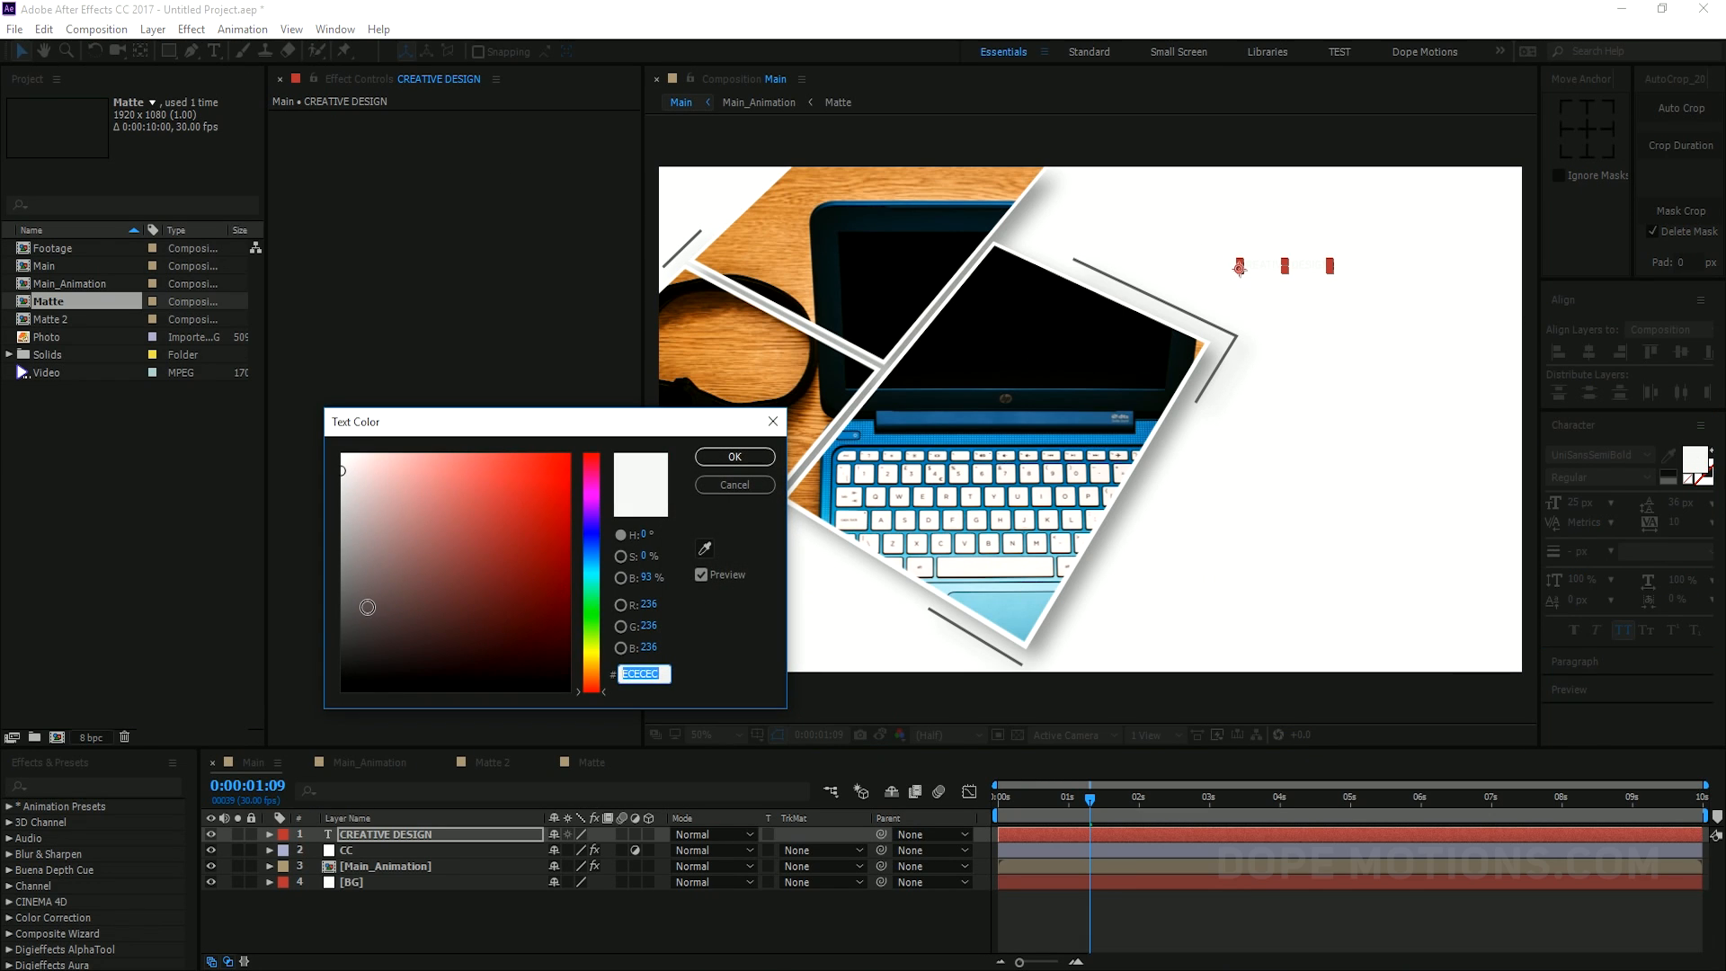
click(735, 455)
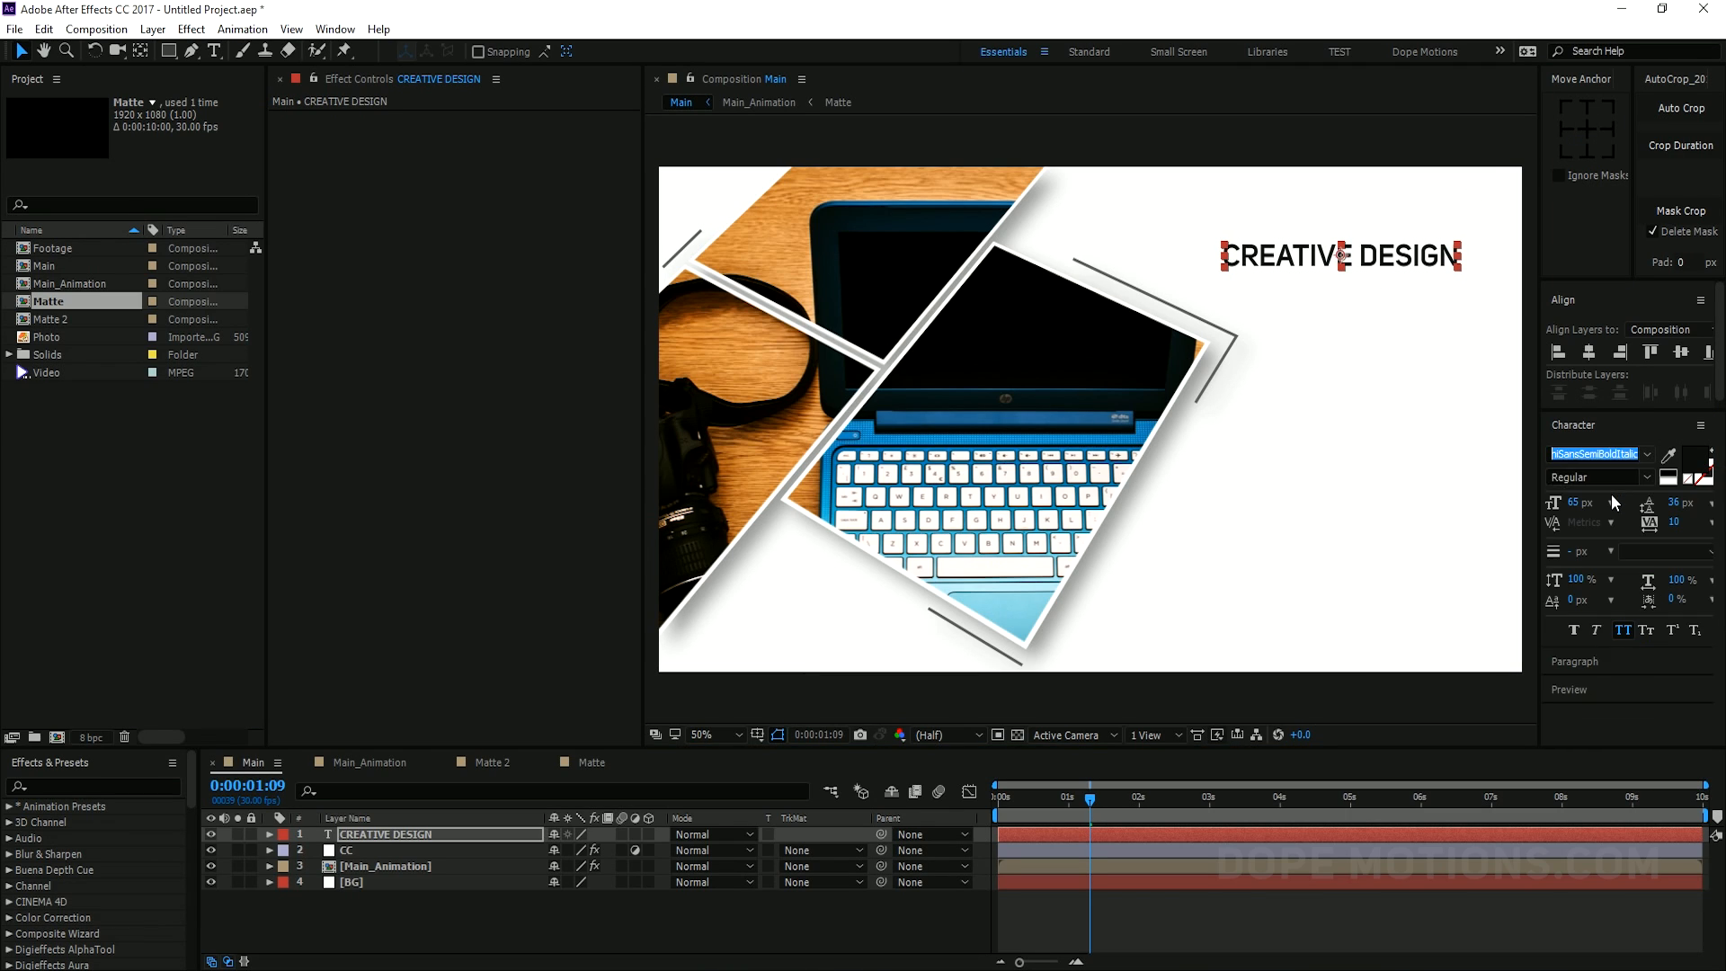
Set the title font to Uni Sans Regular
click(1647, 455)
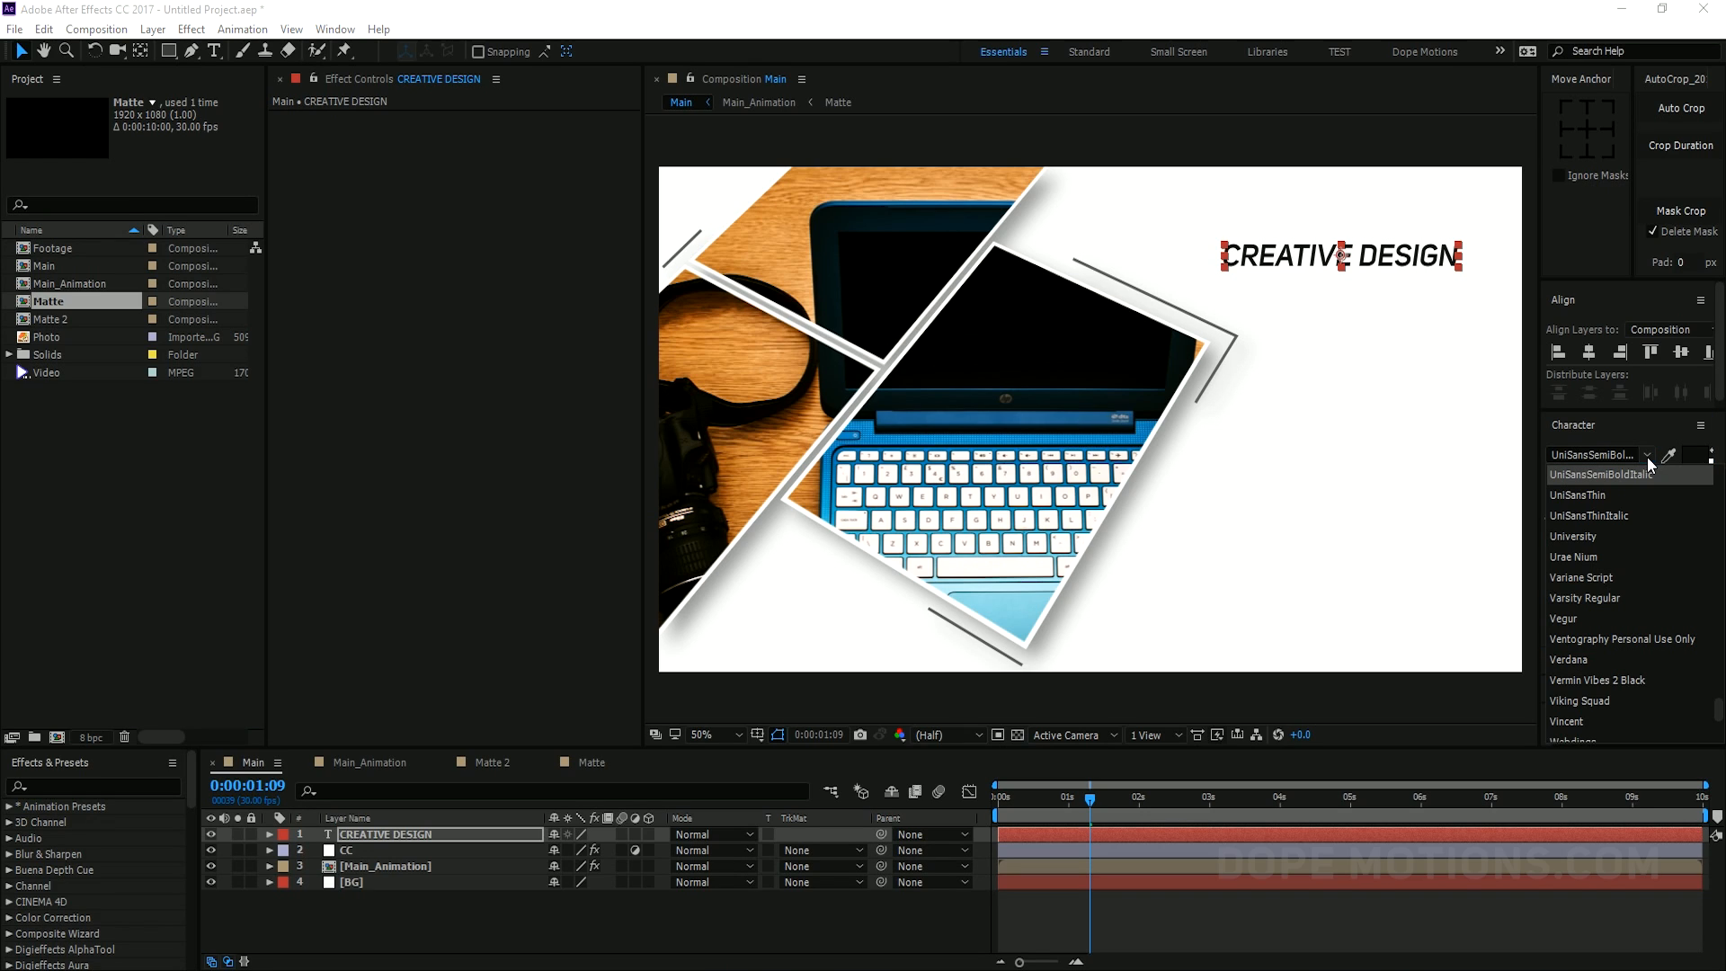
click(1578, 495)
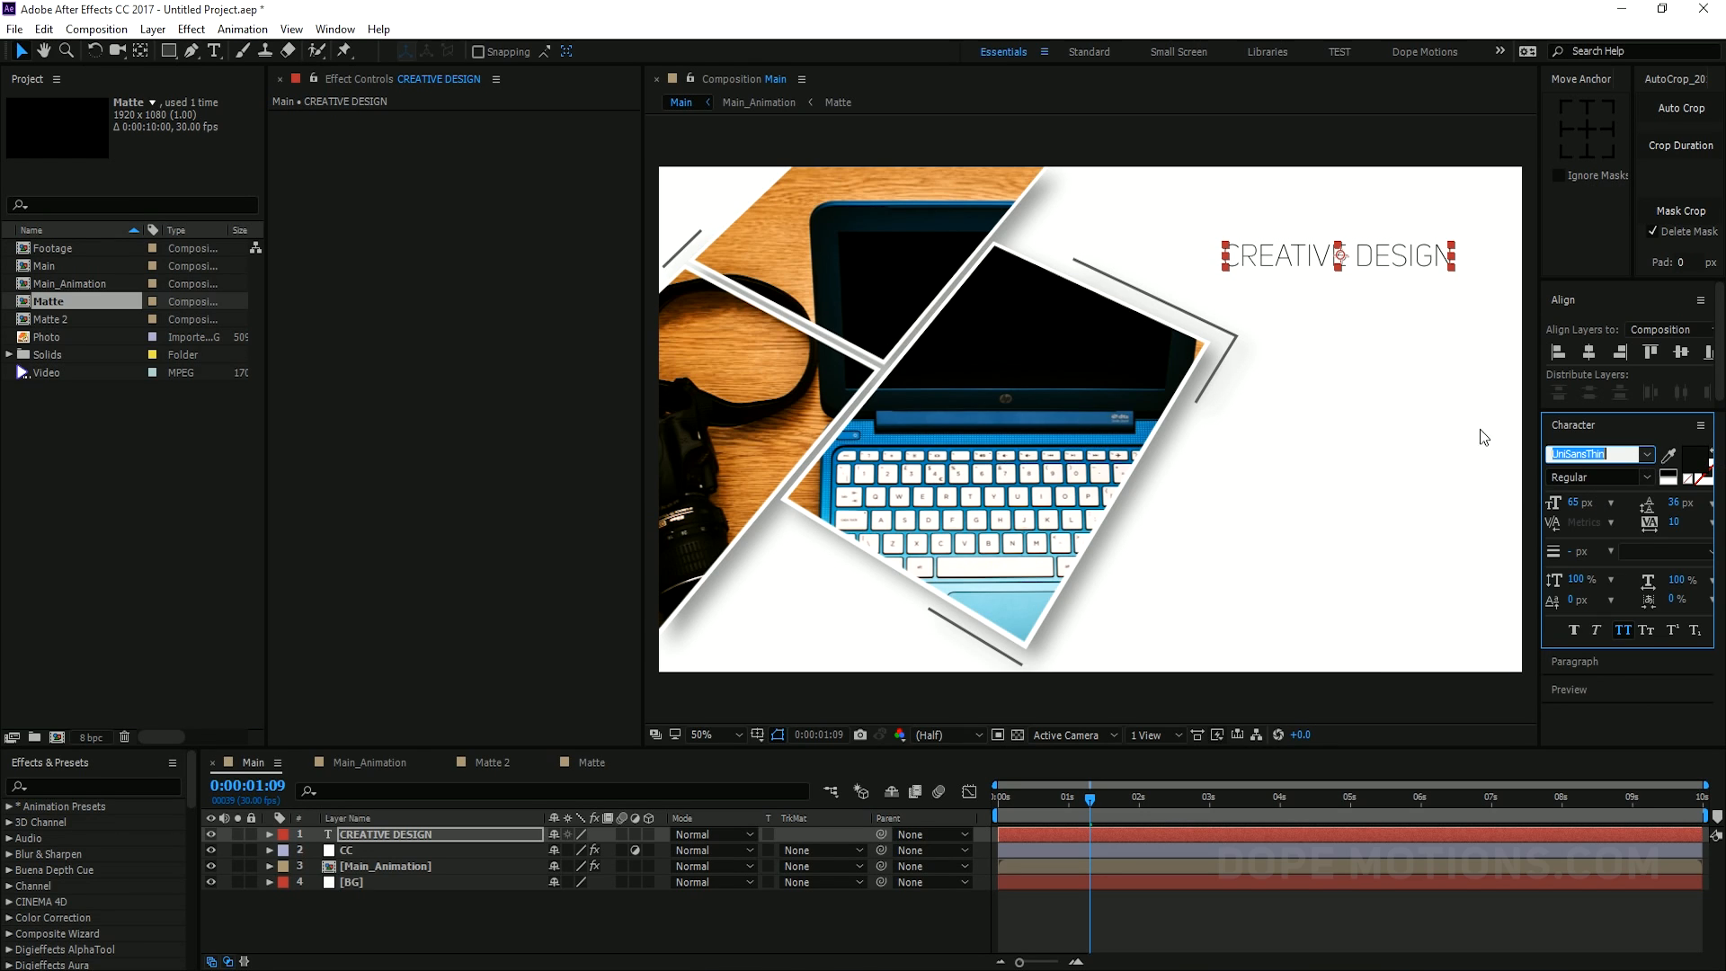
click(1599, 455)
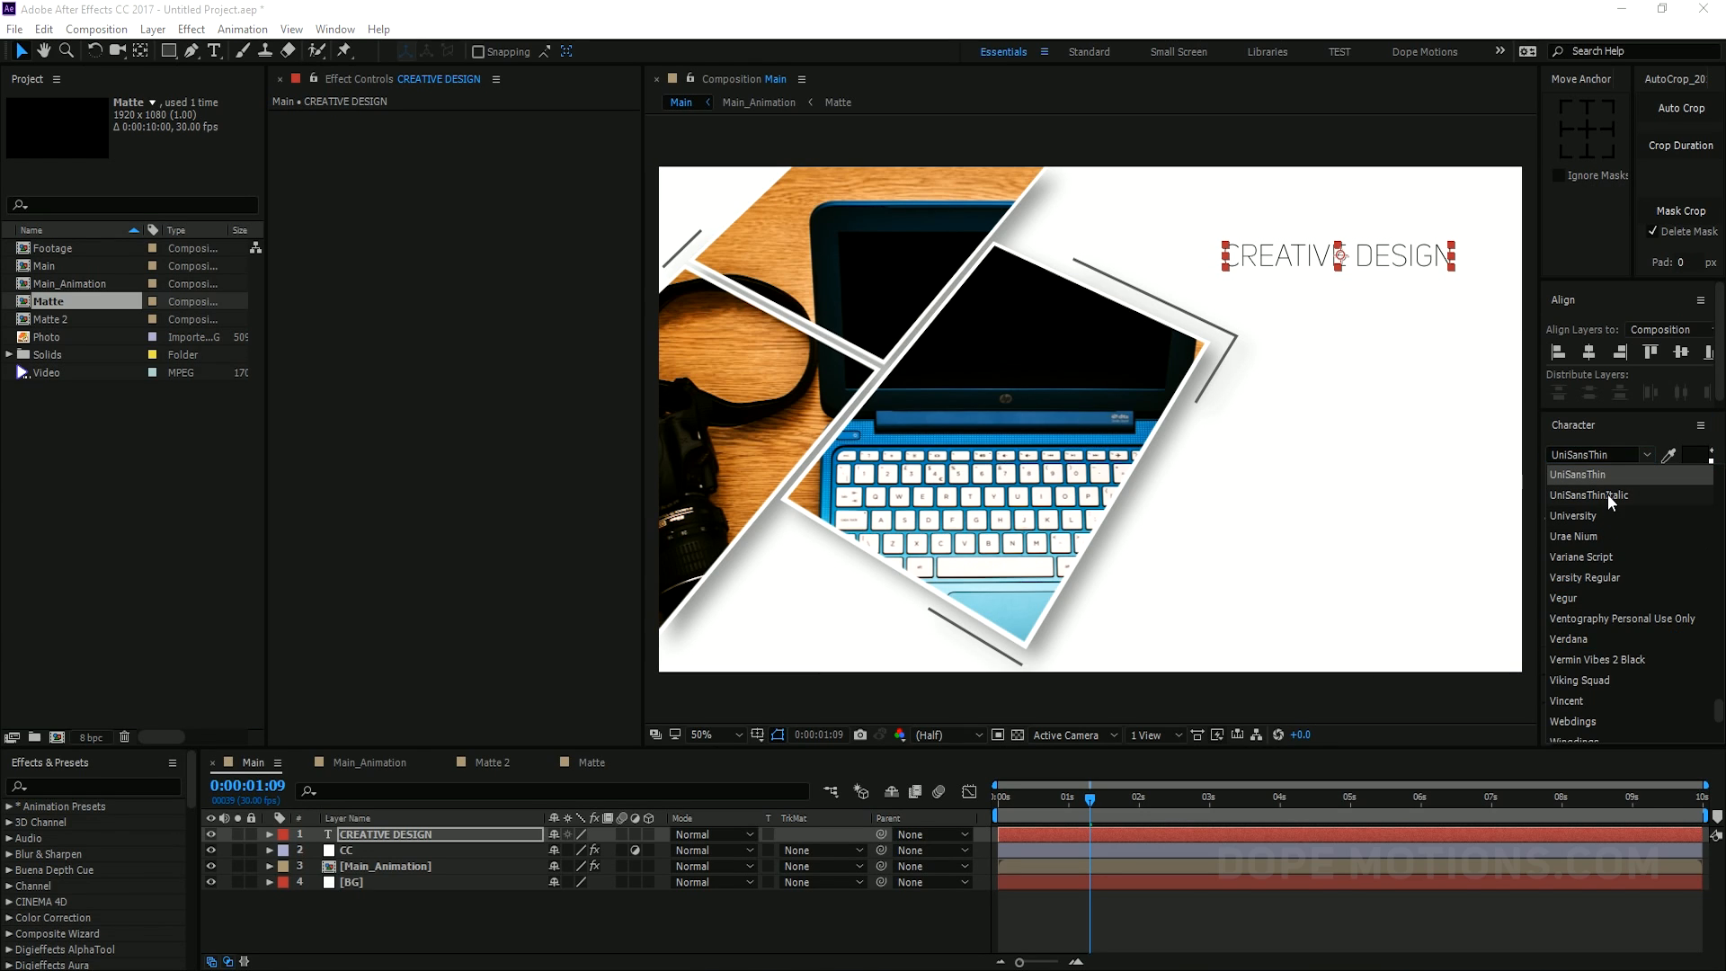
click(1578, 475)
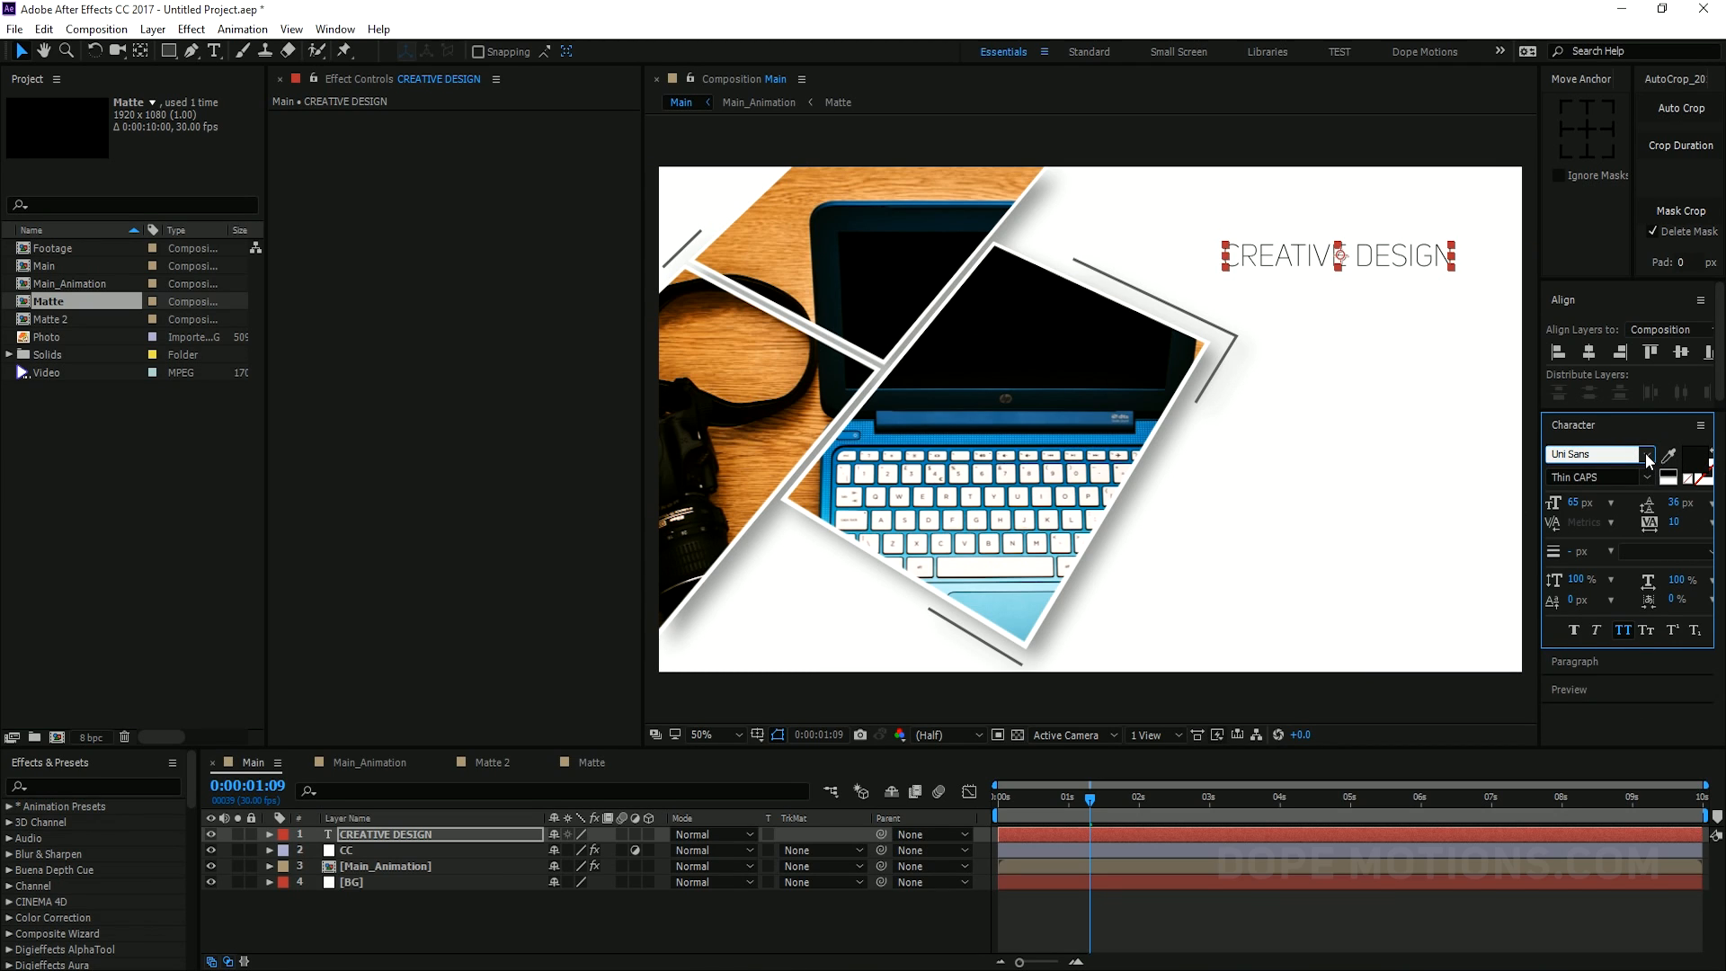
click(1647, 454)
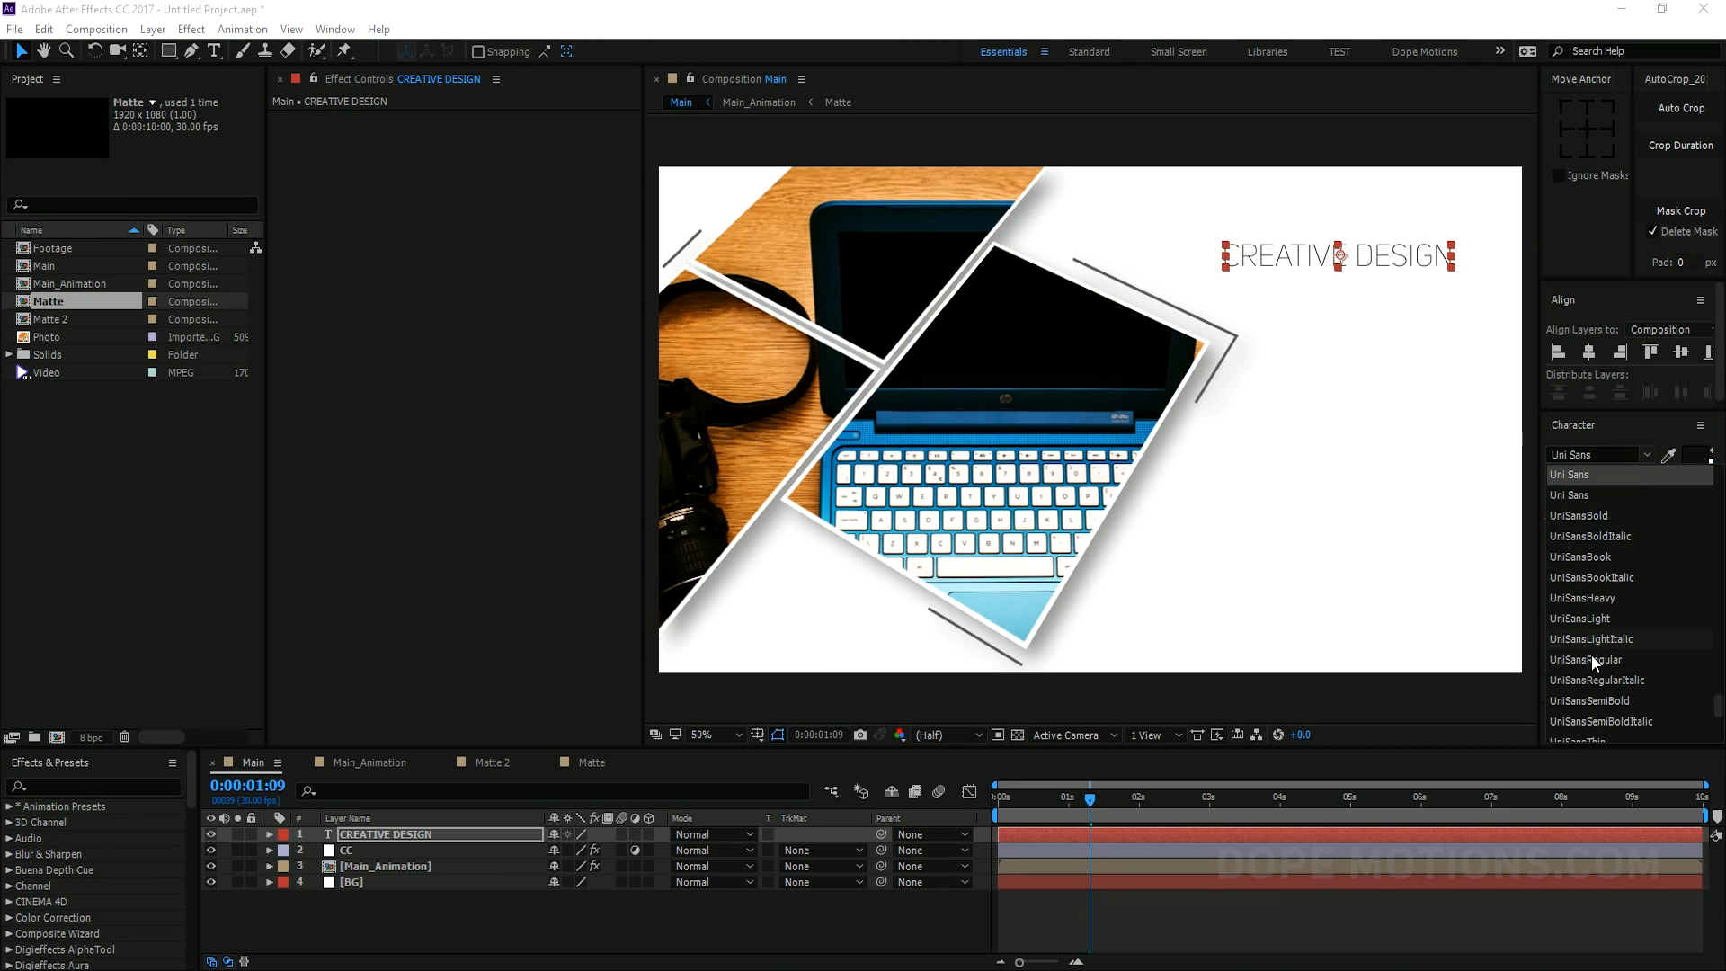
click(1585, 659)
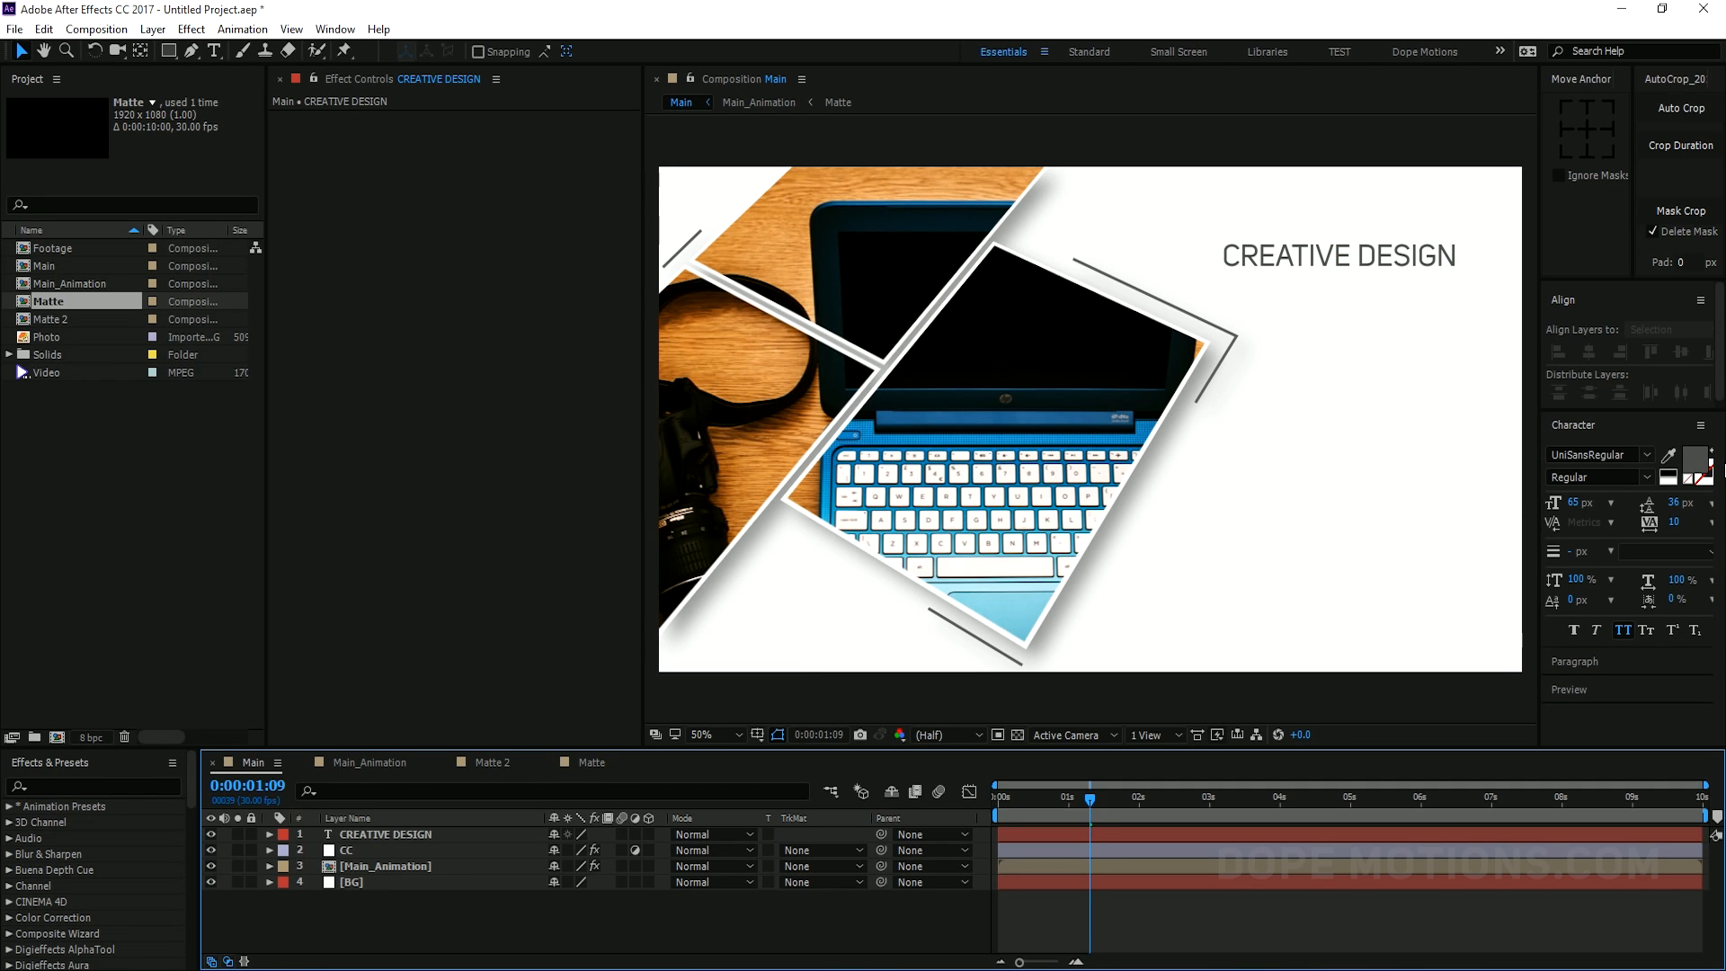
Give the CREATIVE DESIGN title a dark grey fill
click(1695, 459)
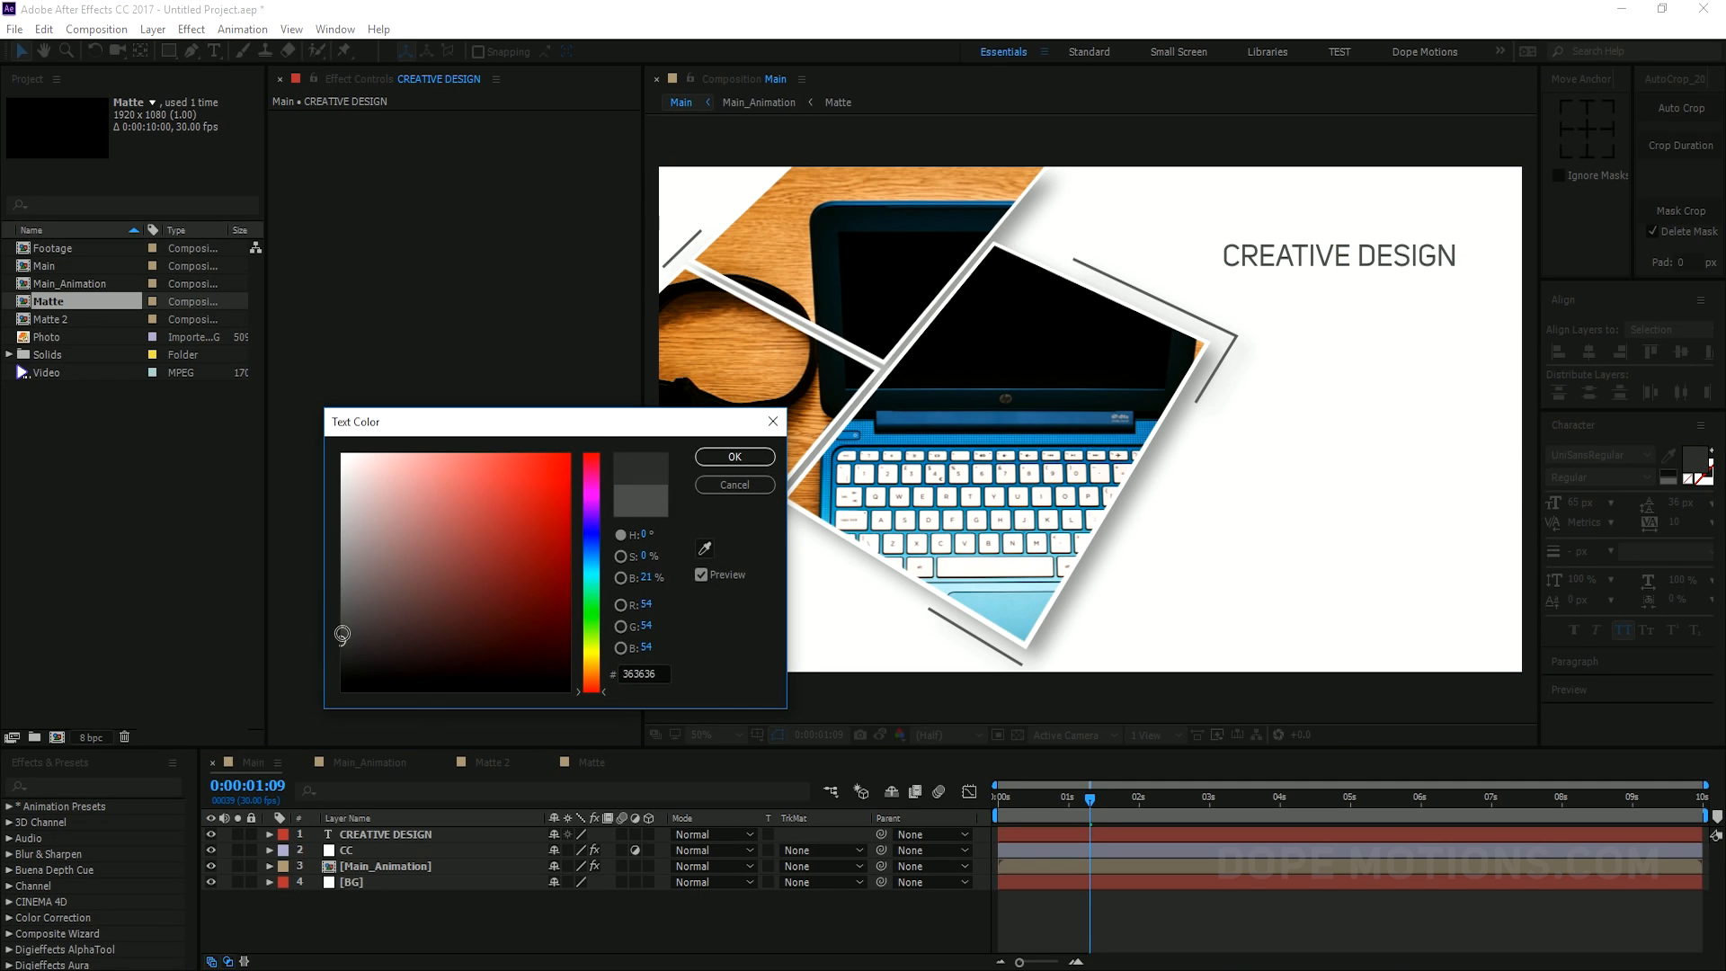
click(735, 456)
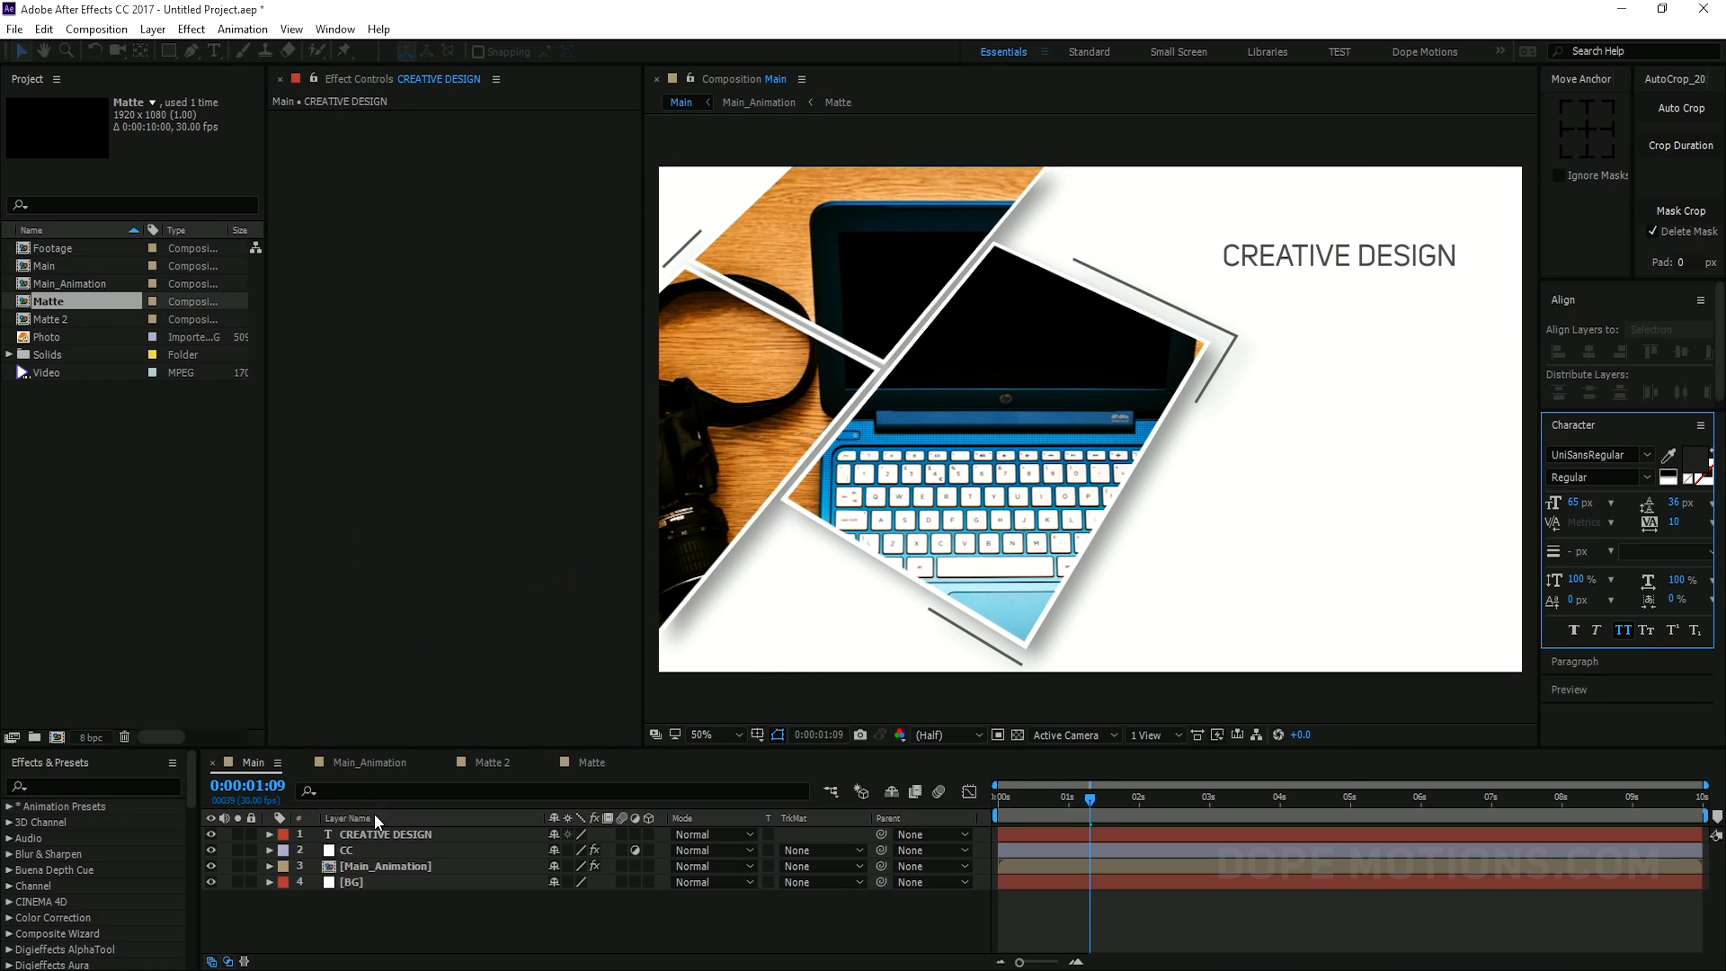
click(1679, 471)
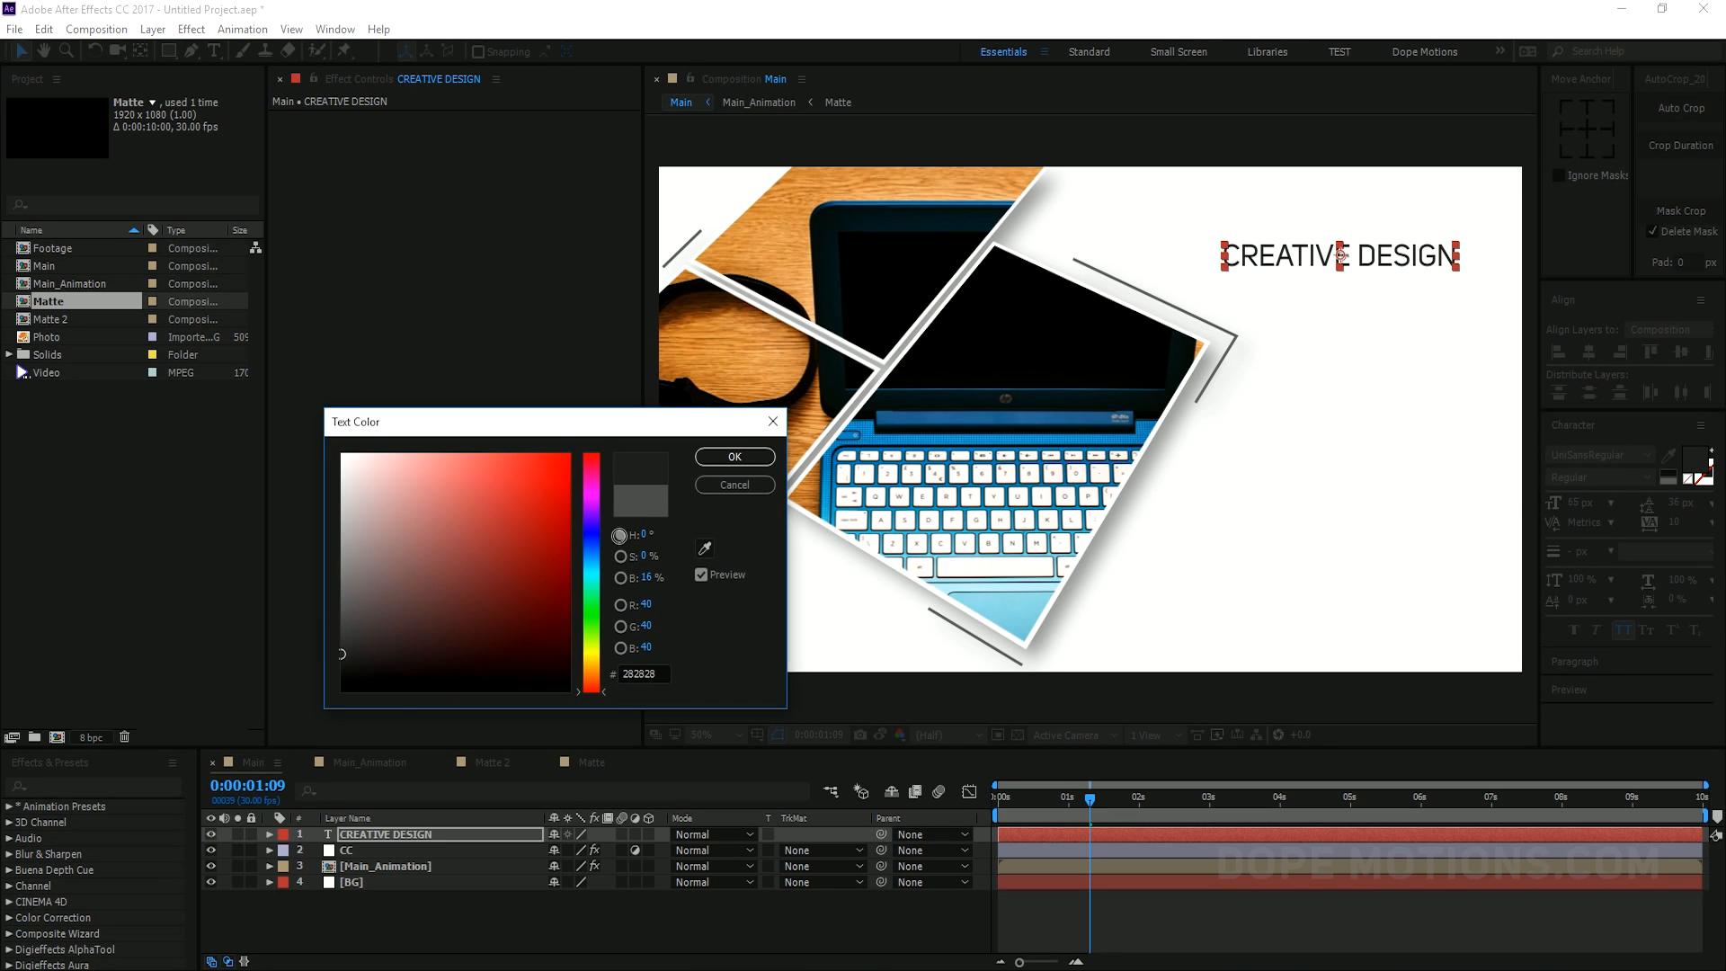
click(734, 457)
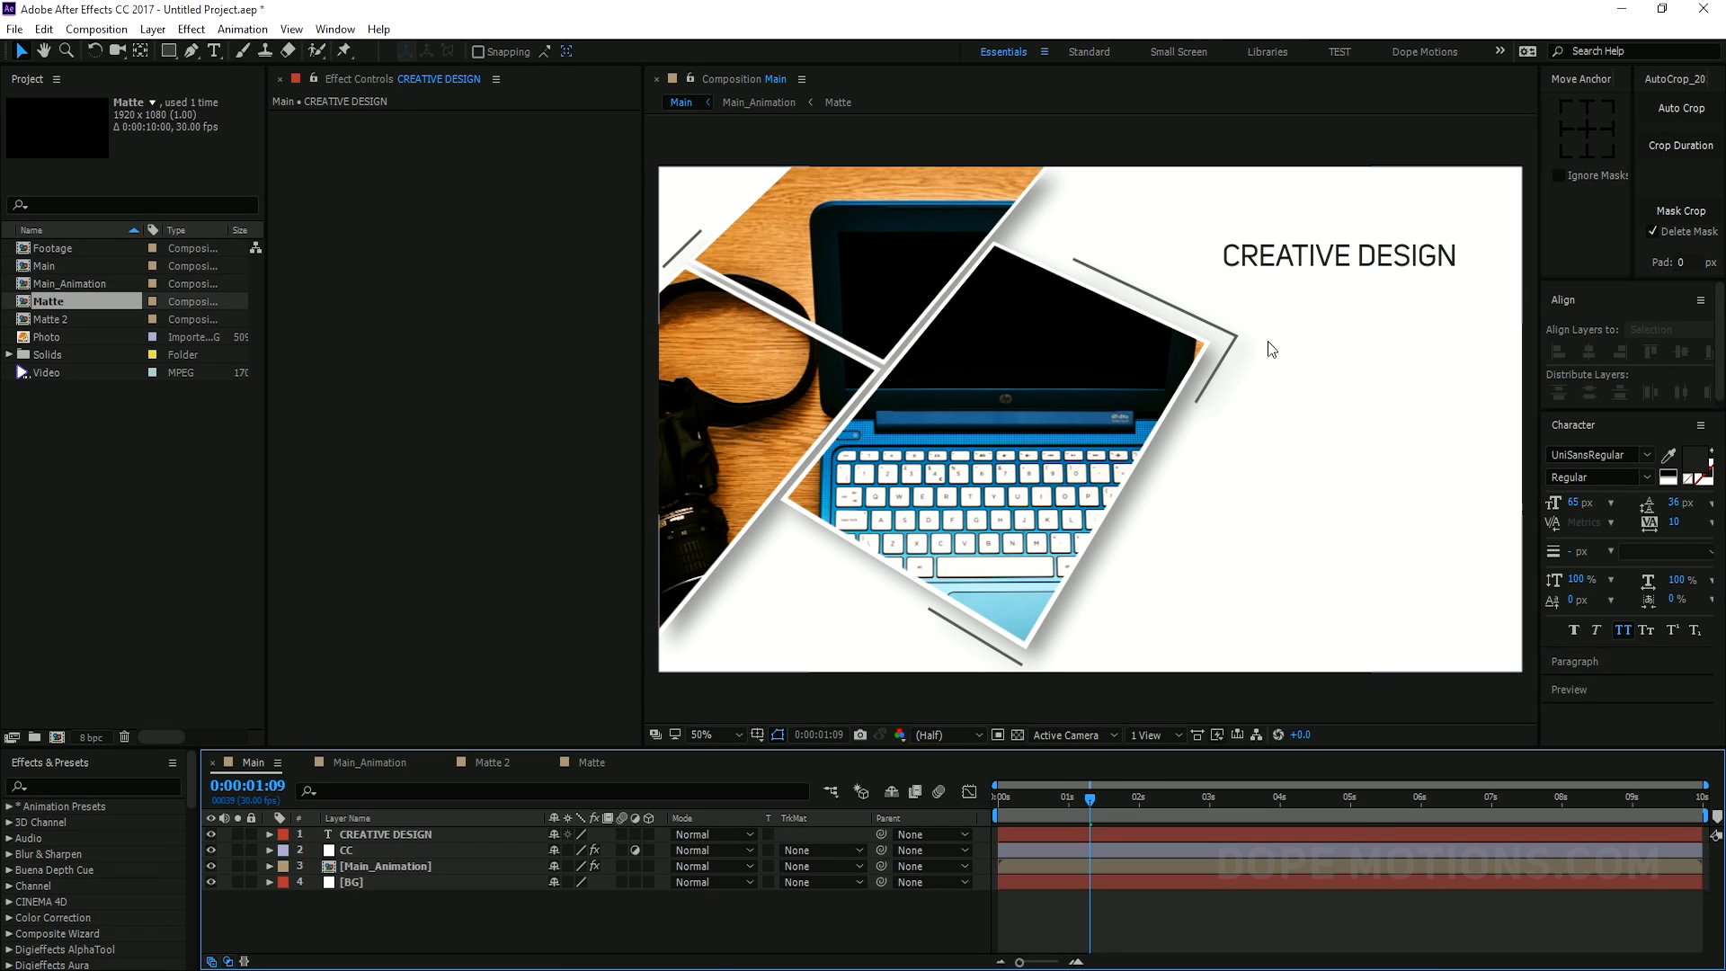
click(1104, 798)
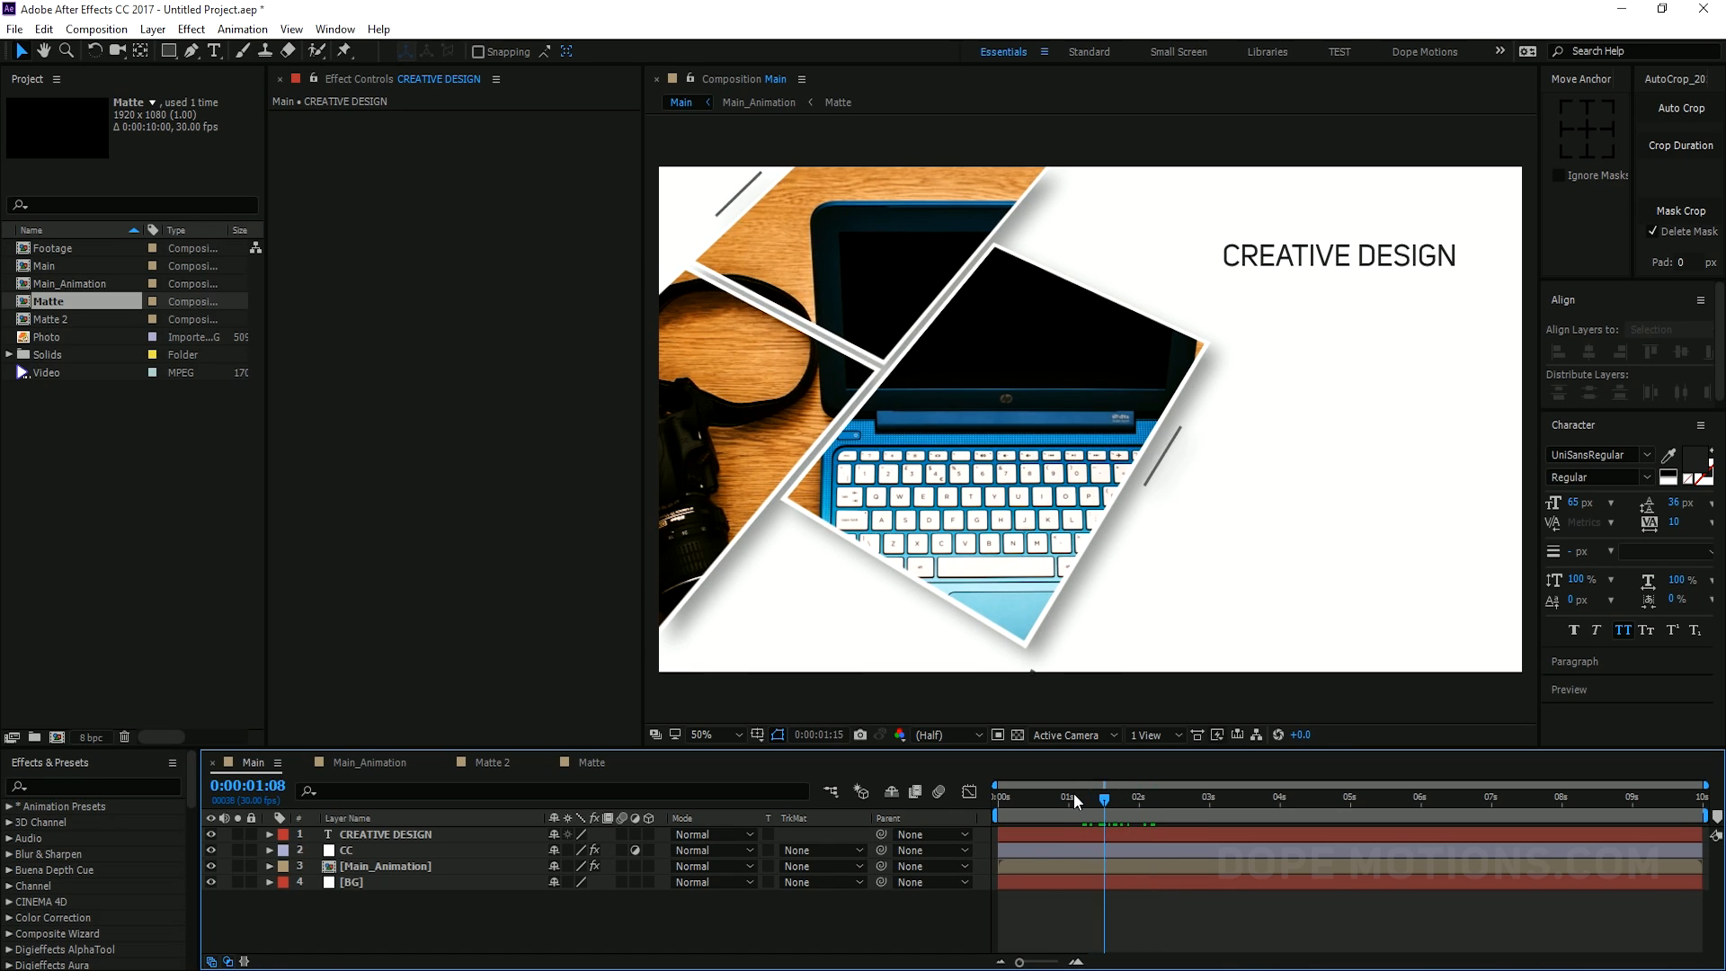
Keyframe the title's Position at one second and start it off-frame at zero
drag(1104, 797, 1087, 797)
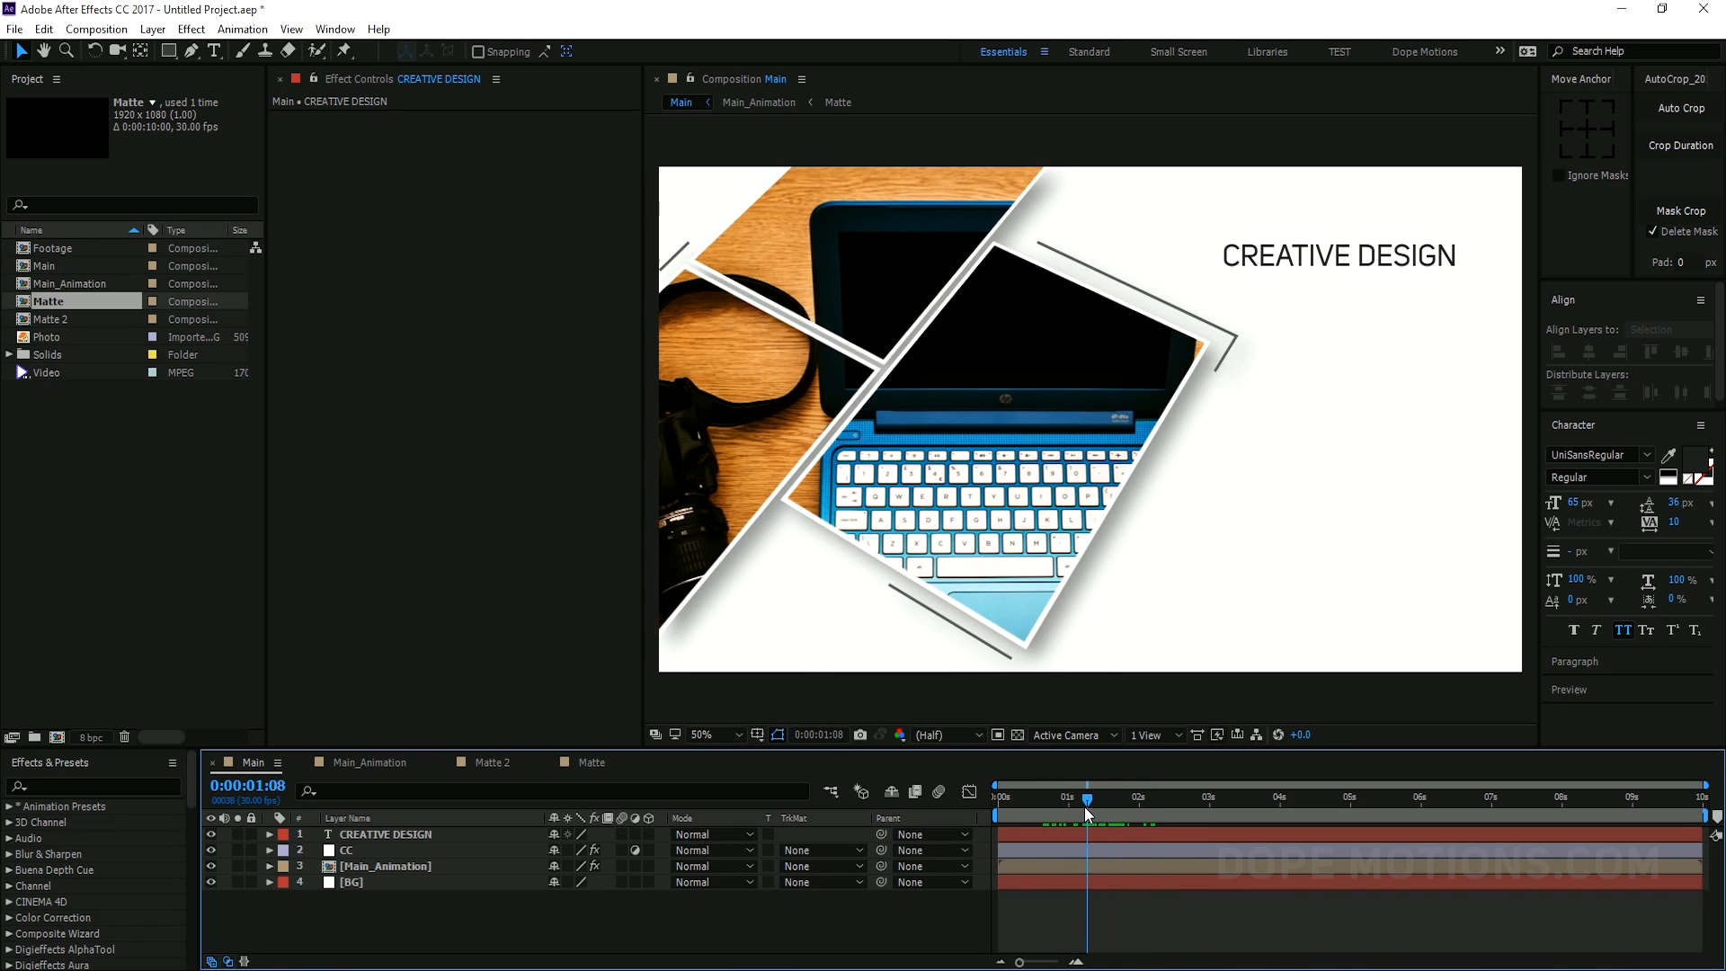
drag(1087, 797, 1067, 798)
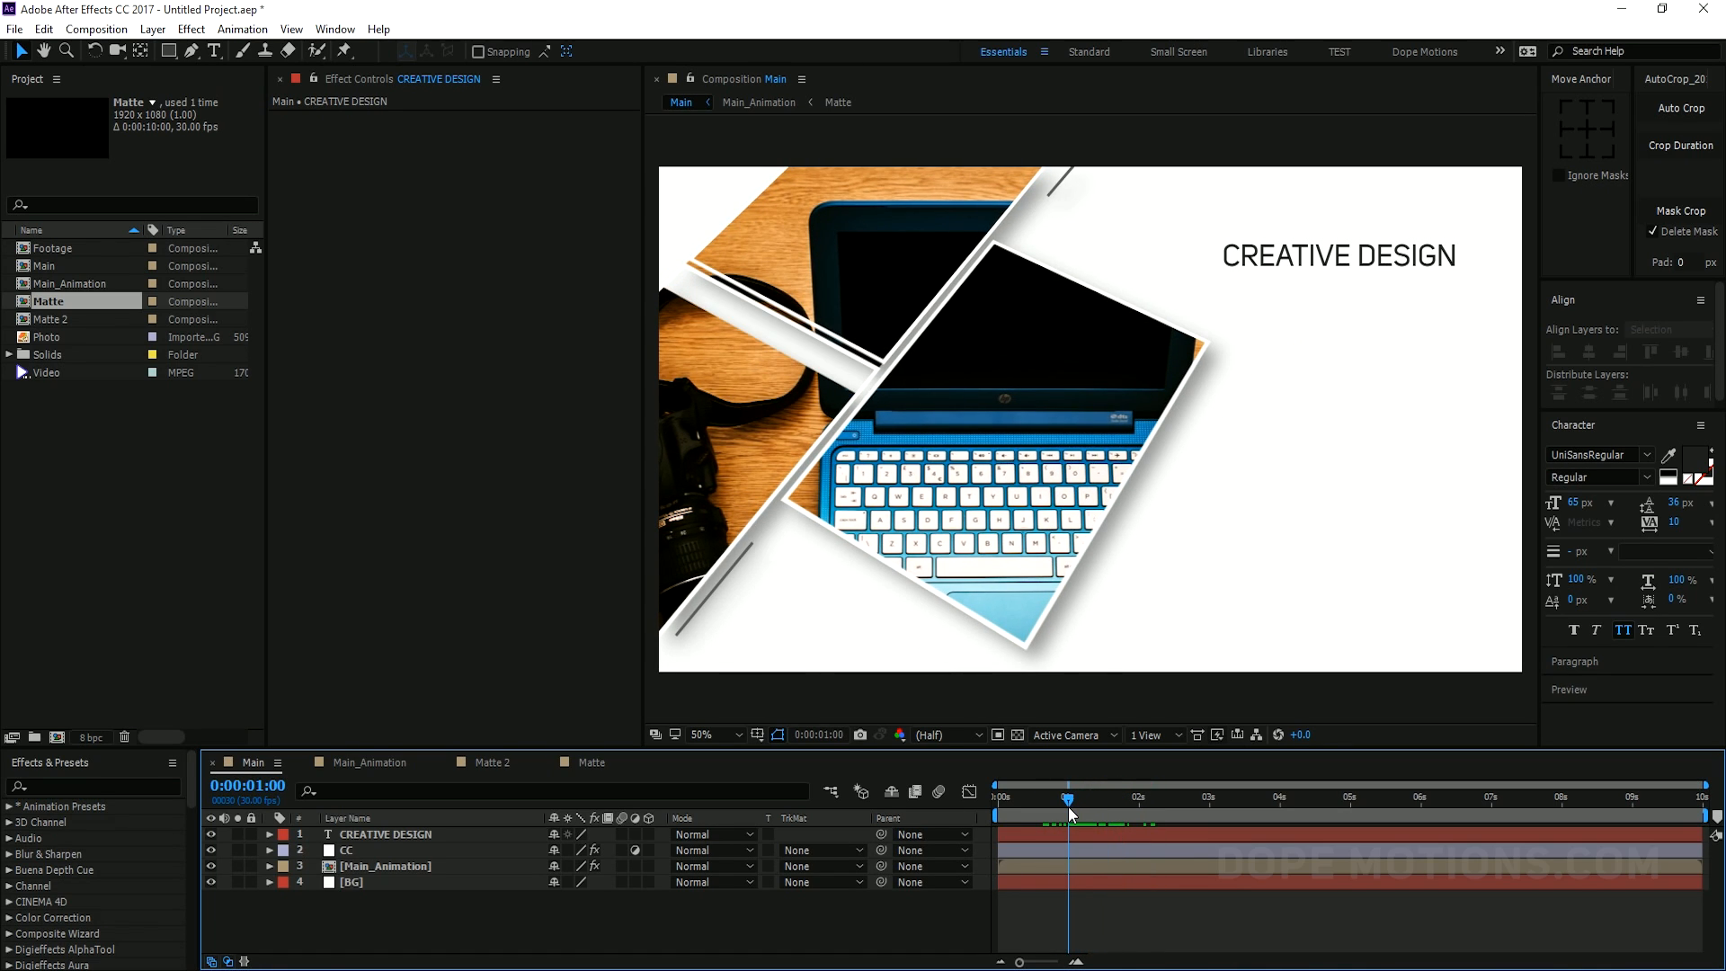
click(269, 834)
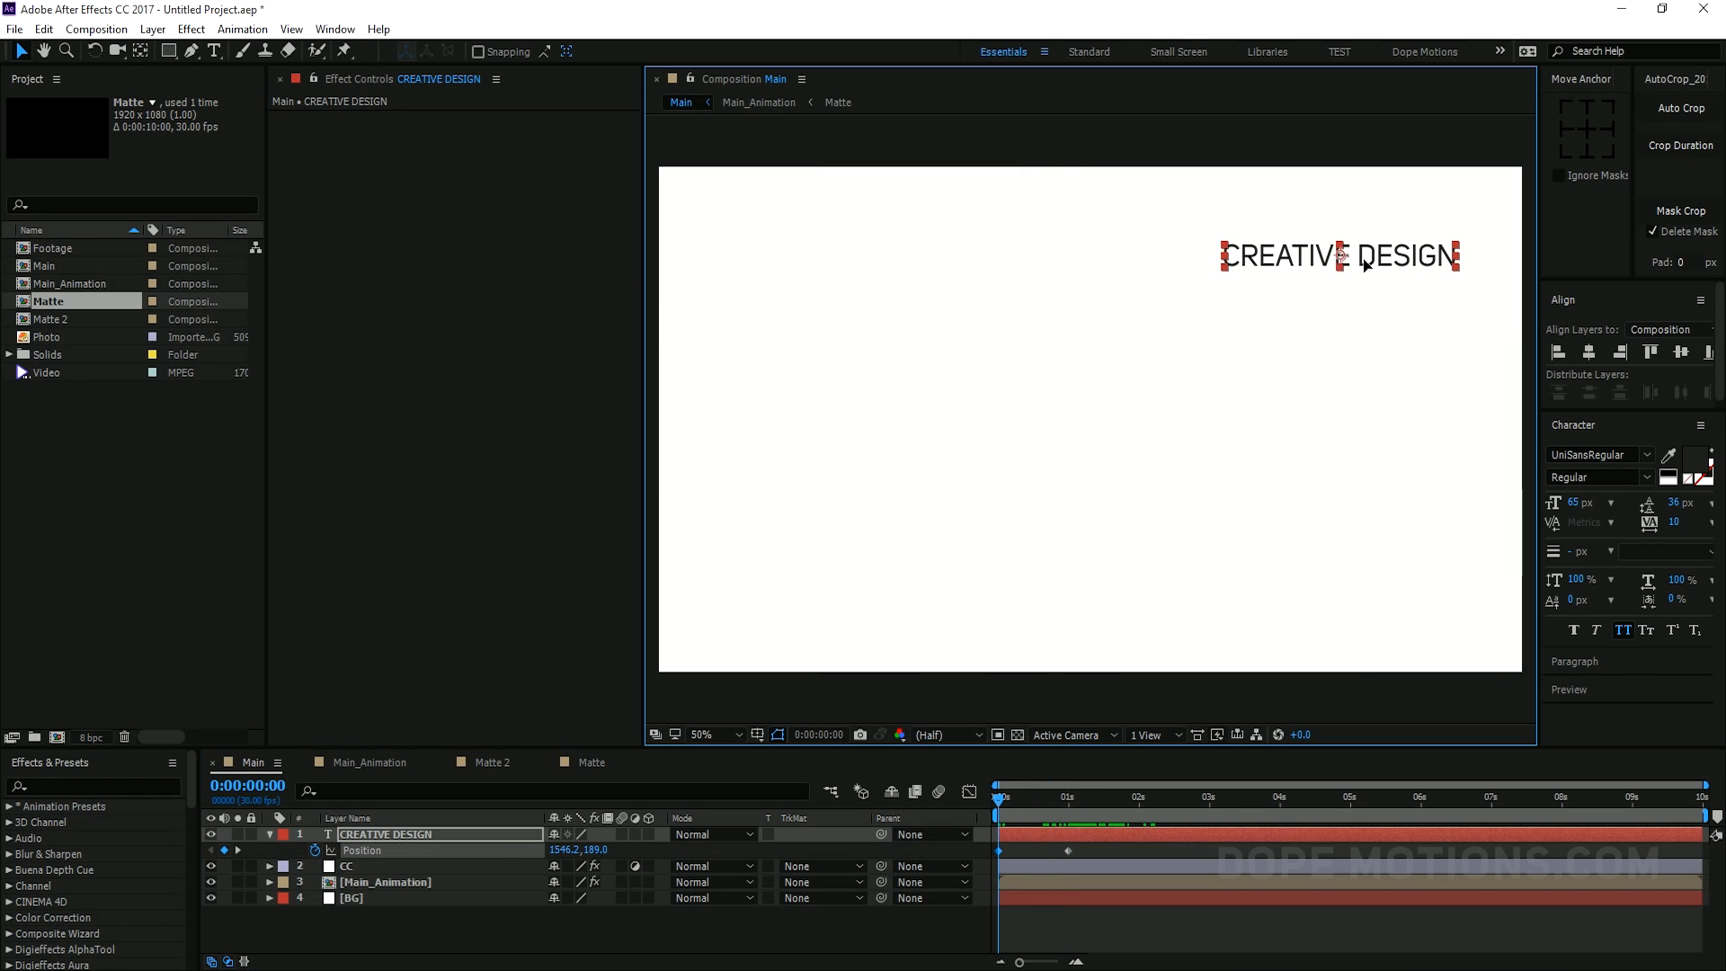
drag(1365, 255, 1505, 255)
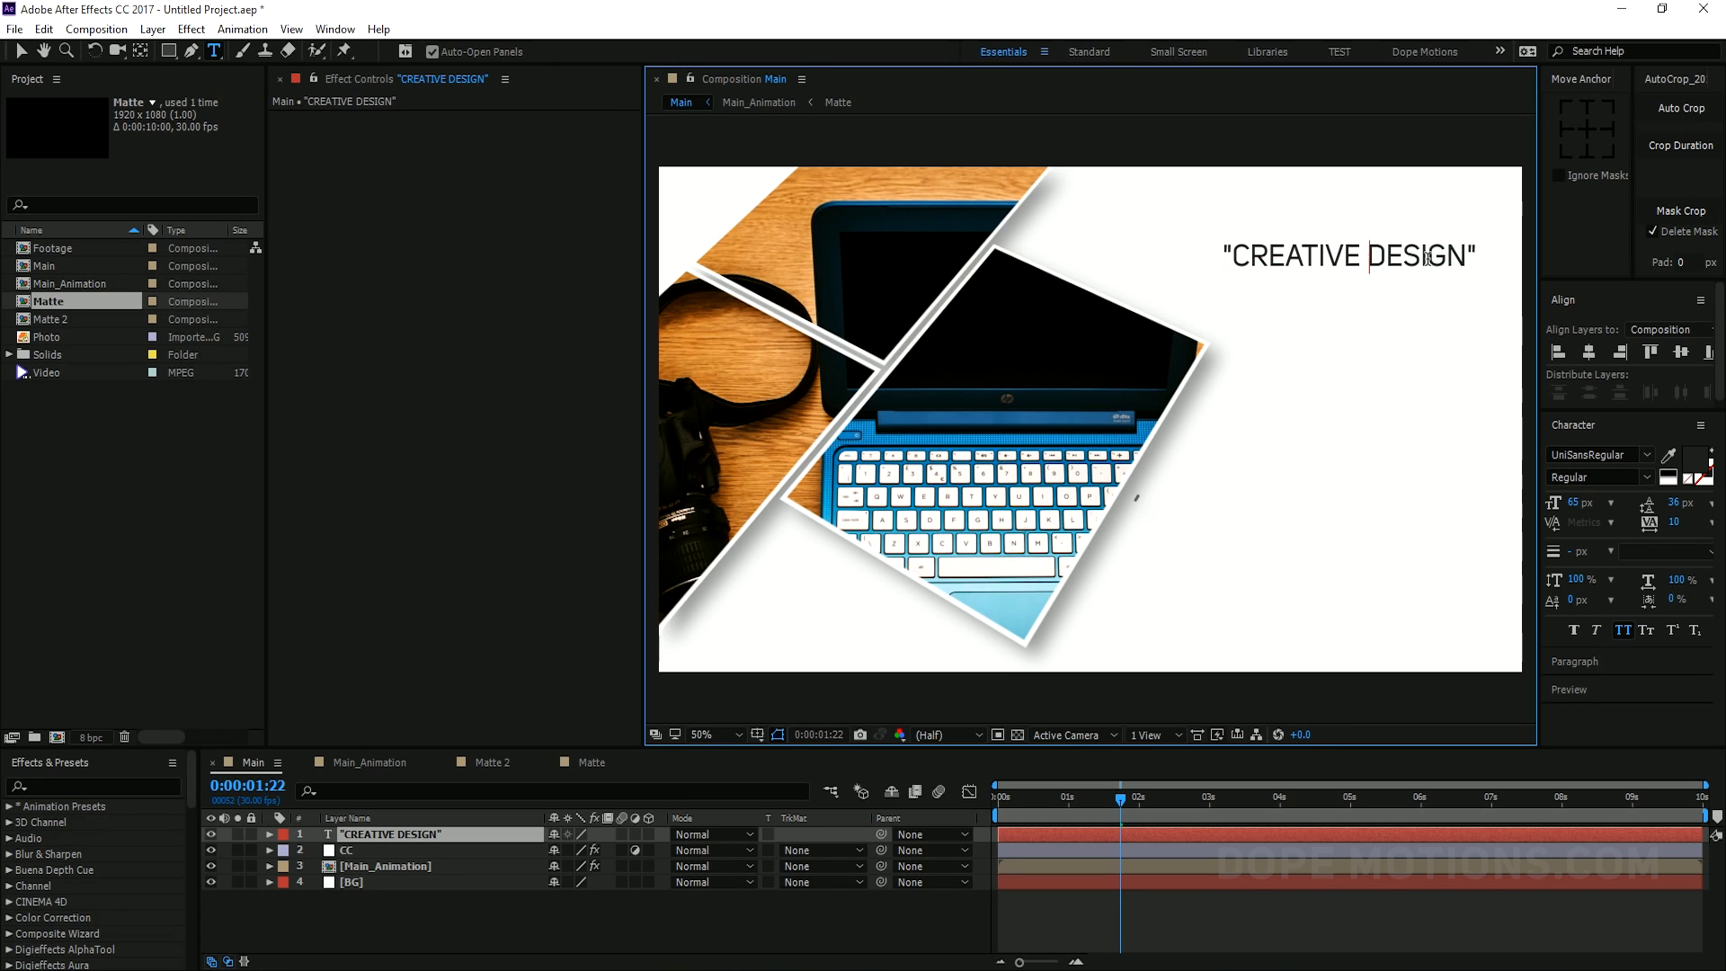
Bold the word DESIGN and add a Position keyframe near four seconds
double_click(1416, 256)
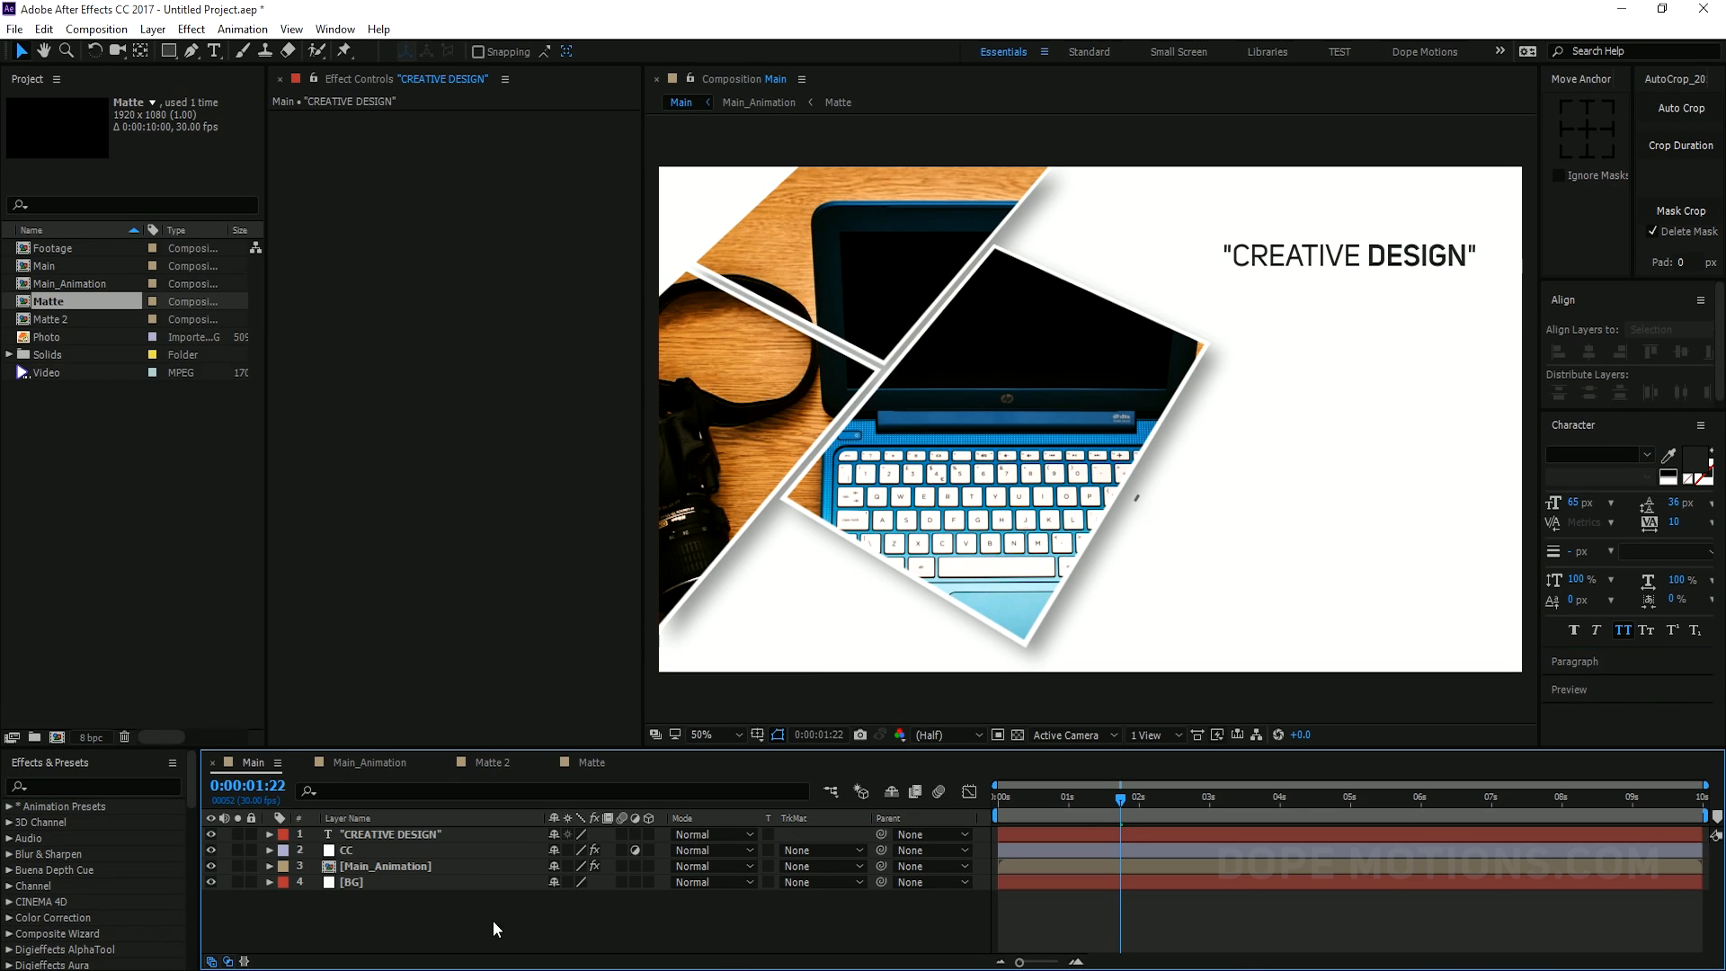
click(1230, 798)
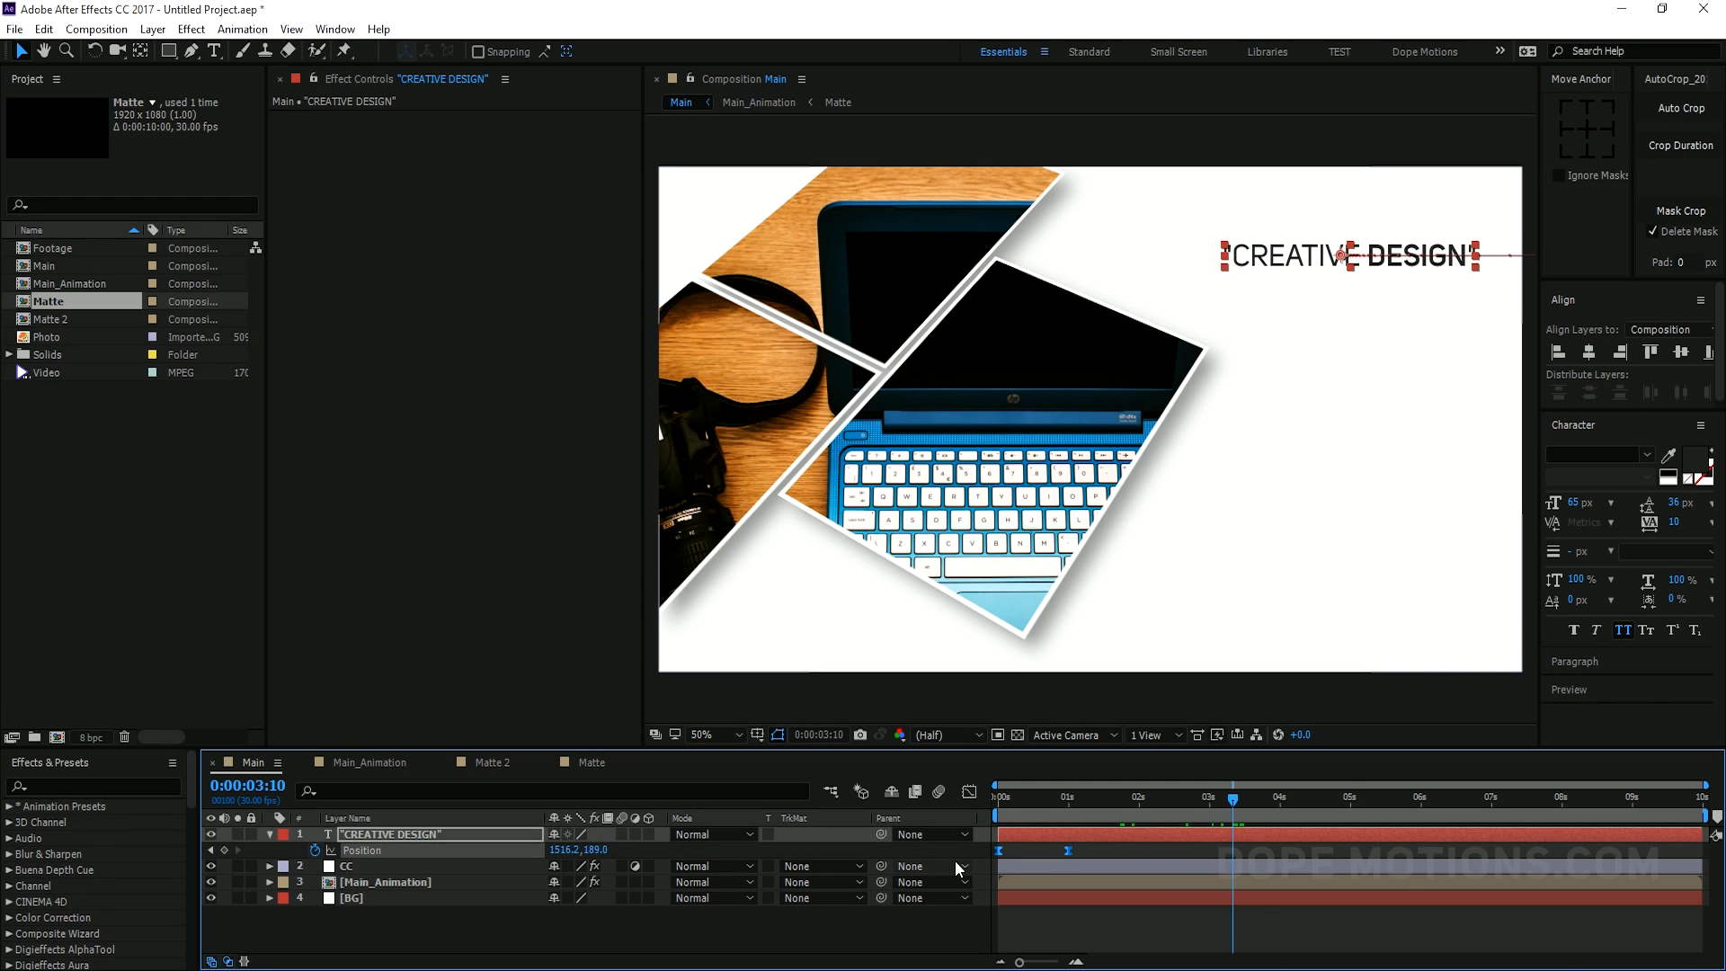
click(1281, 798)
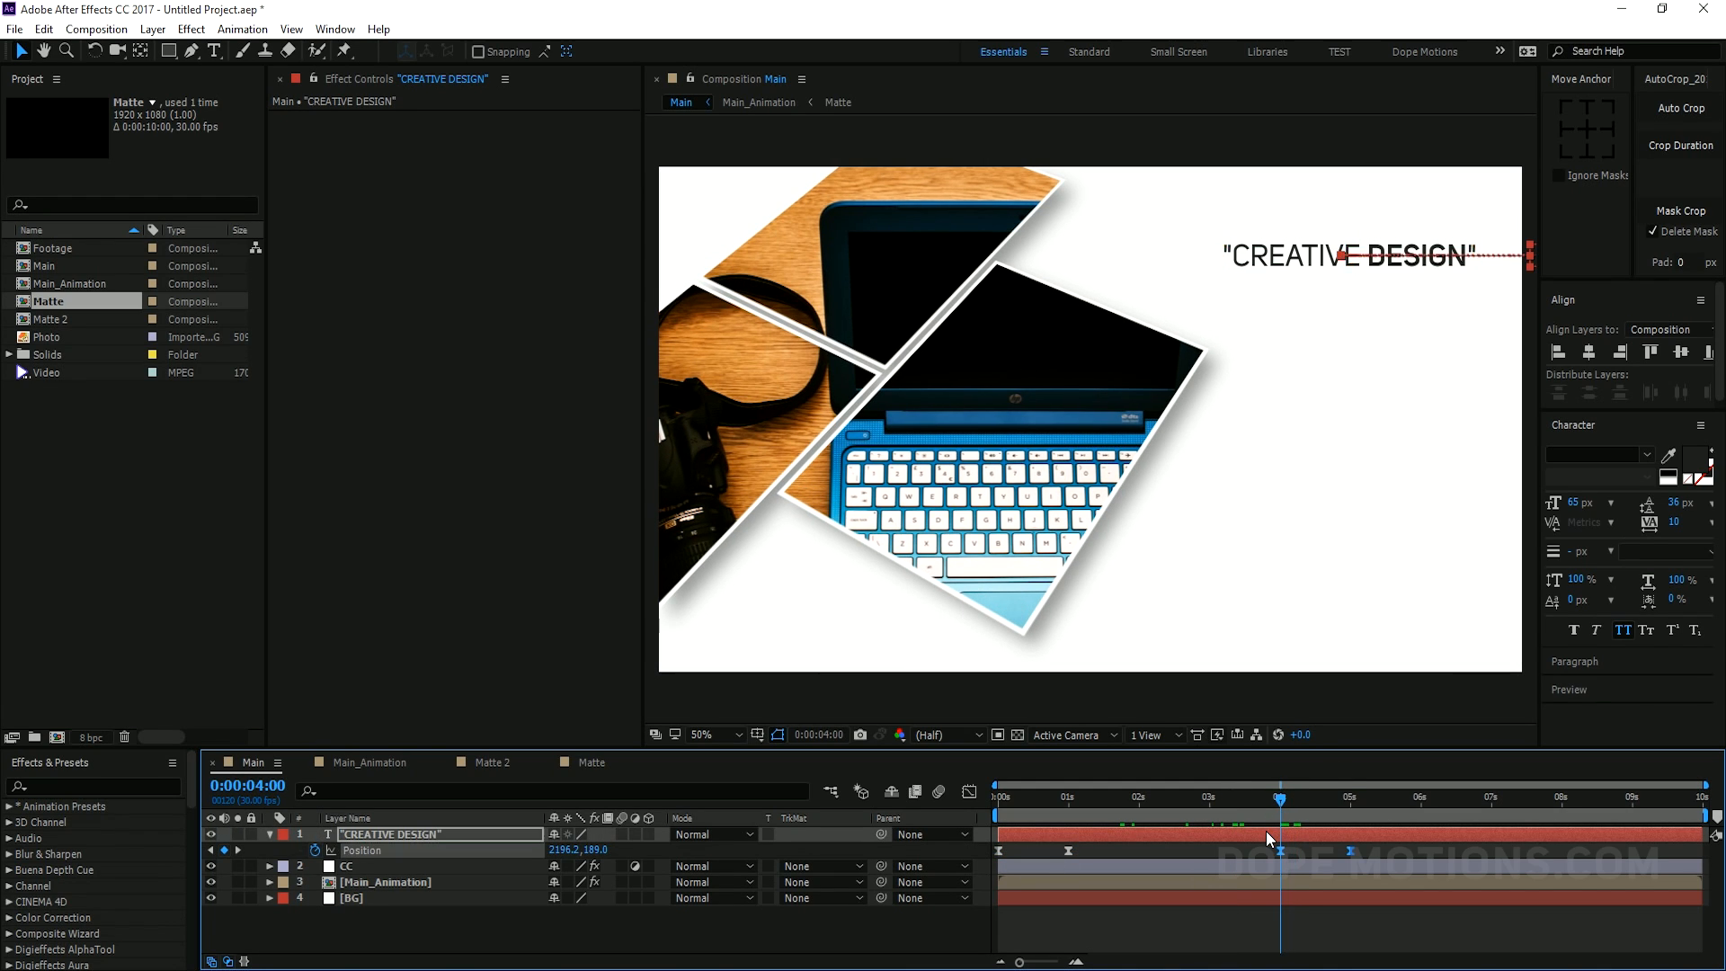
Ease the title sliding out right around five seconds, then open Main_Animation
right_click(1279, 850)
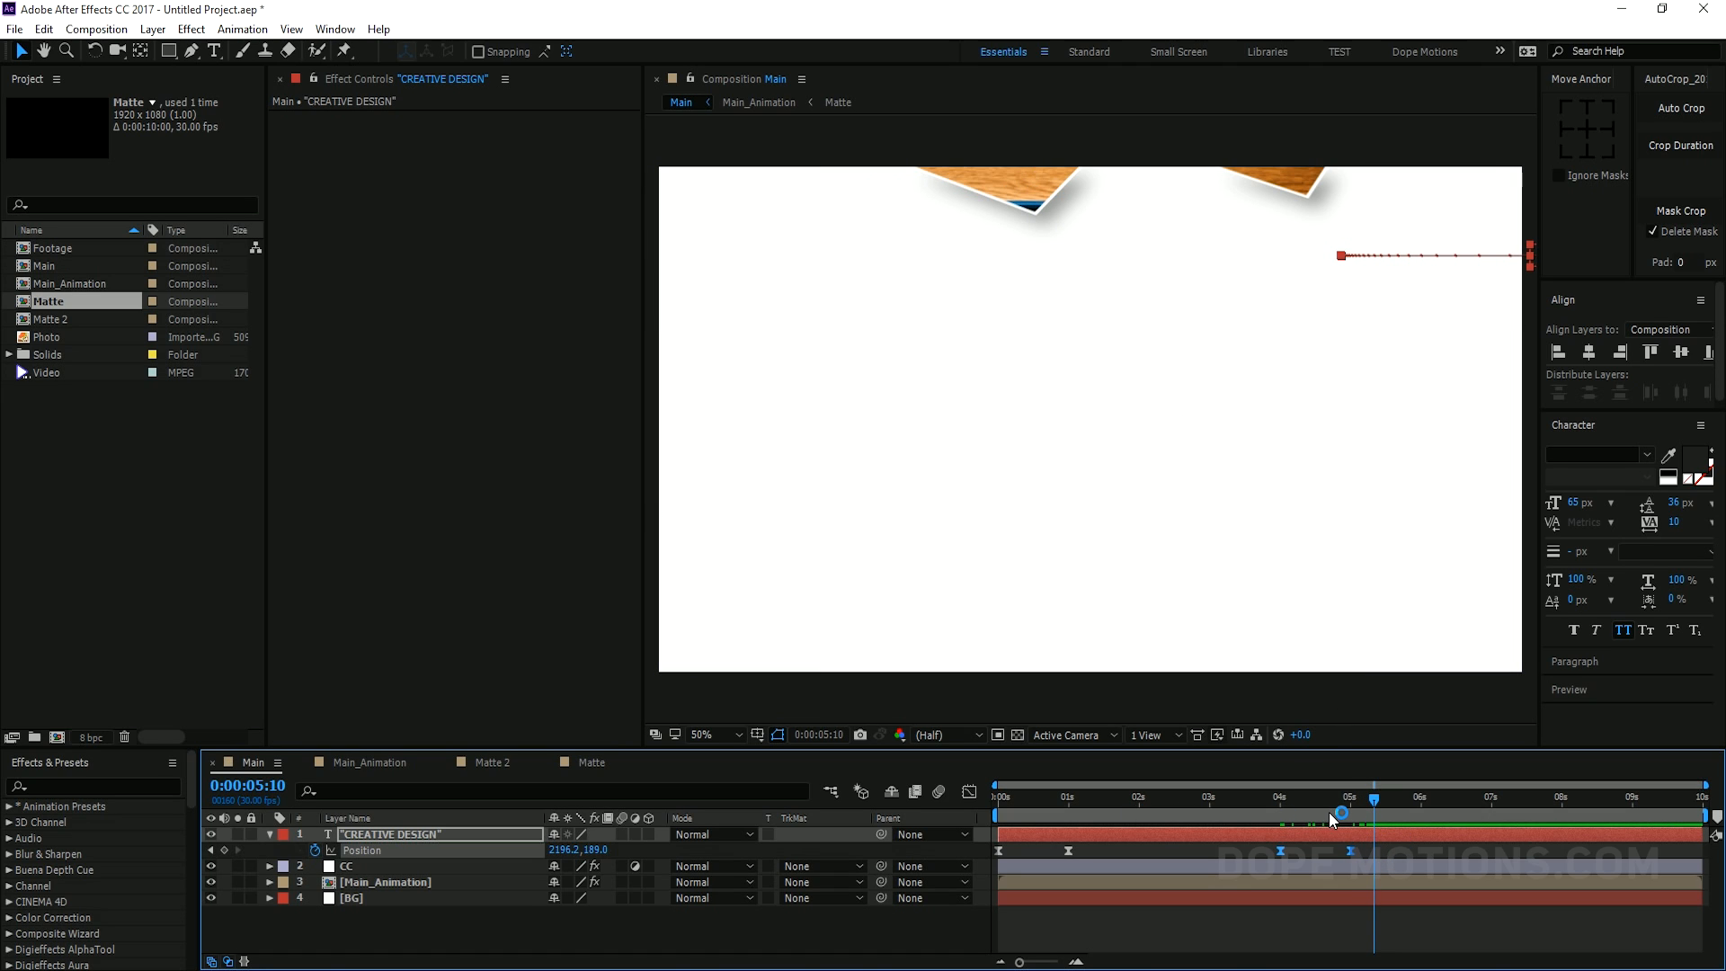
drag(1341, 796, 1391, 796)
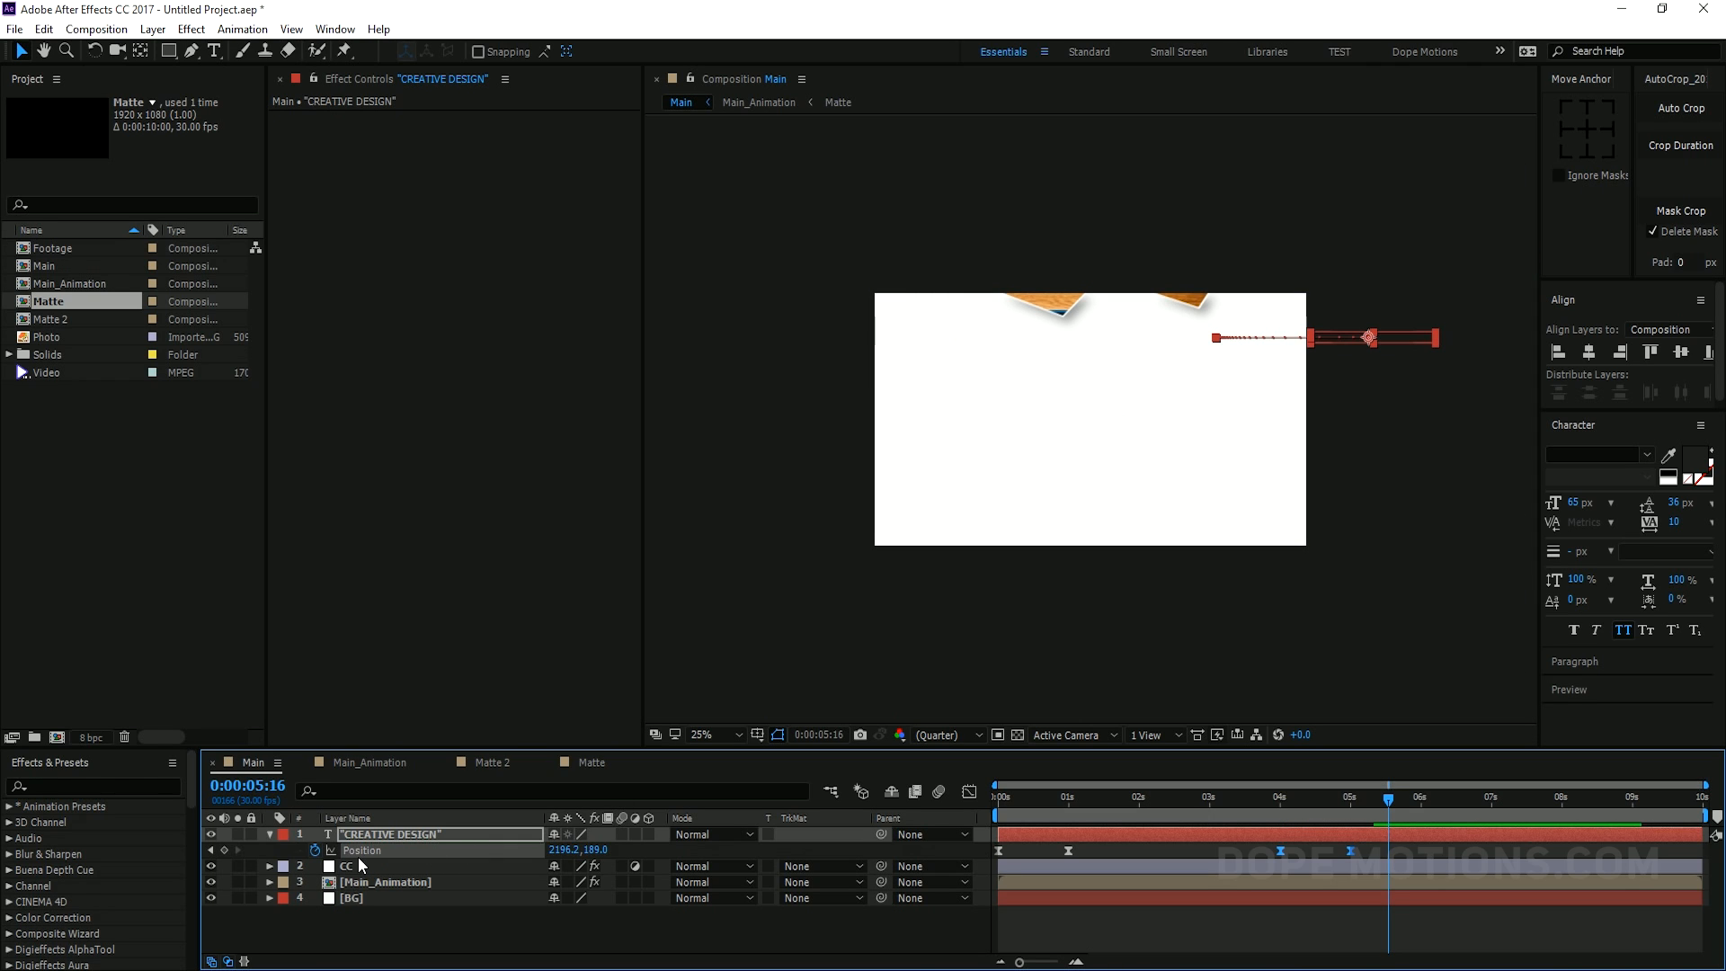
click(367, 763)
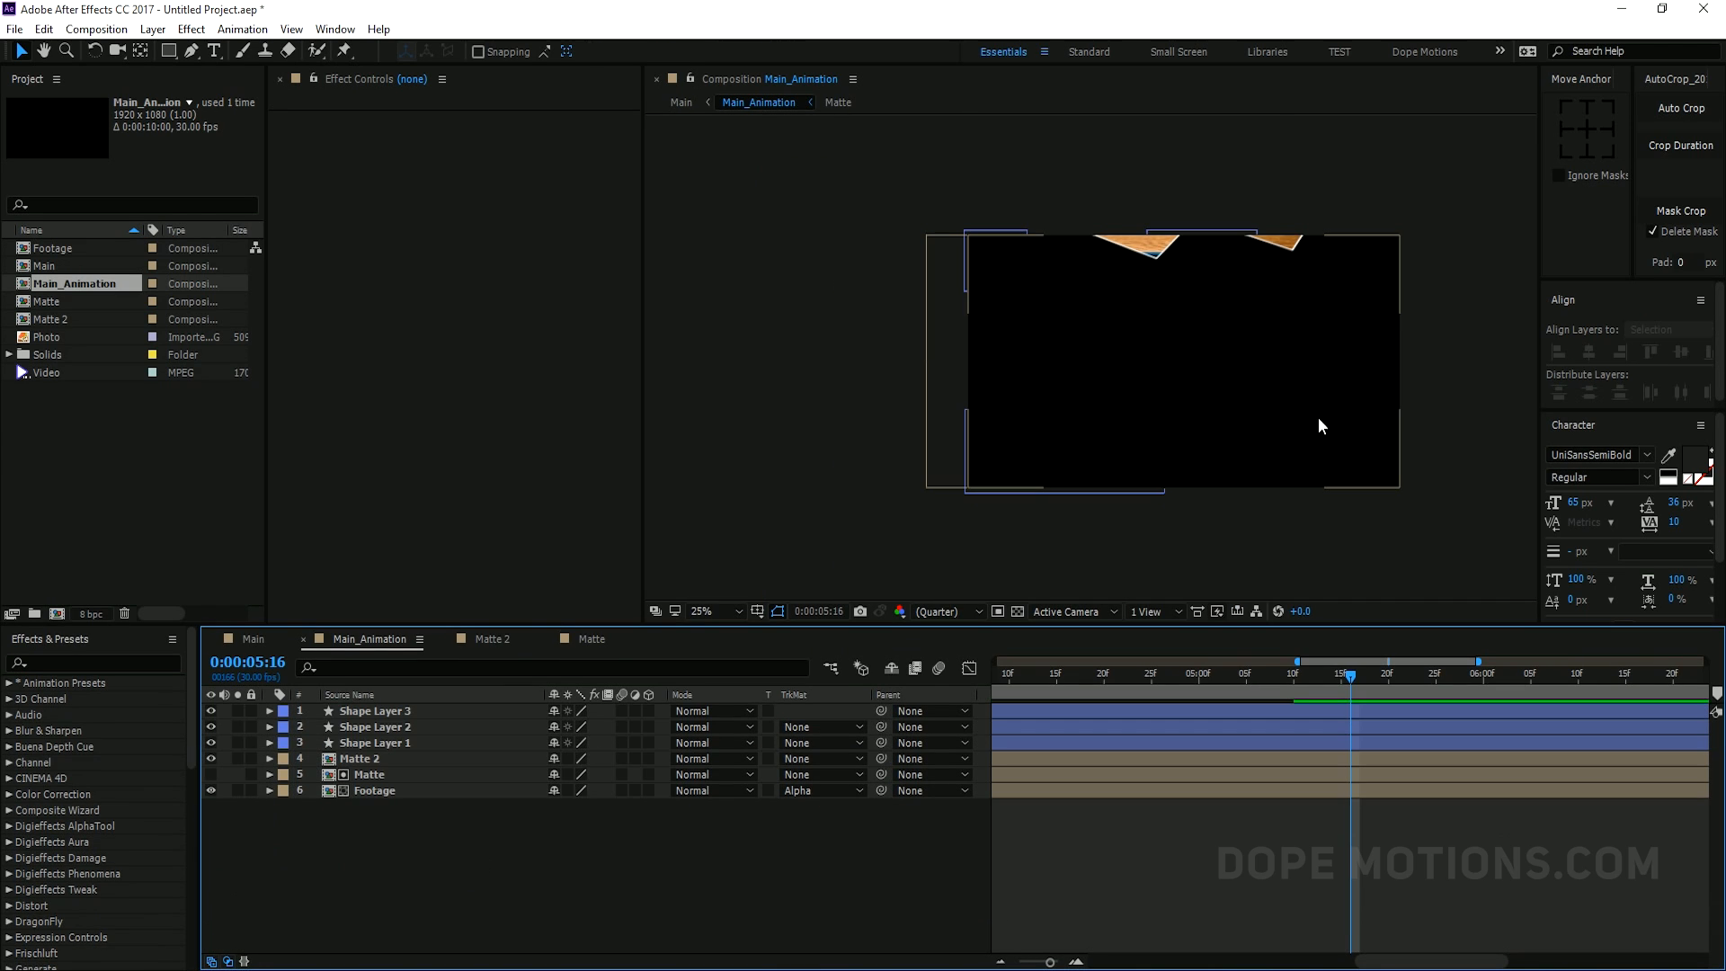
Inspect the Matte composition's 3D panels and camera, then return to Main
click(360, 758)
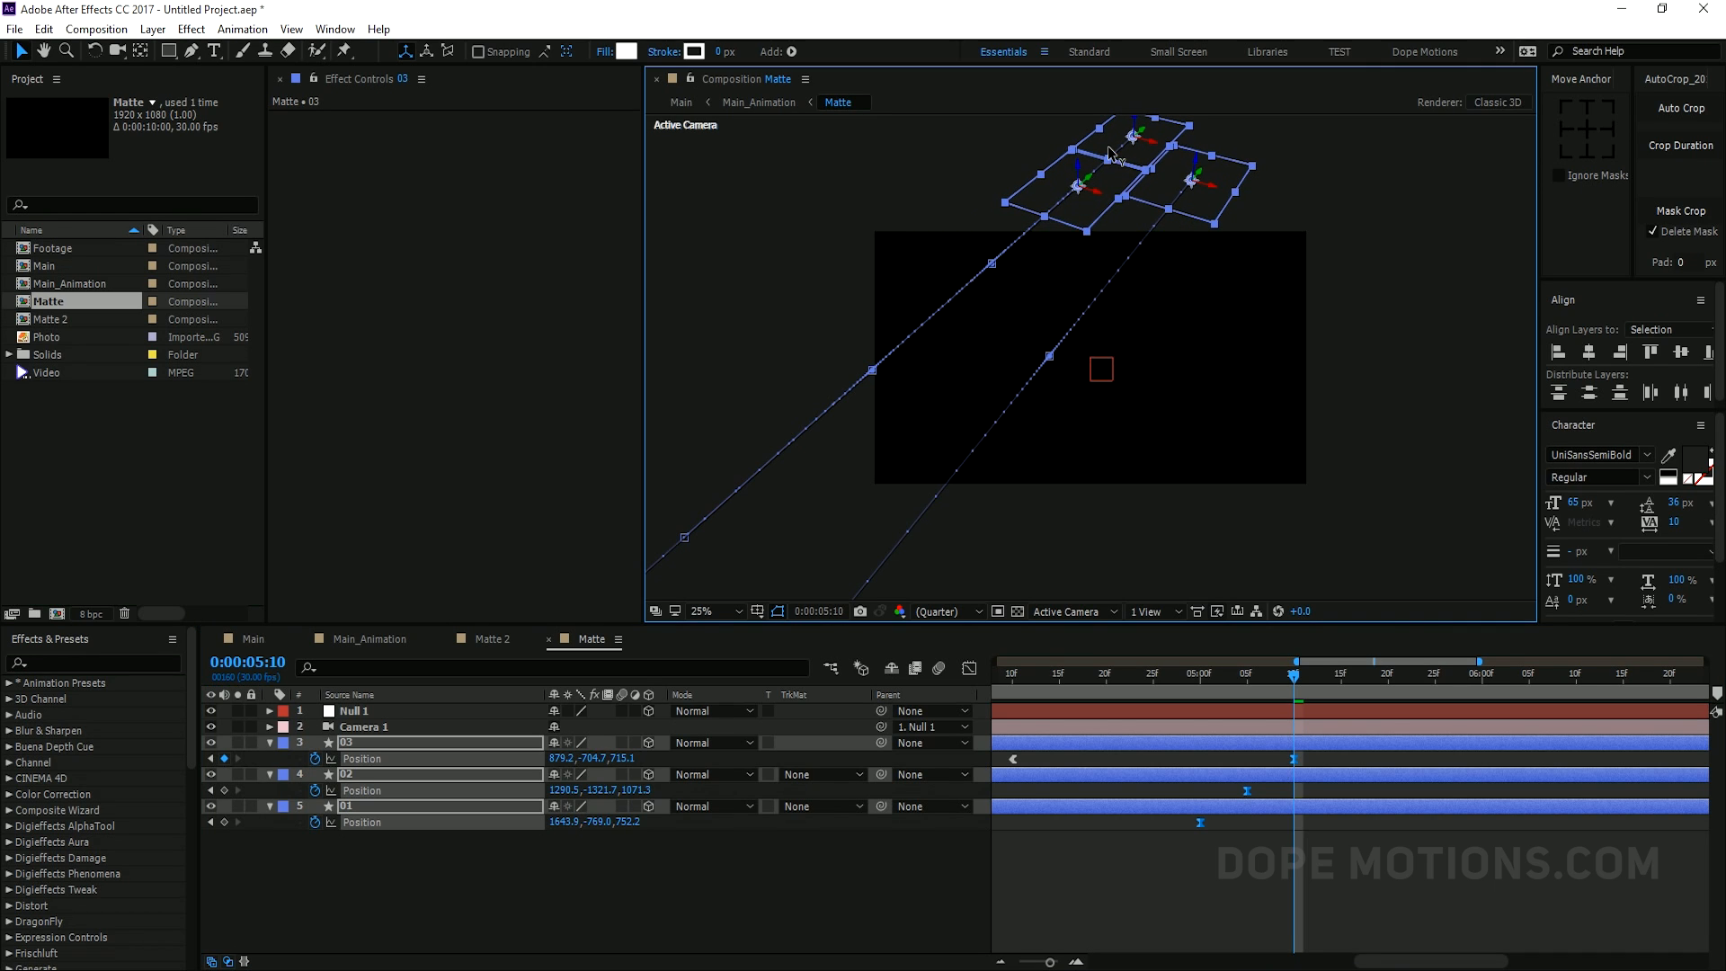
click(252, 639)
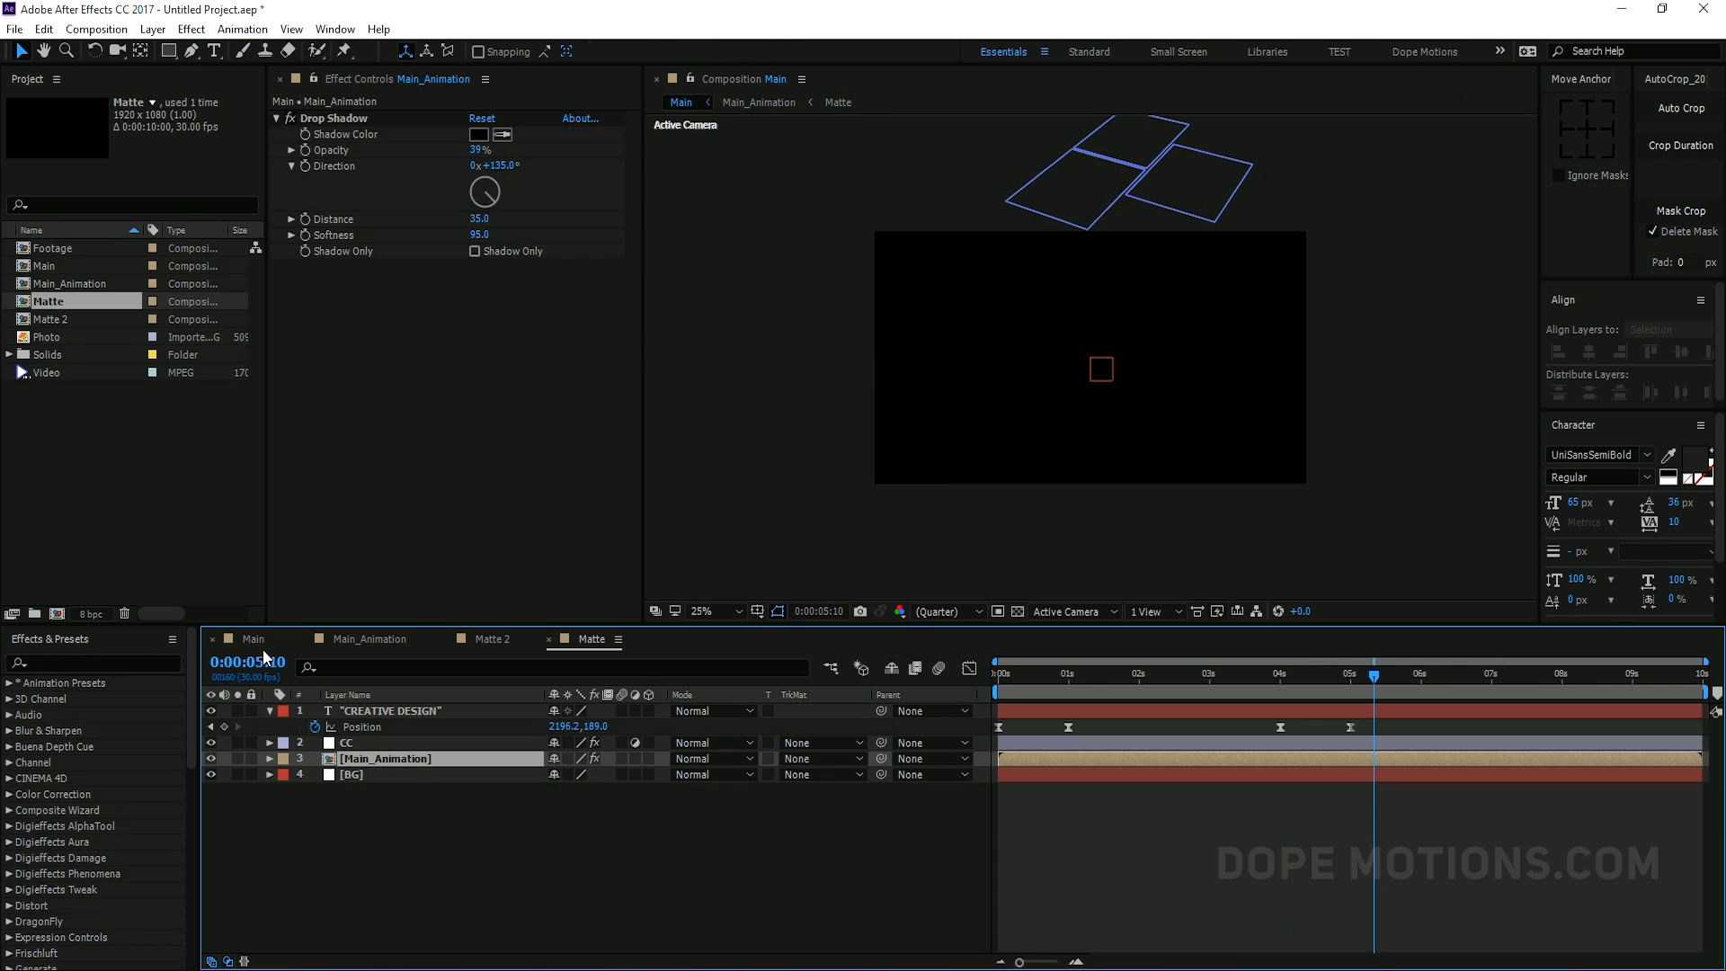